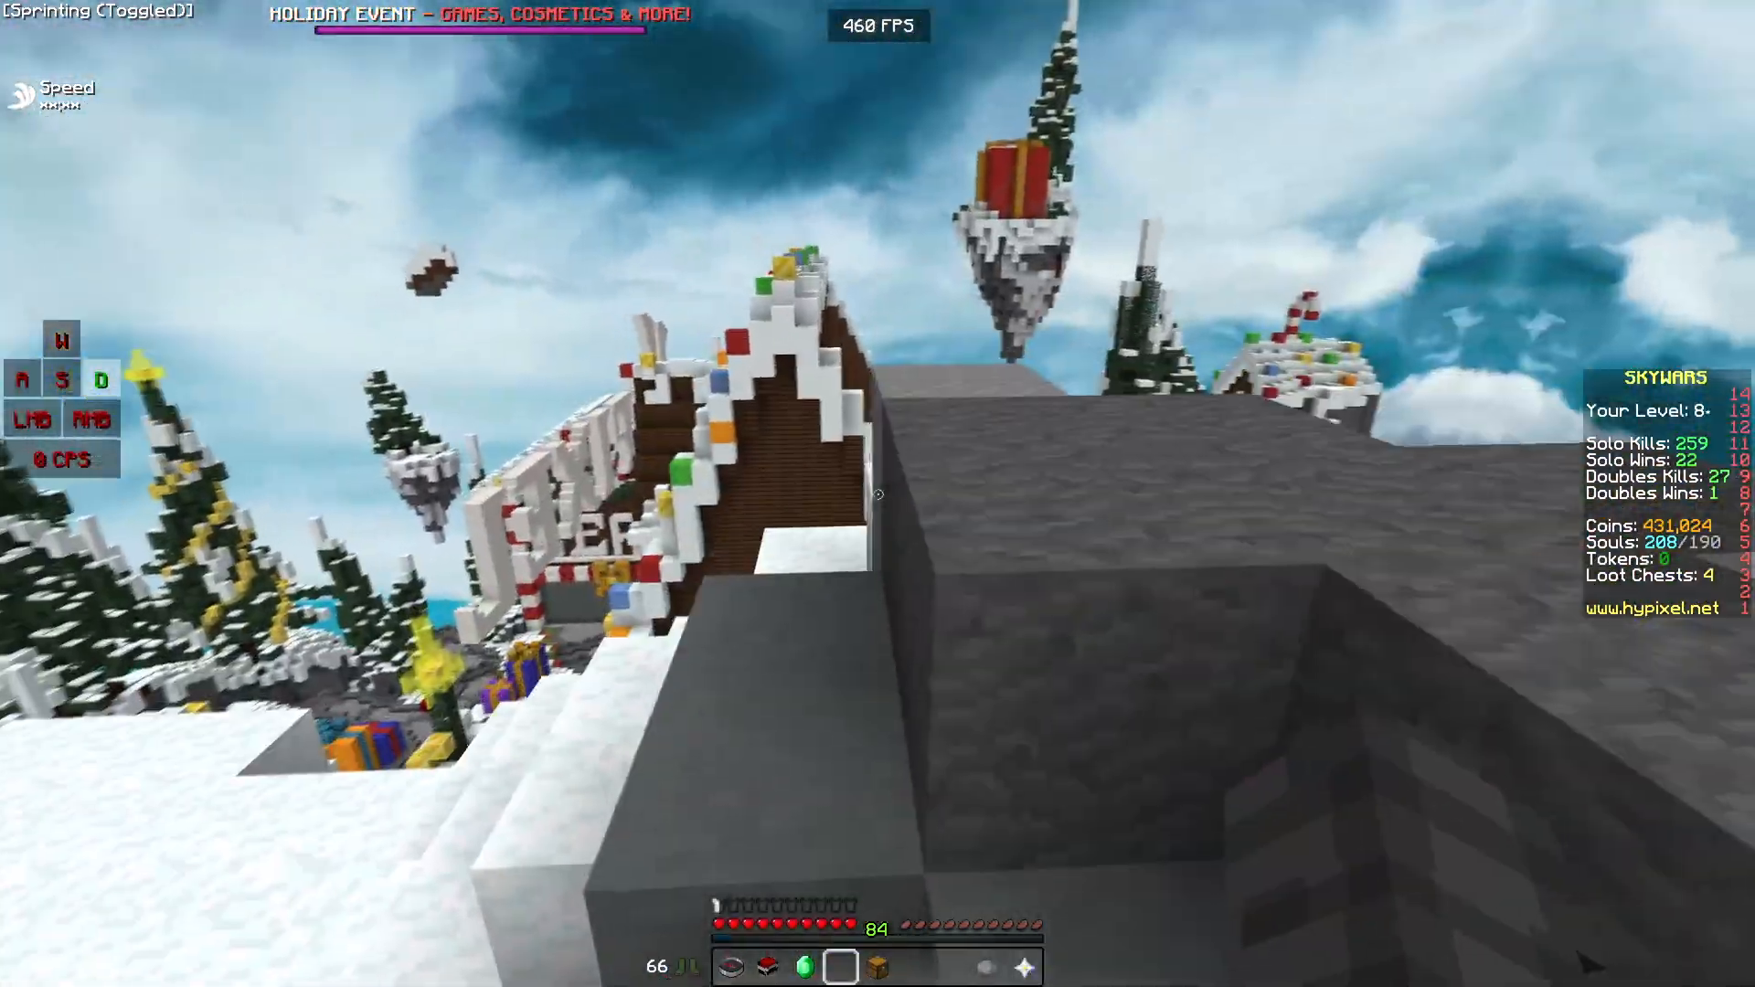
pyautogui.moveTo(877, 493)
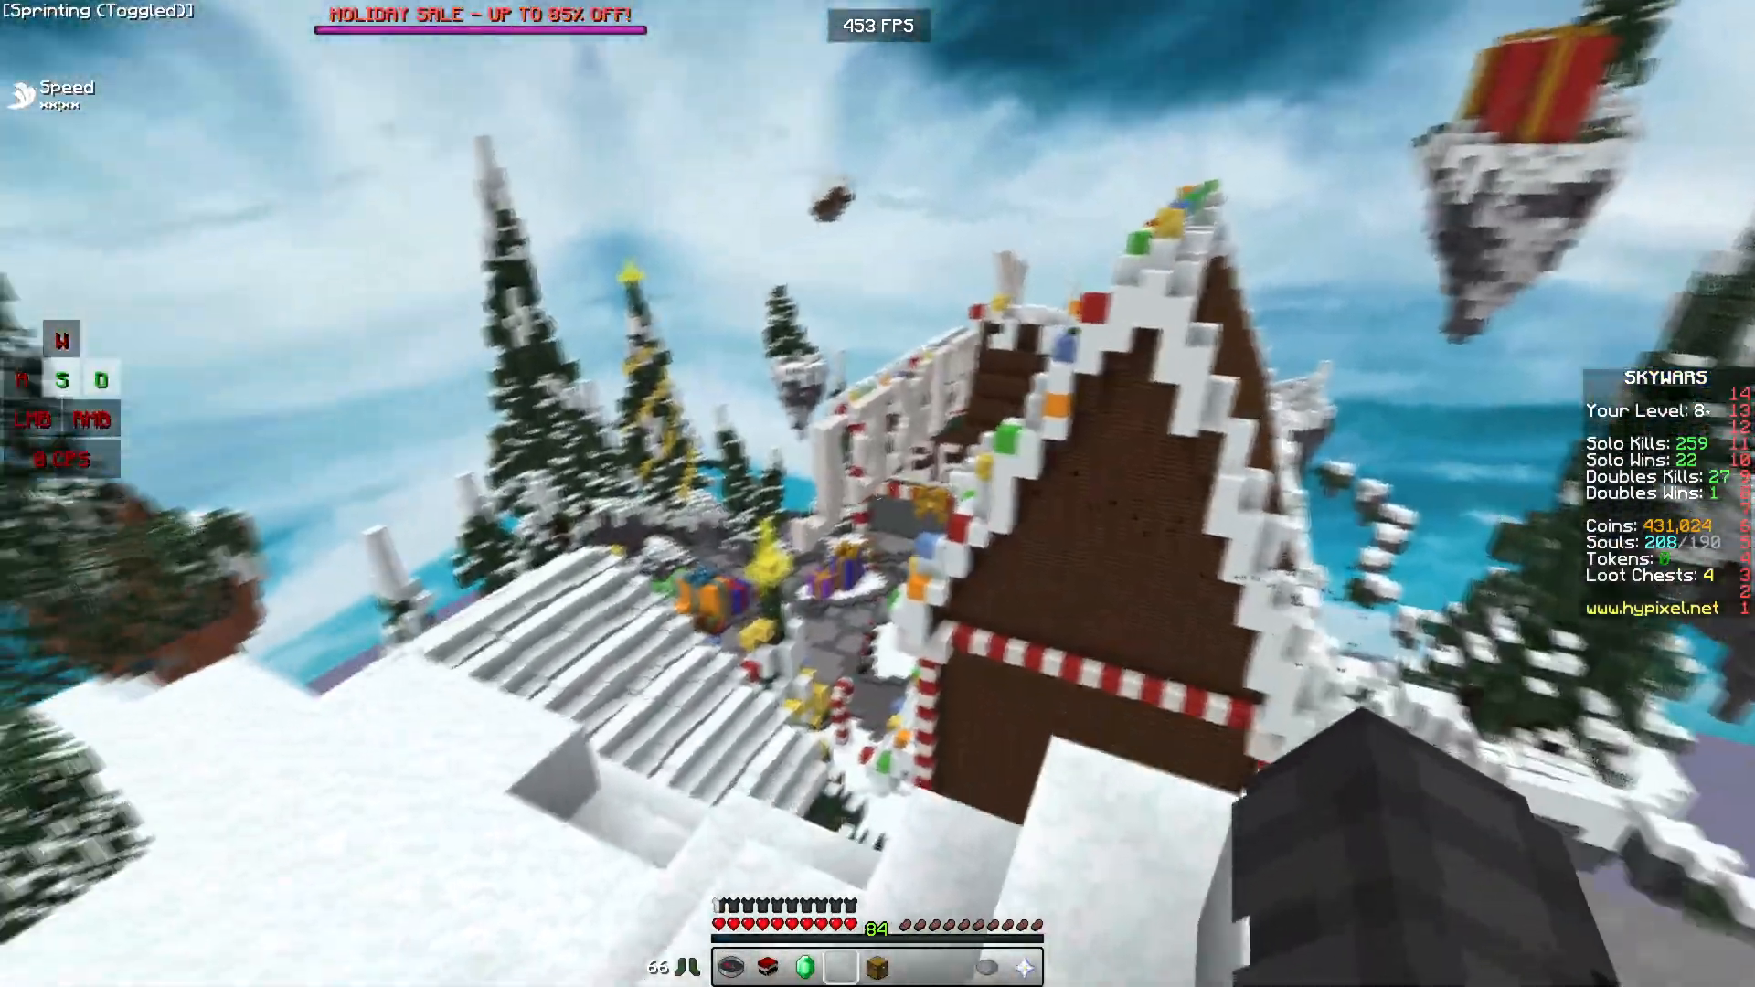
# - Scroll to the Assets list of OBS Studio 25.0.8 installers and source archives
pyautogui.press('F3')
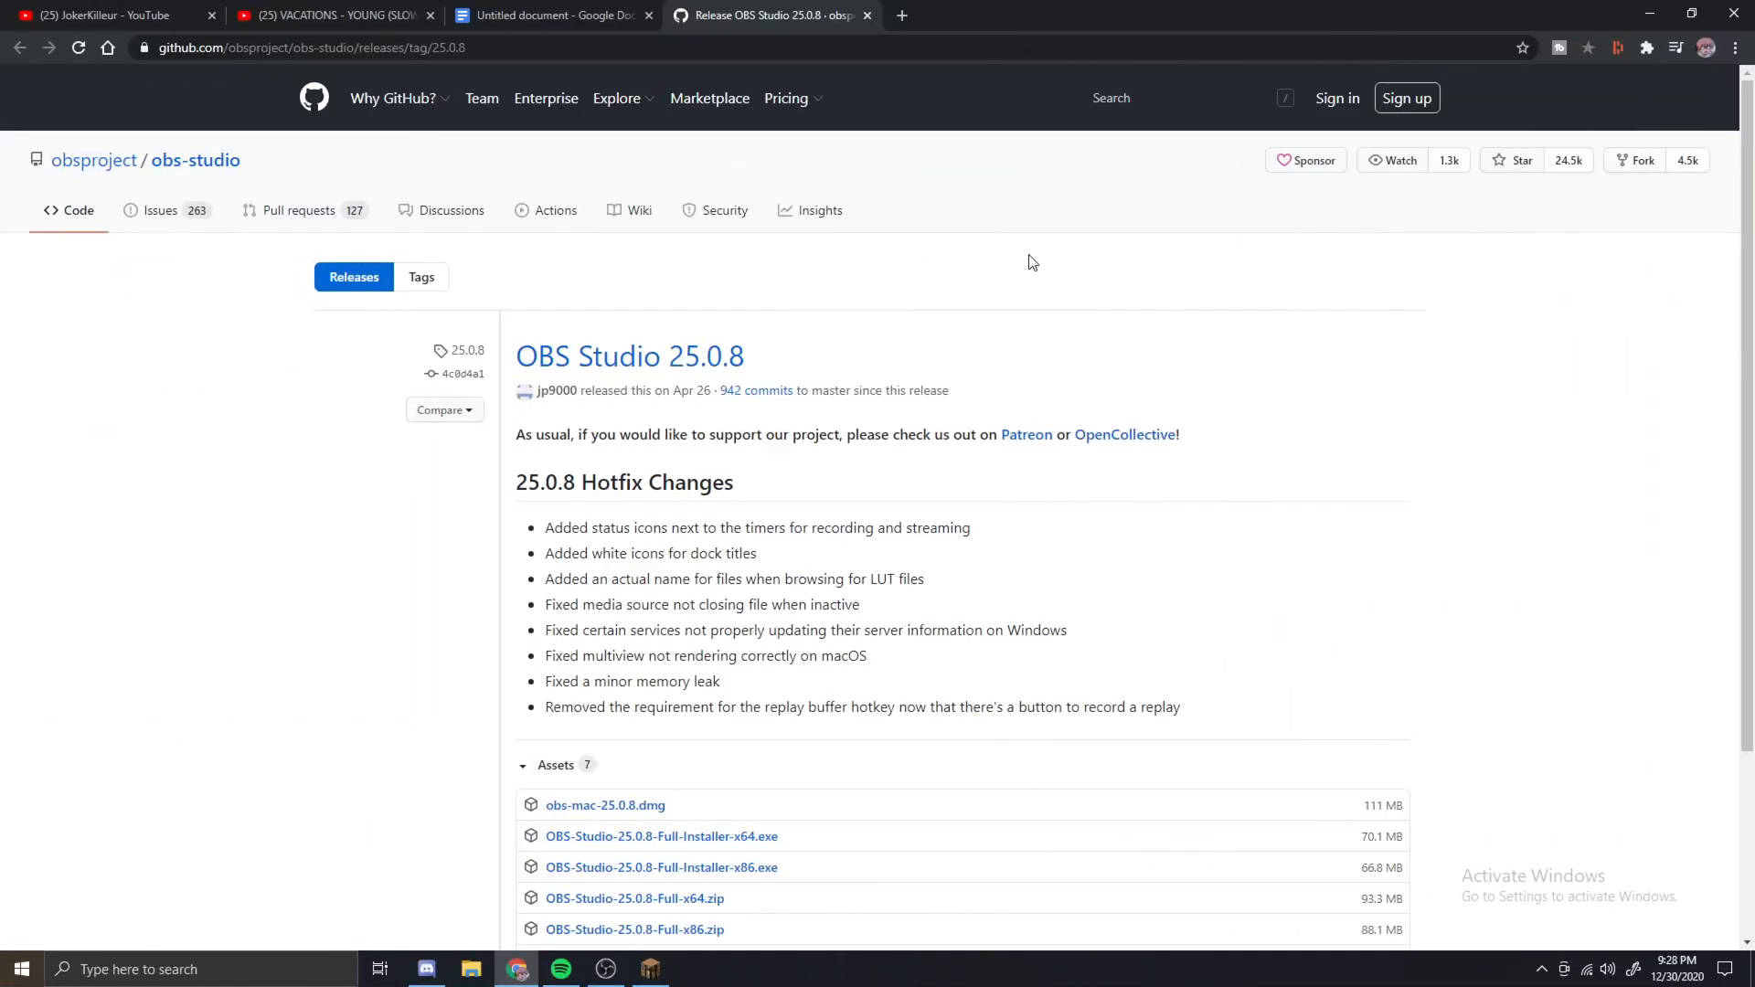
pyautogui.moveTo(932, 236)
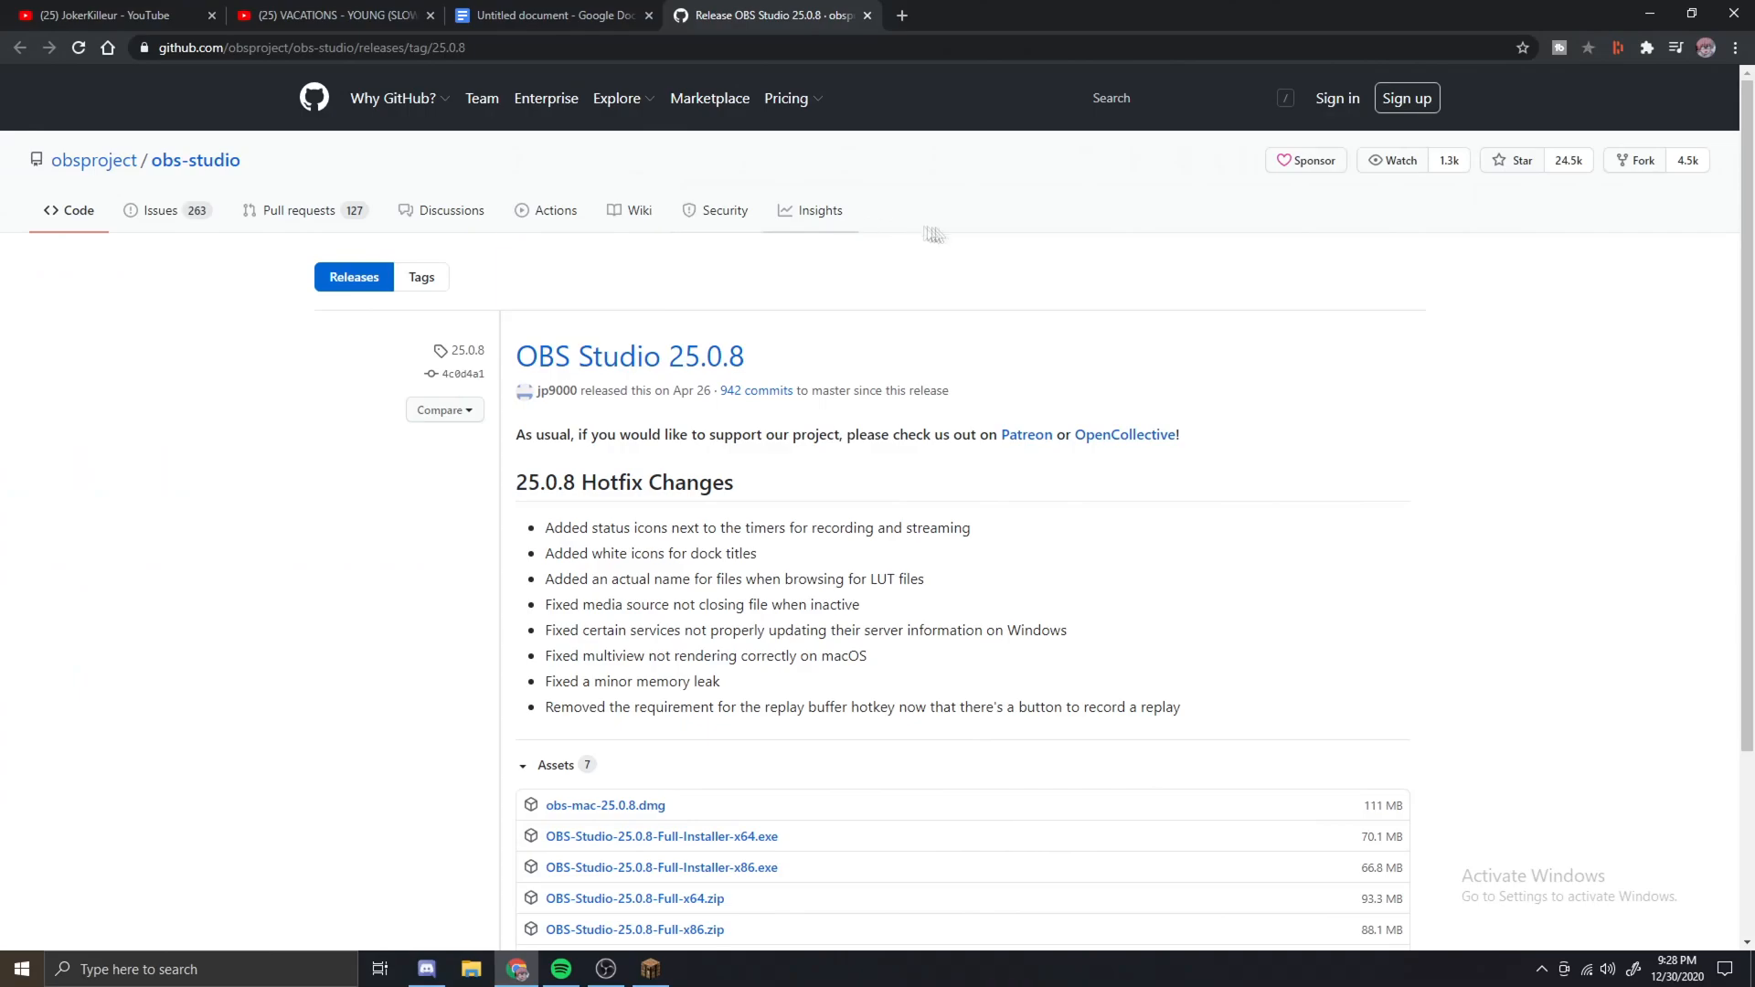
pyautogui.moveTo(1051, 236)
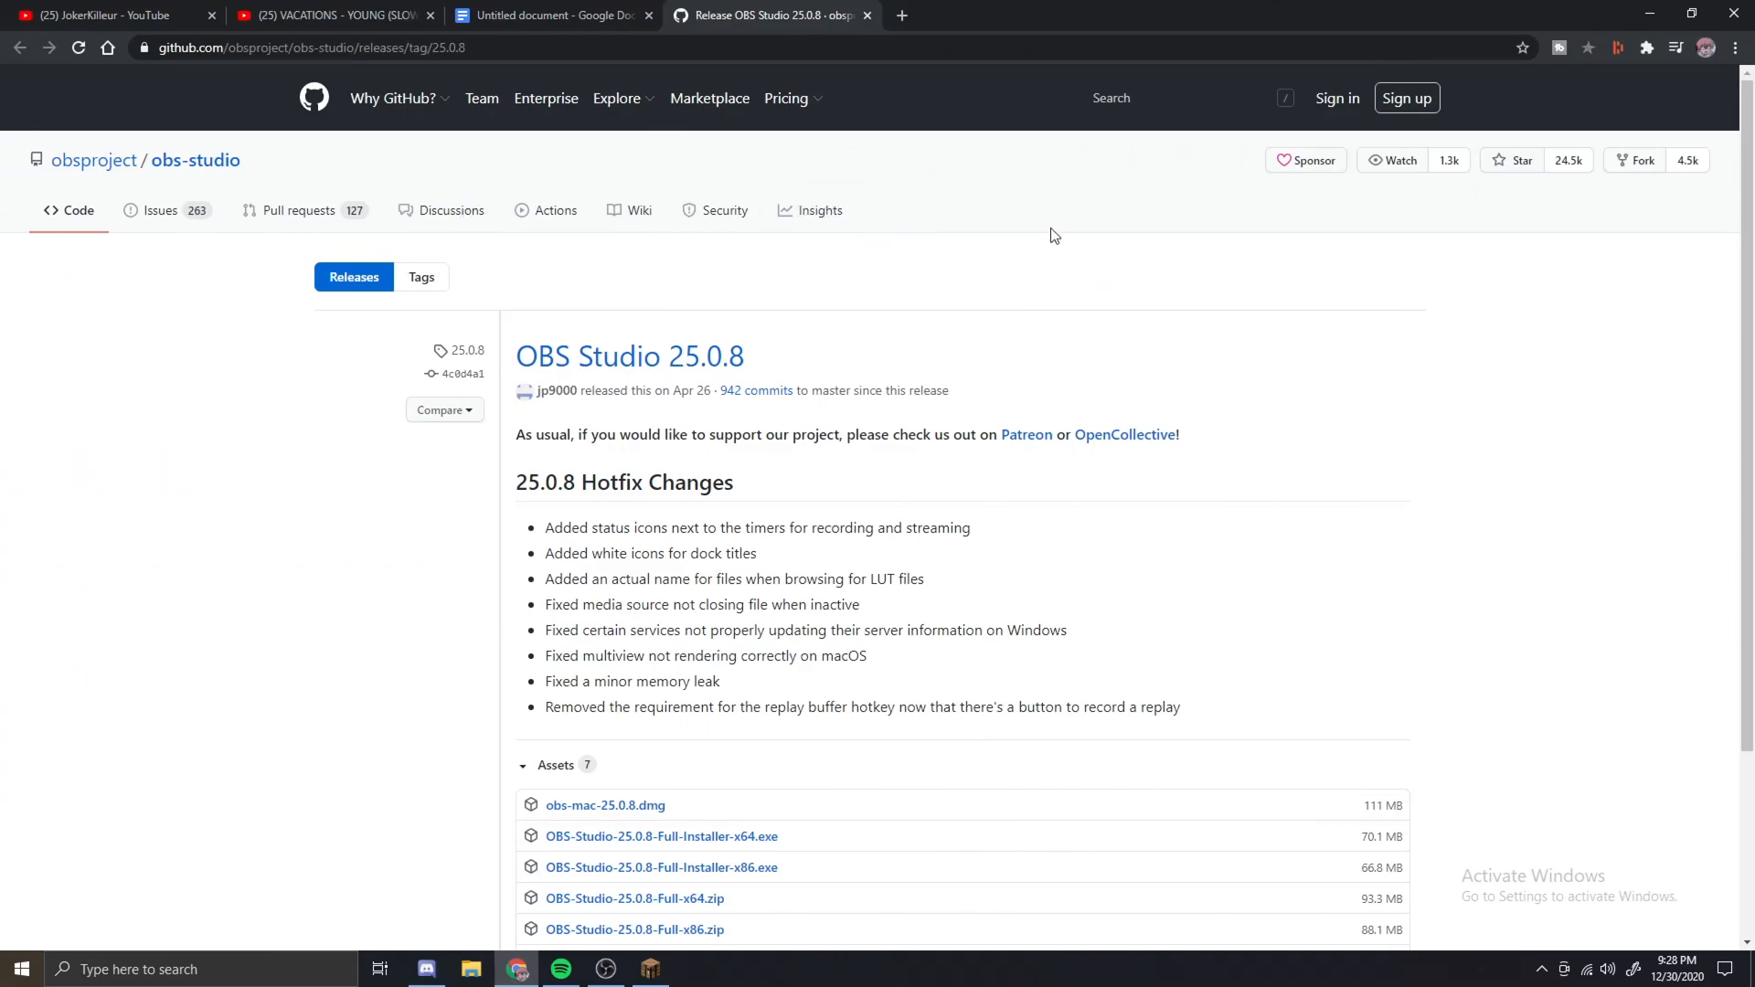
pyautogui.moveTo(463, 197)
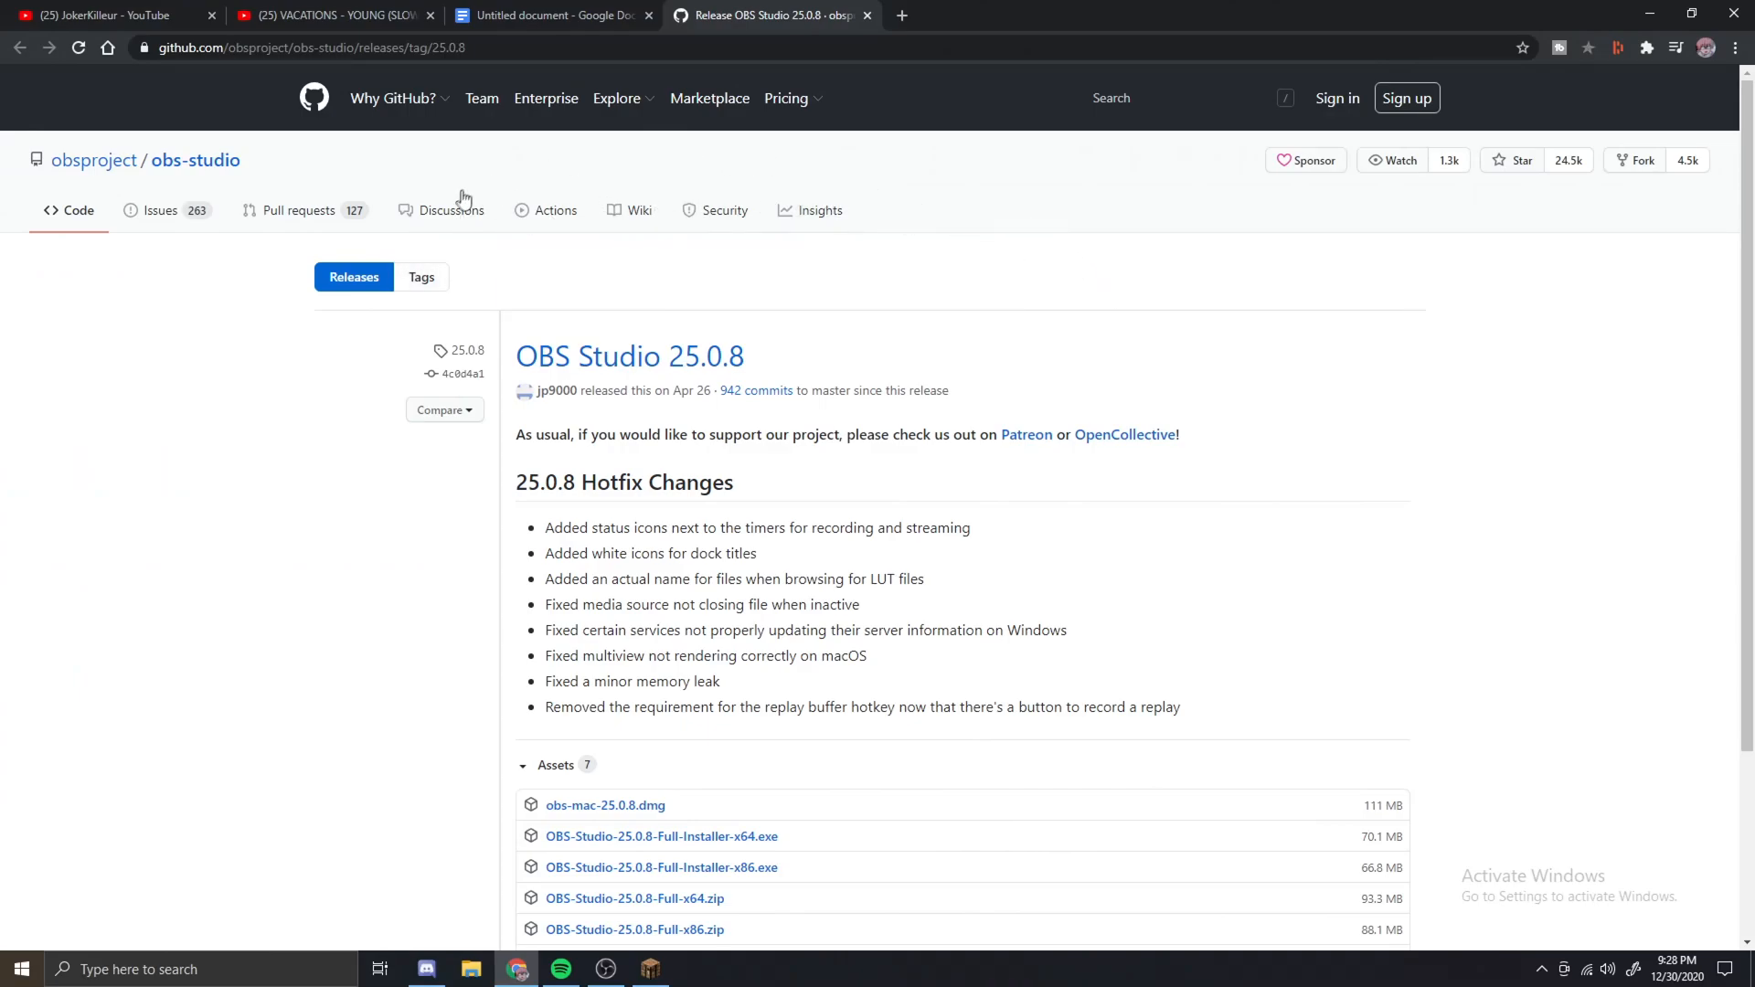
pyautogui.moveTo(532, 223)
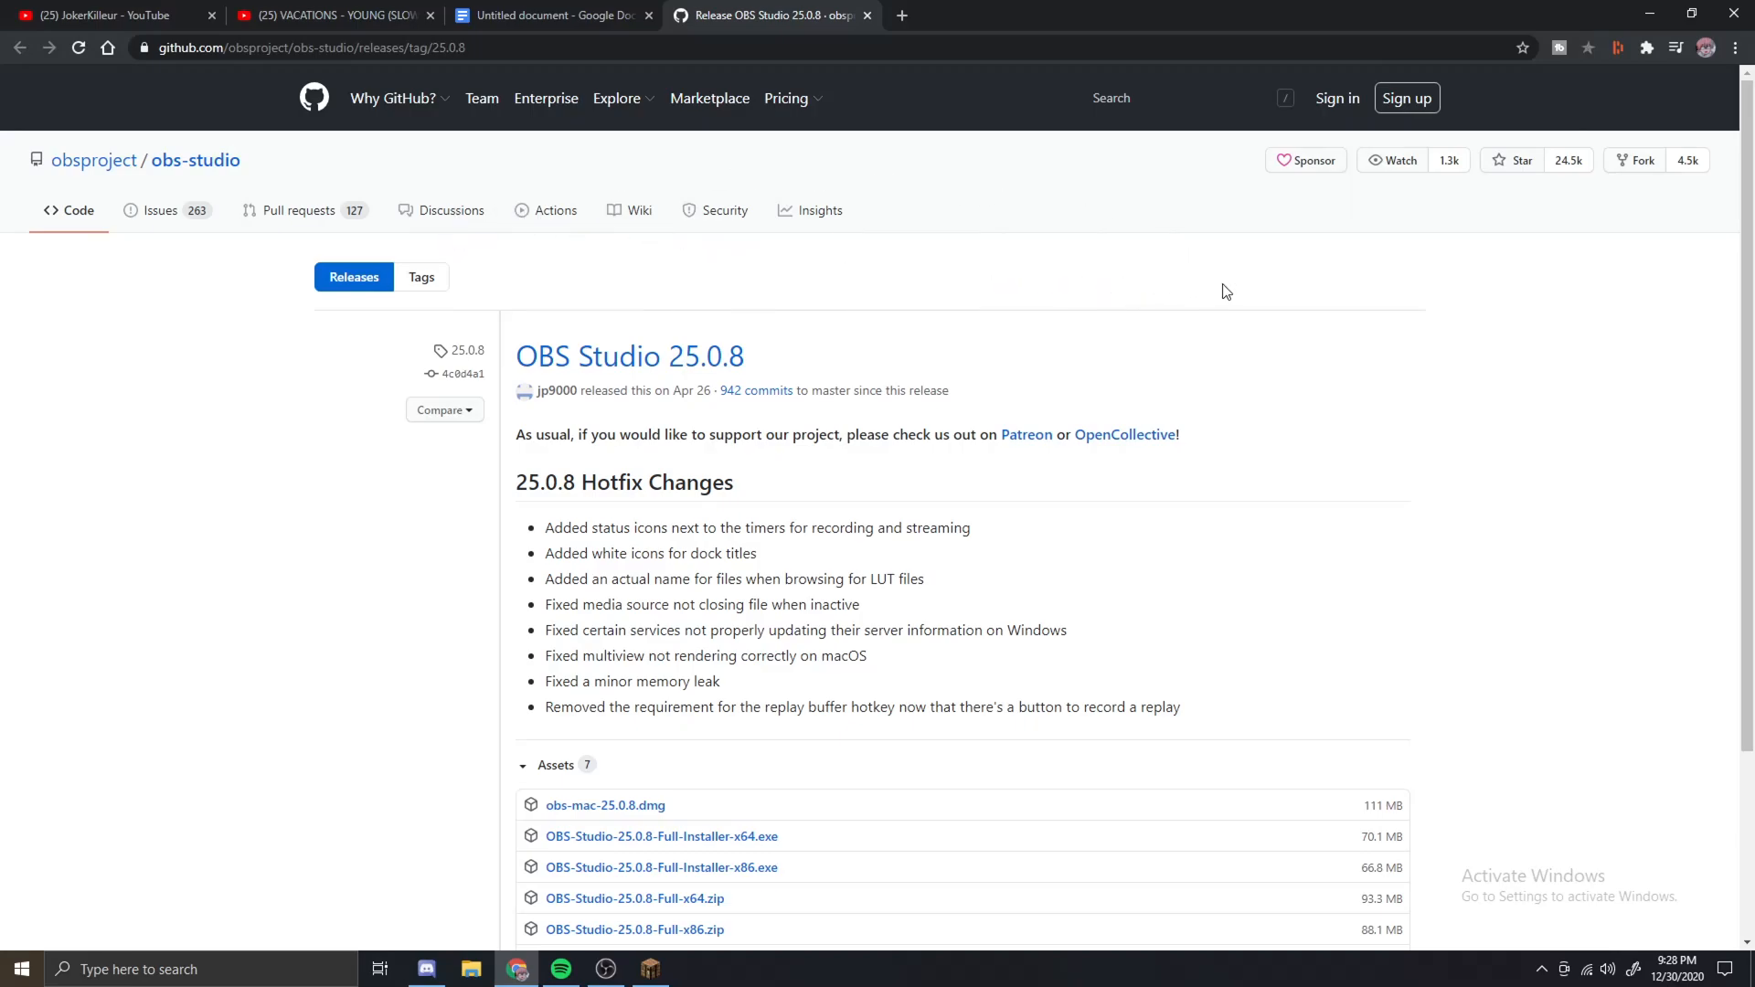
pyautogui.moveTo(1015, 260)
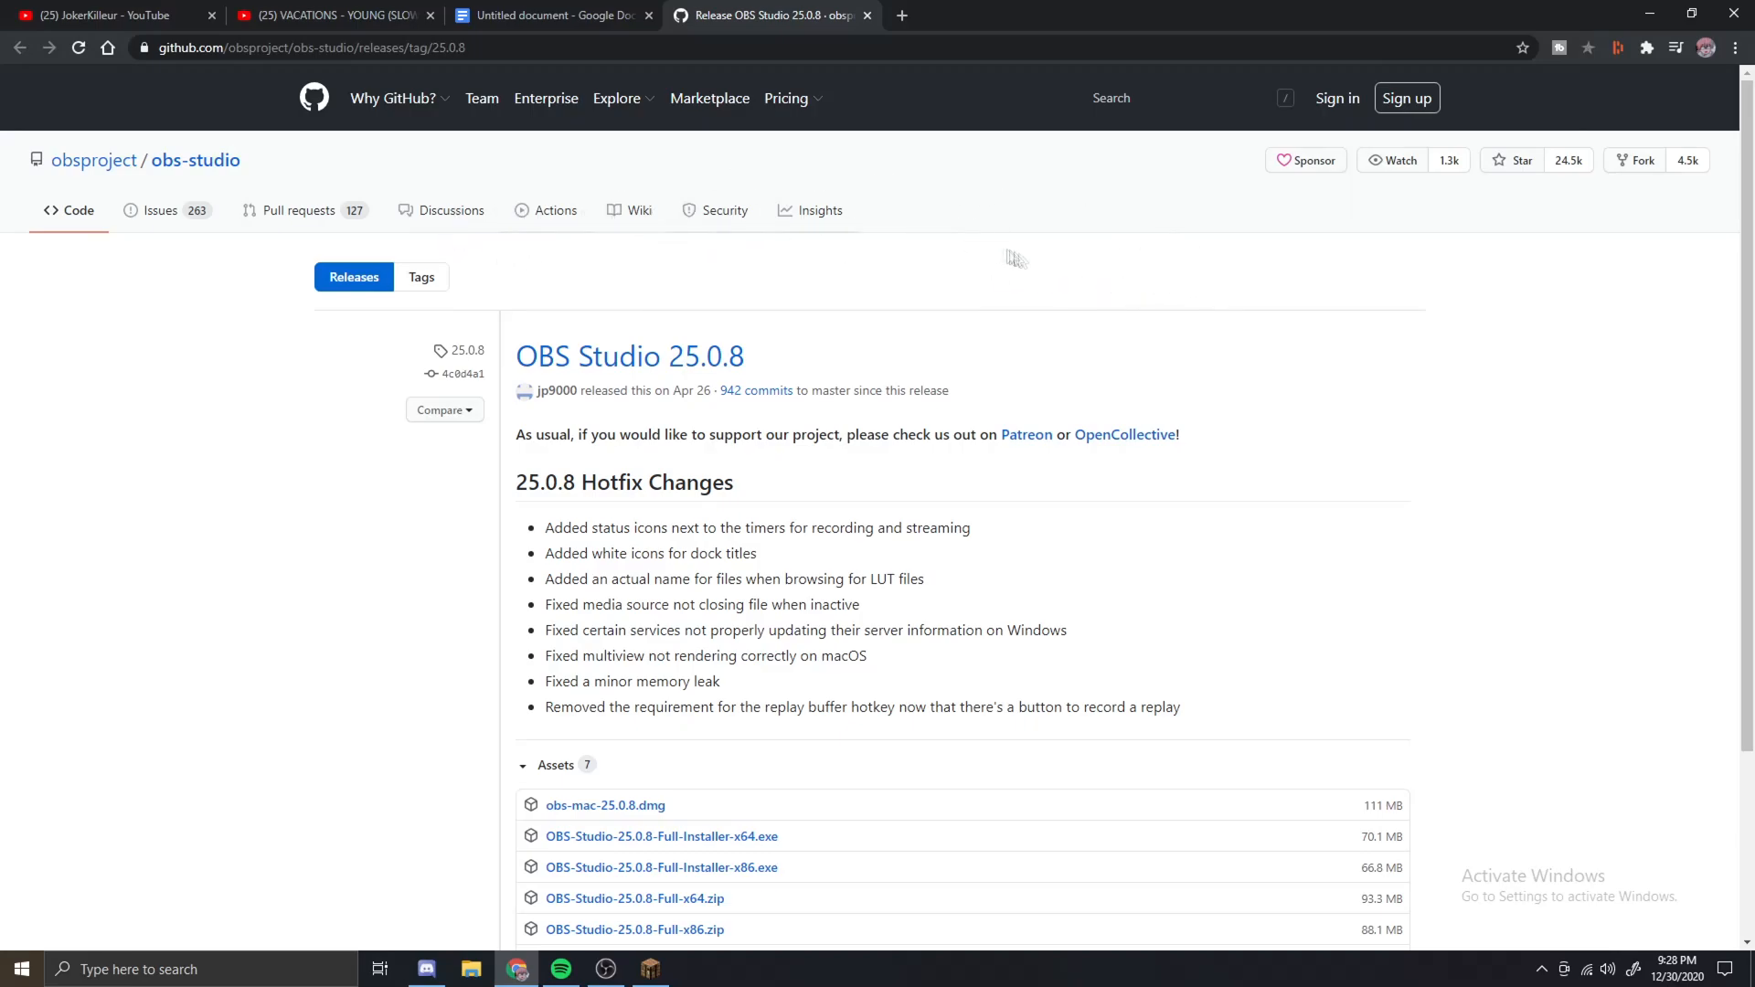
pyautogui.moveTo(682, 106)
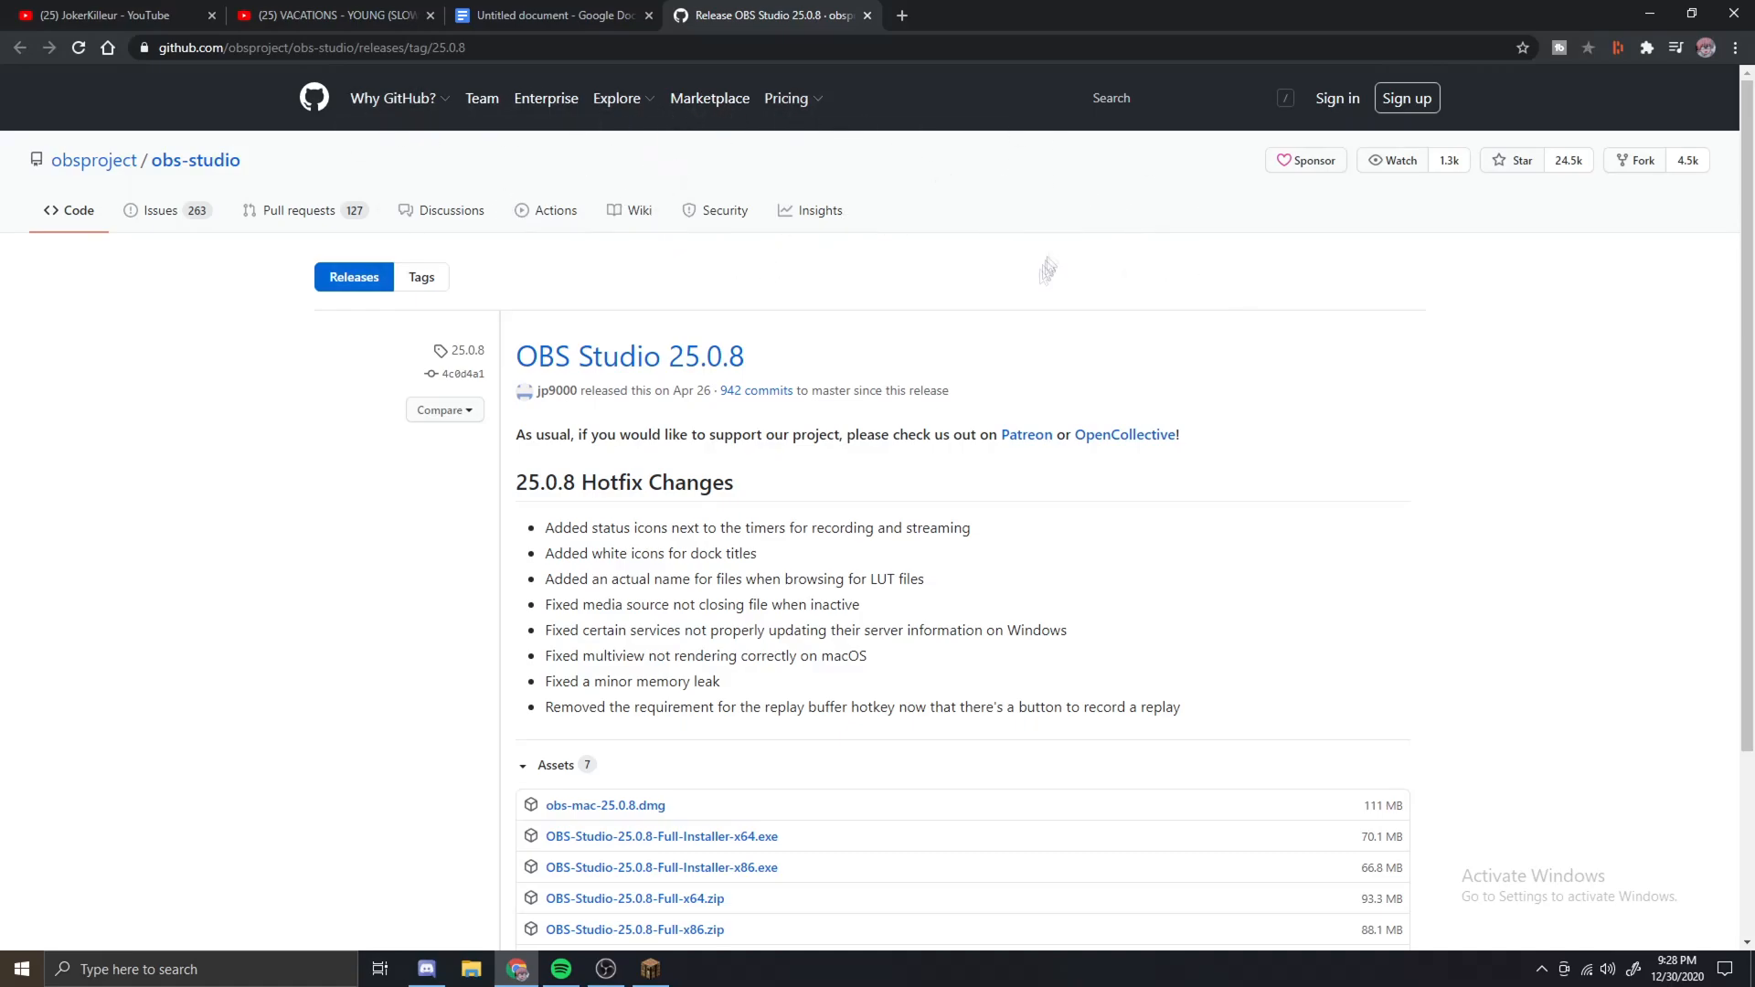
pyautogui.moveTo(838, 395)
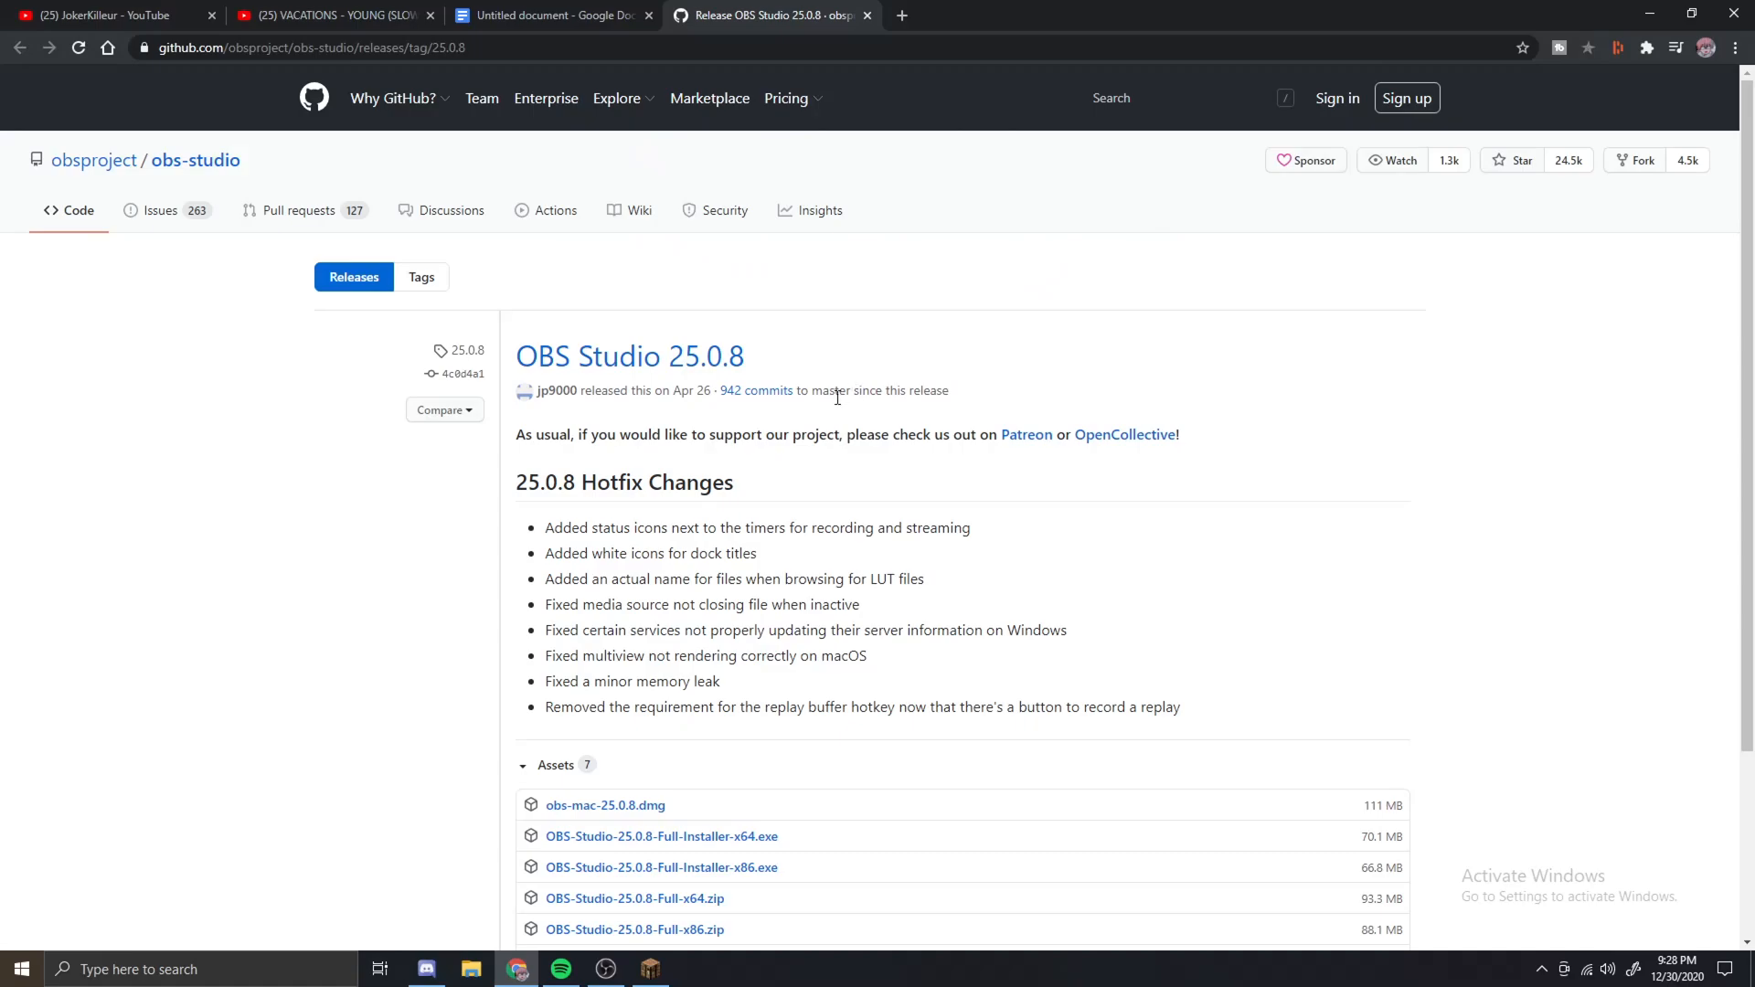
pyautogui.moveTo(773, 355)
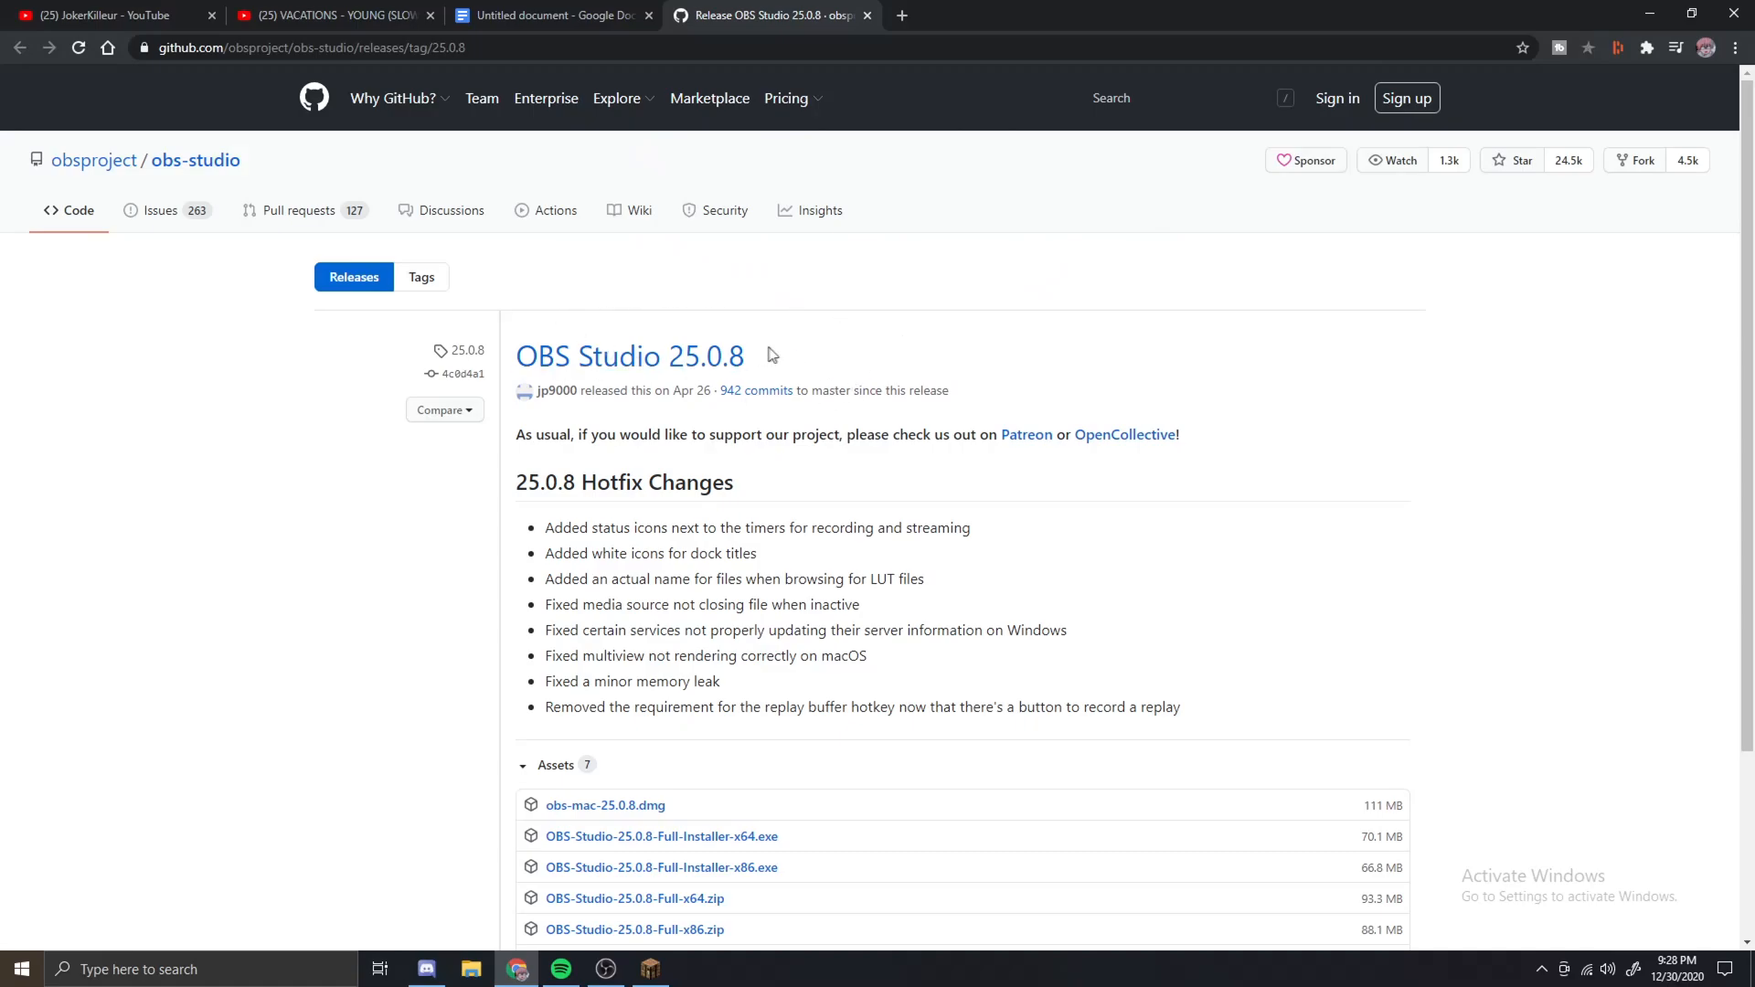
pyautogui.moveTo(869, 435)
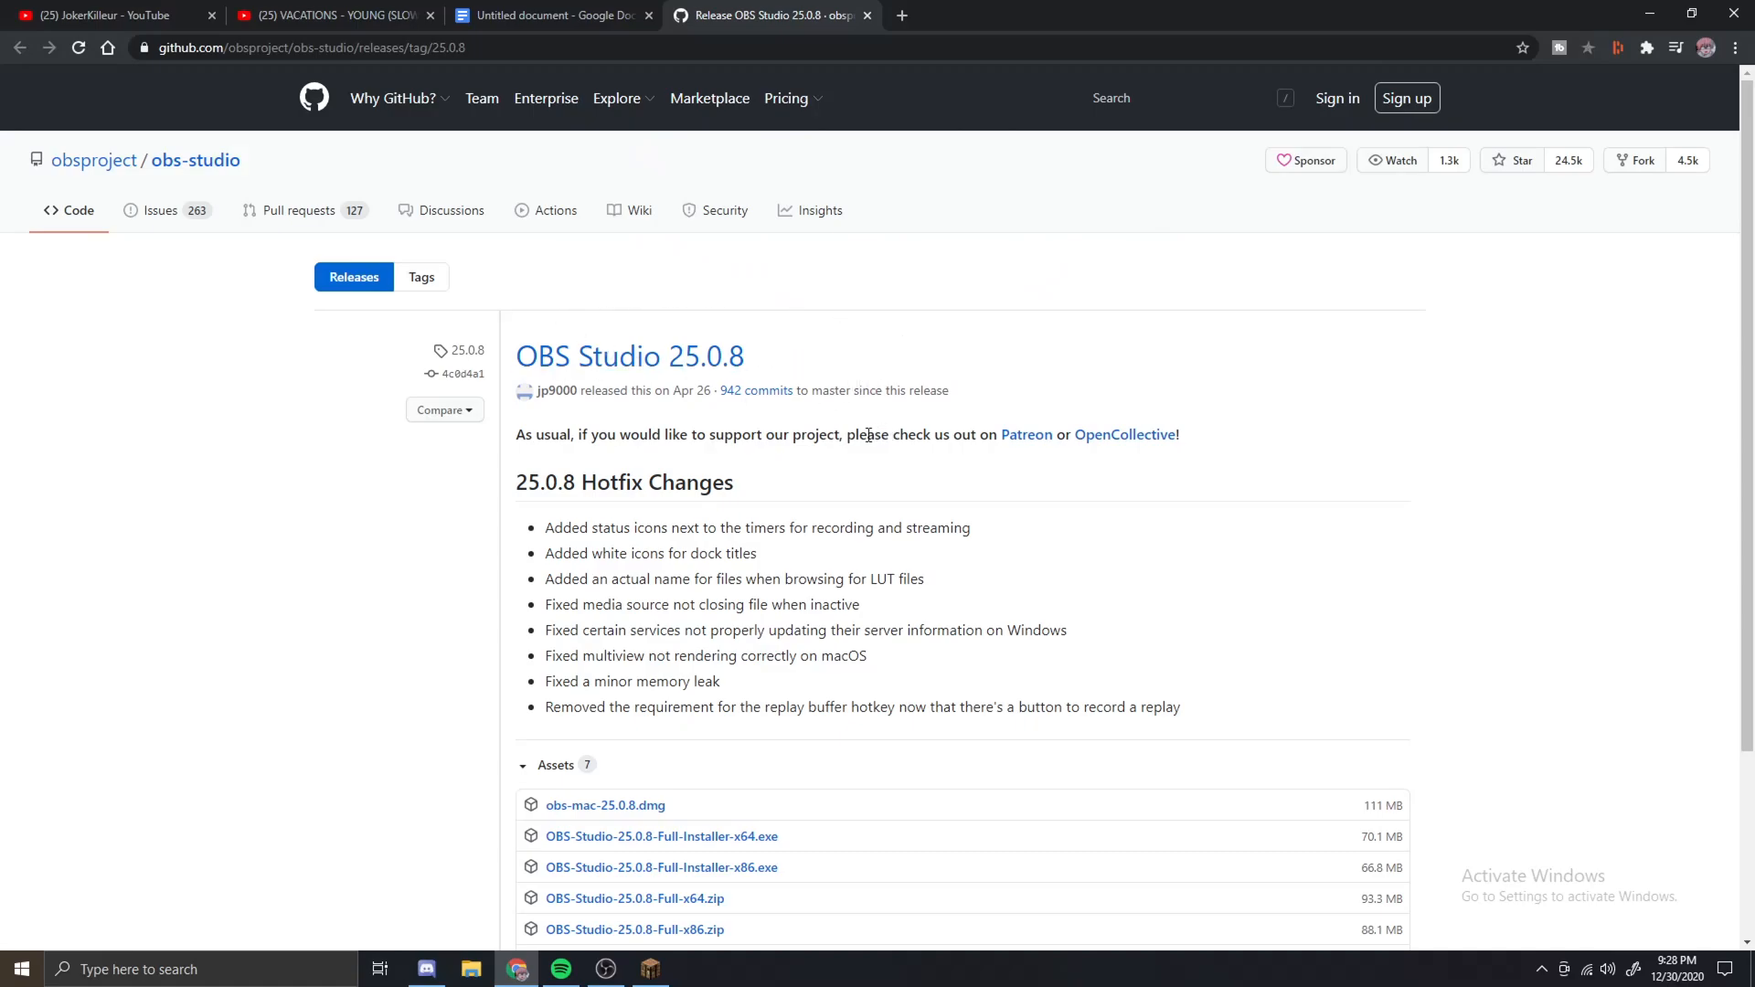
pyautogui.moveTo(533, 389)
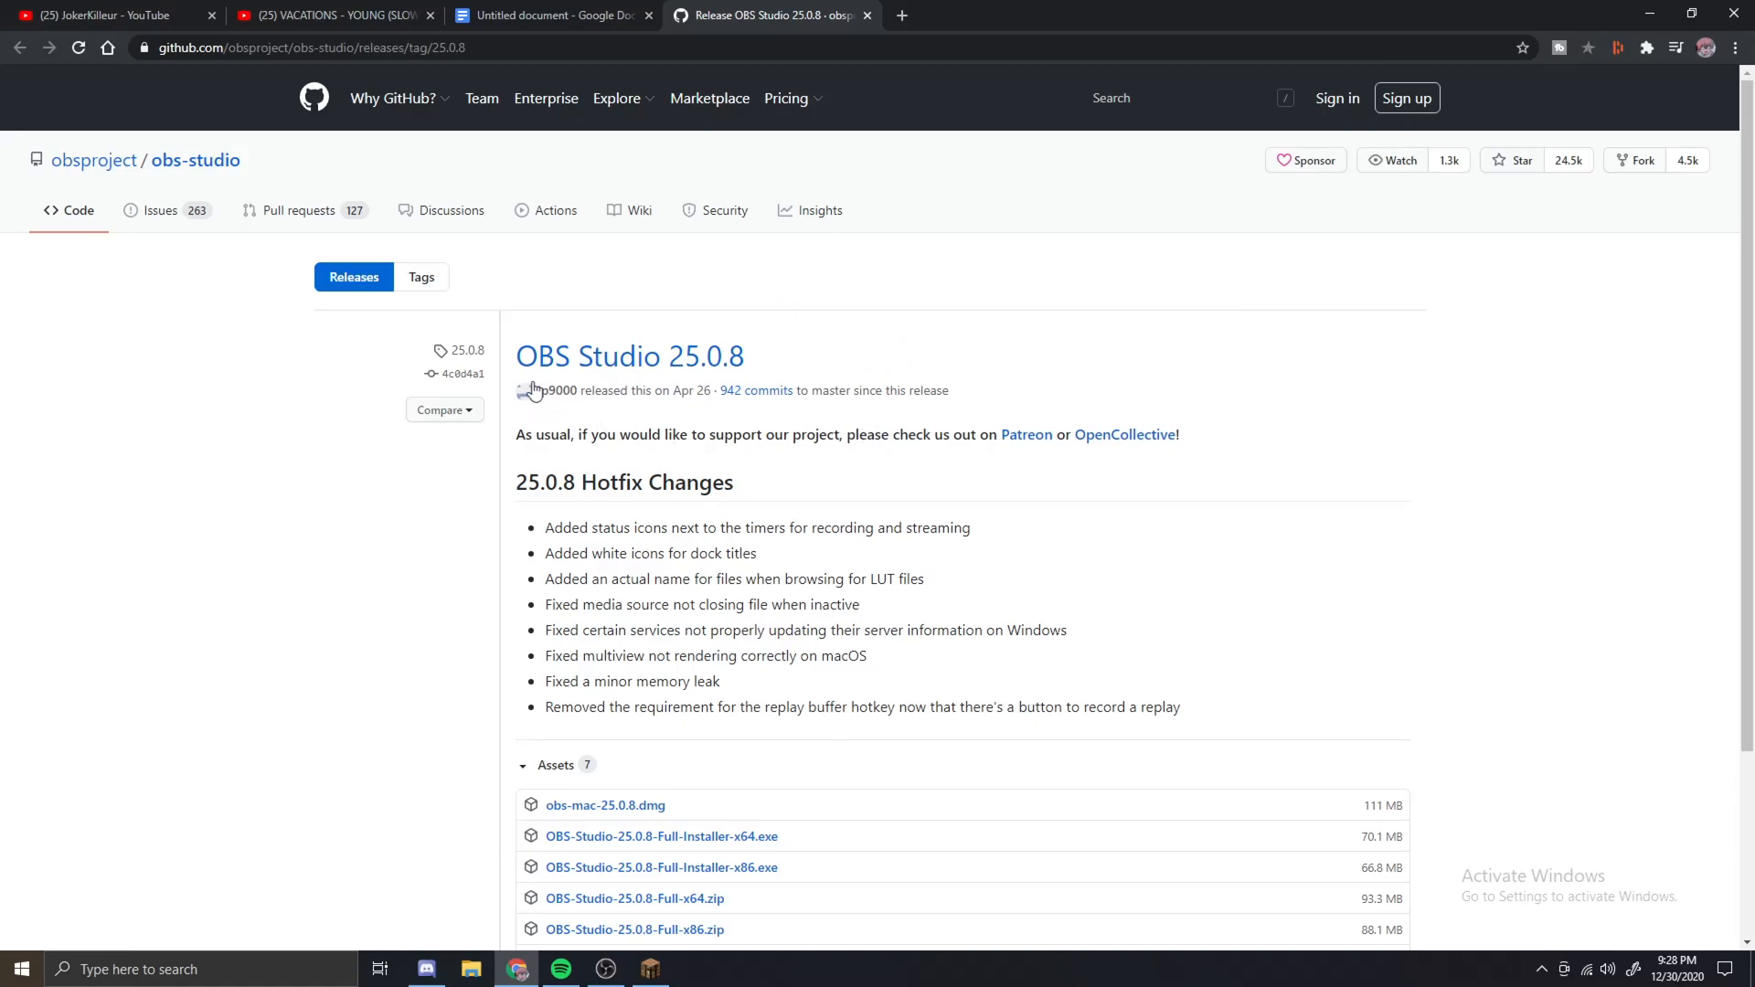
pyautogui.moveTo(665, 384)
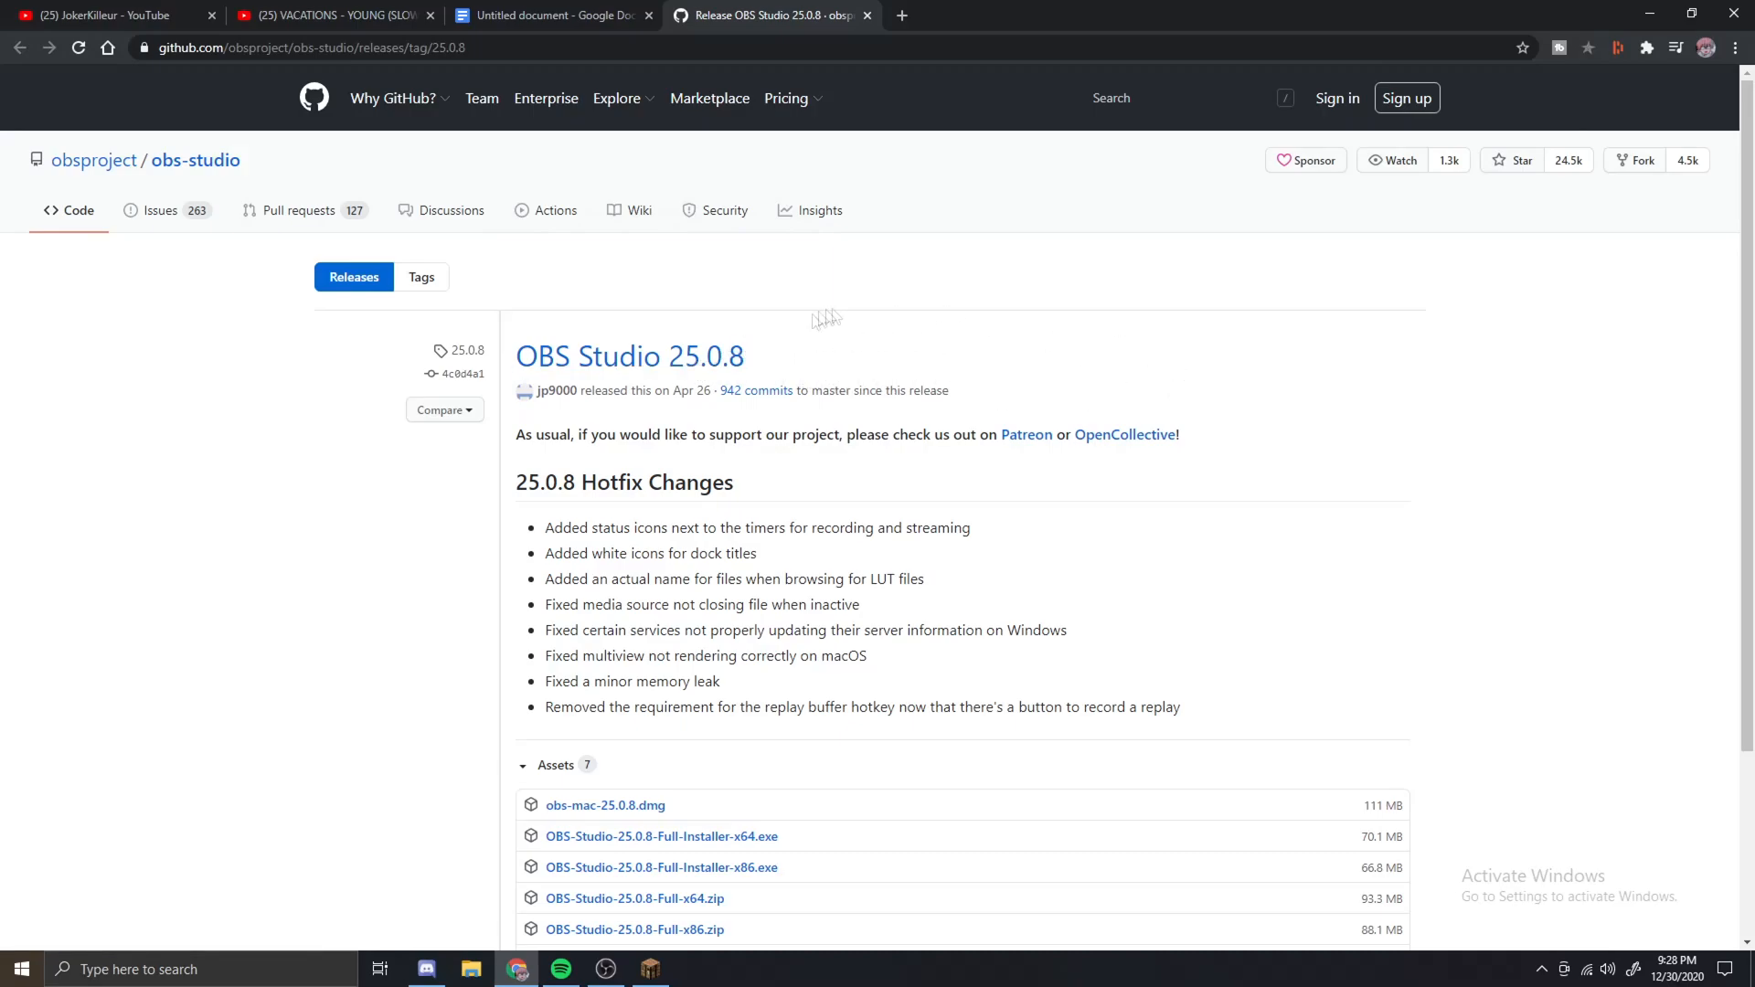
pyautogui.moveTo(904, 369)
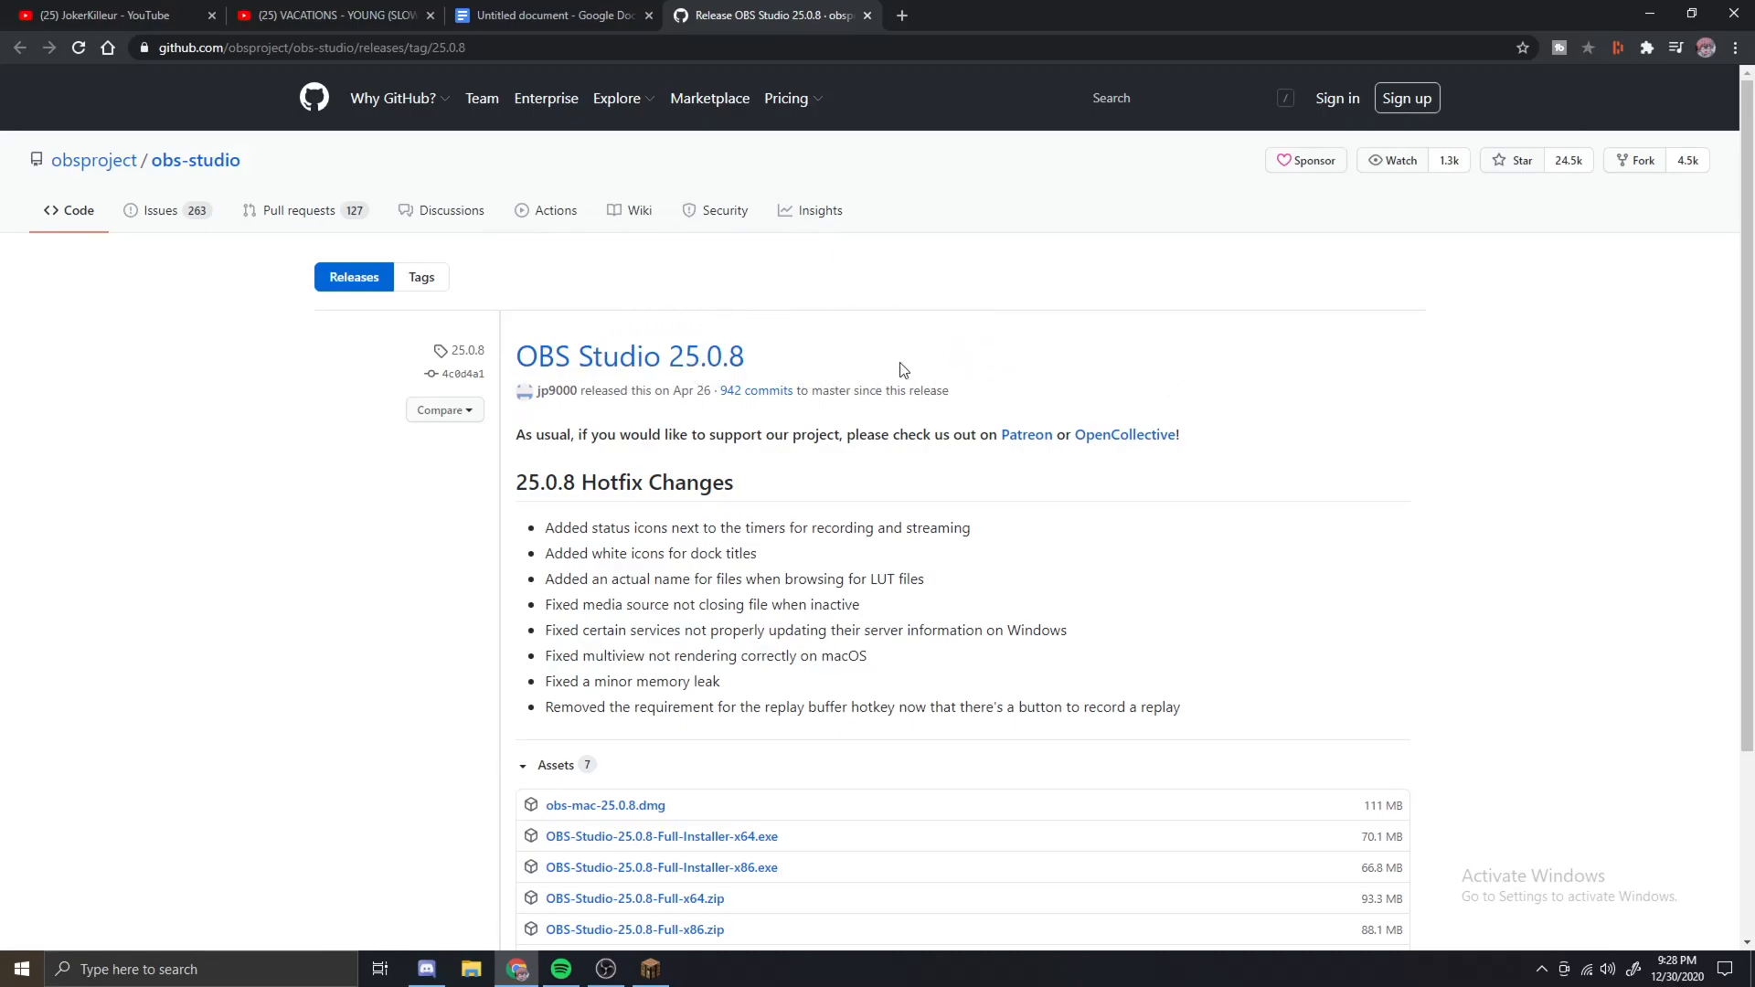
pyautogui.moveTo(771, 404)
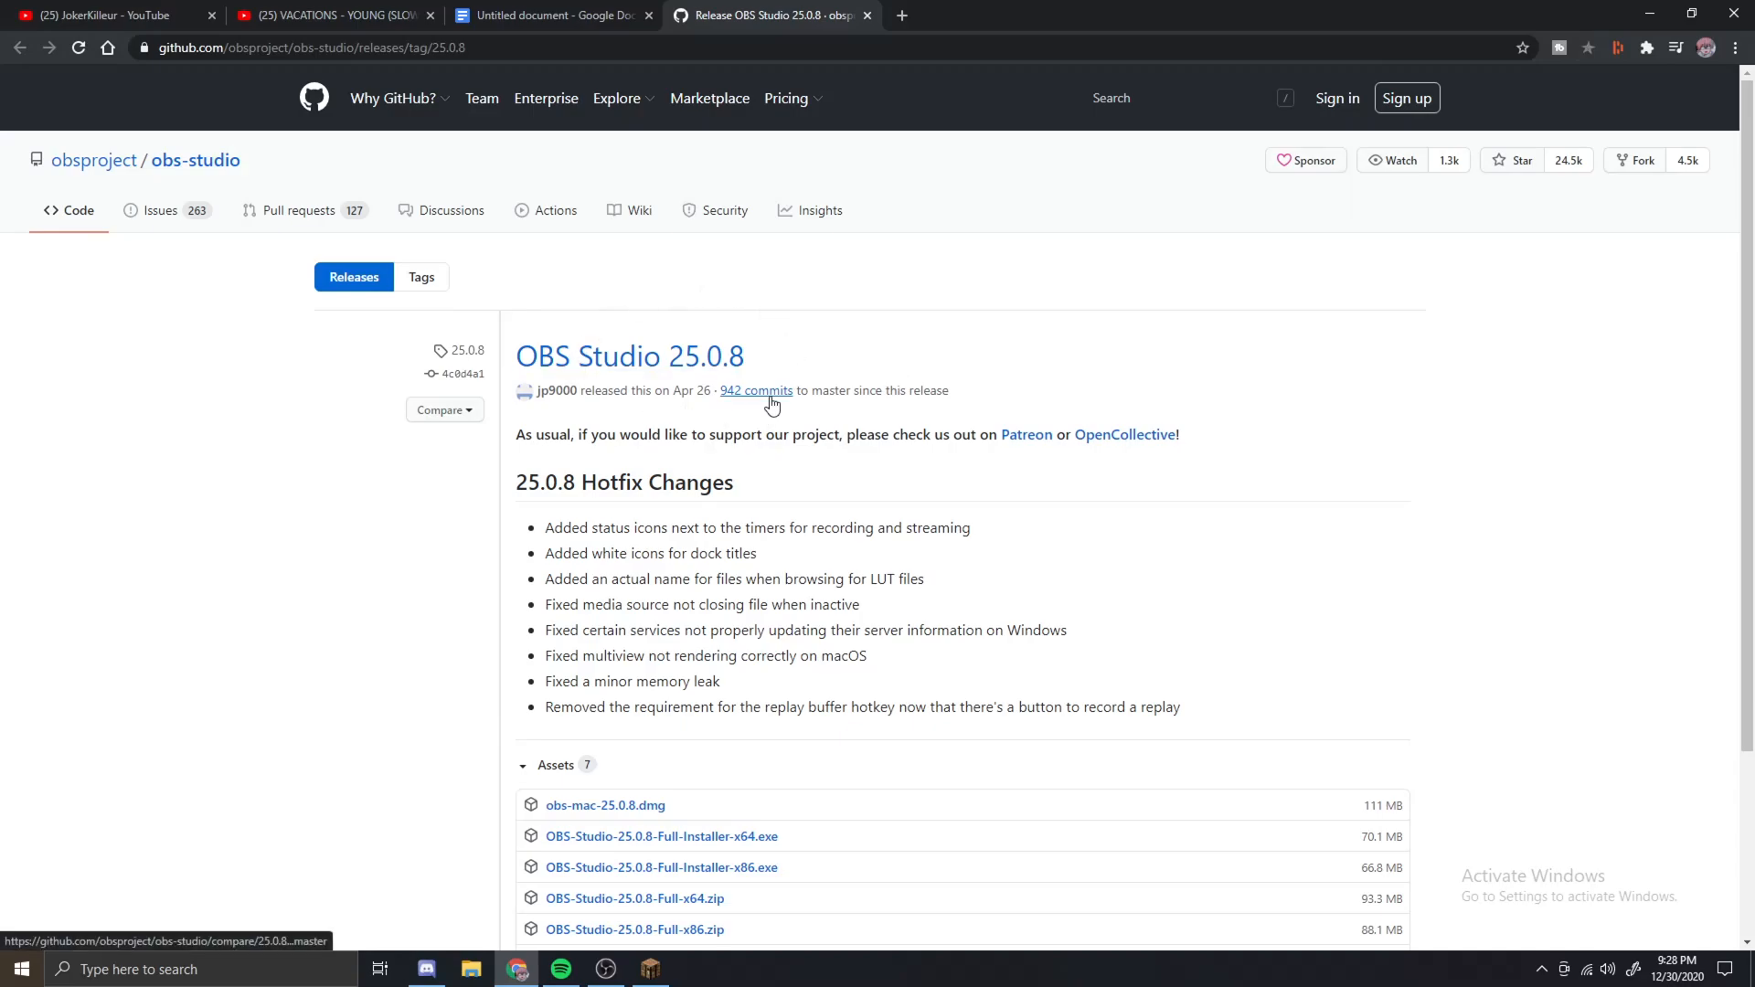
pyautogui.moveTo(870, 428)
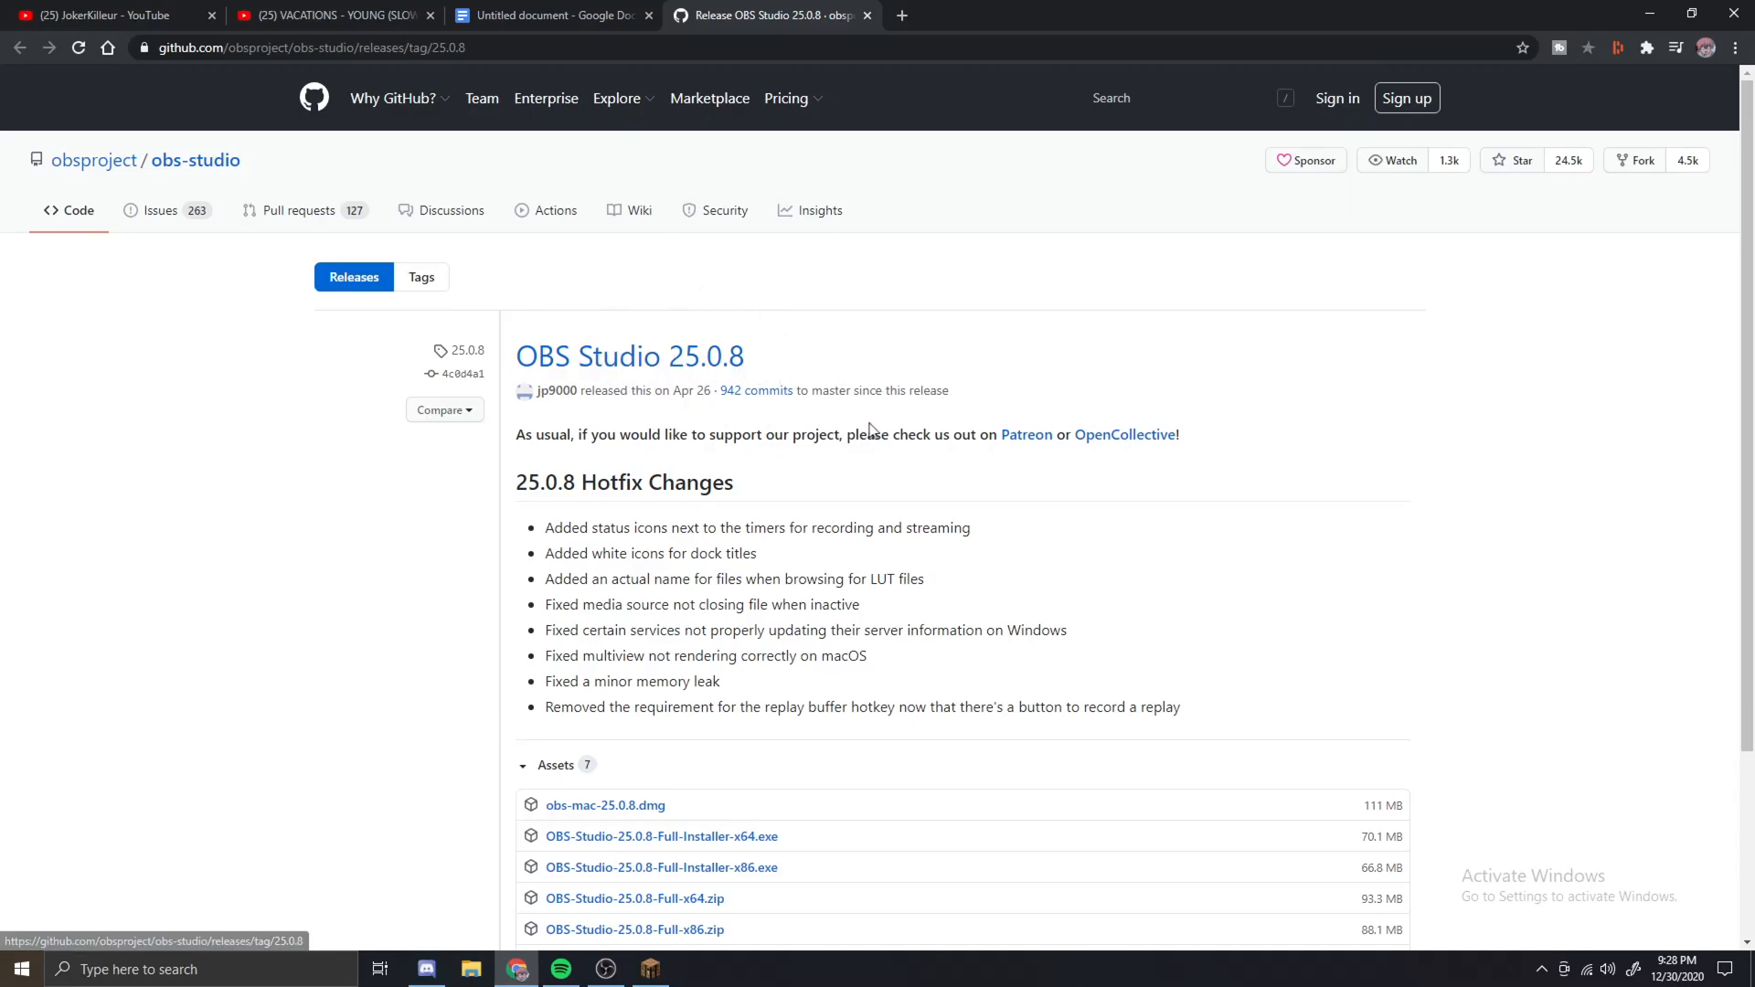
pyautogui.moveTo(611, 422)
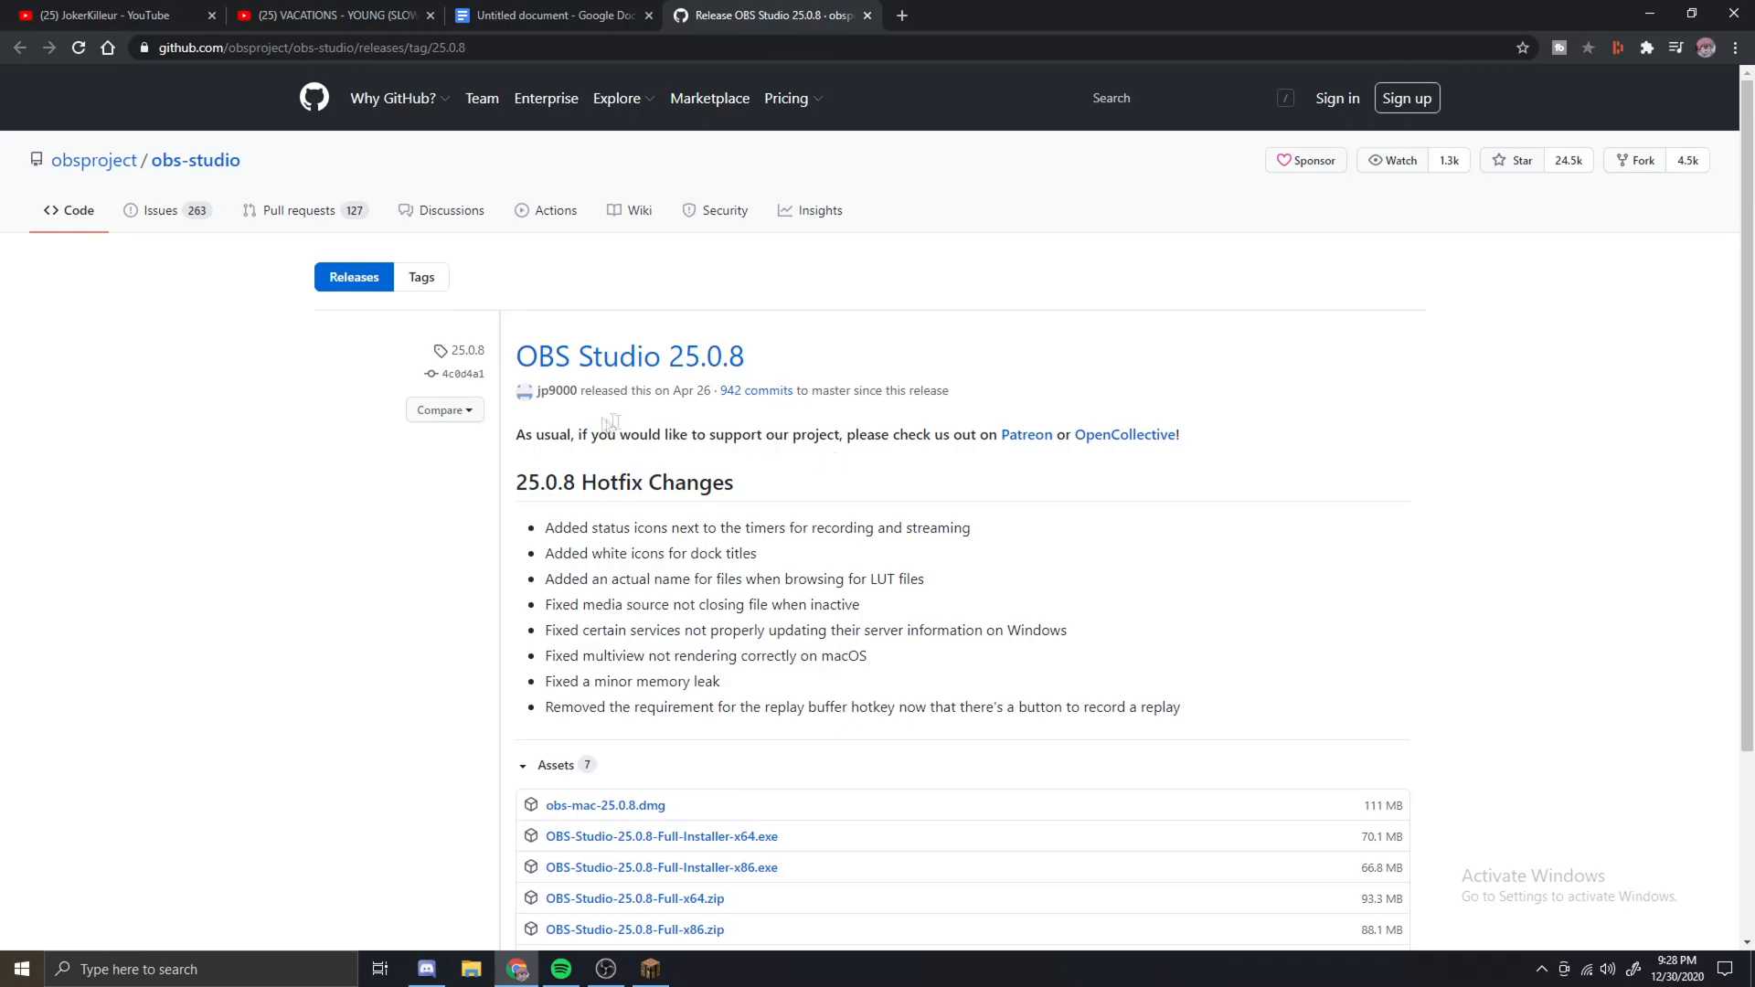
pyautogui.moveTo(741, 329)
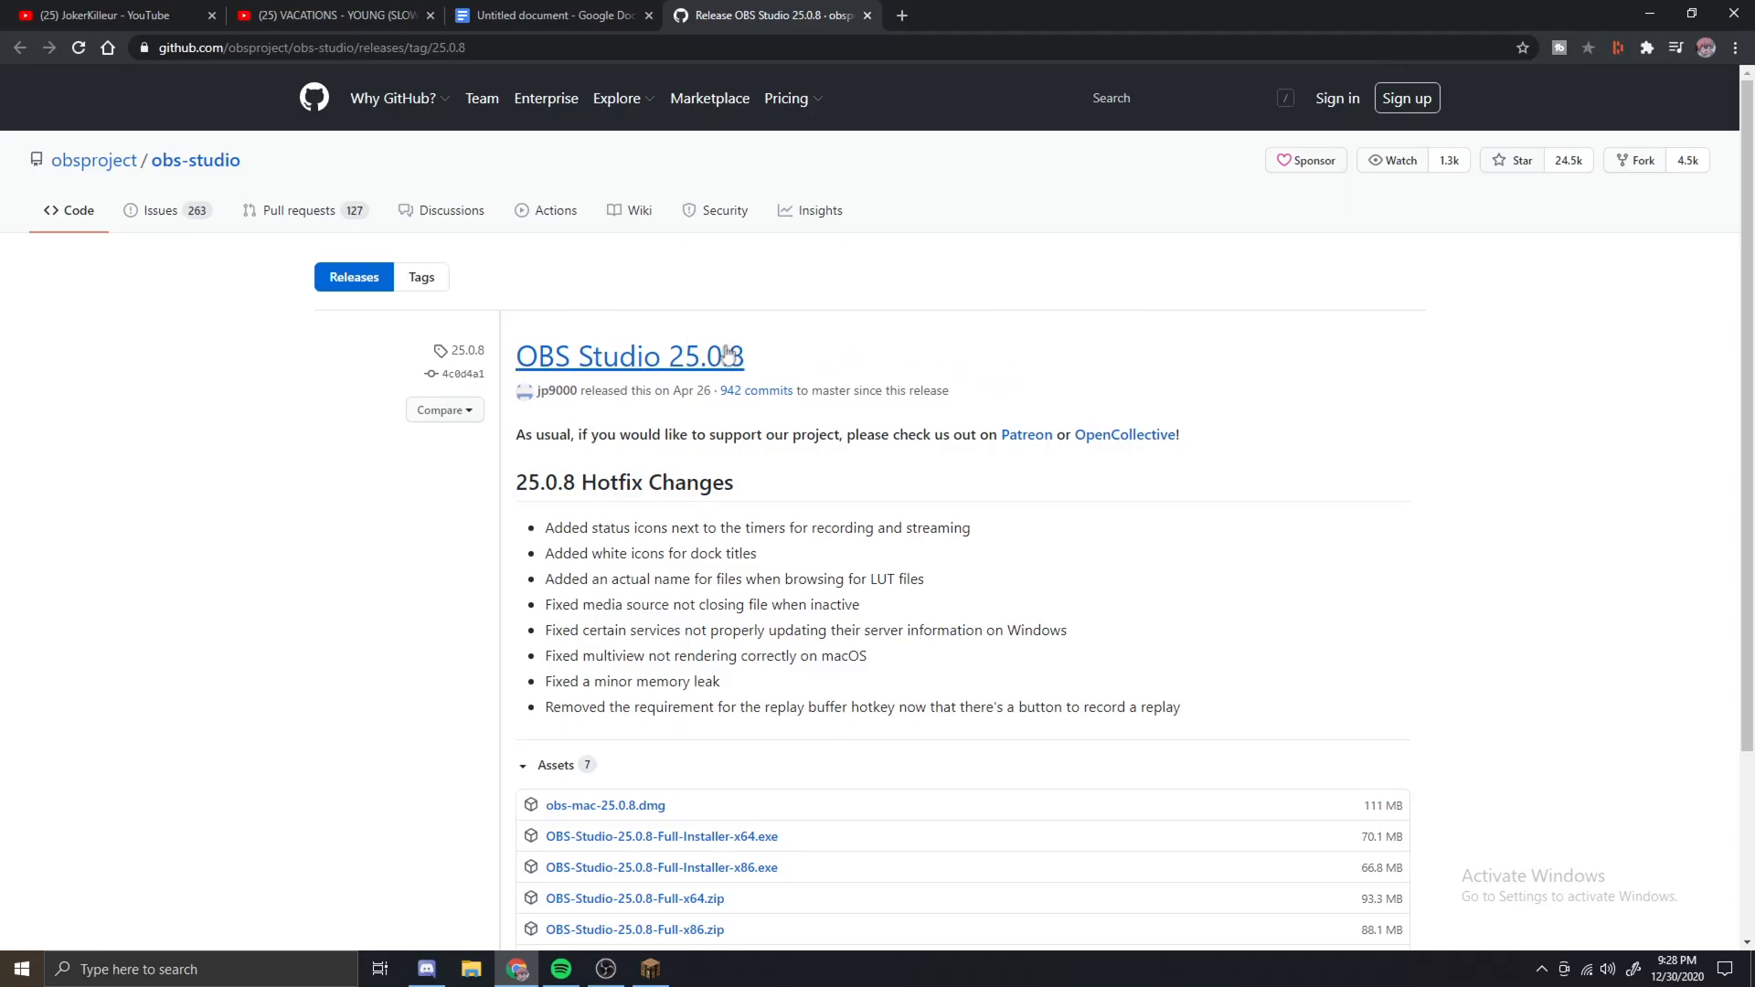
pyautogui.moveTo(1036, 333)
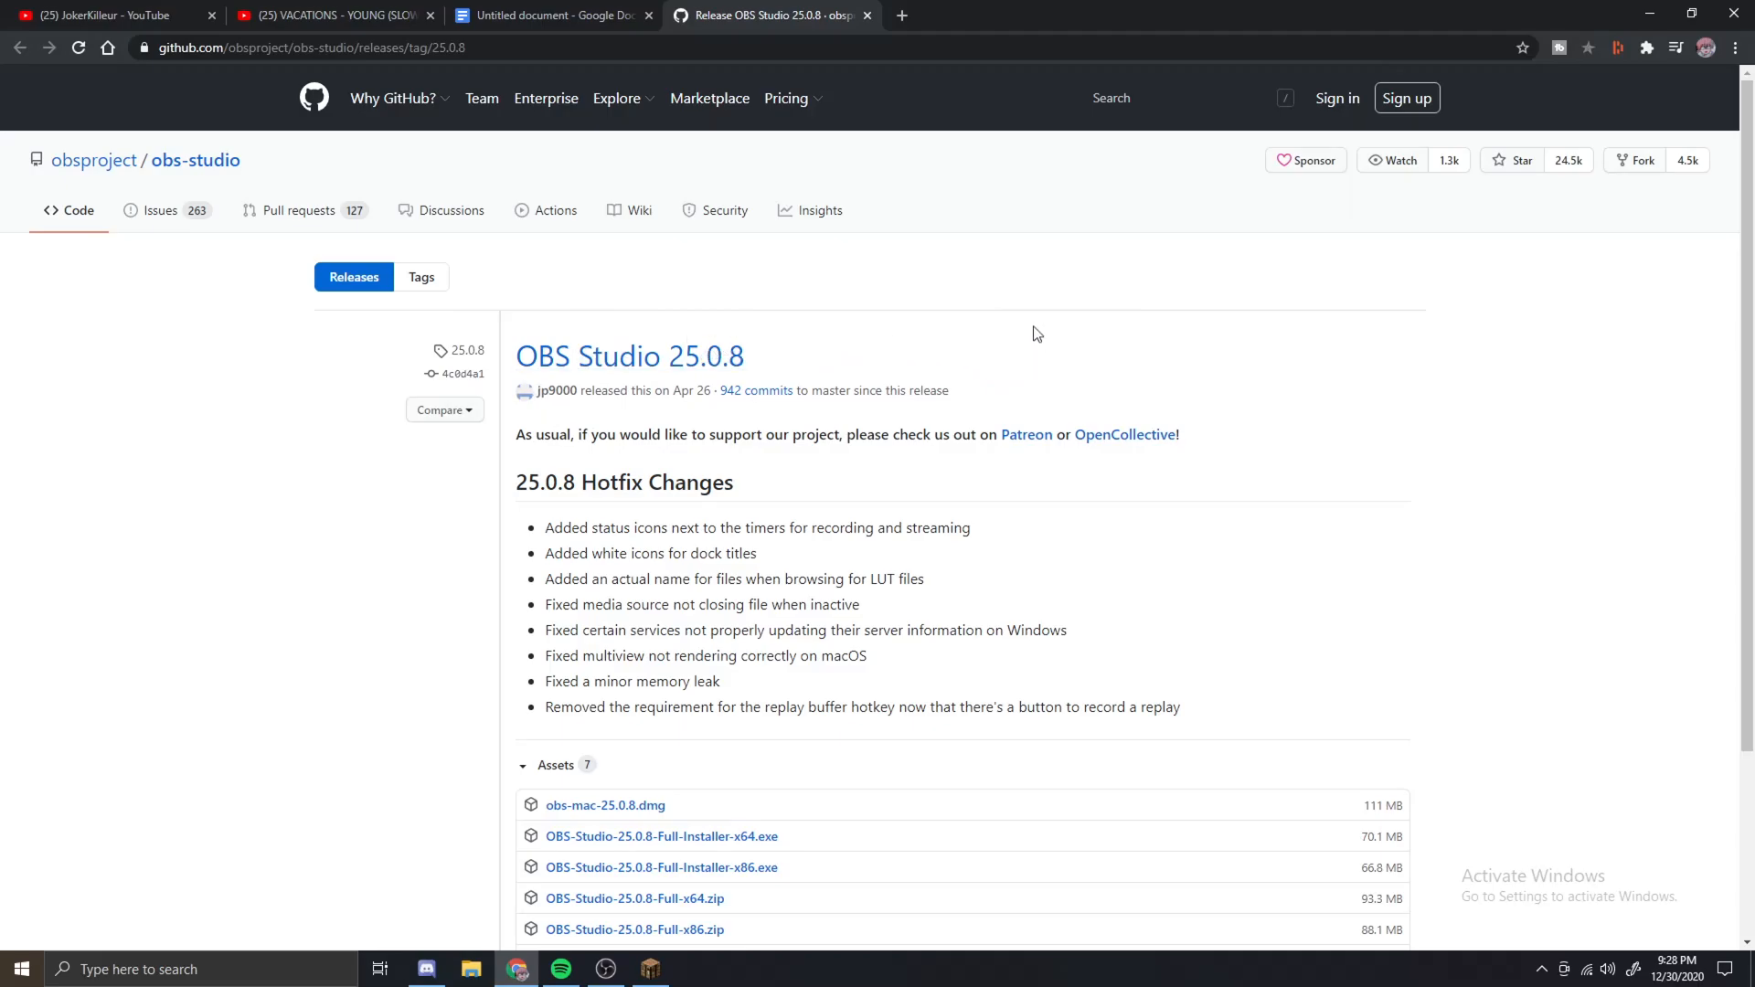
pyautogui.scroll(-3)
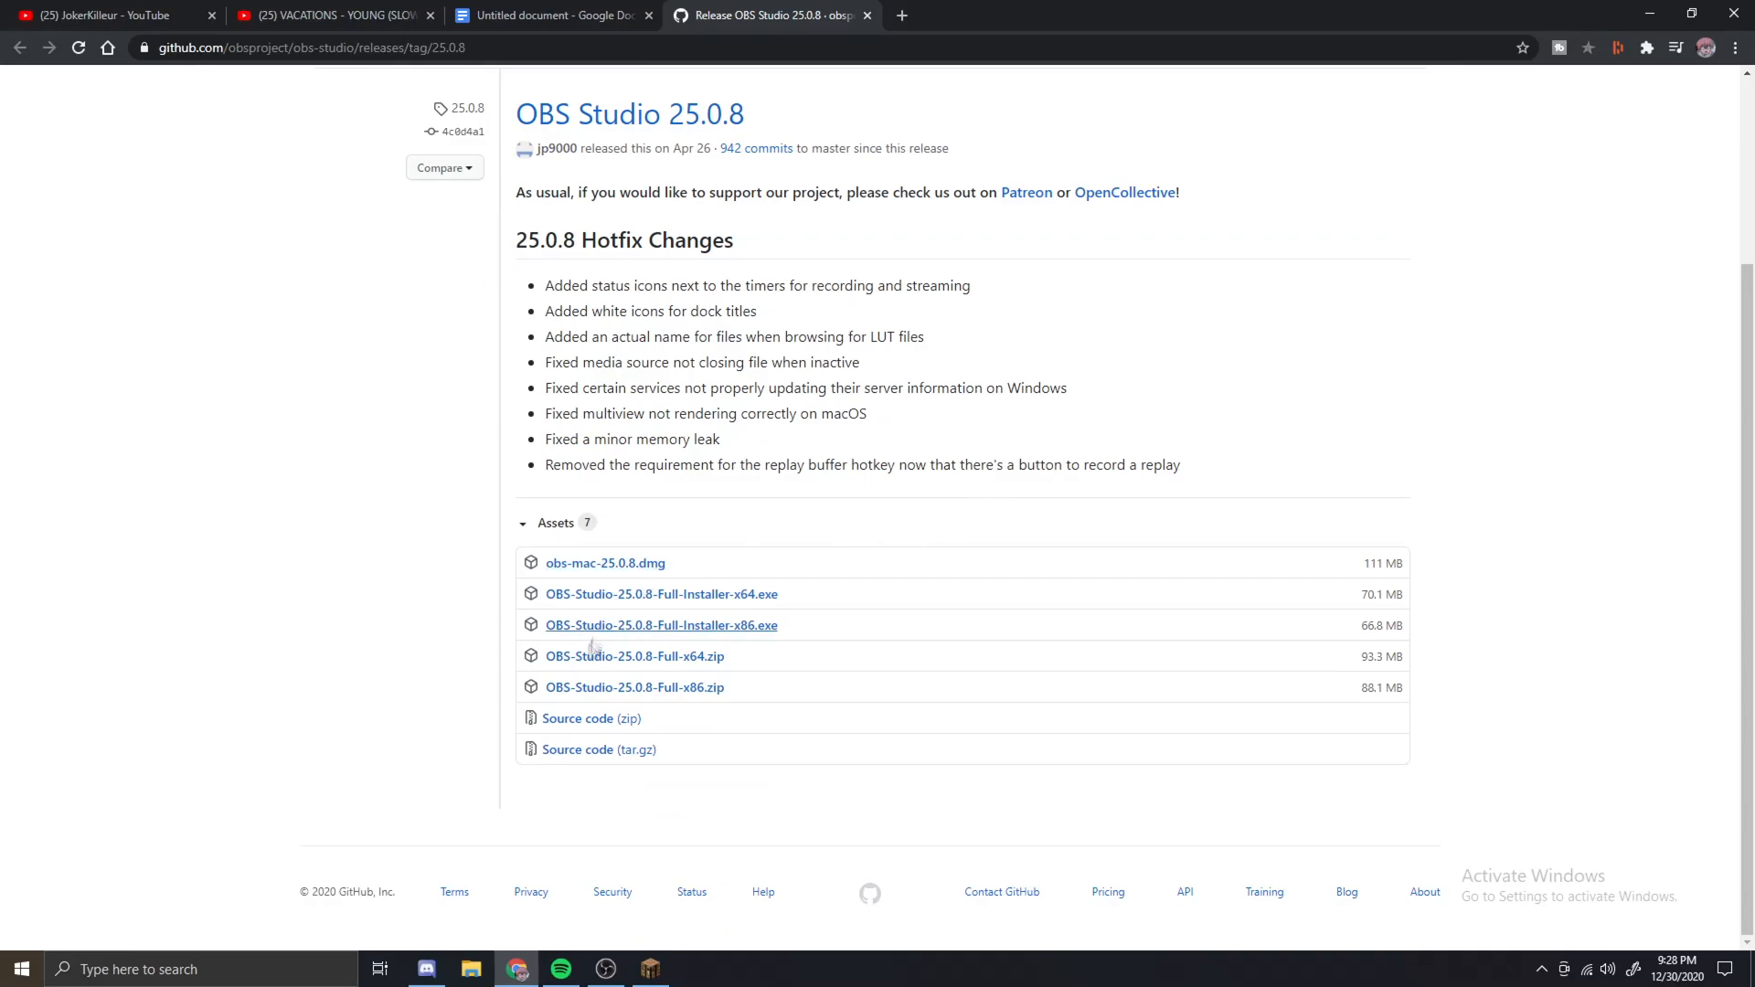
pyautogui.moveTo(666, 615)
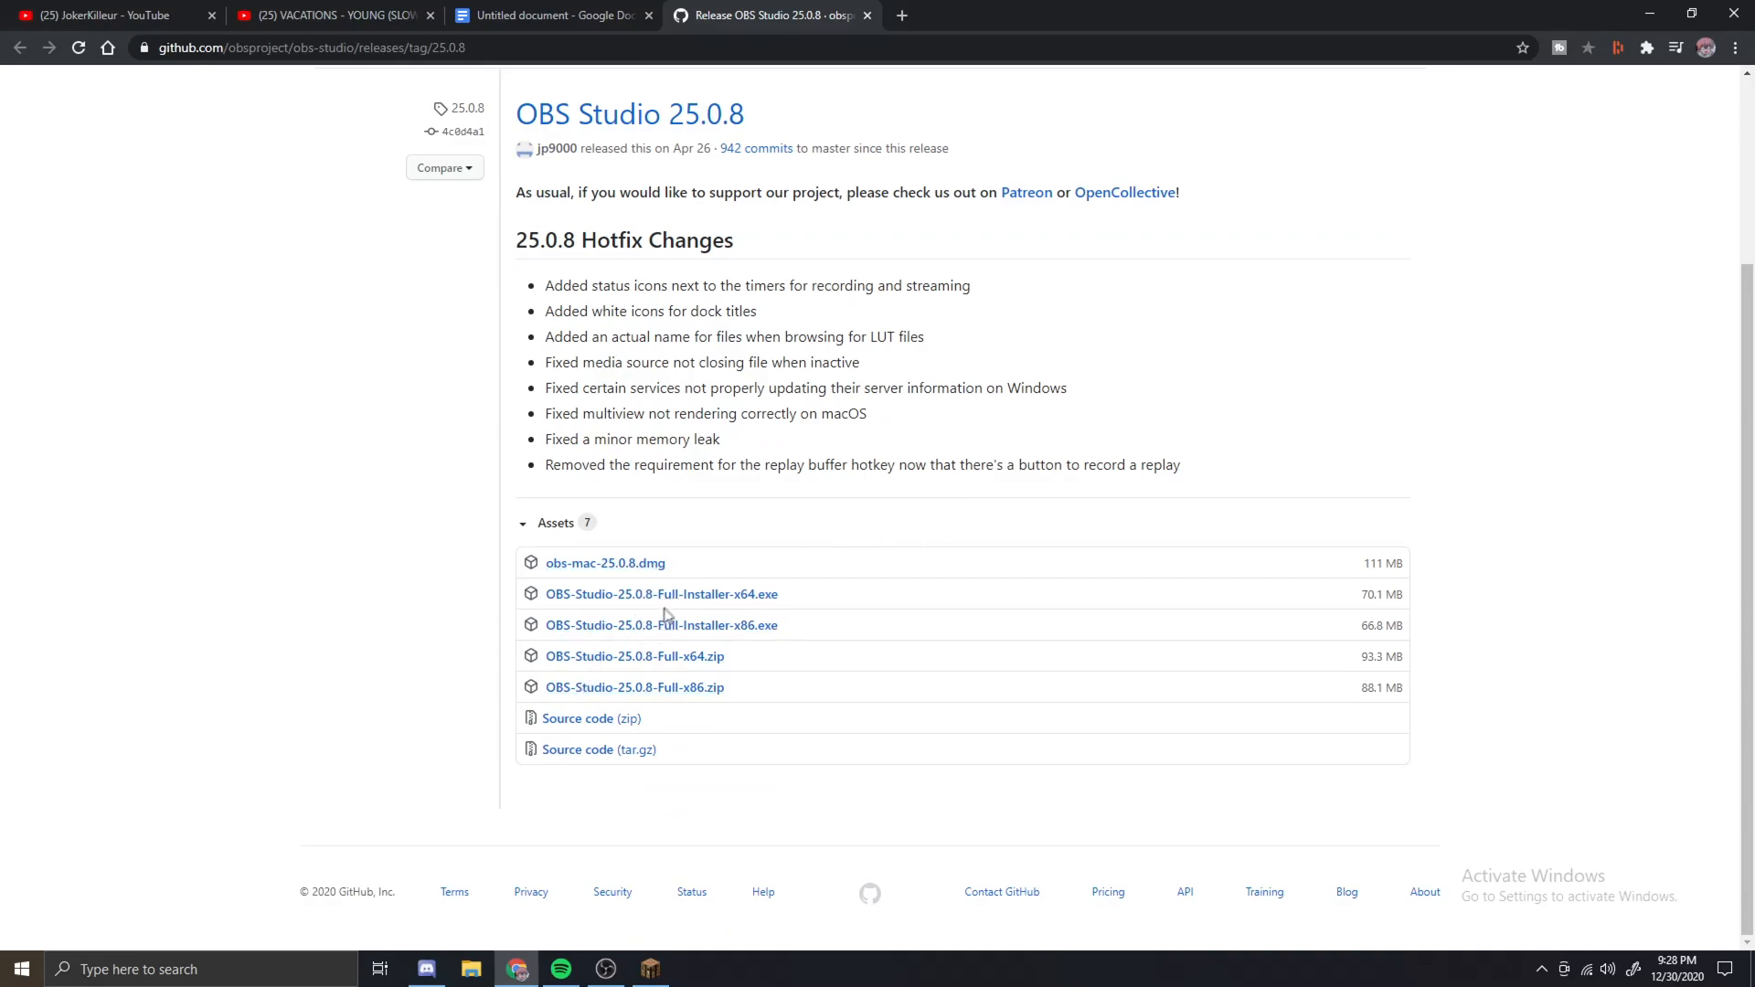
pyautogui.moveTo(695, 588)
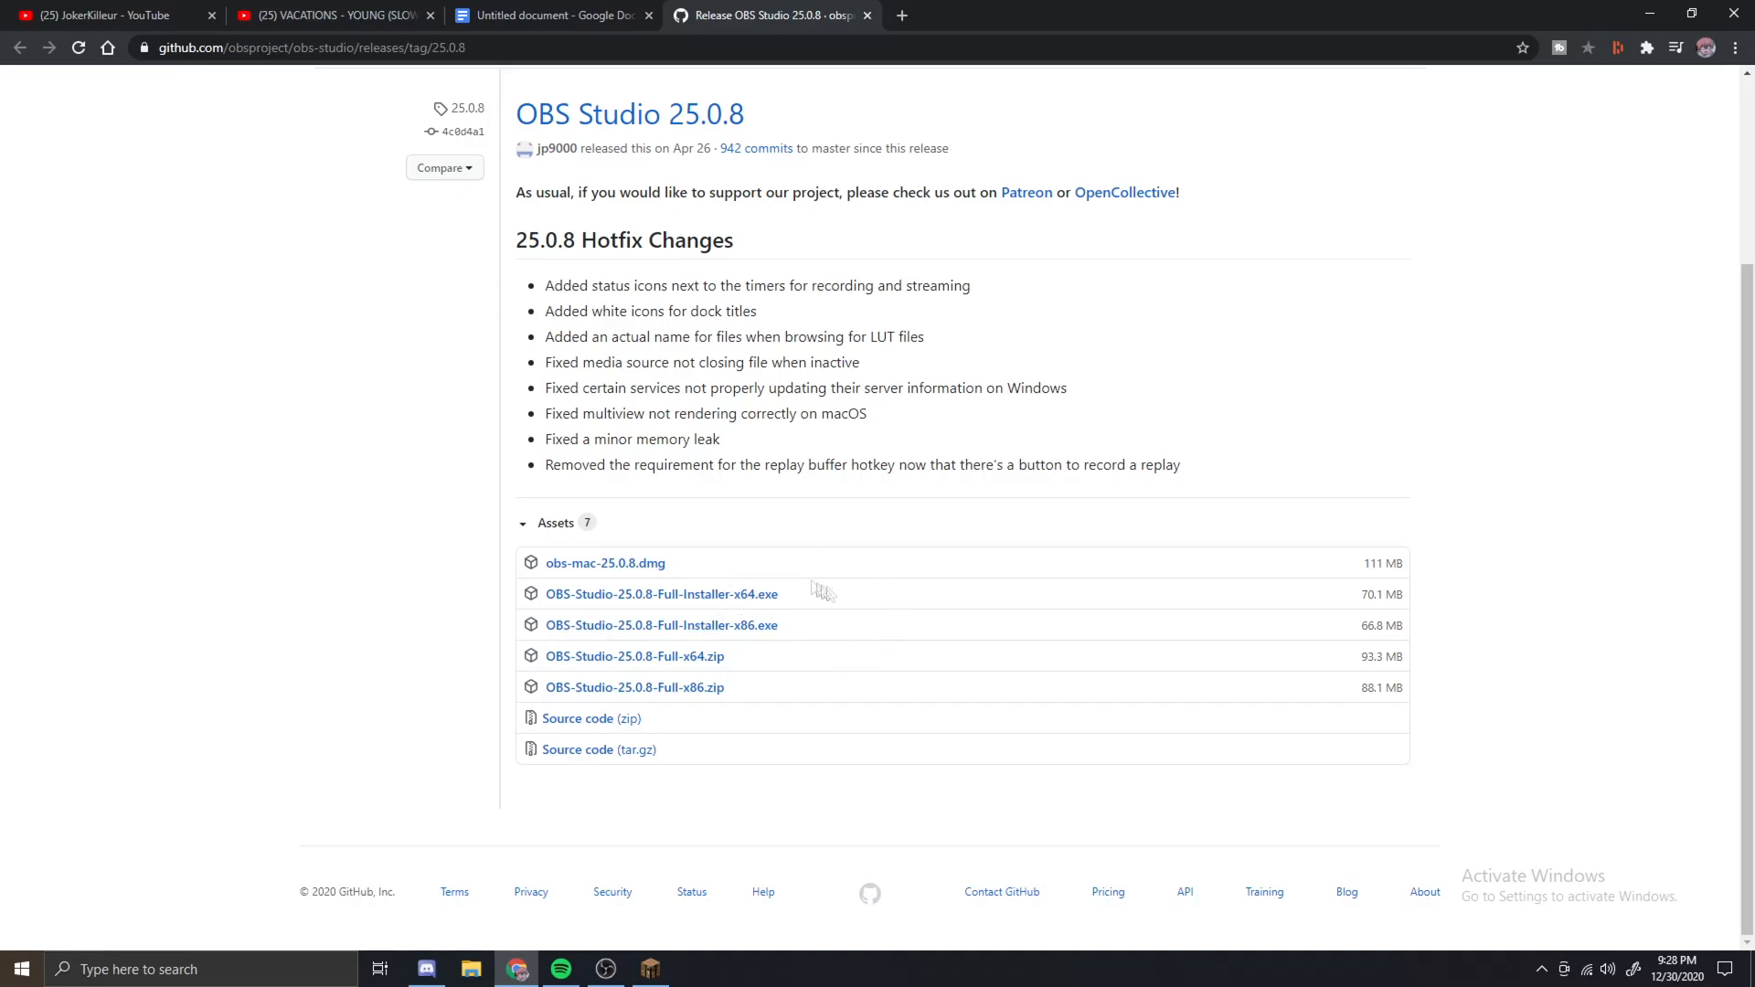
pyautogui.moveTo(702, 598)
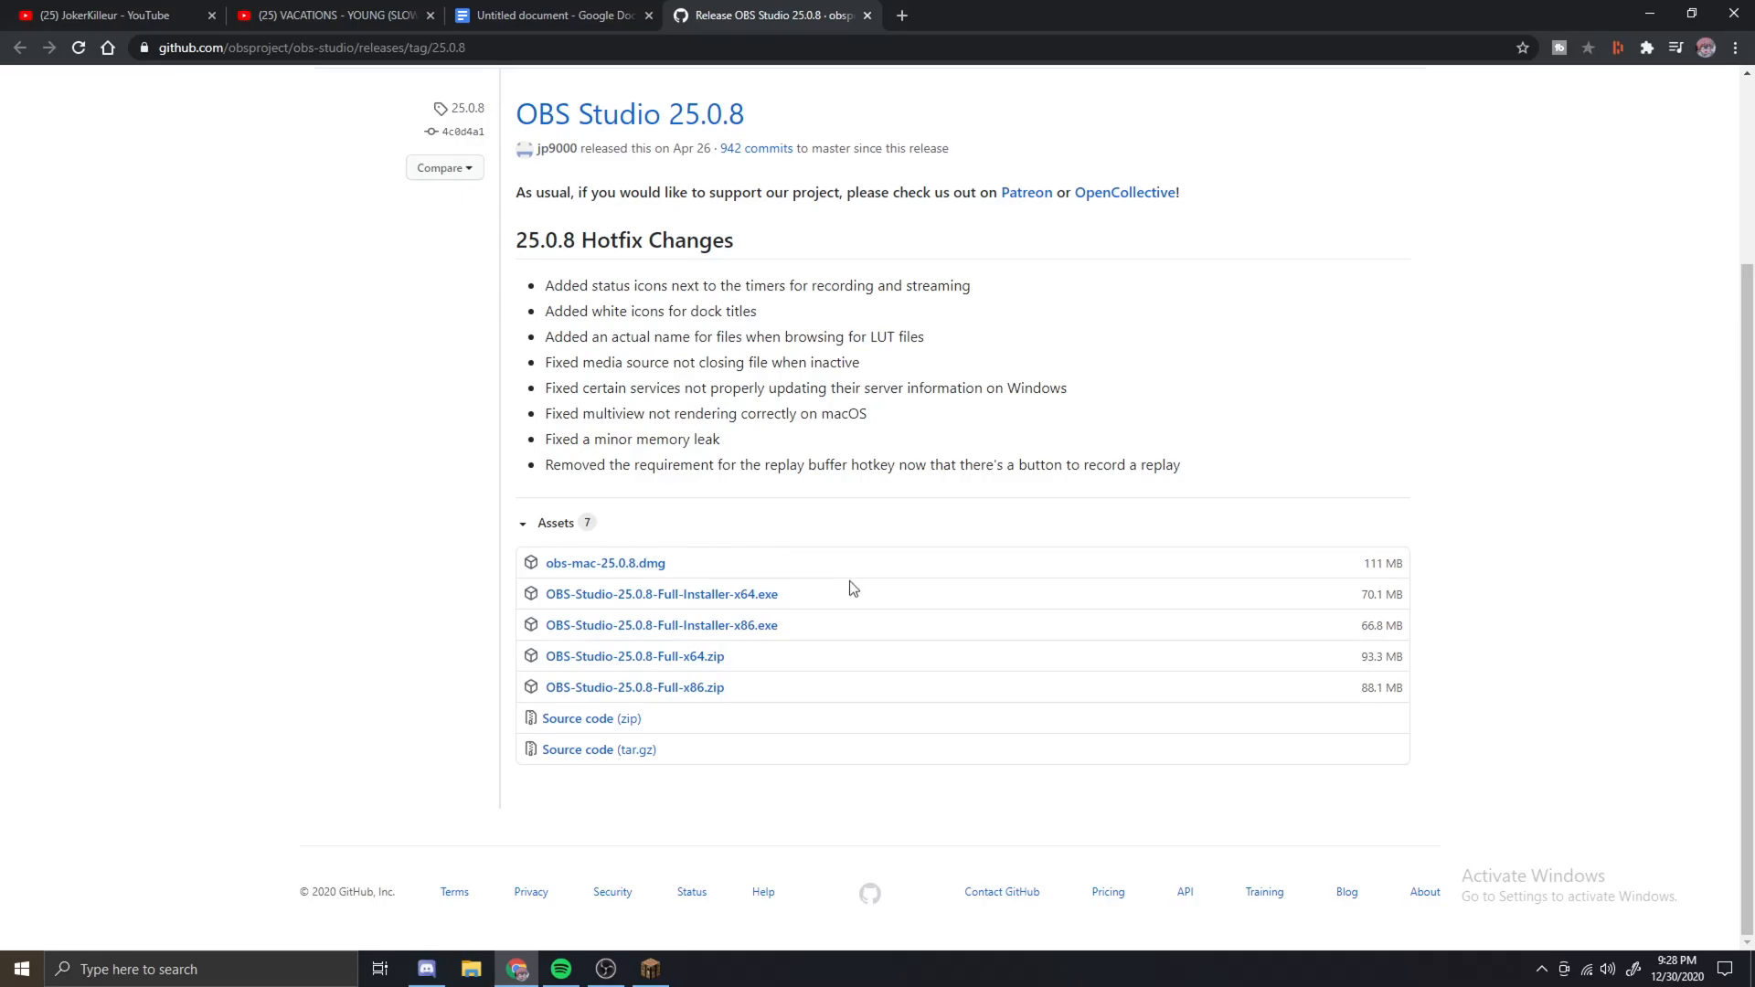
pyautogui.moveTo(709, 610)
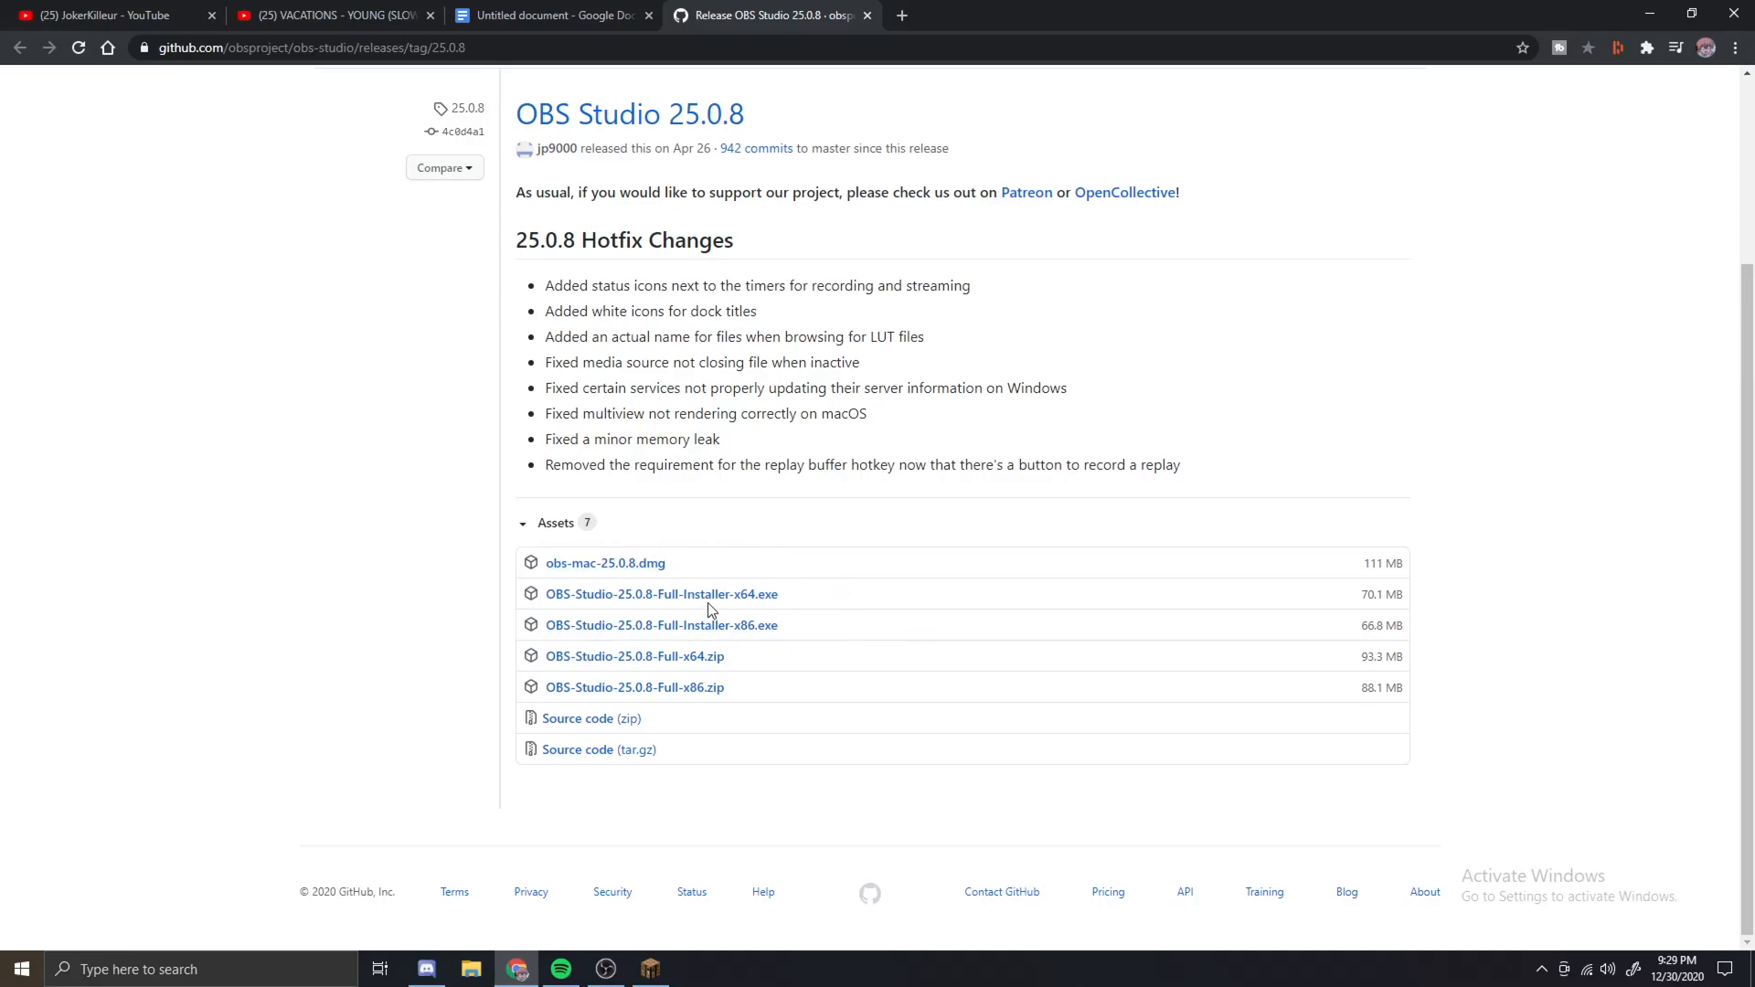
pyautogui.moveTo(728, 598)
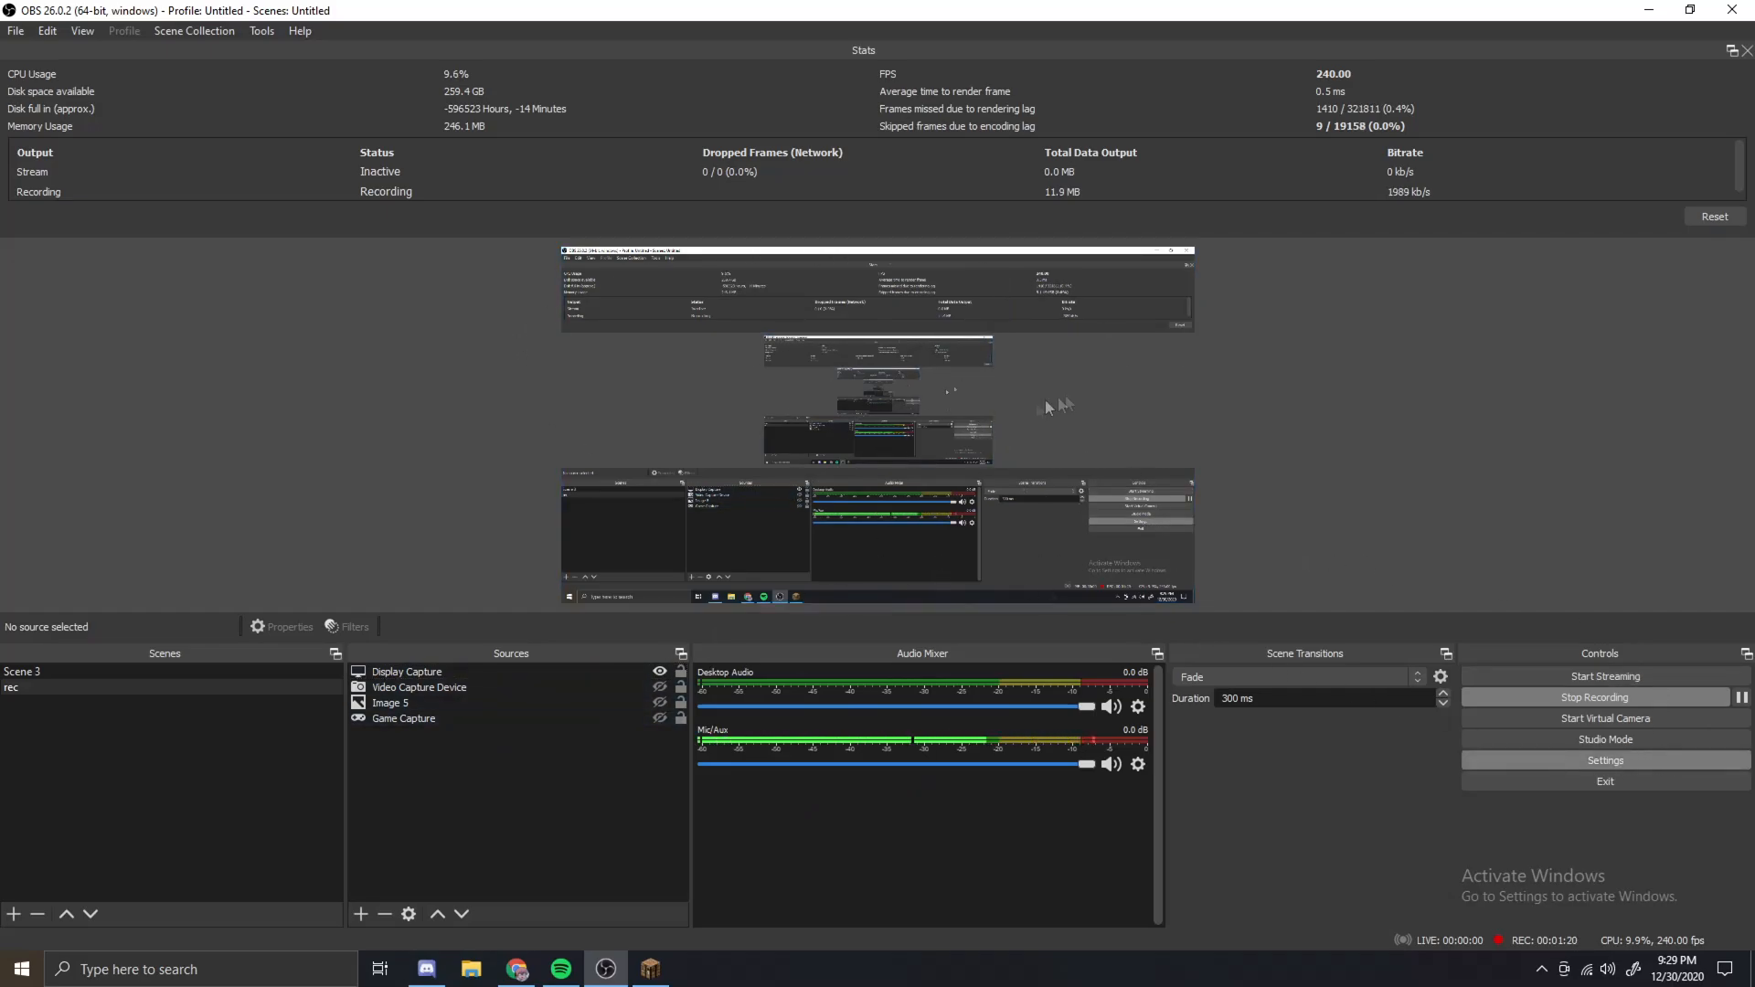
# - Show the Output settings' Streaming options: NVENC encoder, CBR at 5500 Kbps
pyautogui.click(1605, 761)
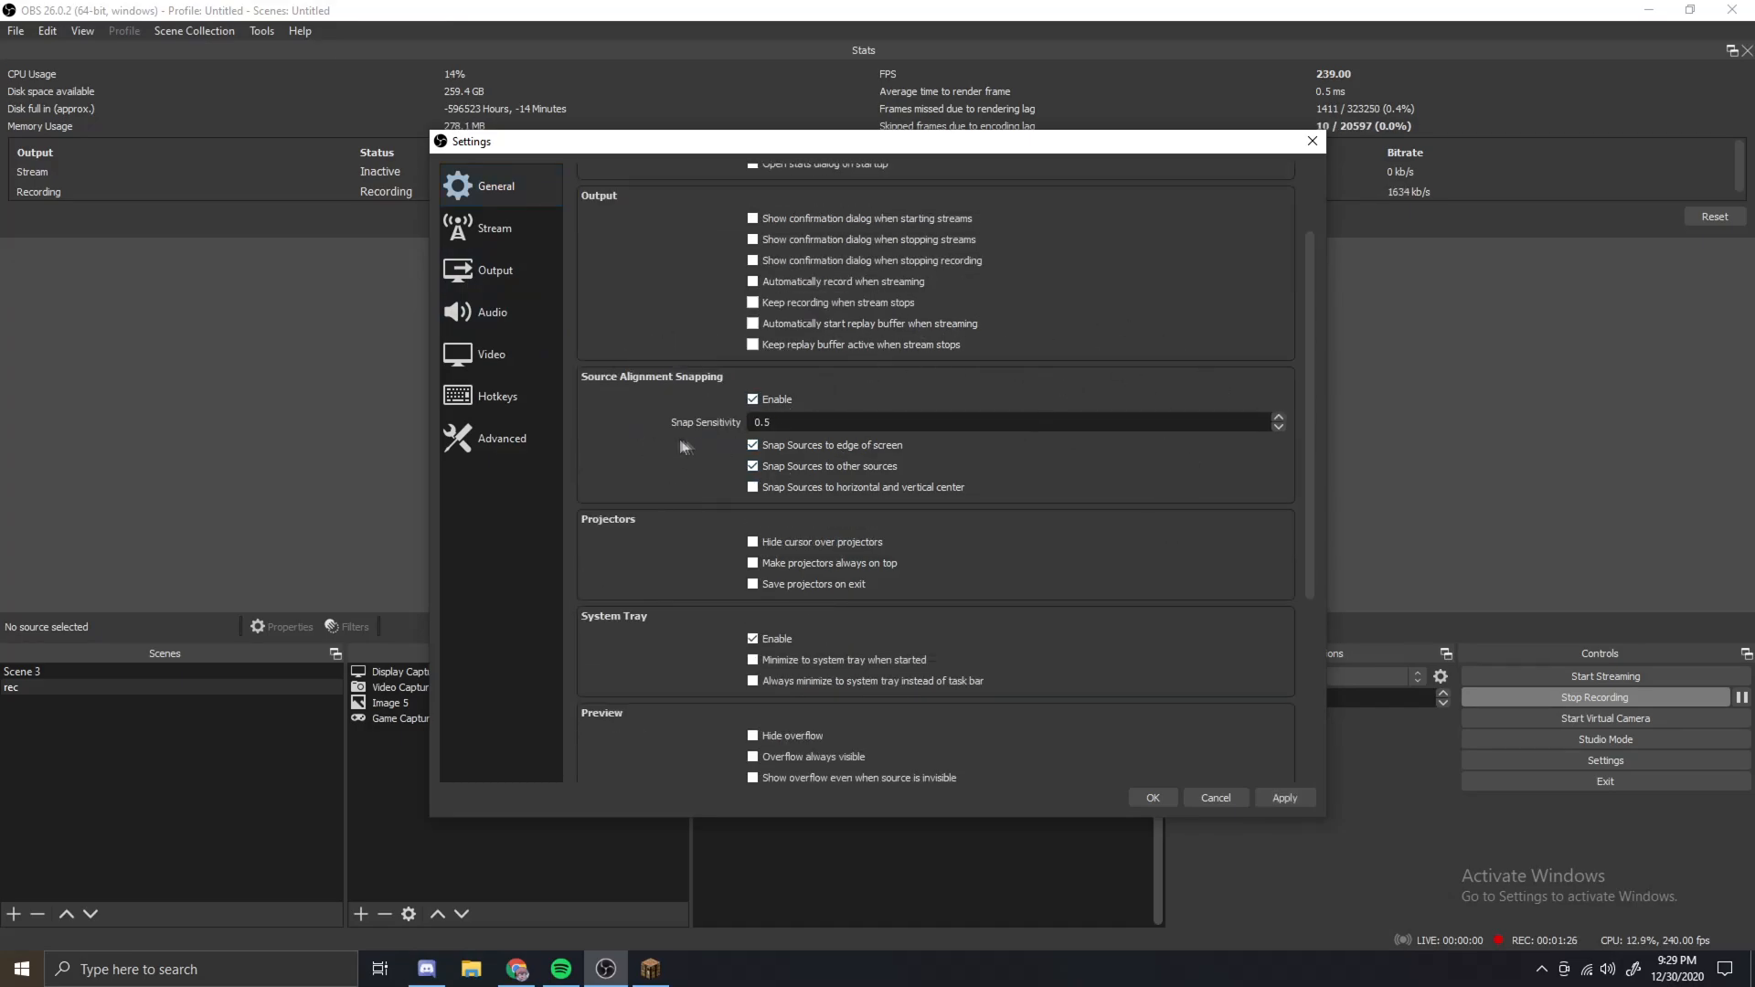
pyautogui.moveTo(1167, 439)
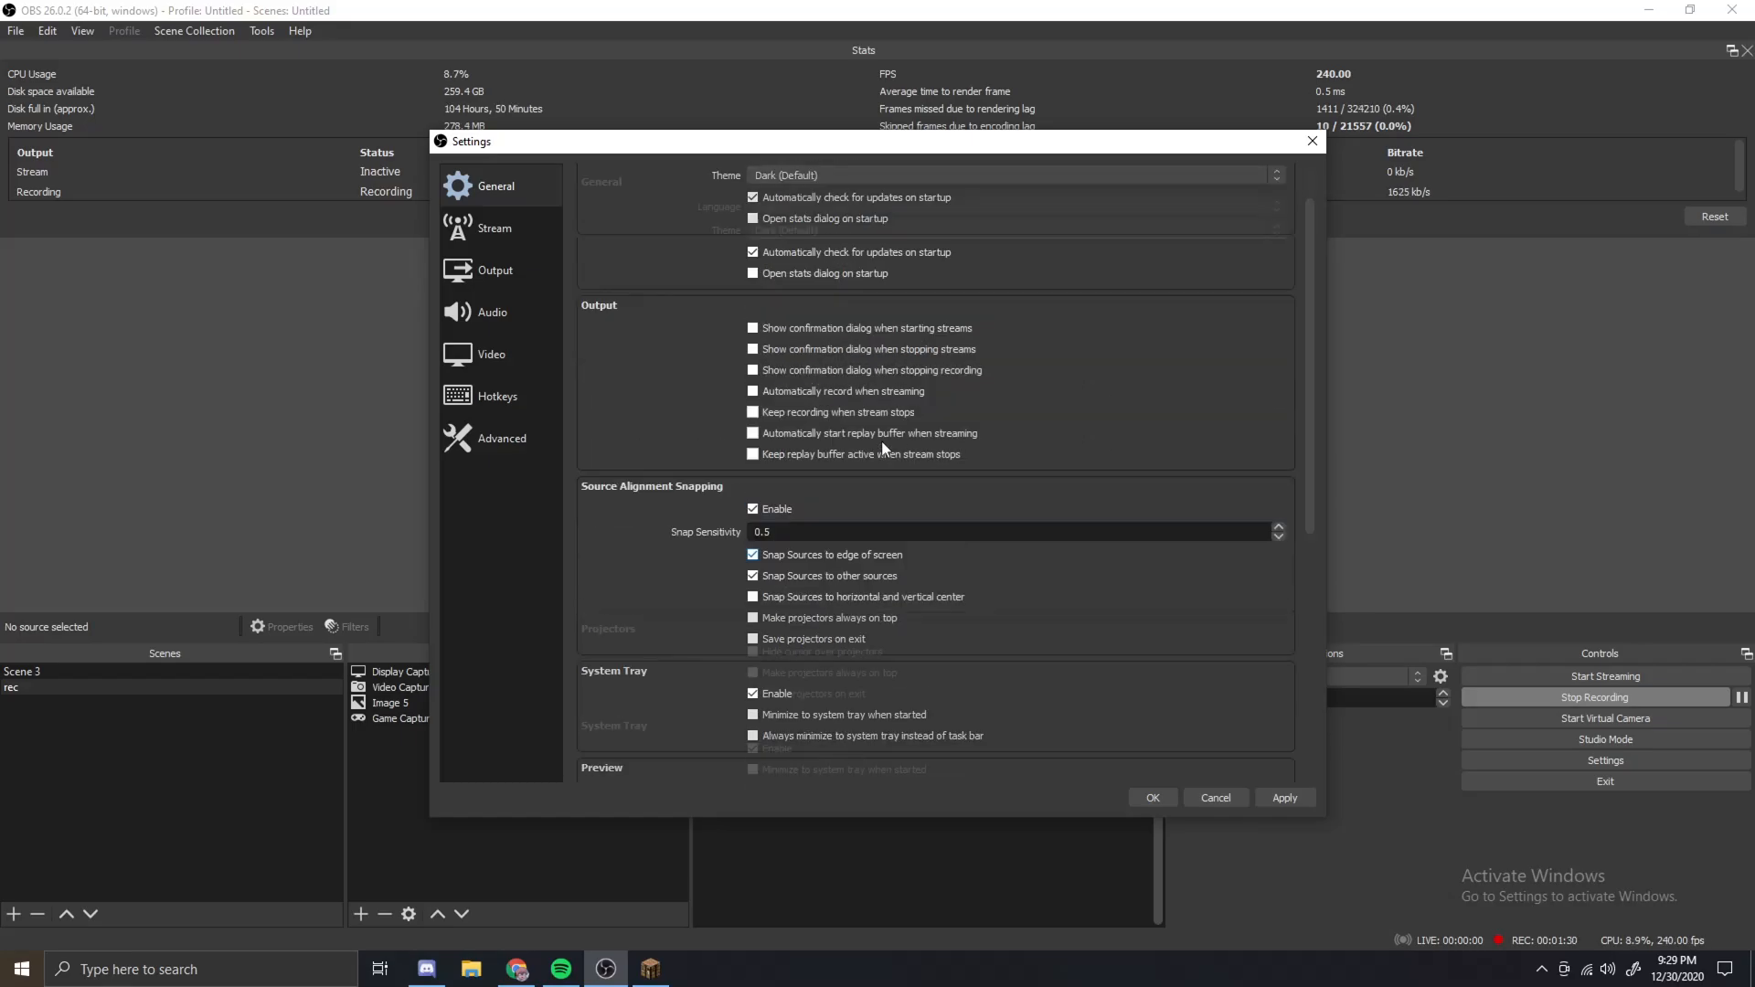
pyautogui.click(494, 271)
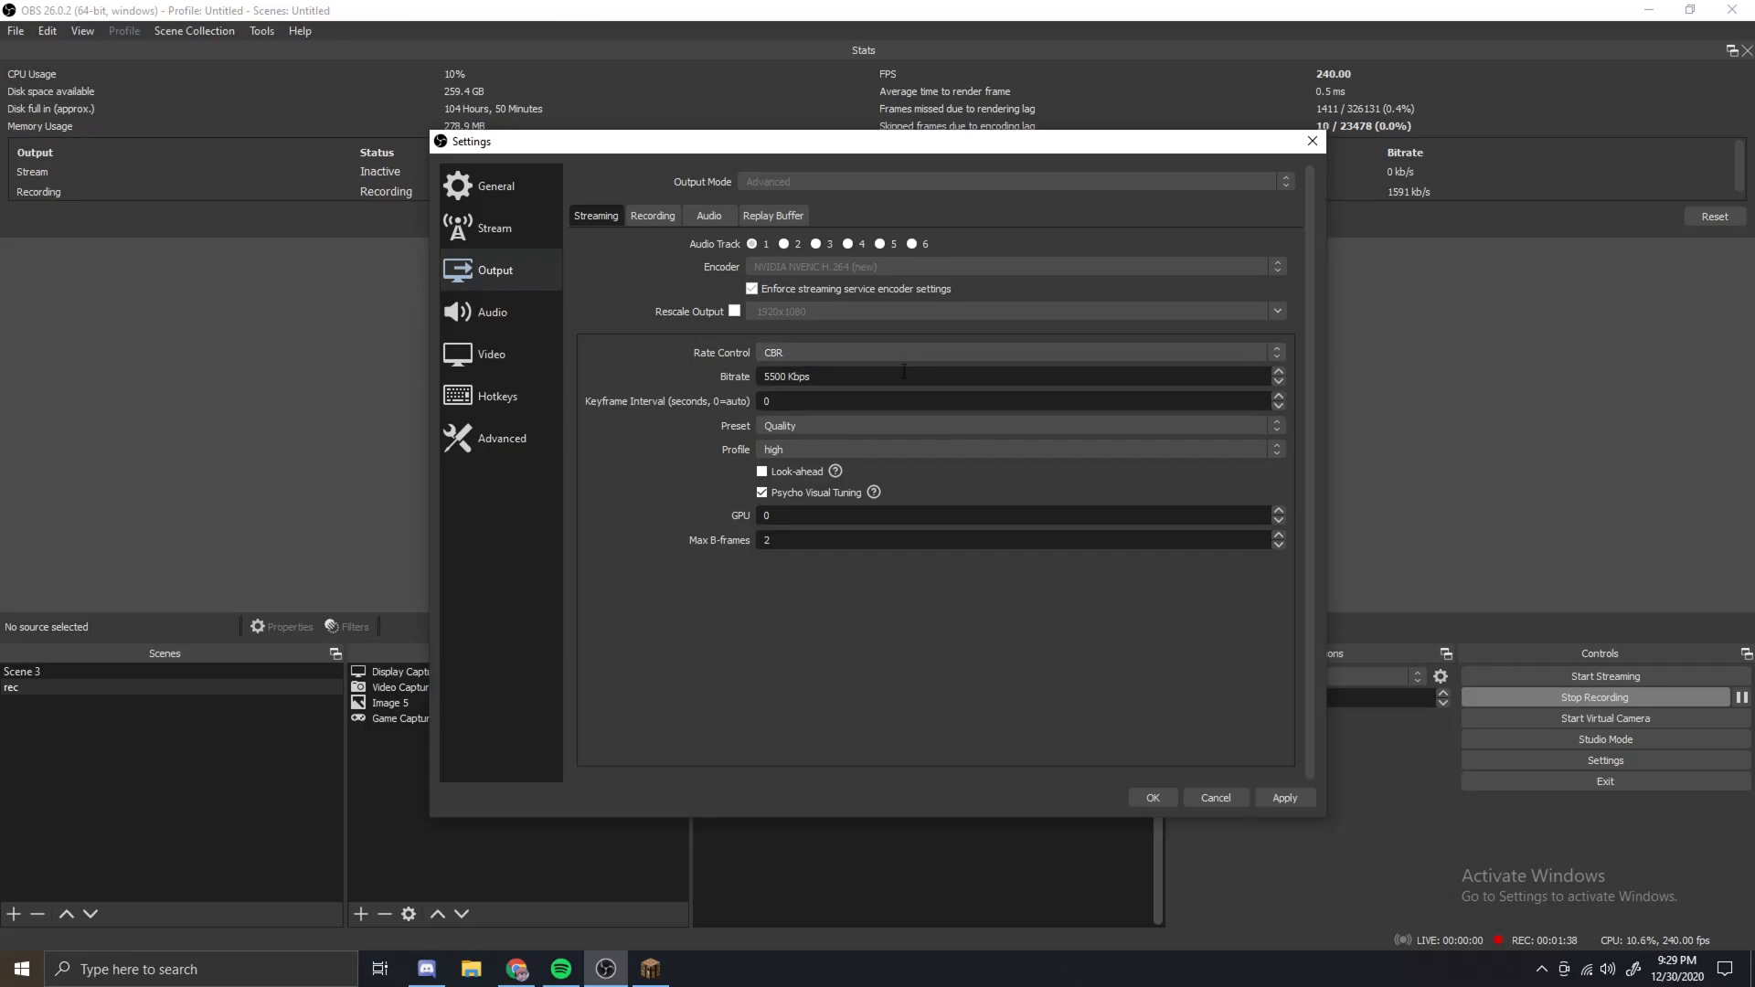
pyautogui.moveTo(704, 358)
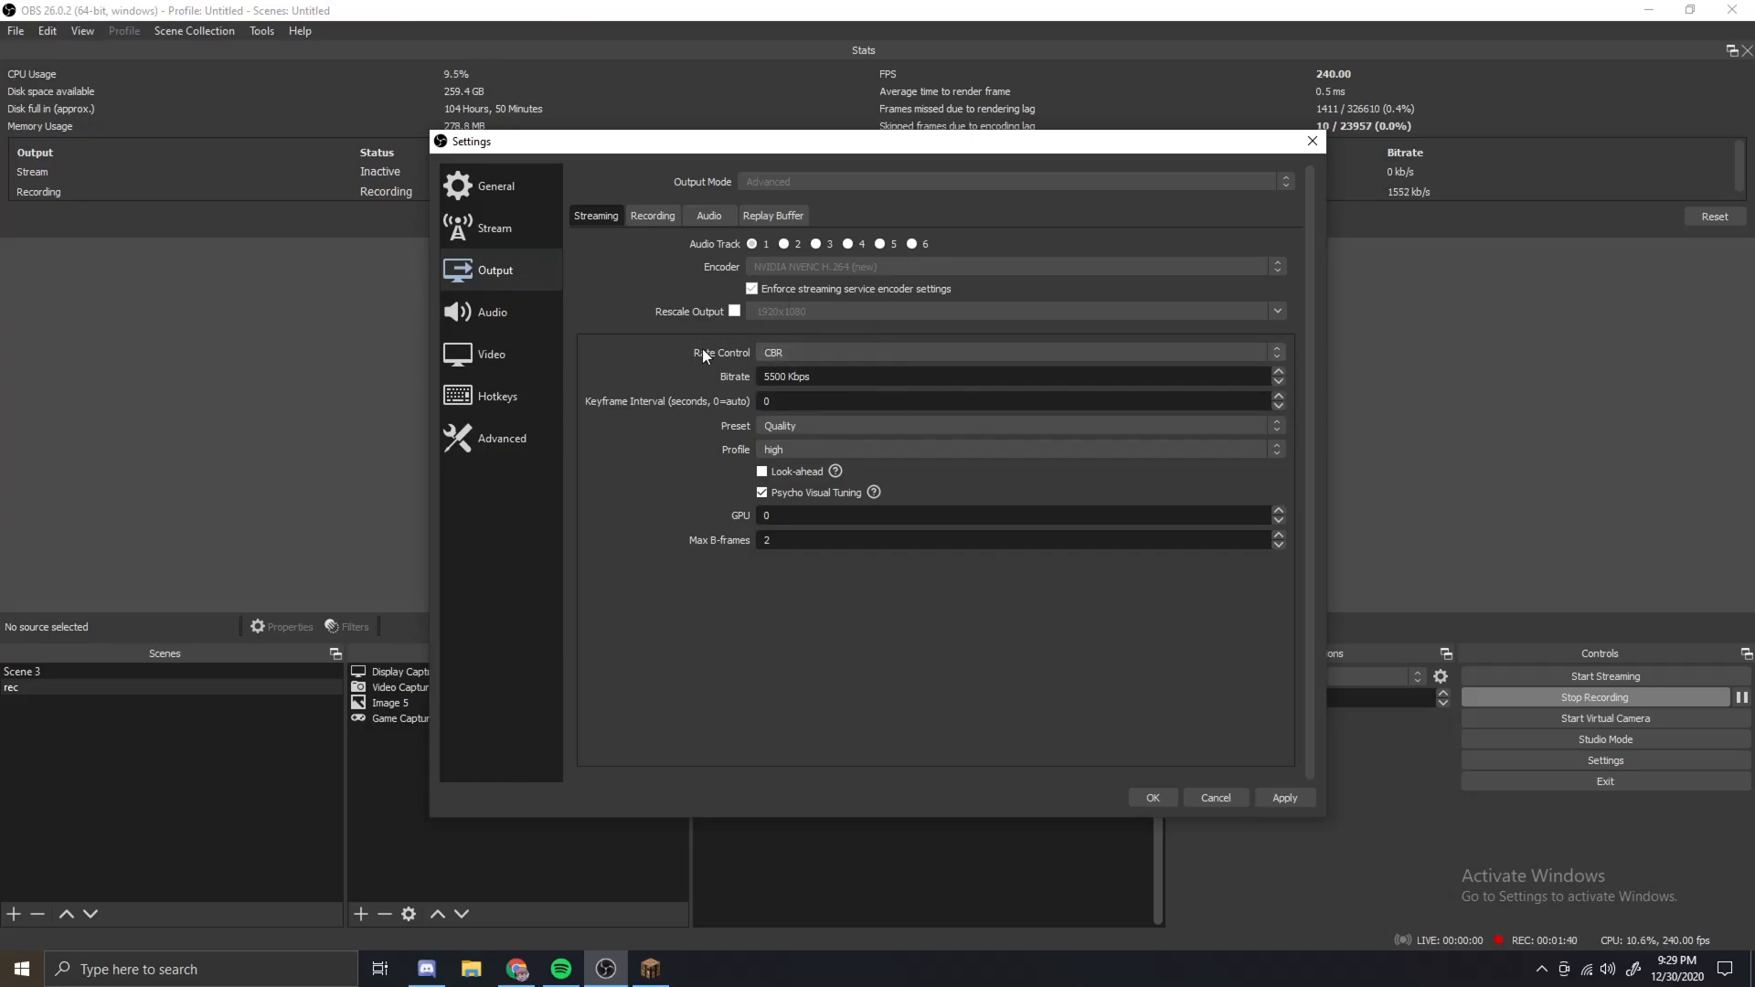
pyautogui.moveTo(649, 315)
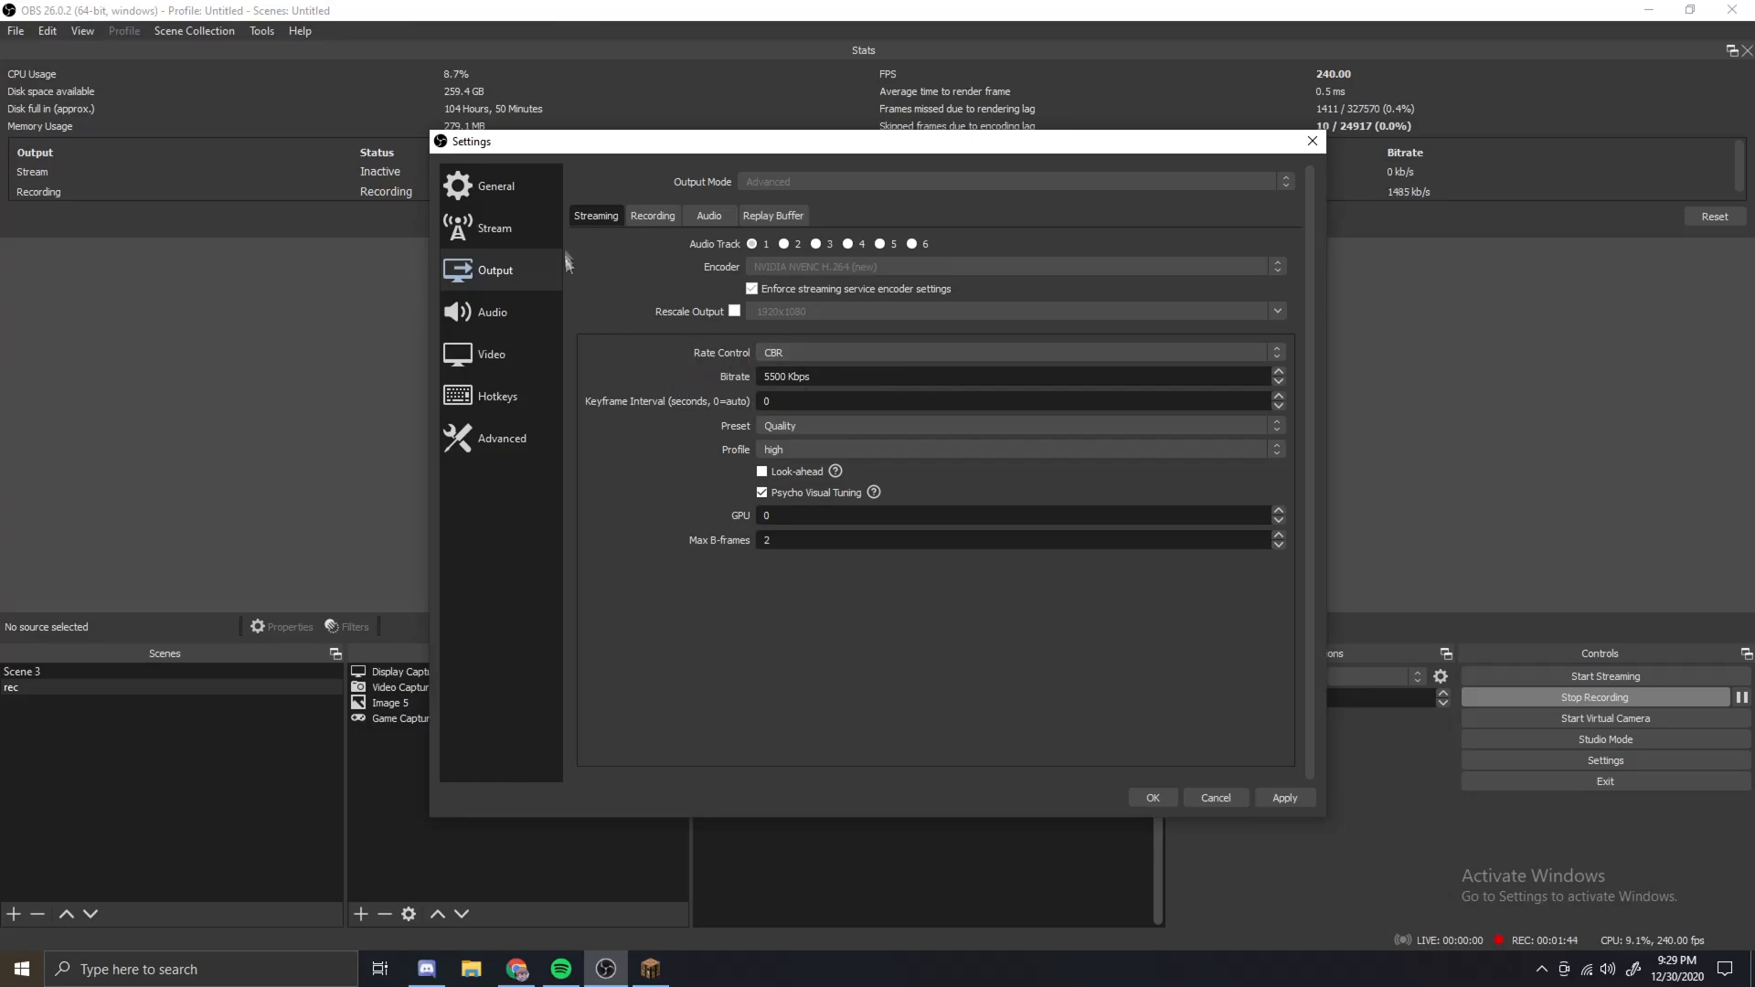
# - Show the Recording output options: NVENC, CQP rate control, CQ level 24
pyautogui.click(650, 216)
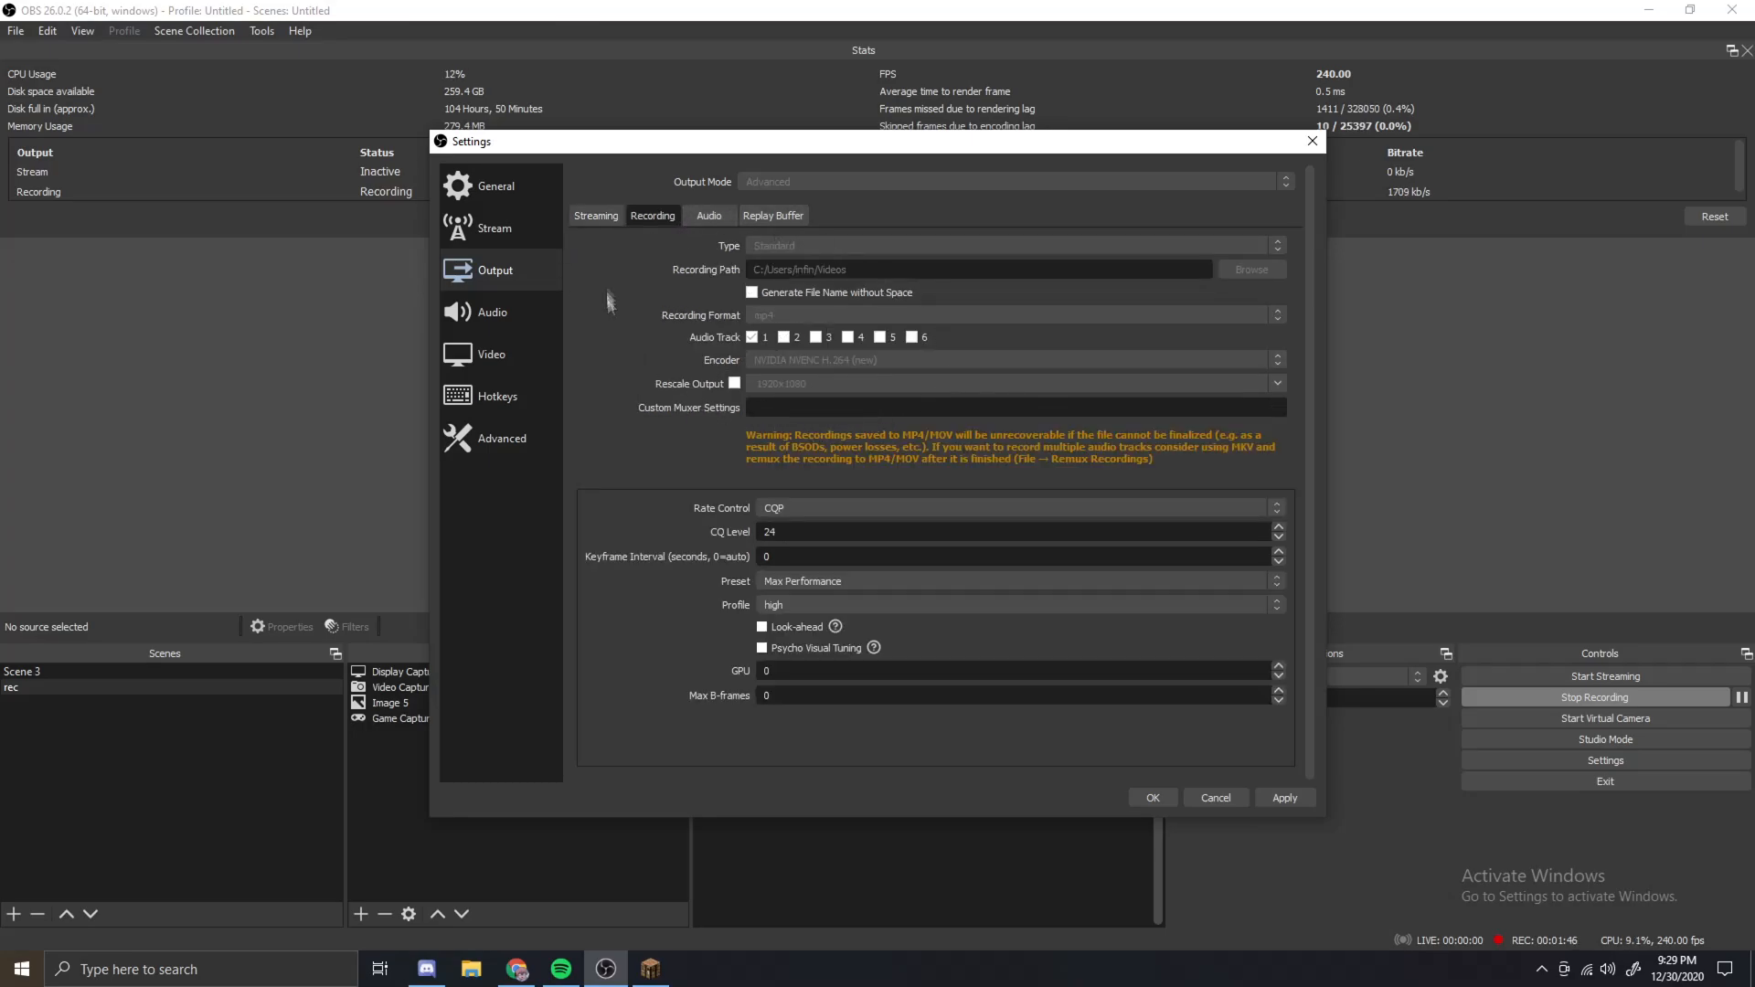
pyautogui.moveTo(1293, 245)
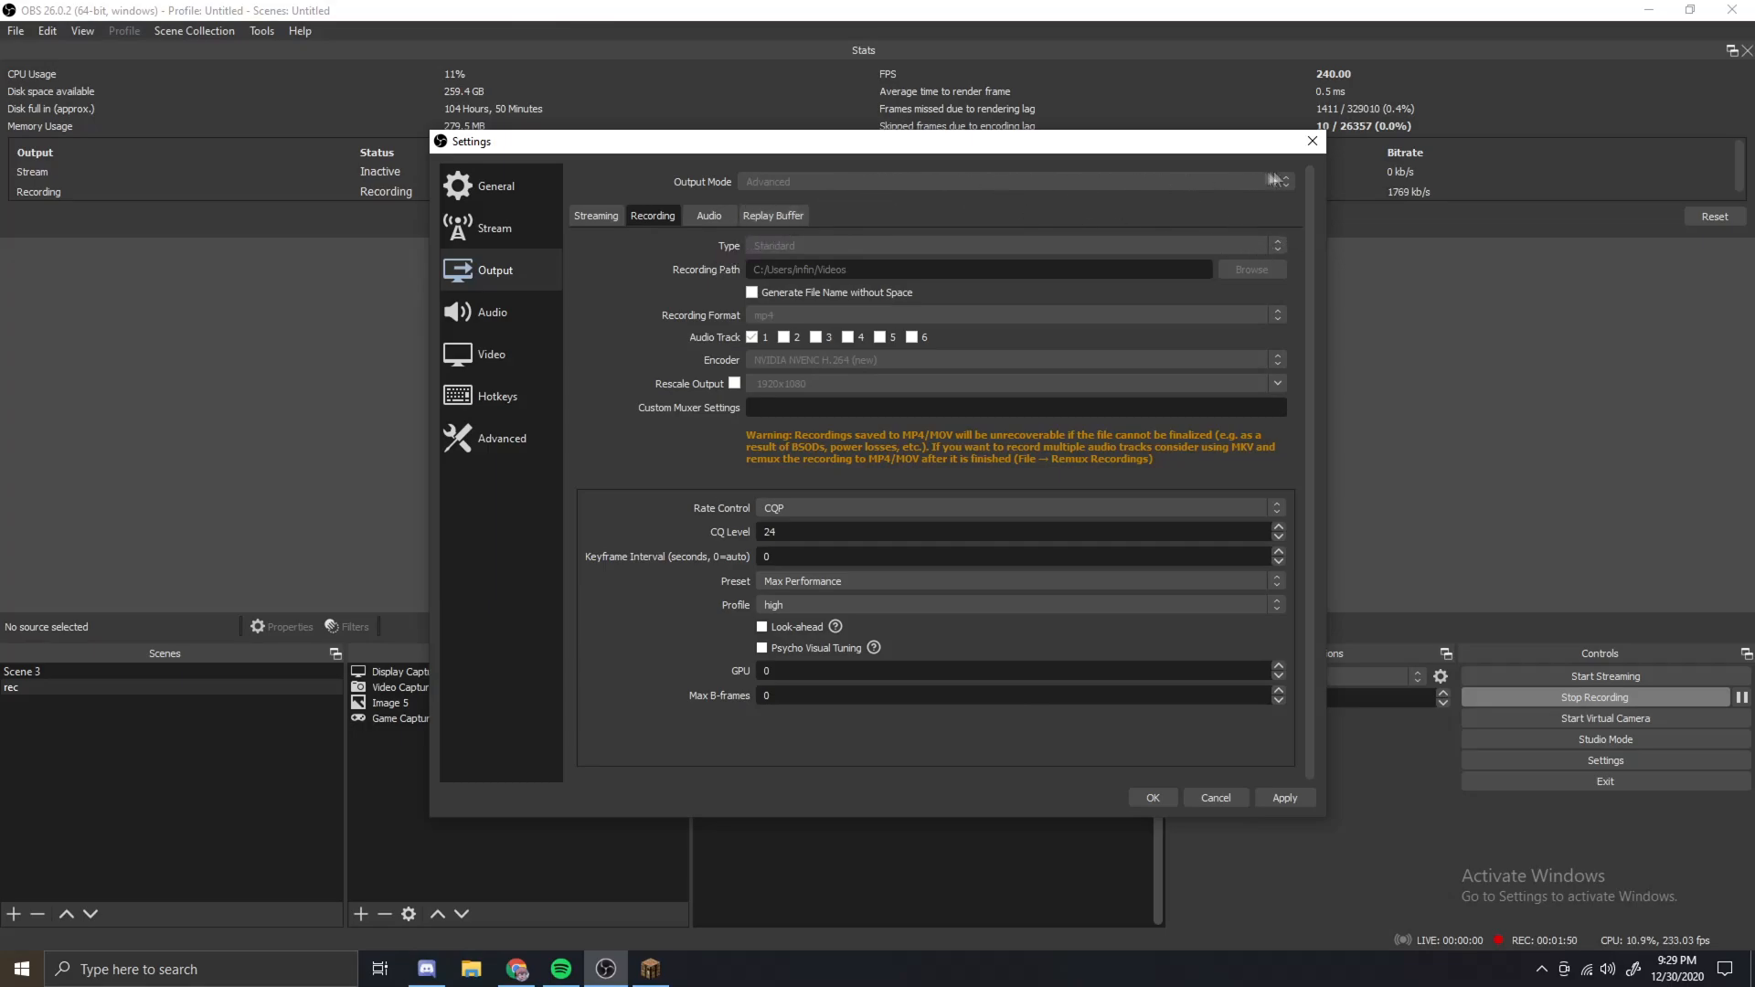
pyautogui.moveTo(951, 235)
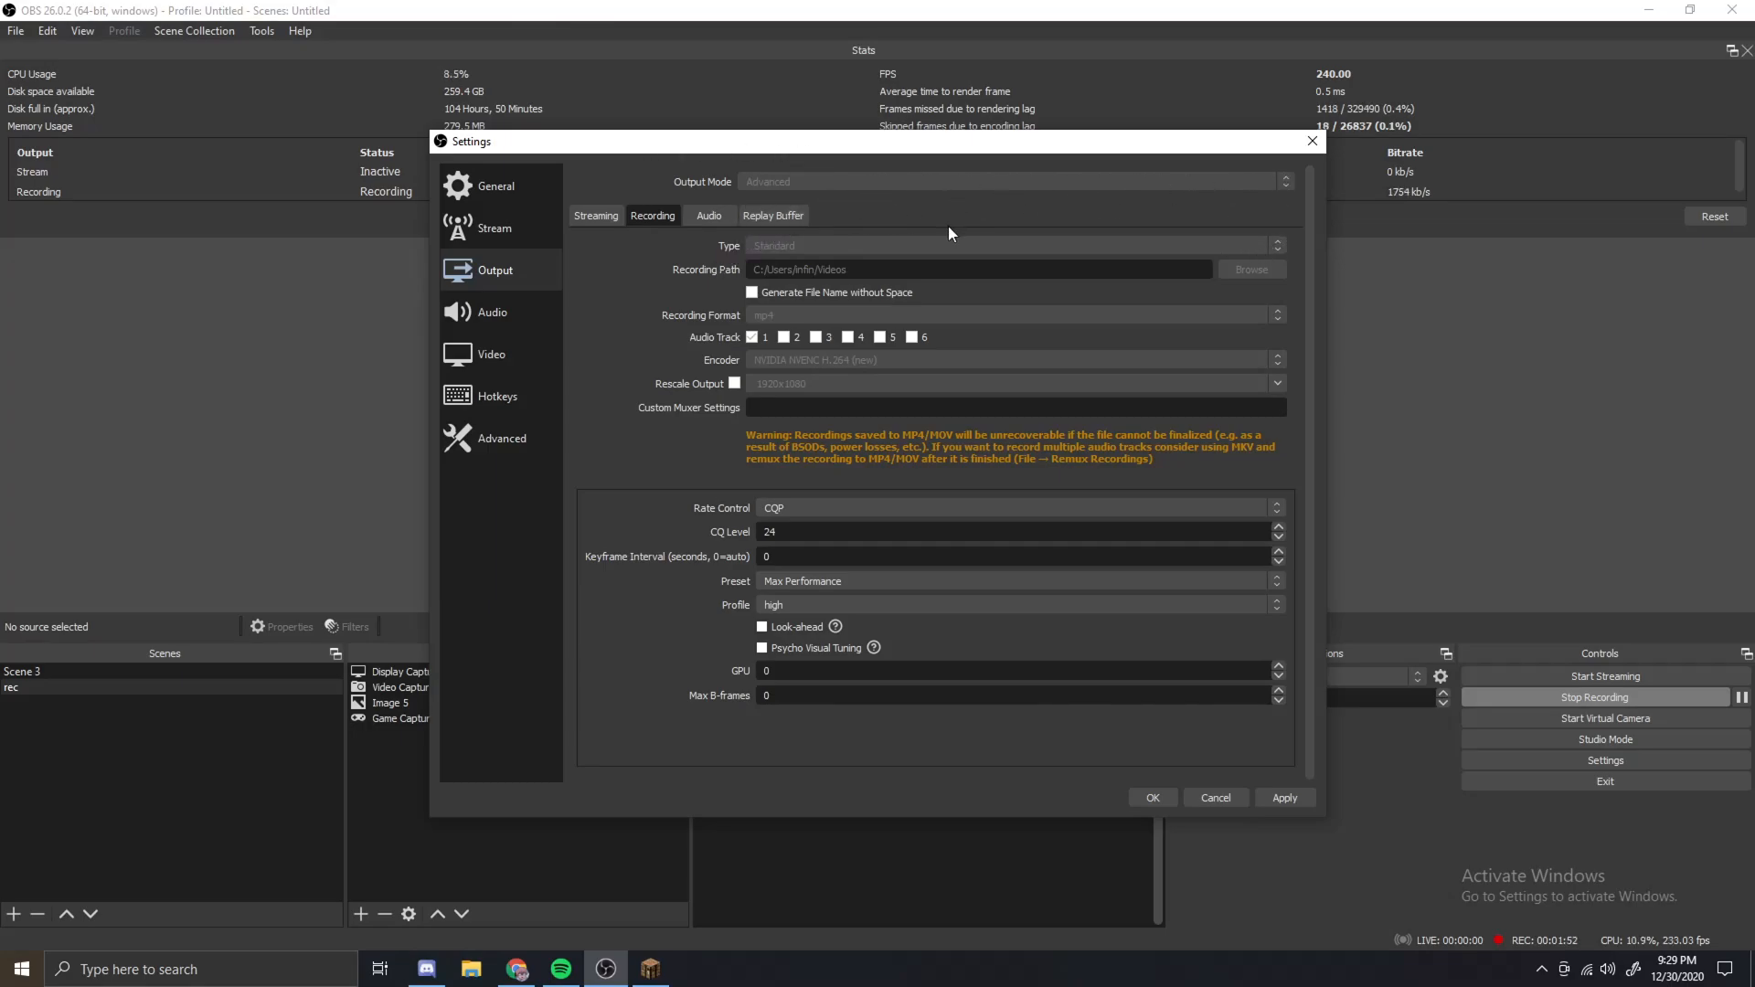
pyautogui.moveTo(765, 263)
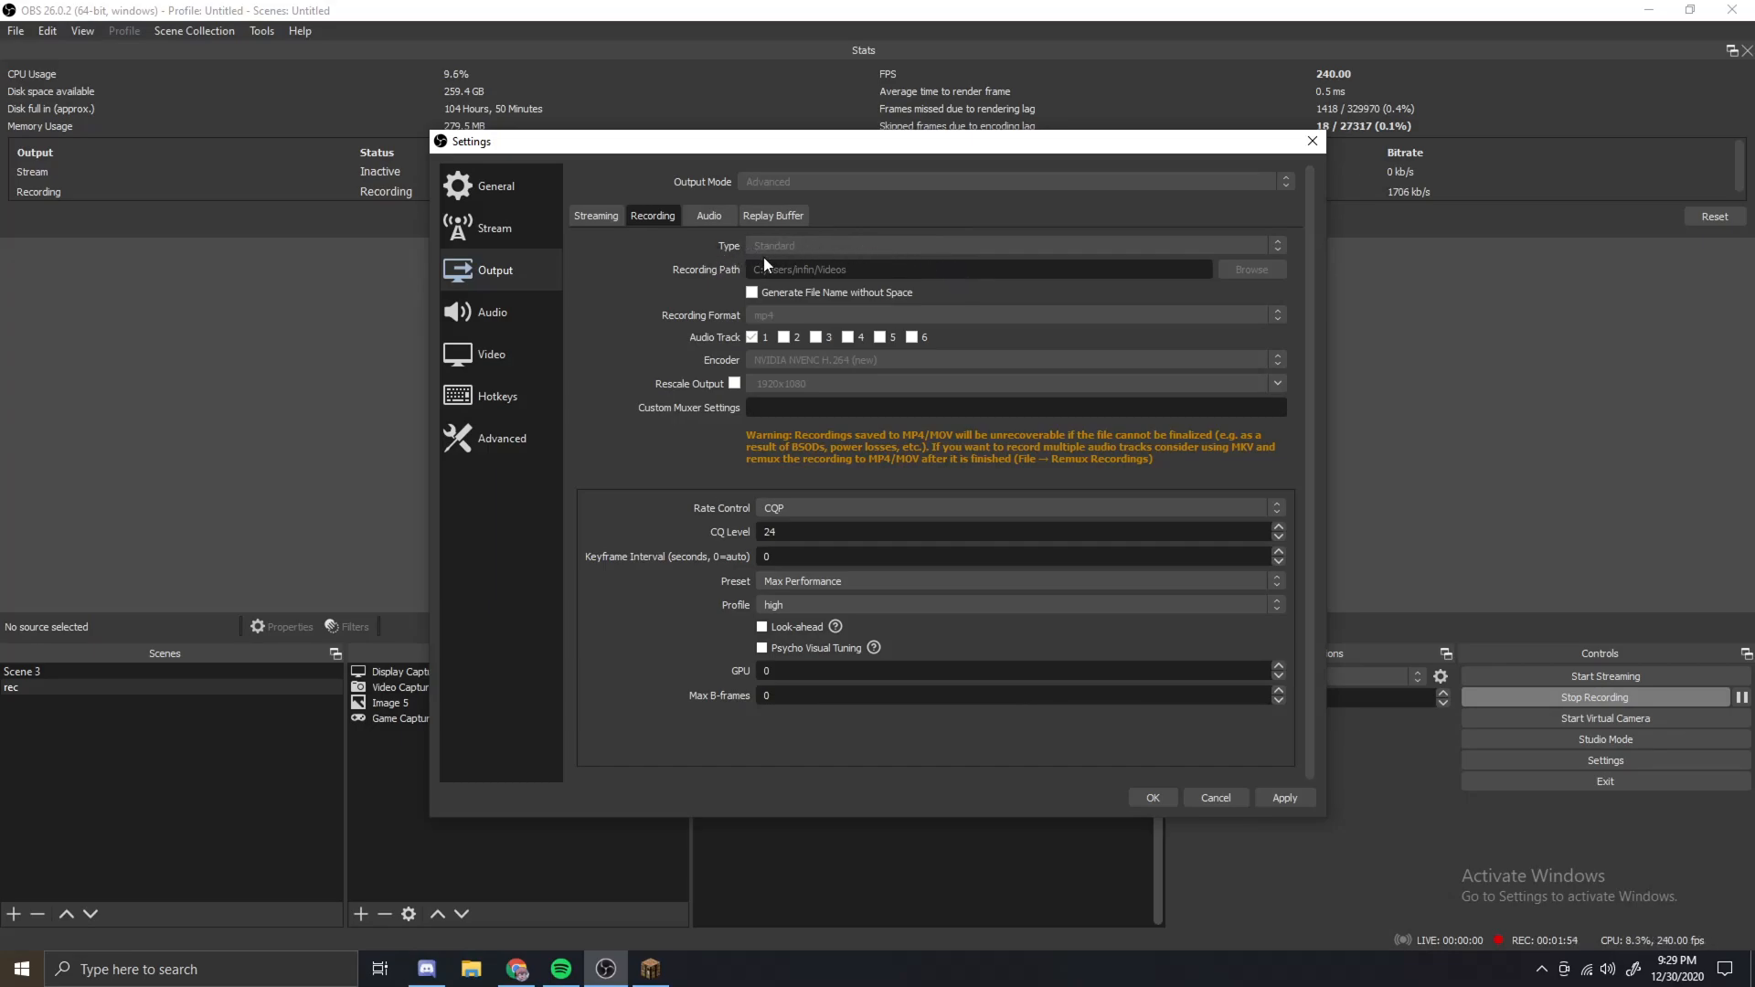
pyautogui.moveTo(720, 326)
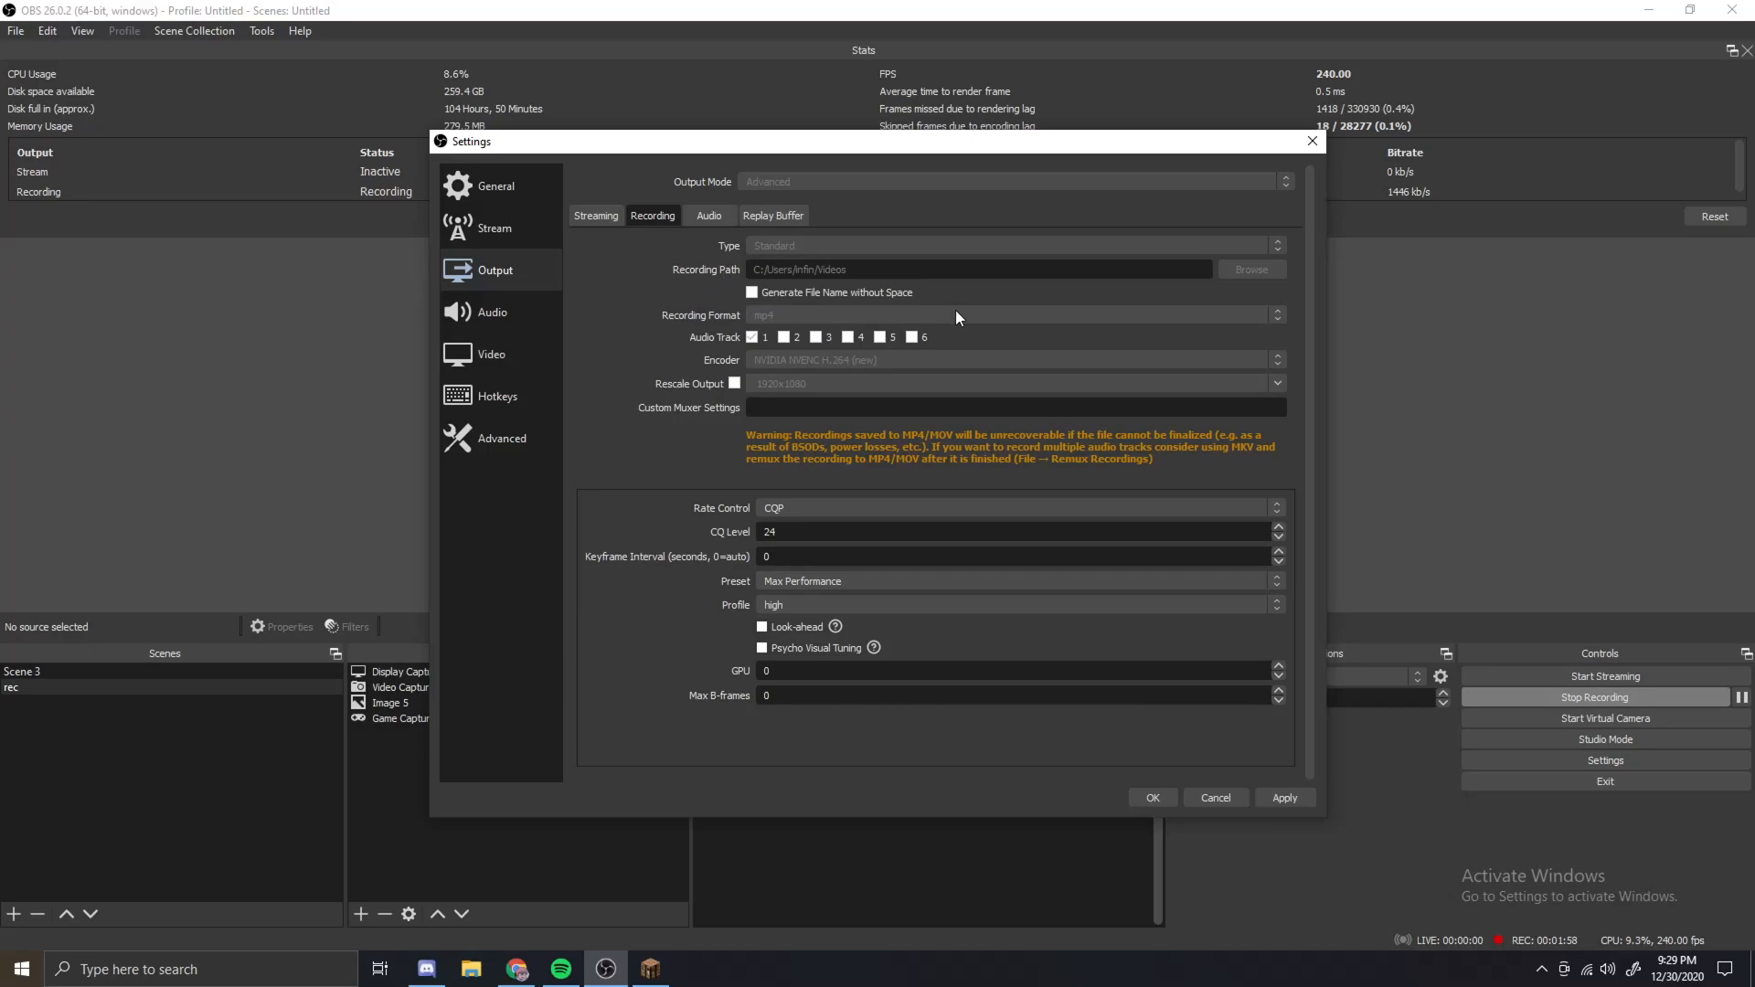
pyautogui.moveTo(945, 338)
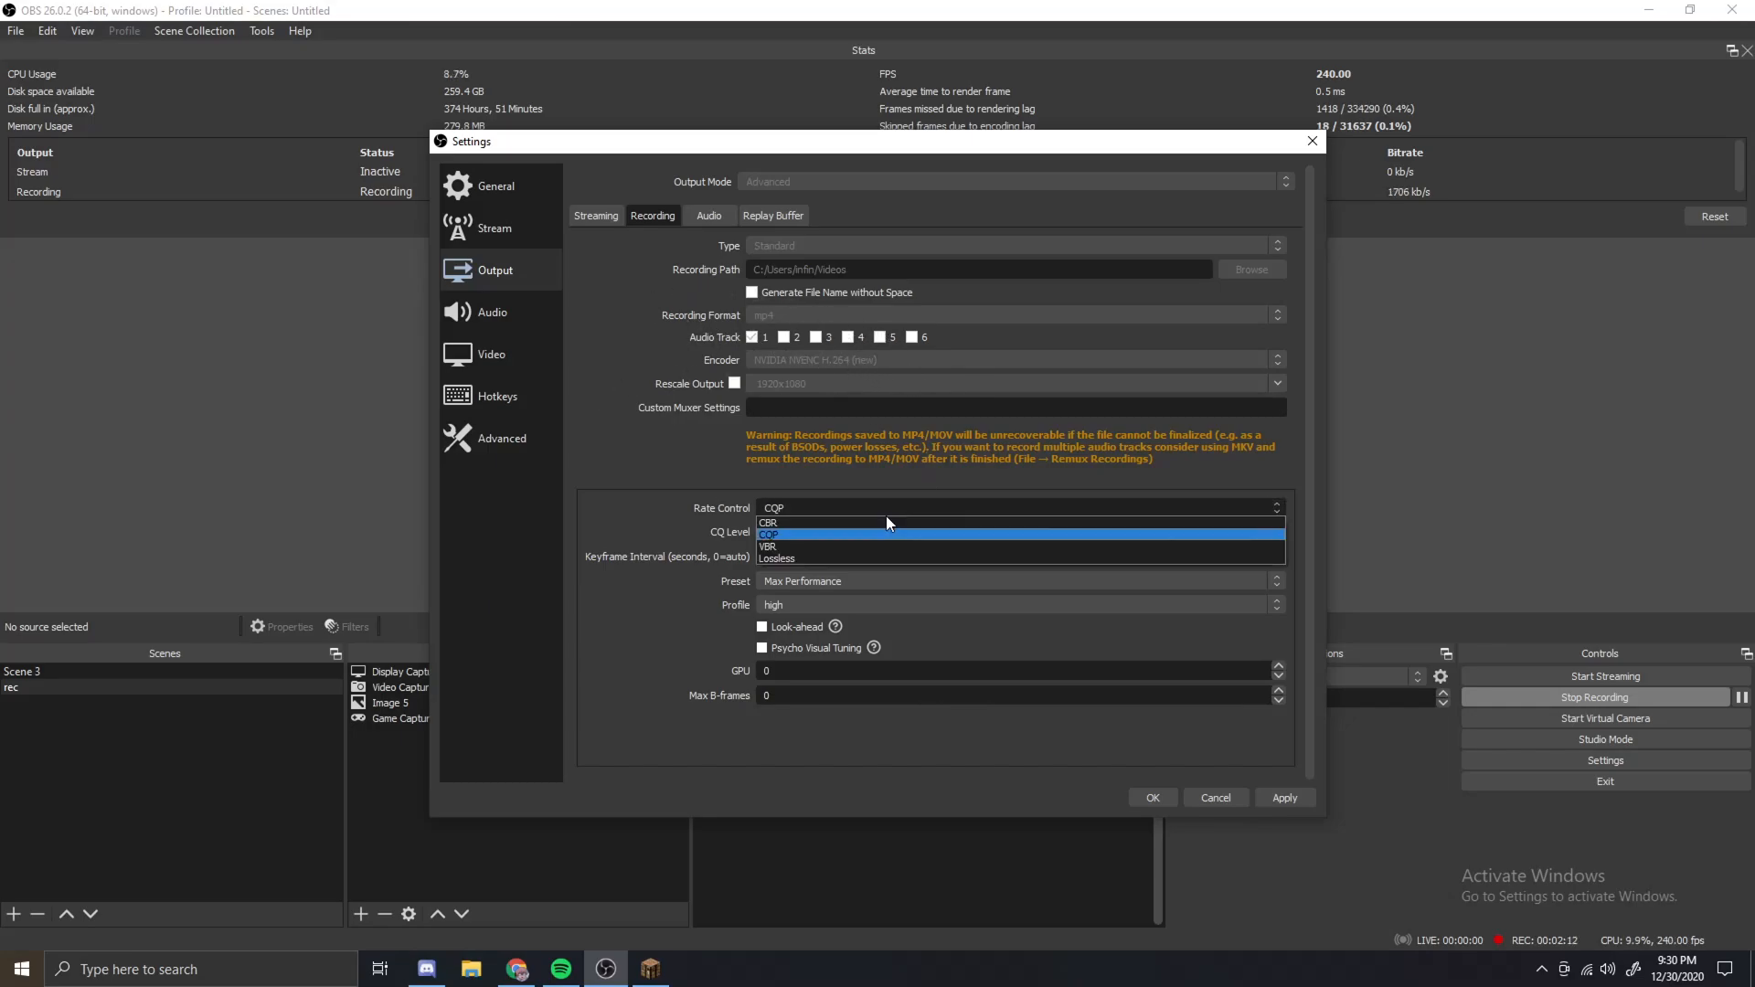
pyautogui.moveTo(931, 505)
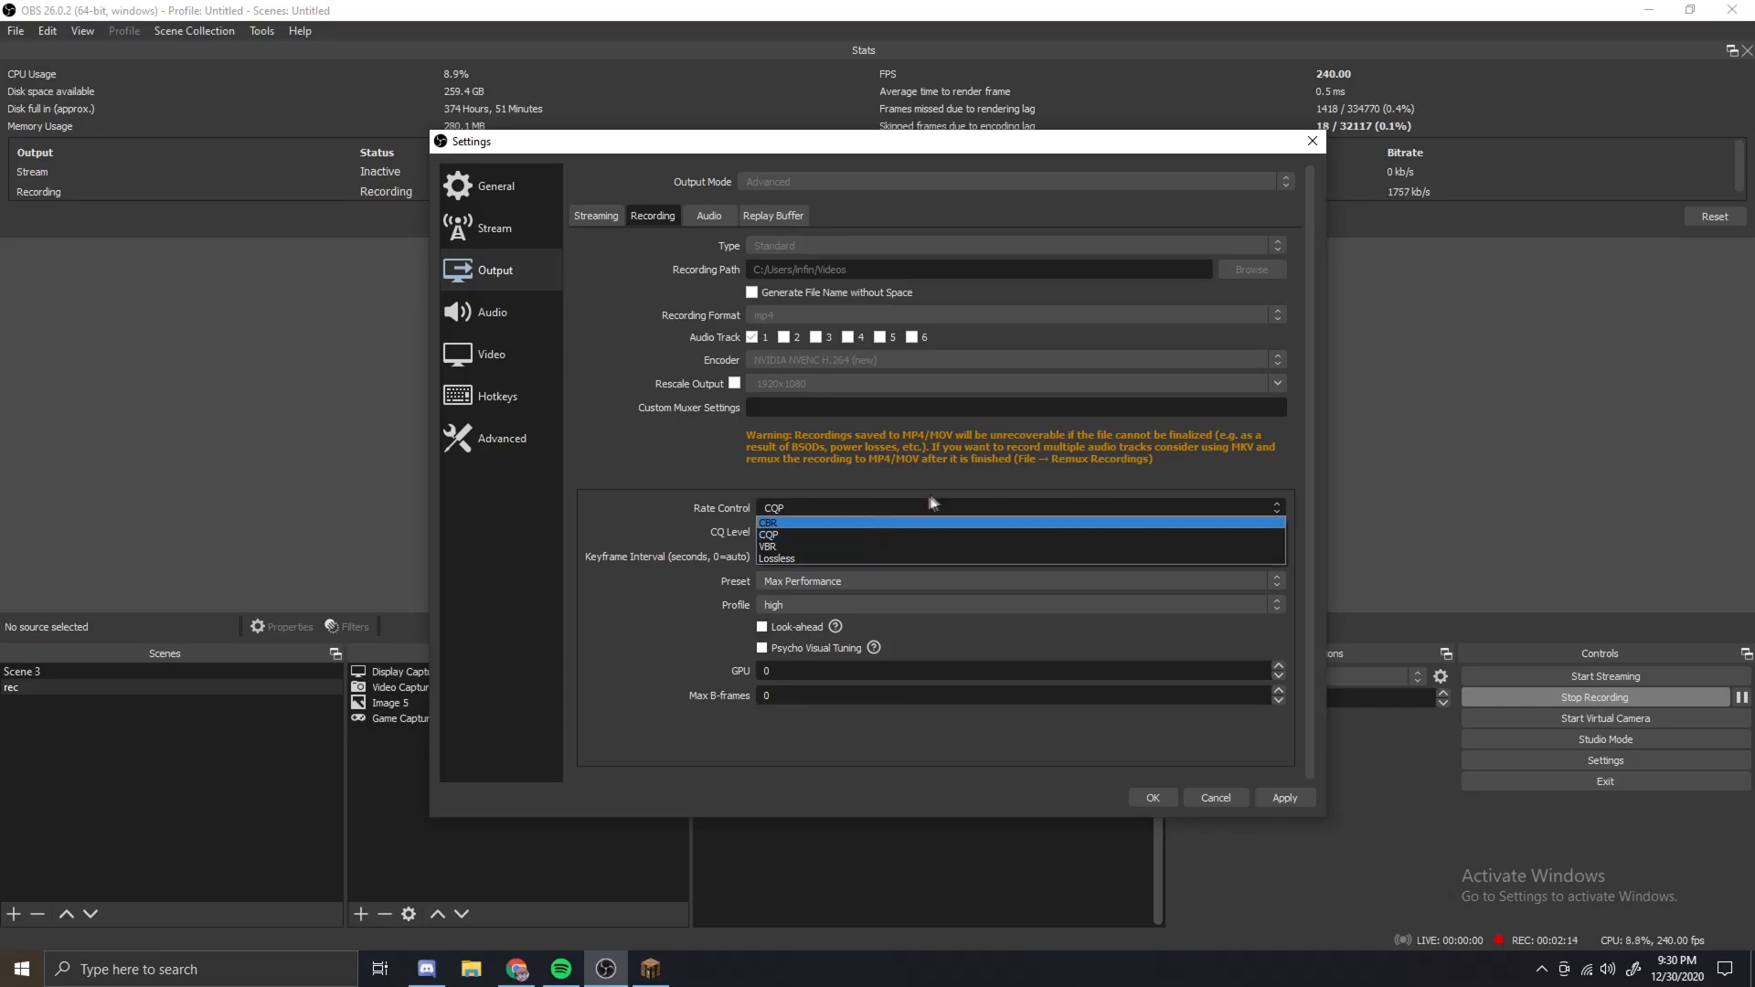
pyautogui.click(768, 534)
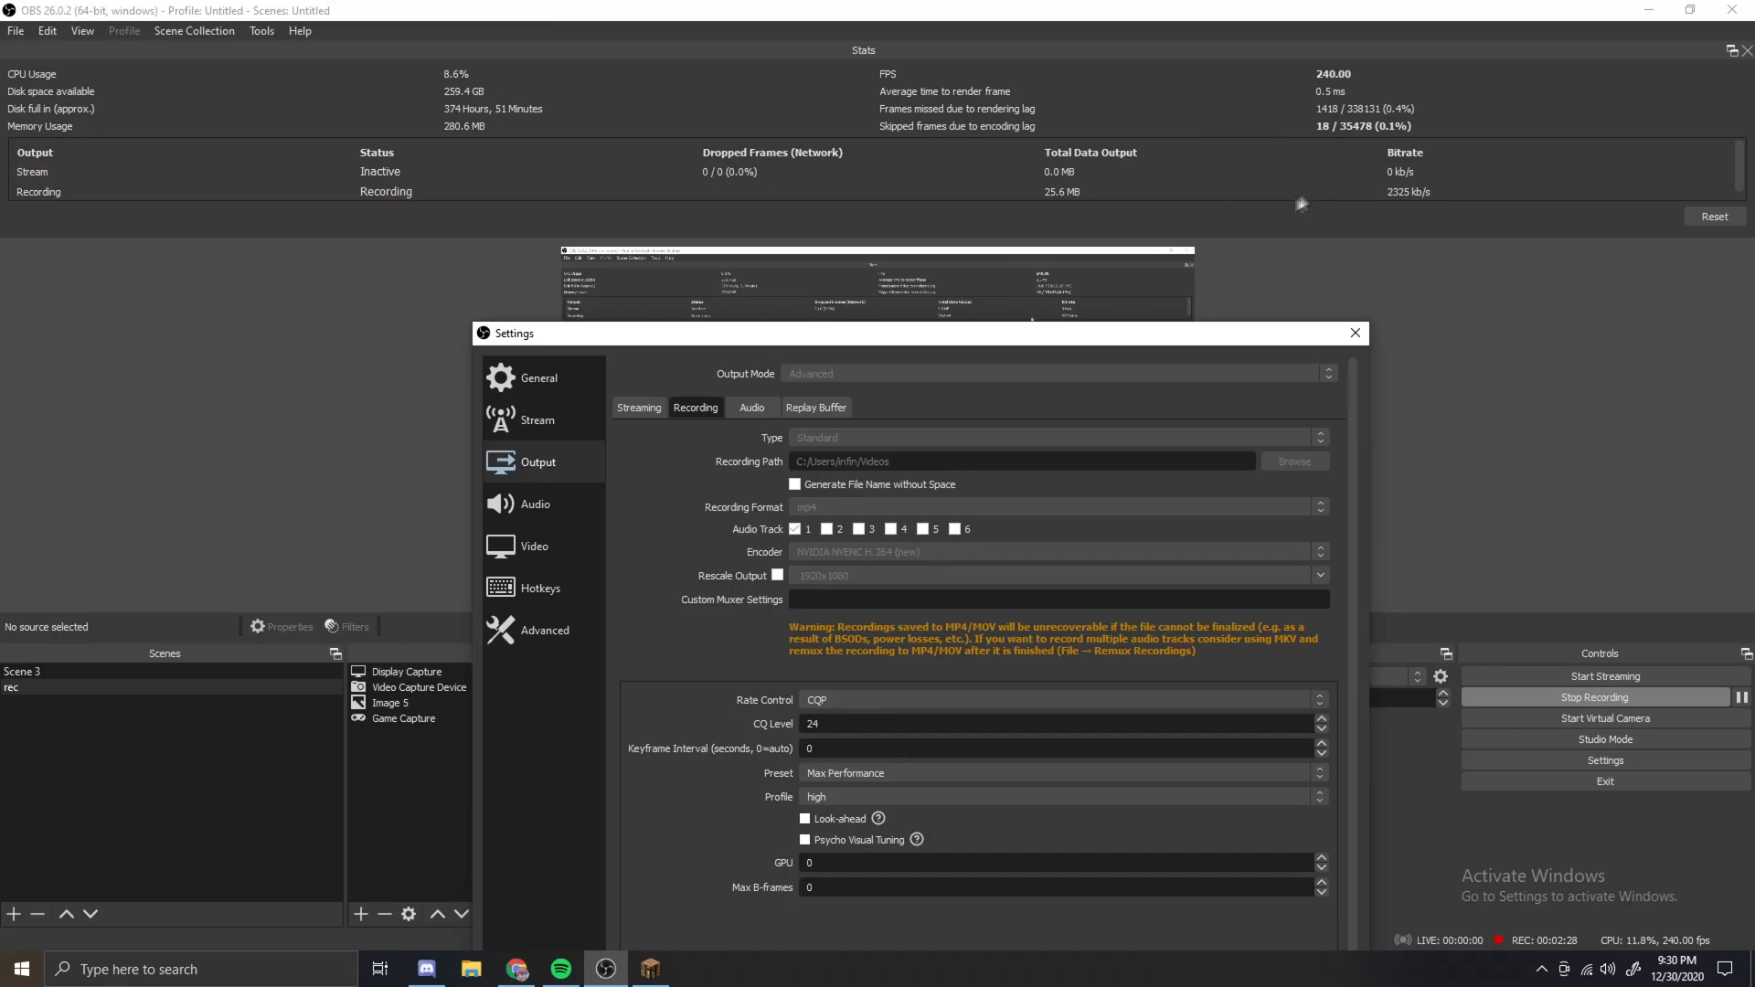
pyautogui.moveTo(920, 333); pyautogui.dragTo(920, 124)
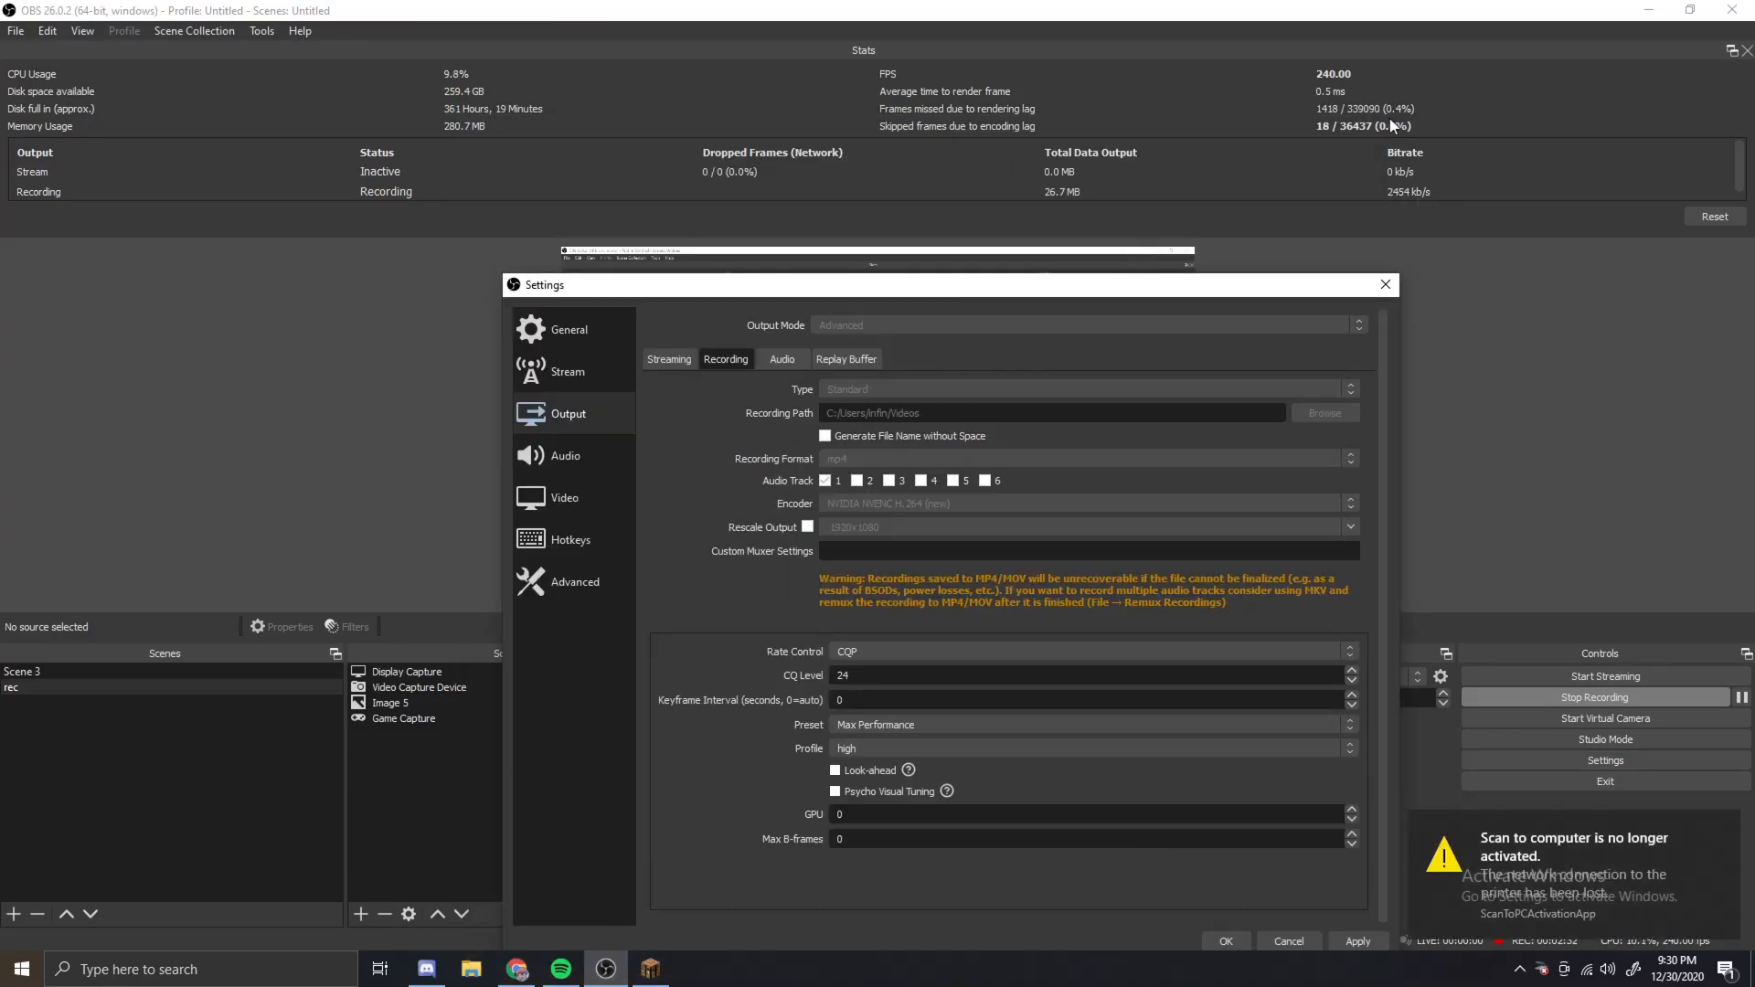
pyautogui.moveTo(1561, 556)
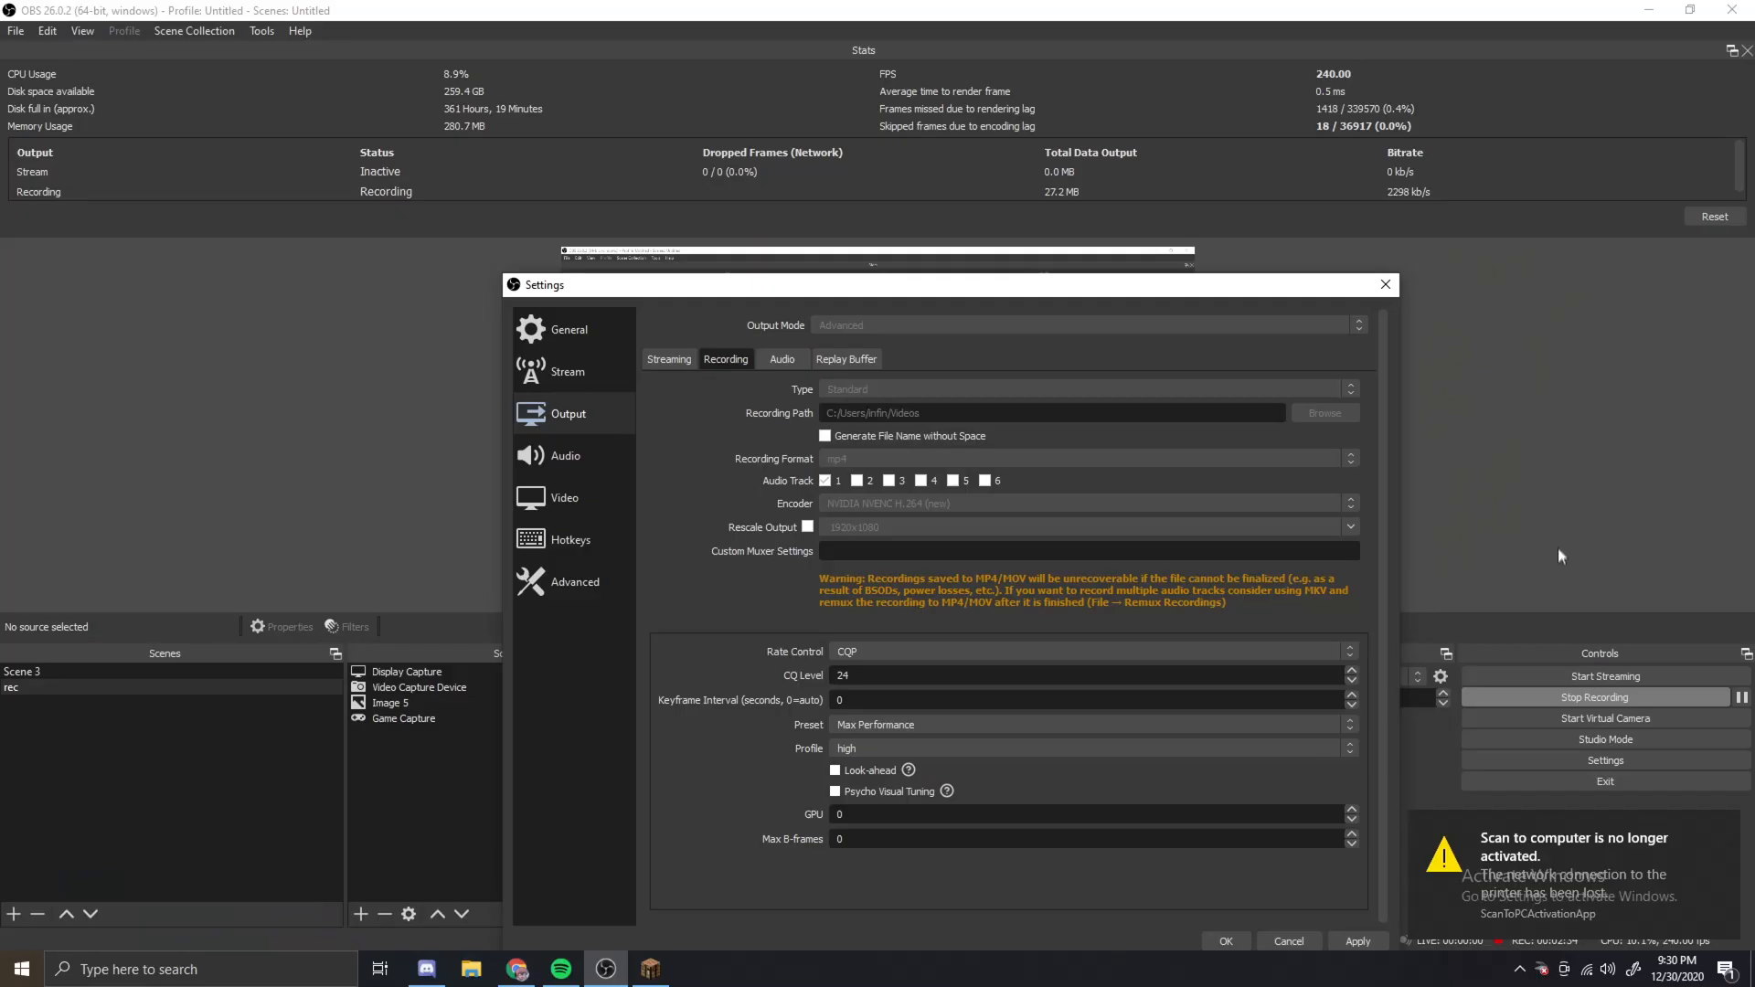
pyautogui.moveTo(1250, 139)
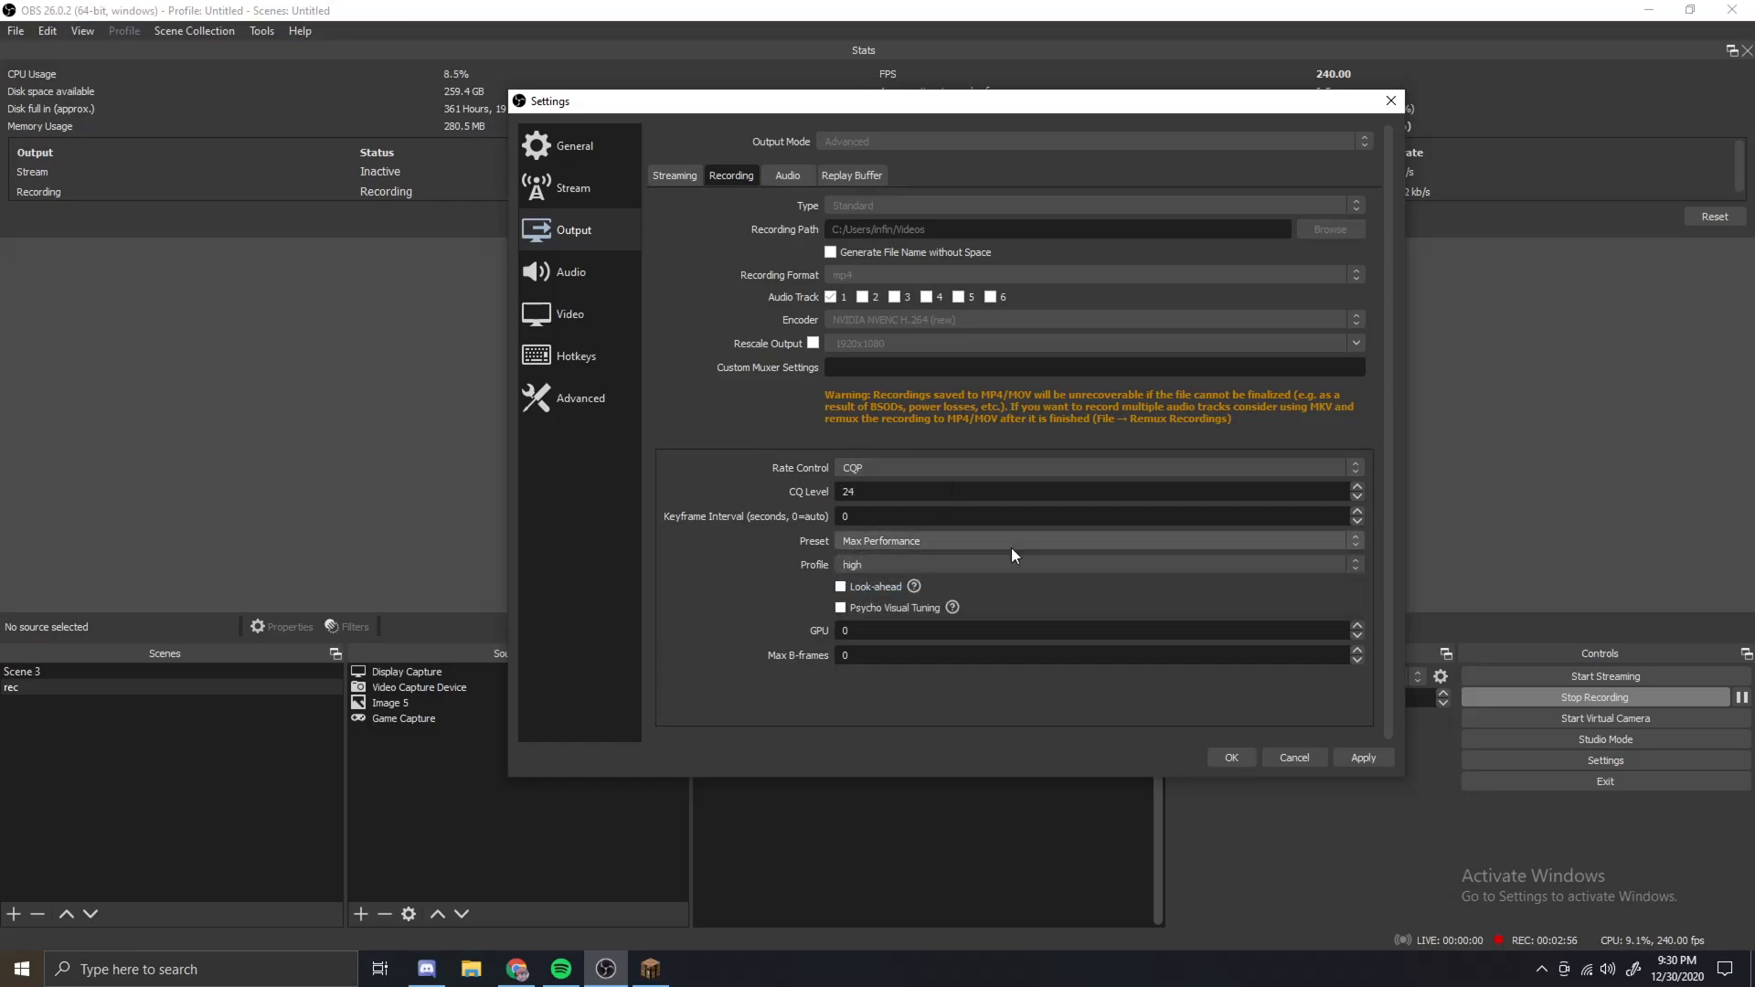
pyautogui.click(1093, 563)
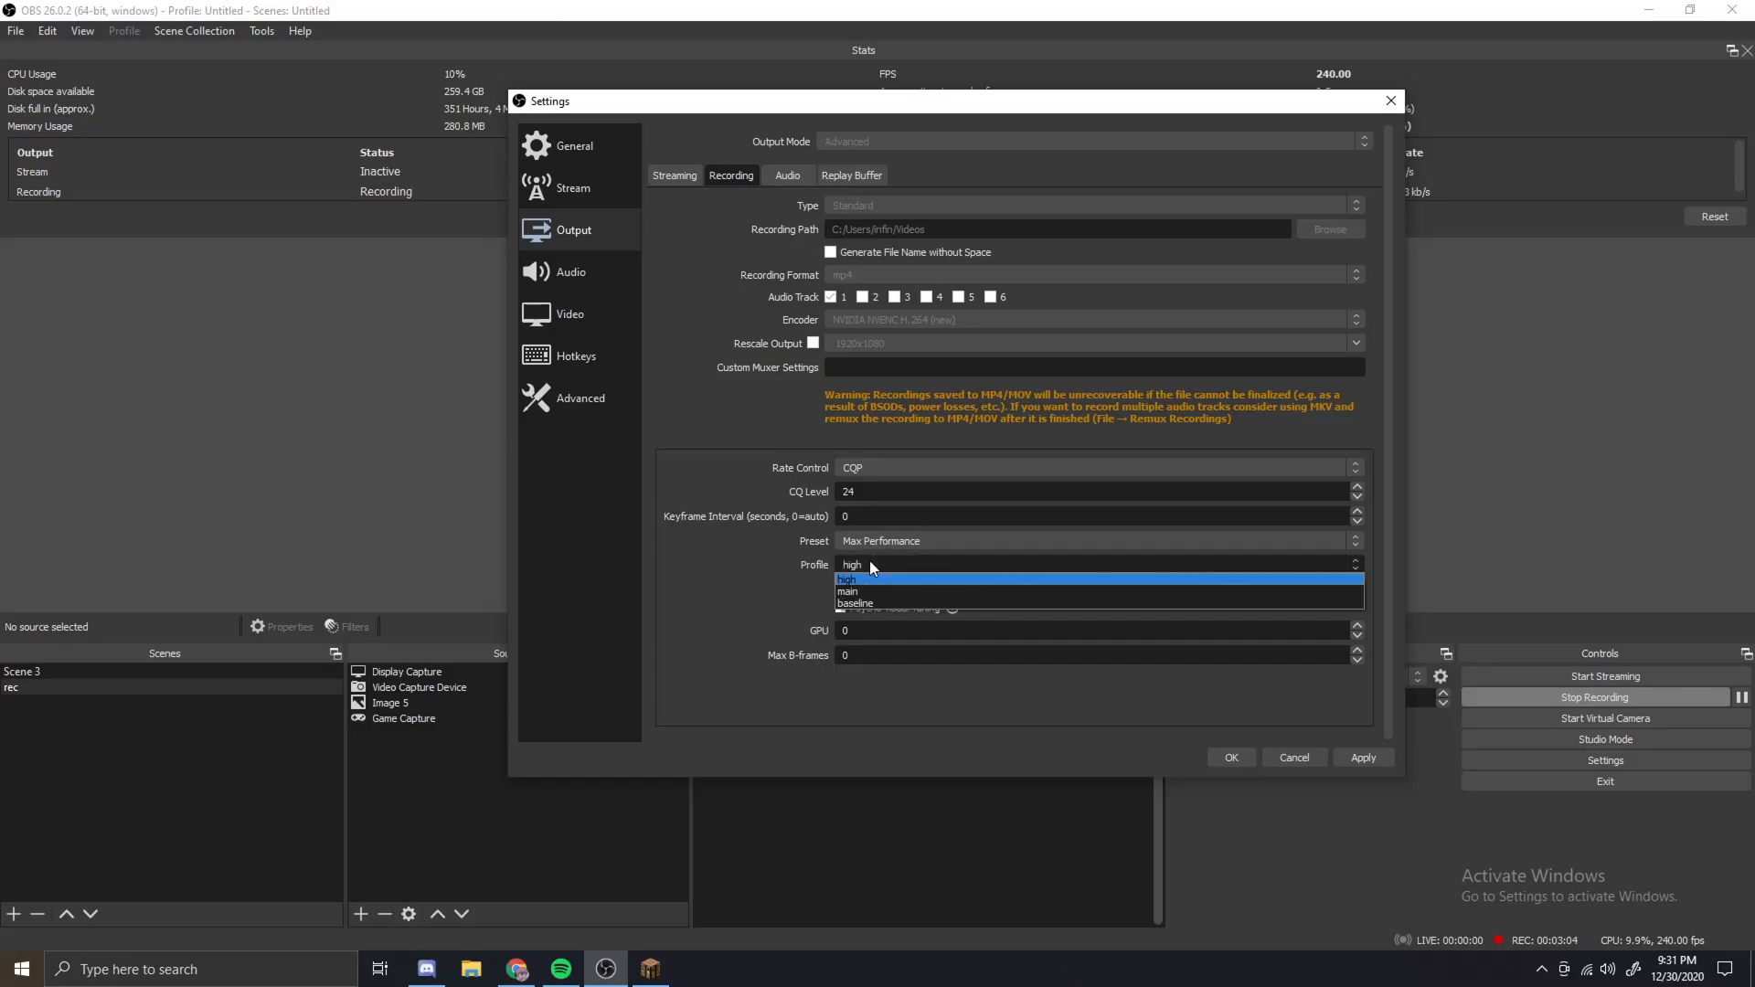
pyautogui.moveTo(881, 569)
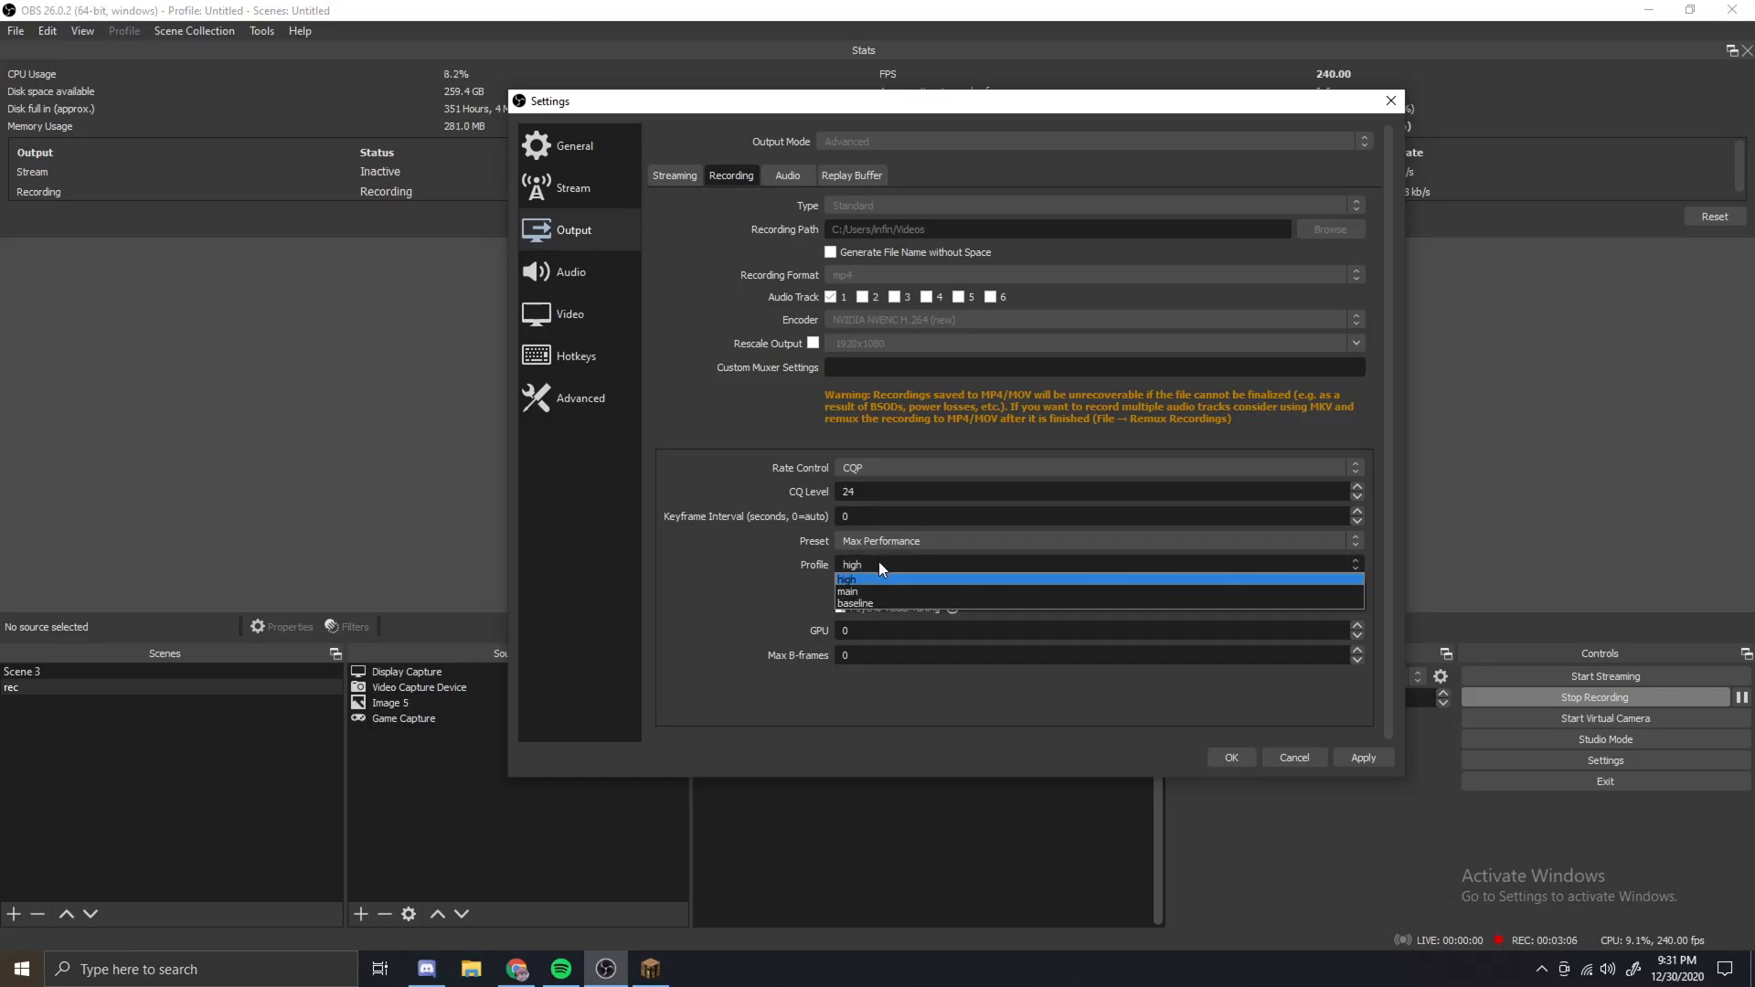
pyautogui.click(846, 578)
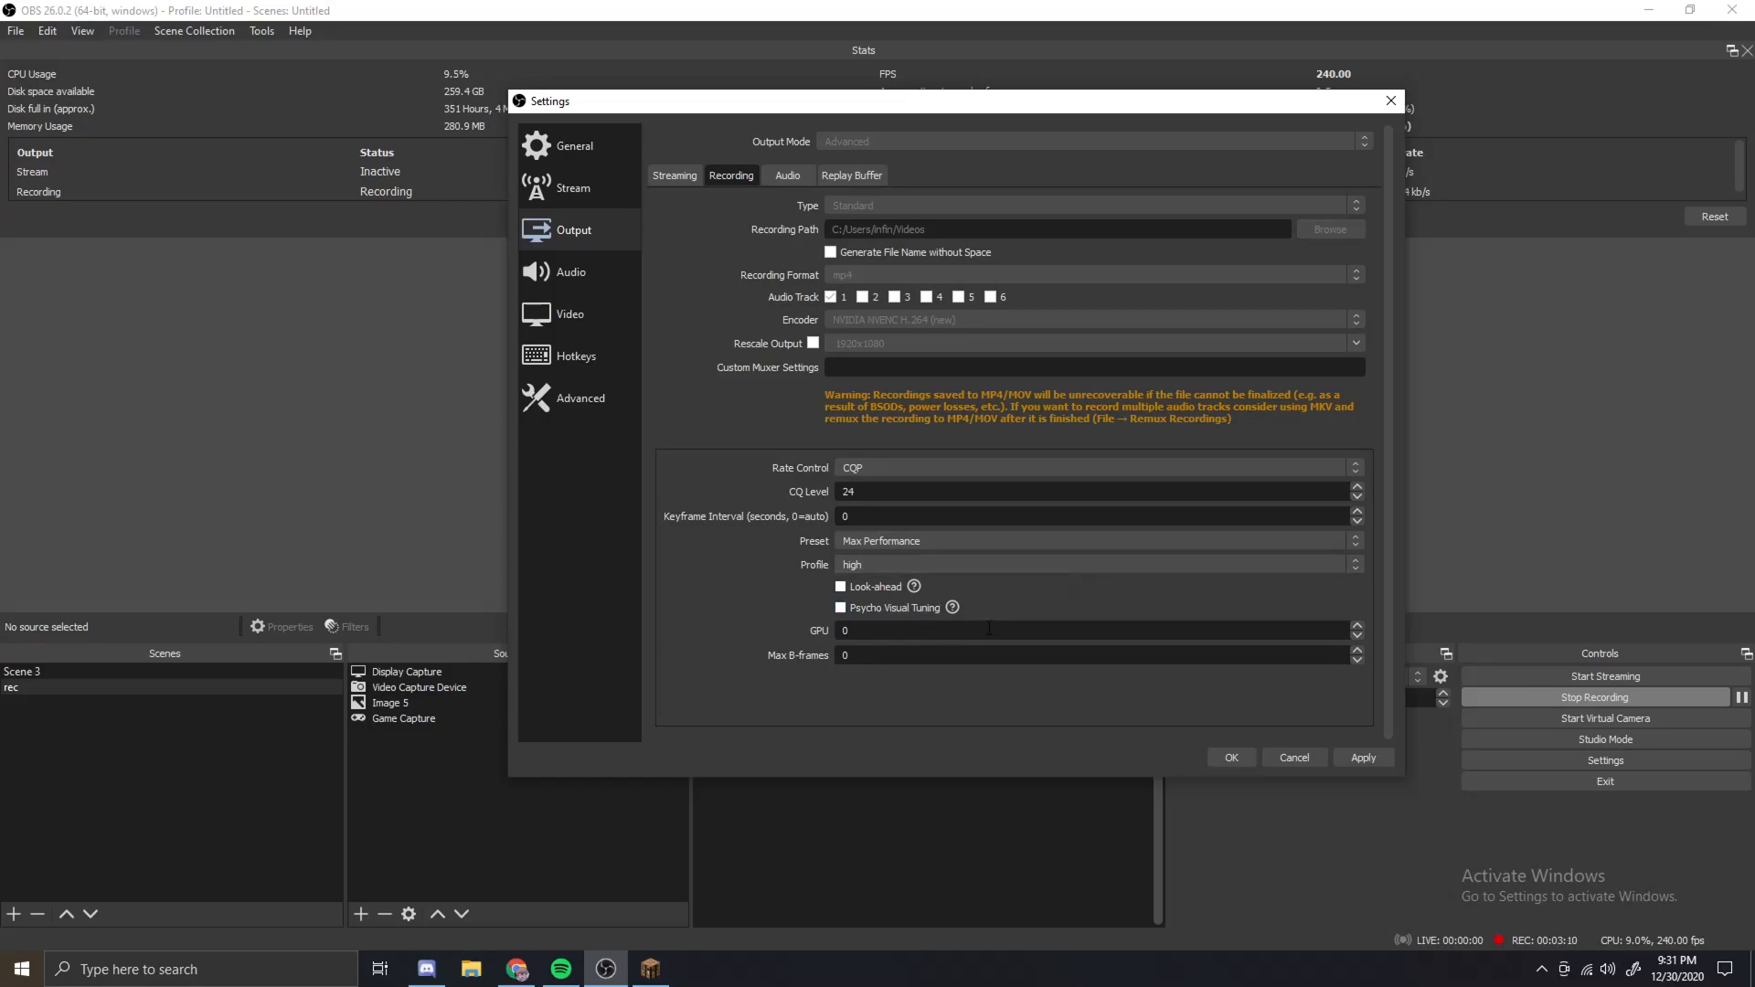
pyautogui.moveTo(1240, 588)
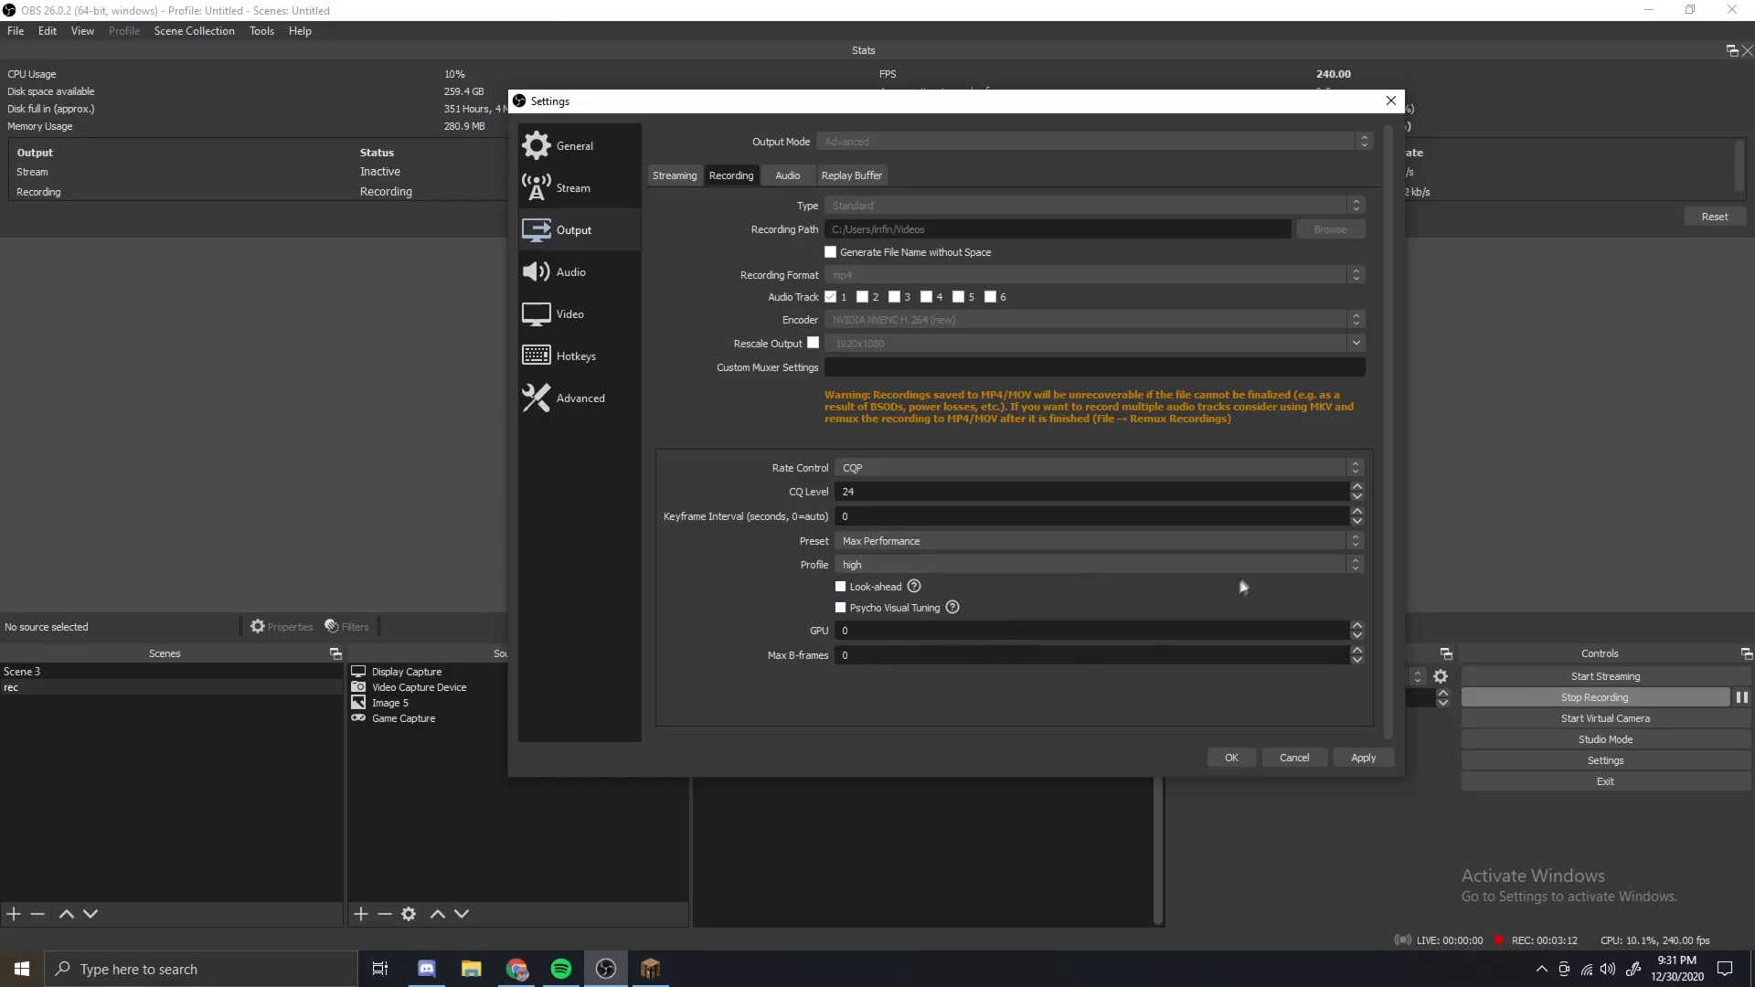
# - Show the Audio settings with Arctis 5 Game desktop audio and Arctis 5 Chat mic
pyautogui.click(574, 270)
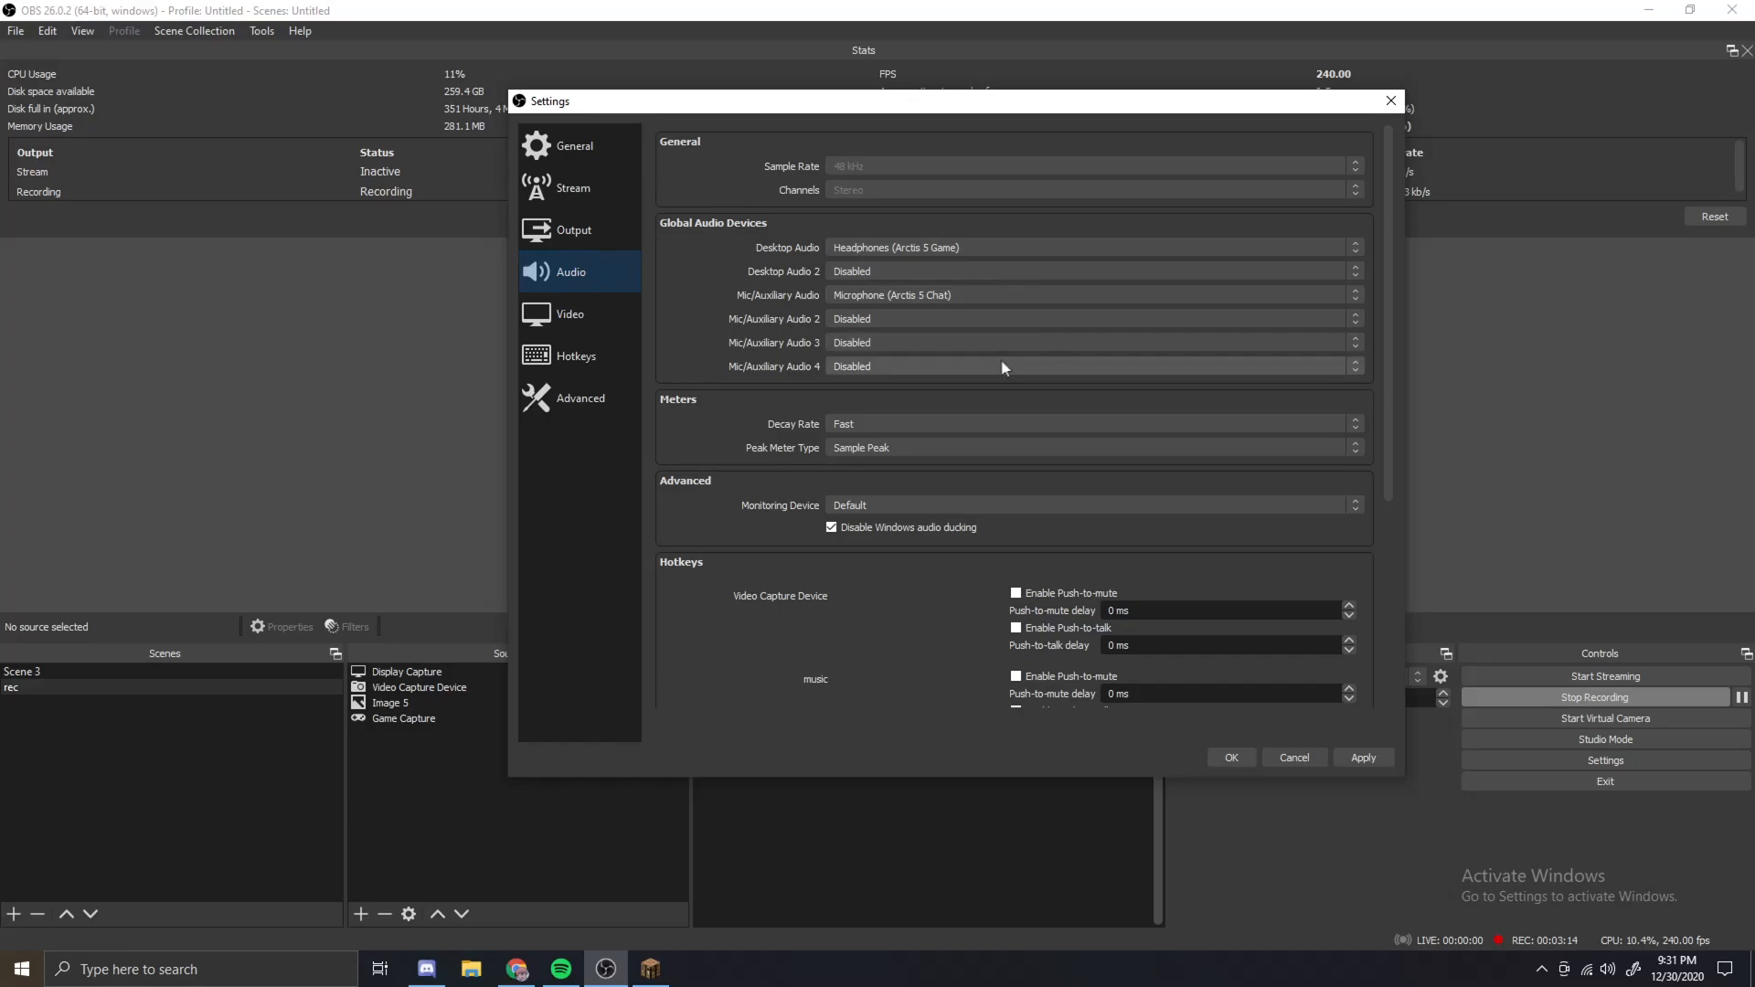
pyautogui.moveTo(1040, 302)
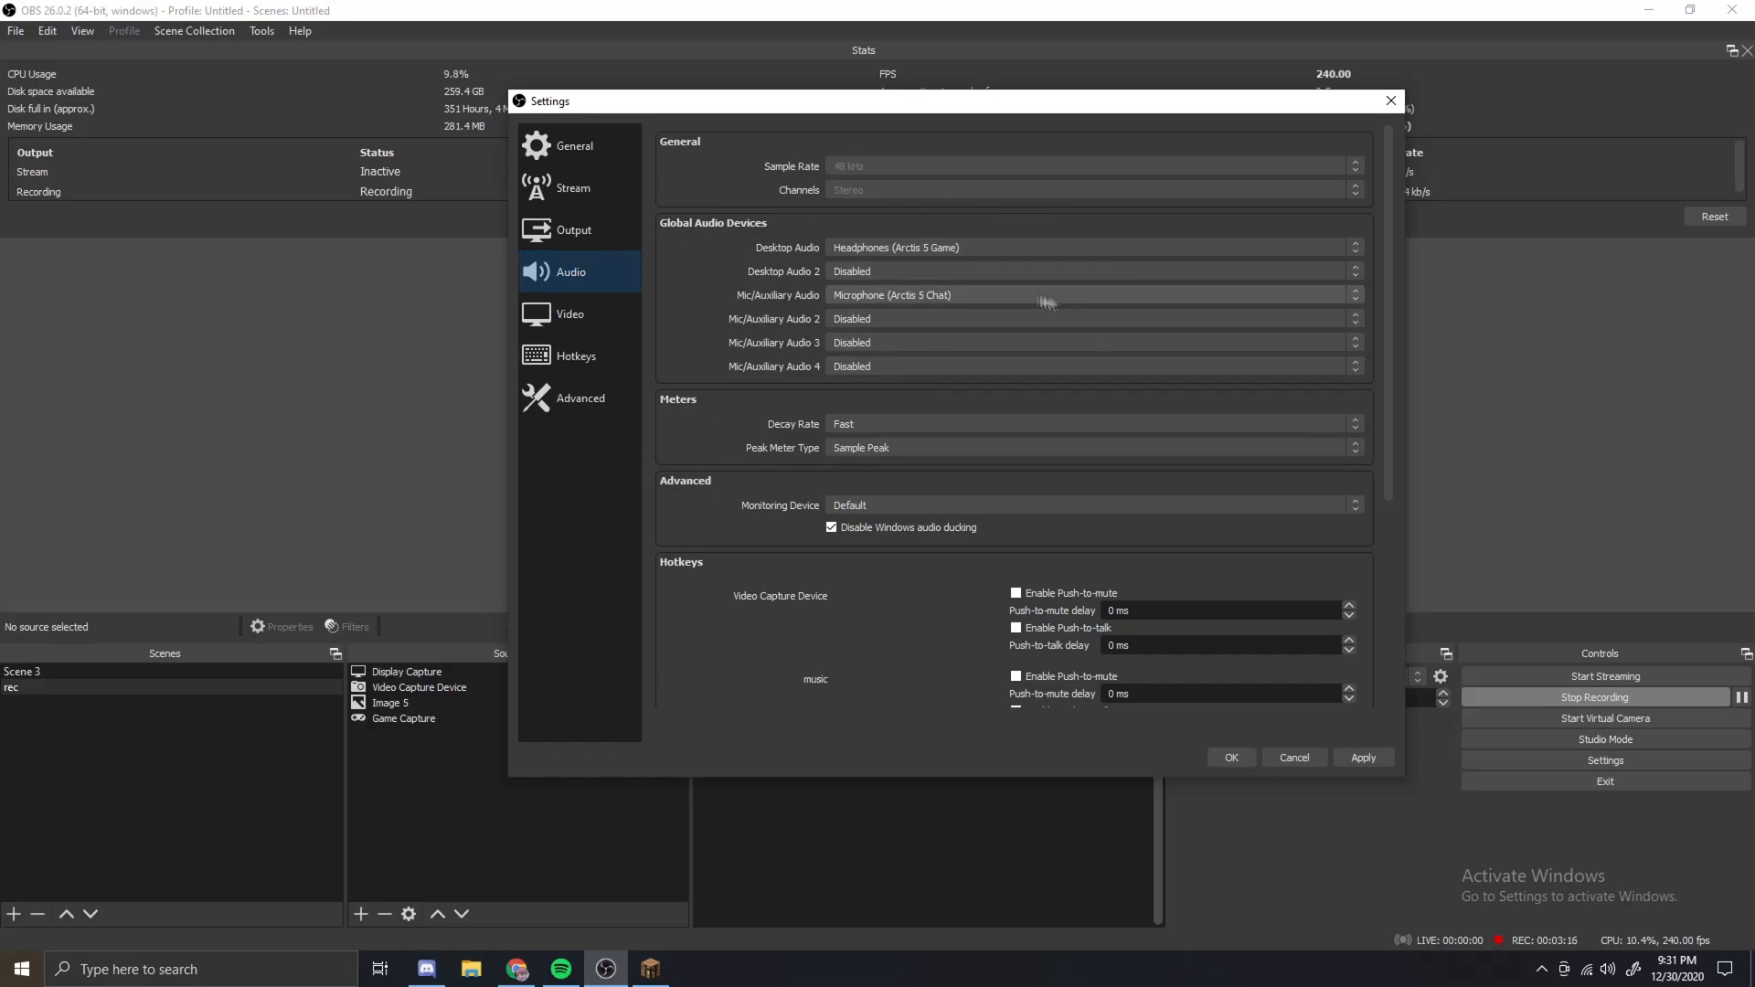
pyautogui.moveTo(931, 273)
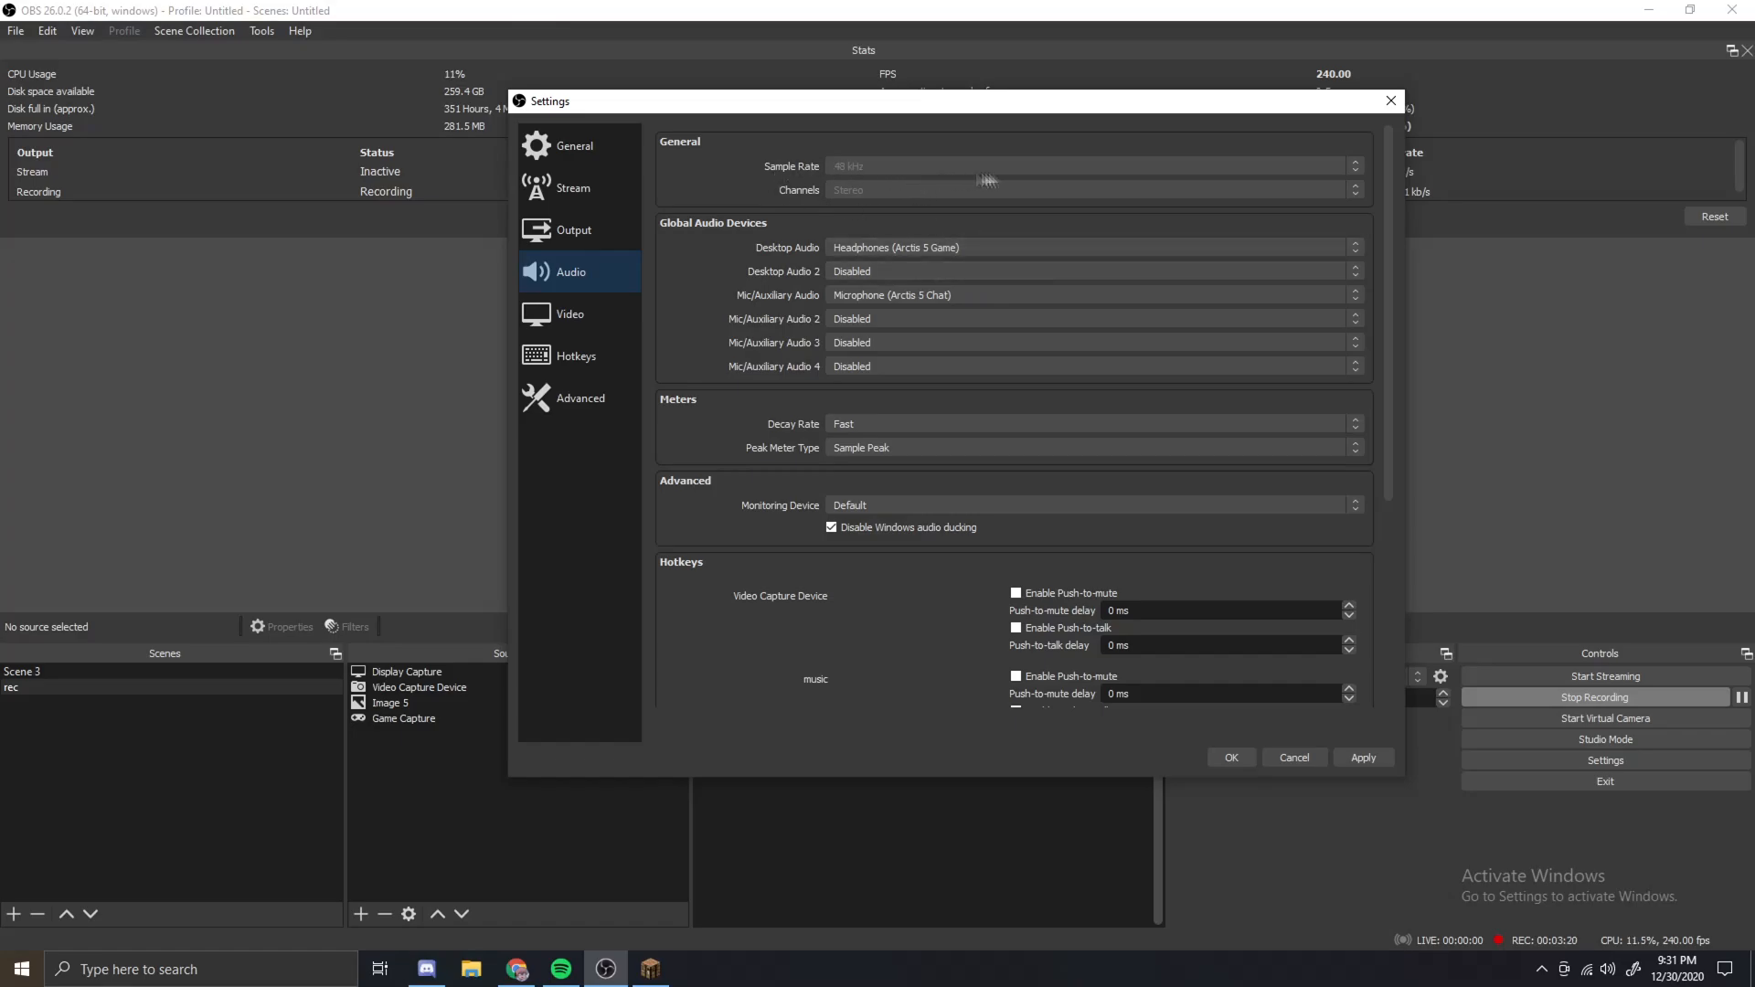
pyautogui.moveTo(1045, 165)
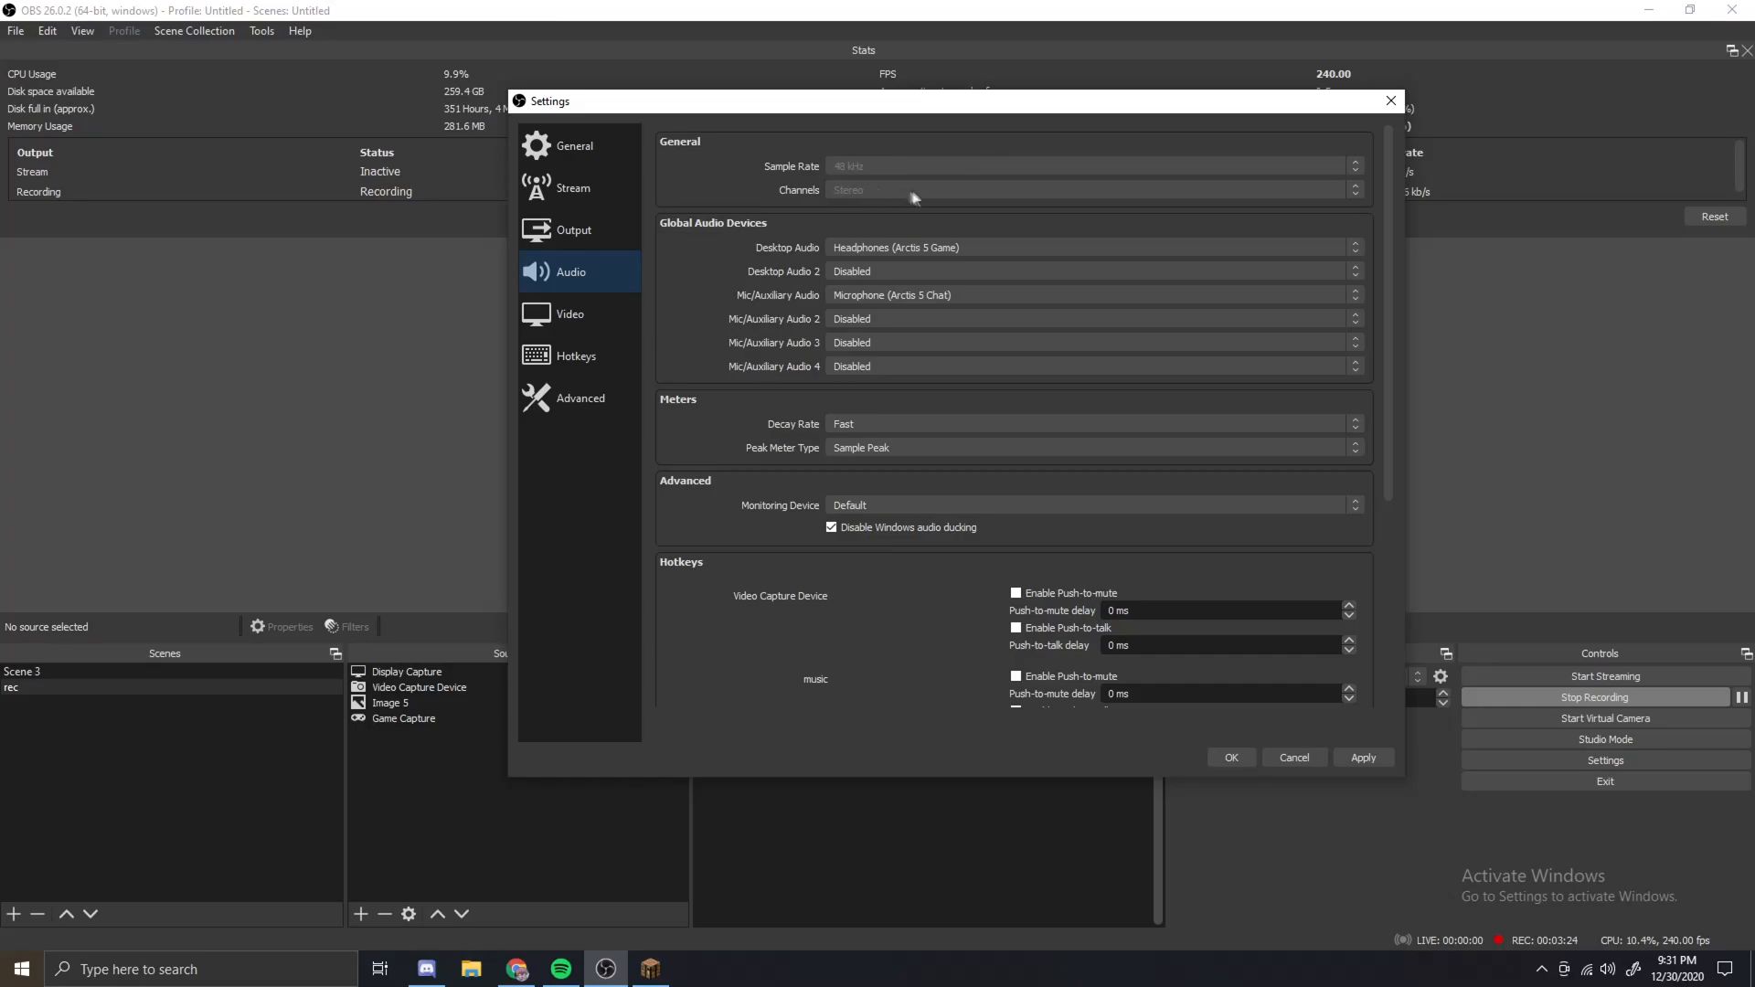
pyautogui.moveTo(790, 163)
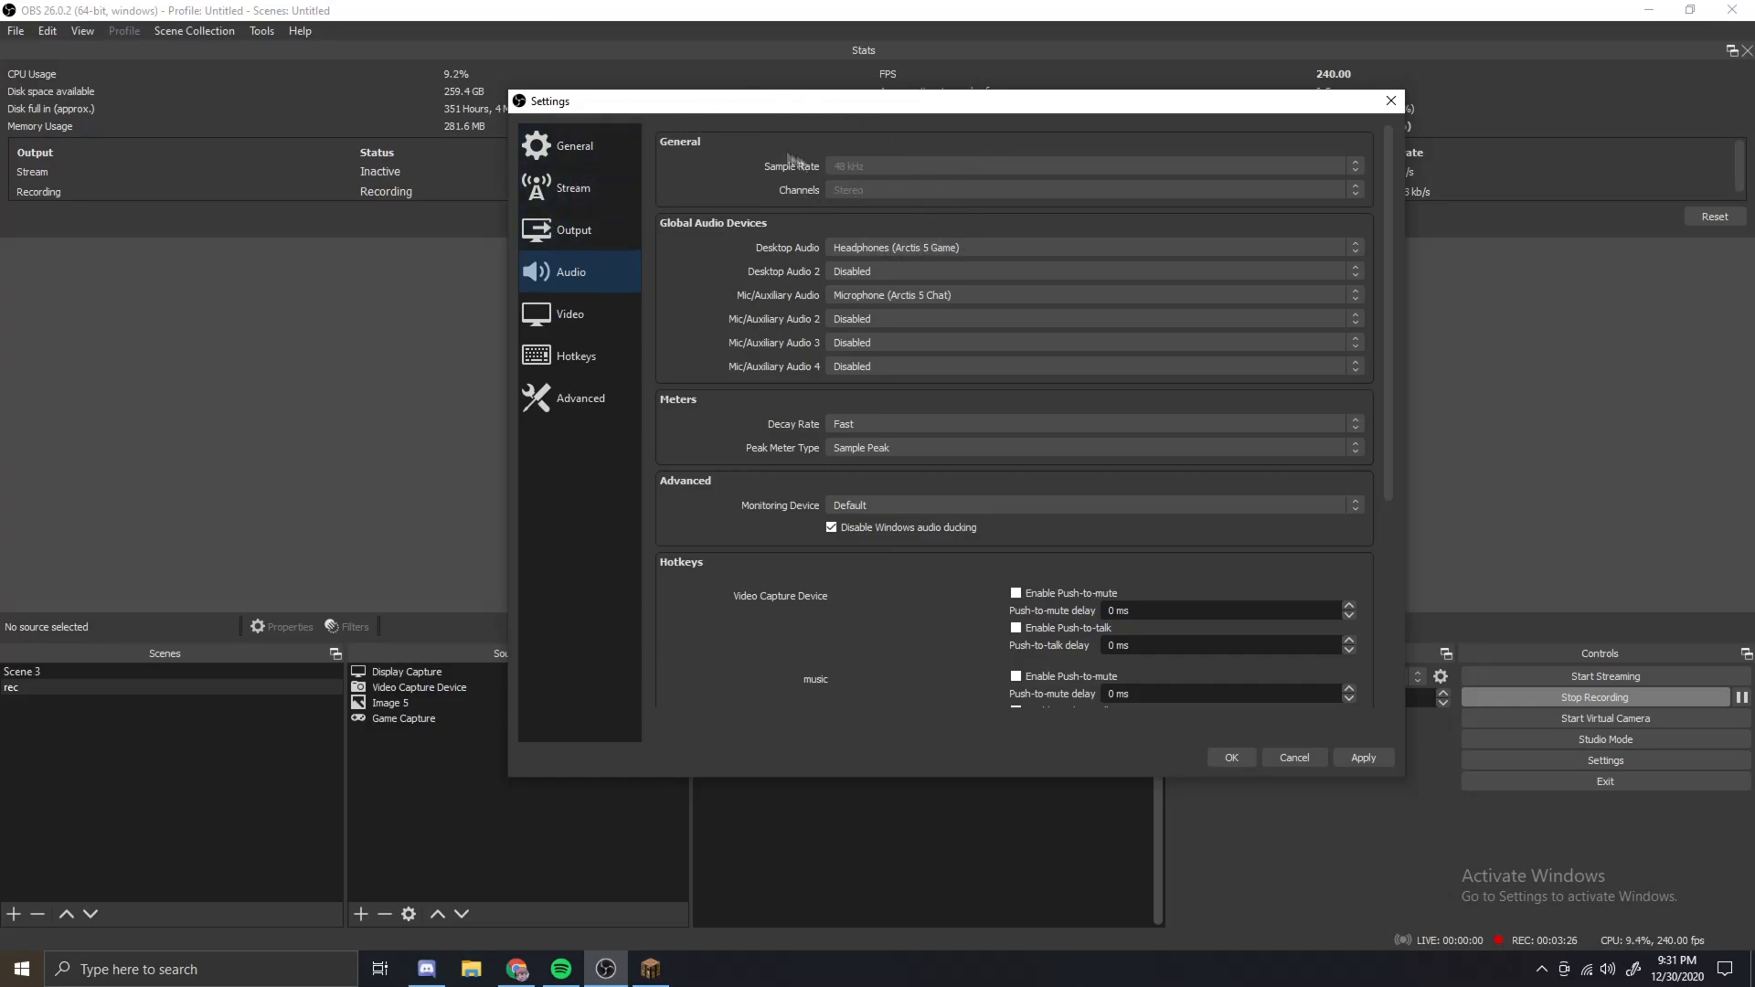
# - Confirm the Video settings use 1920x1080 at 240 FPS, then review the scene source hotkeys
pyautogui.click(567, 315)
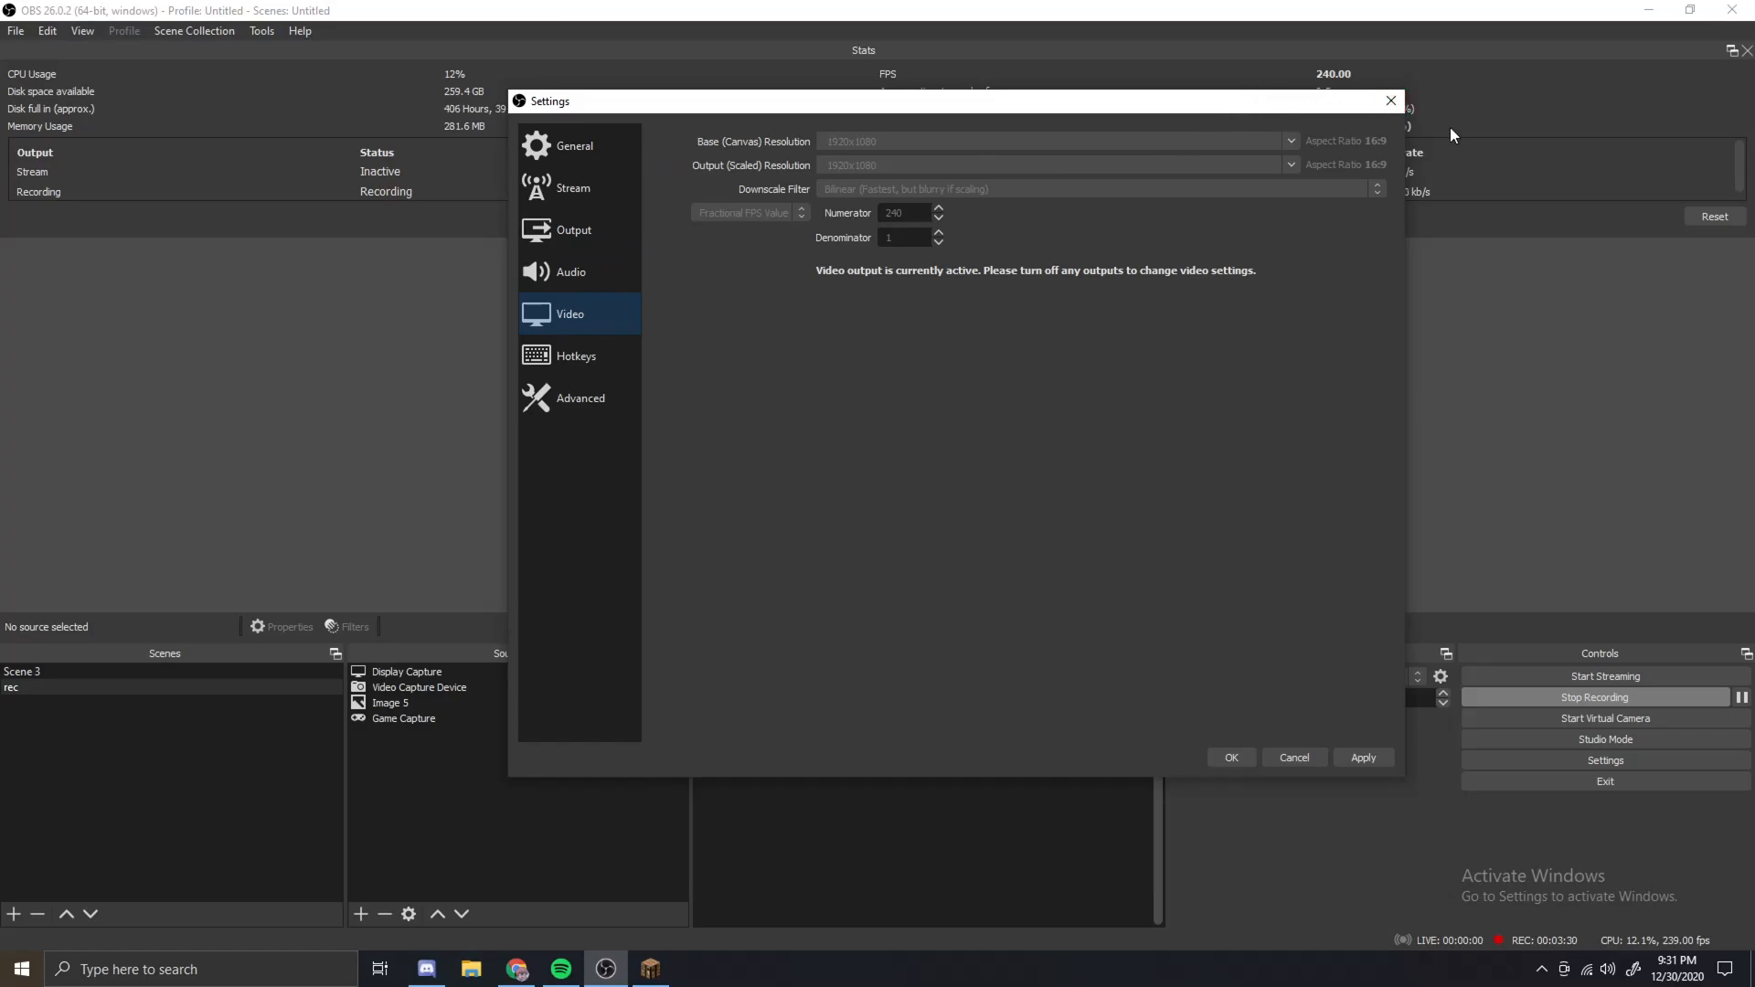
pyautogui.moveTo(1112, 165)
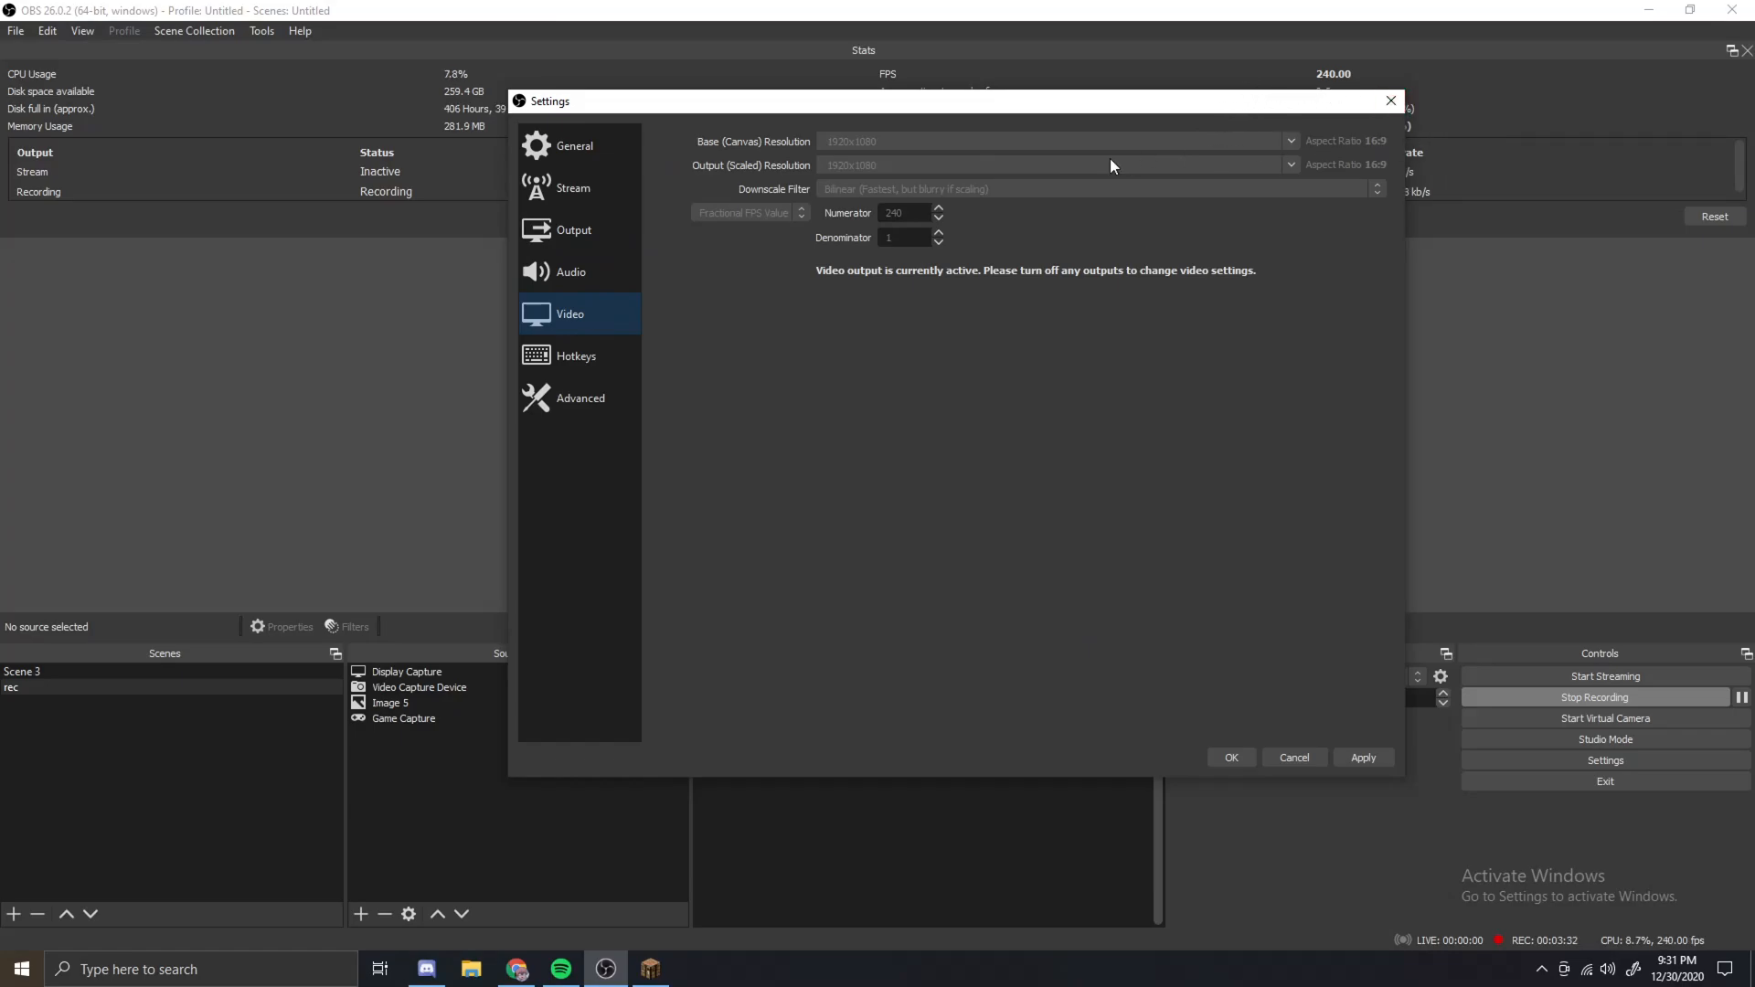
pyautogui.moveTo(843, 183)
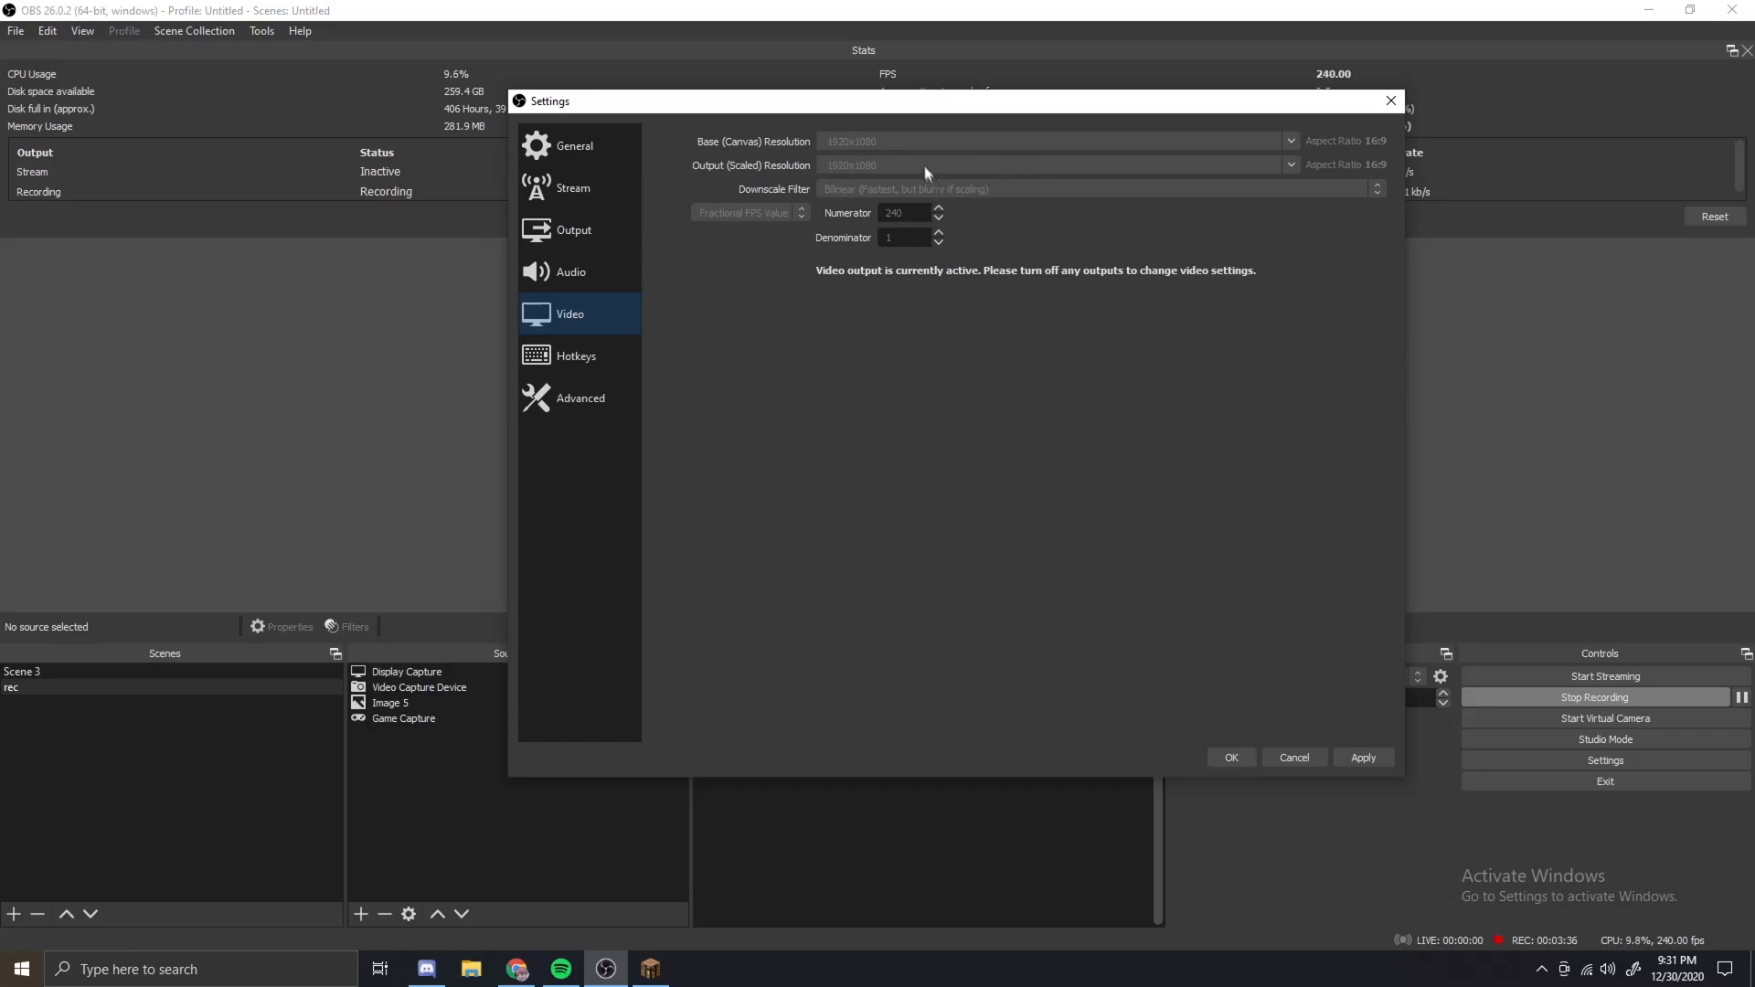
pyautogui.moveTo(935, 175)
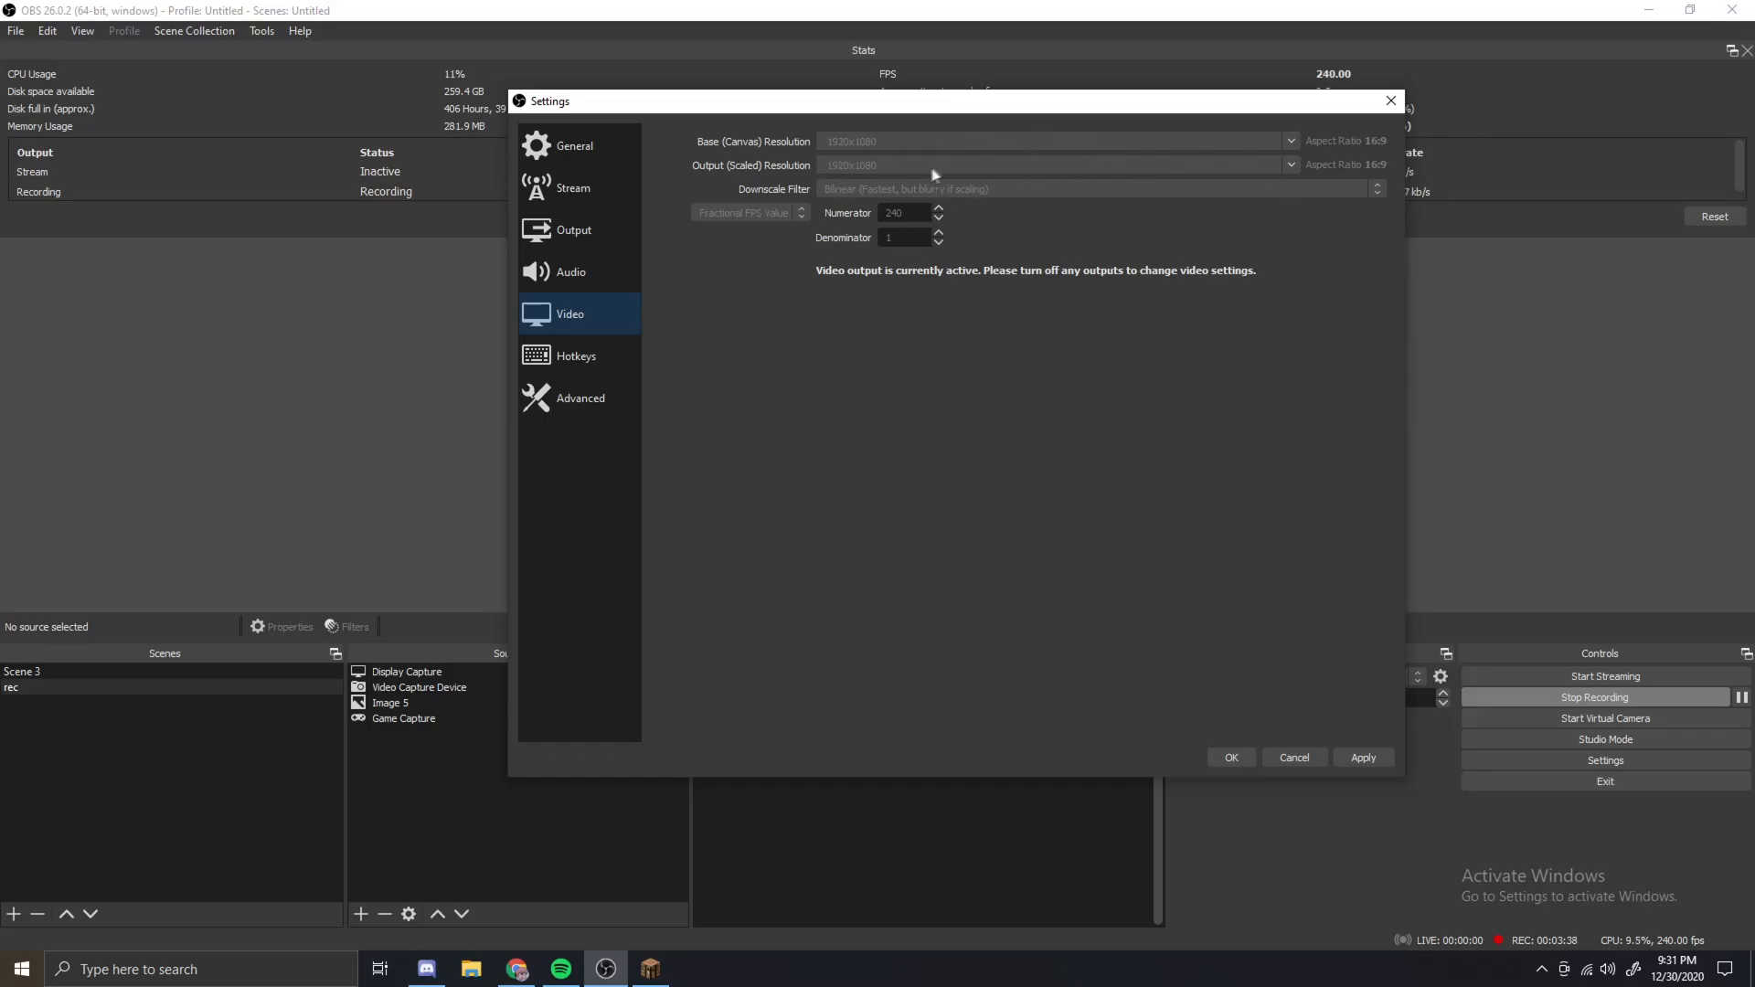
pyautogui.moveTo(1185, 218)
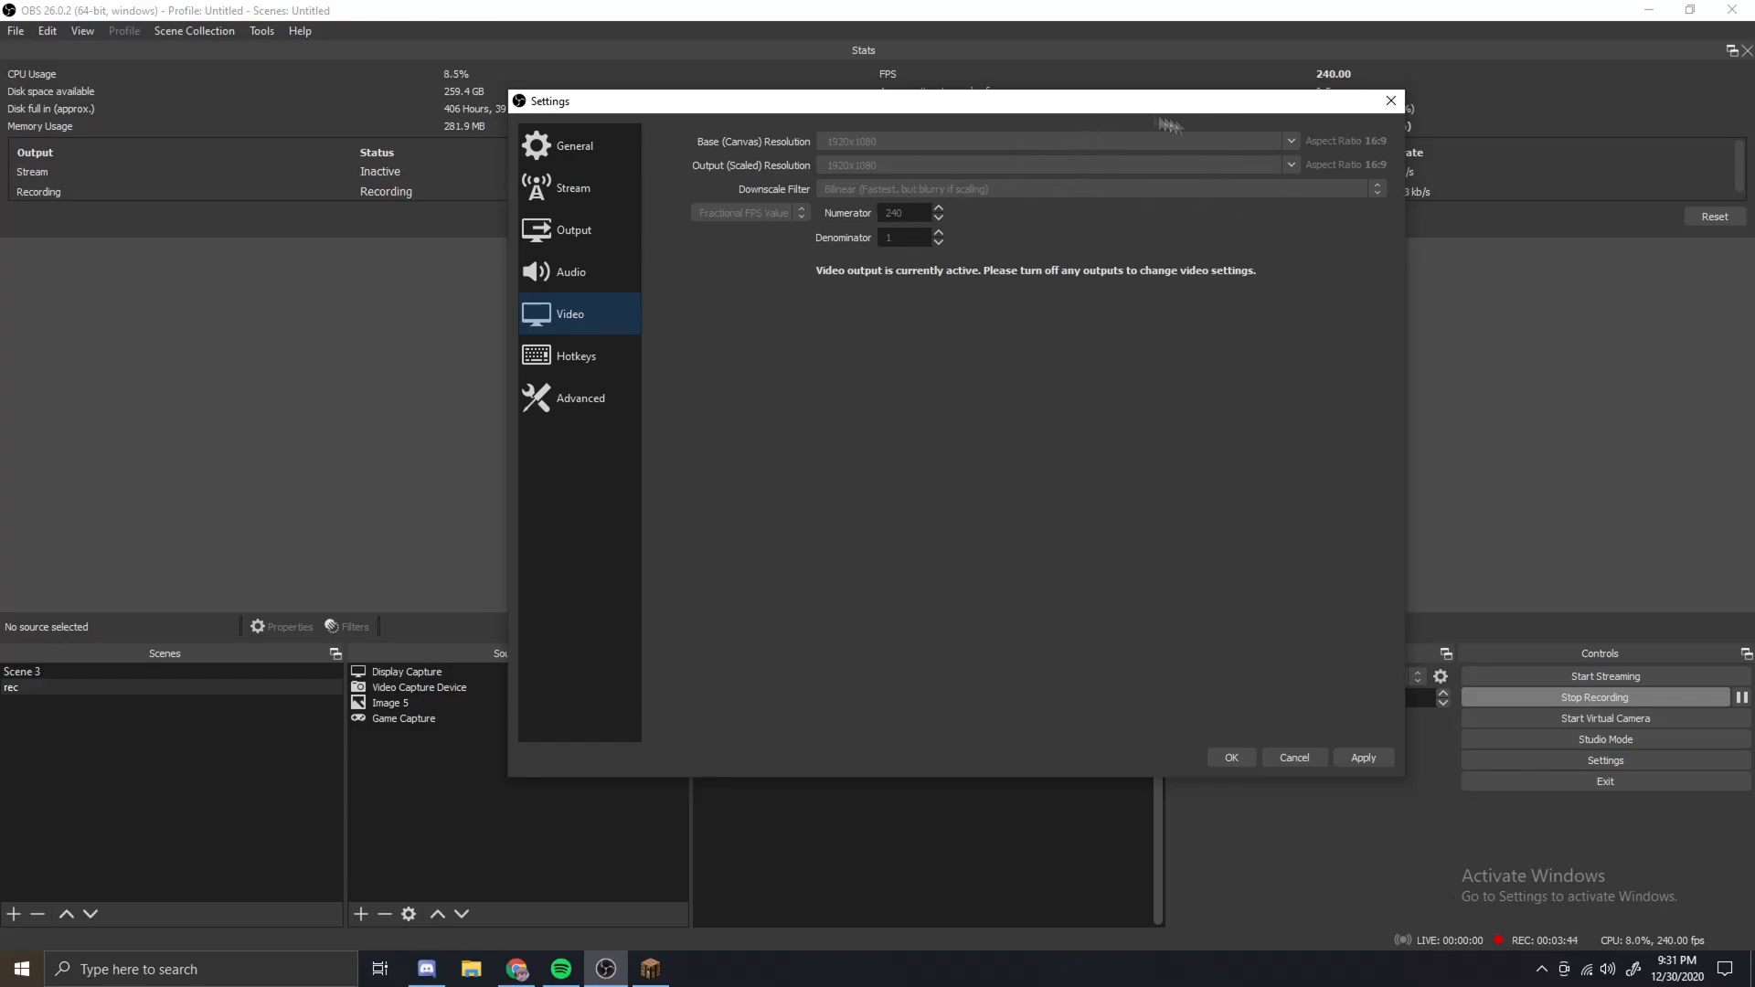
pyautogui.moveTo(787, 280)
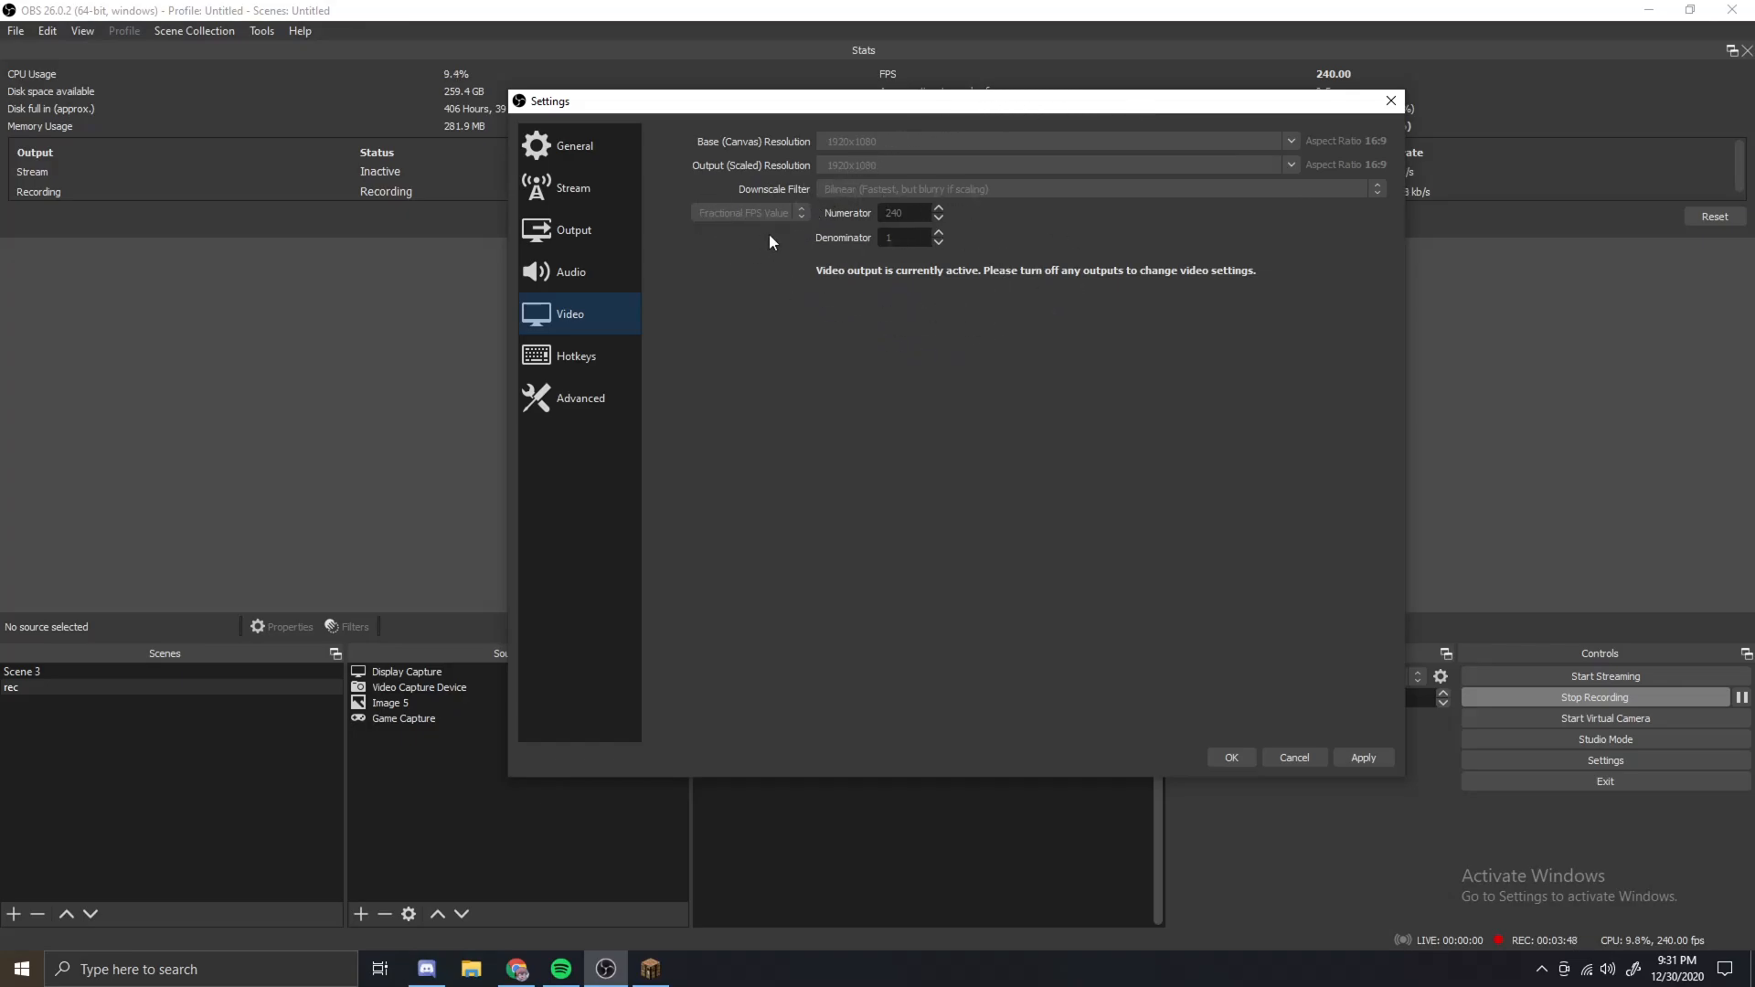
pyautogui.moveTo(771, 164)
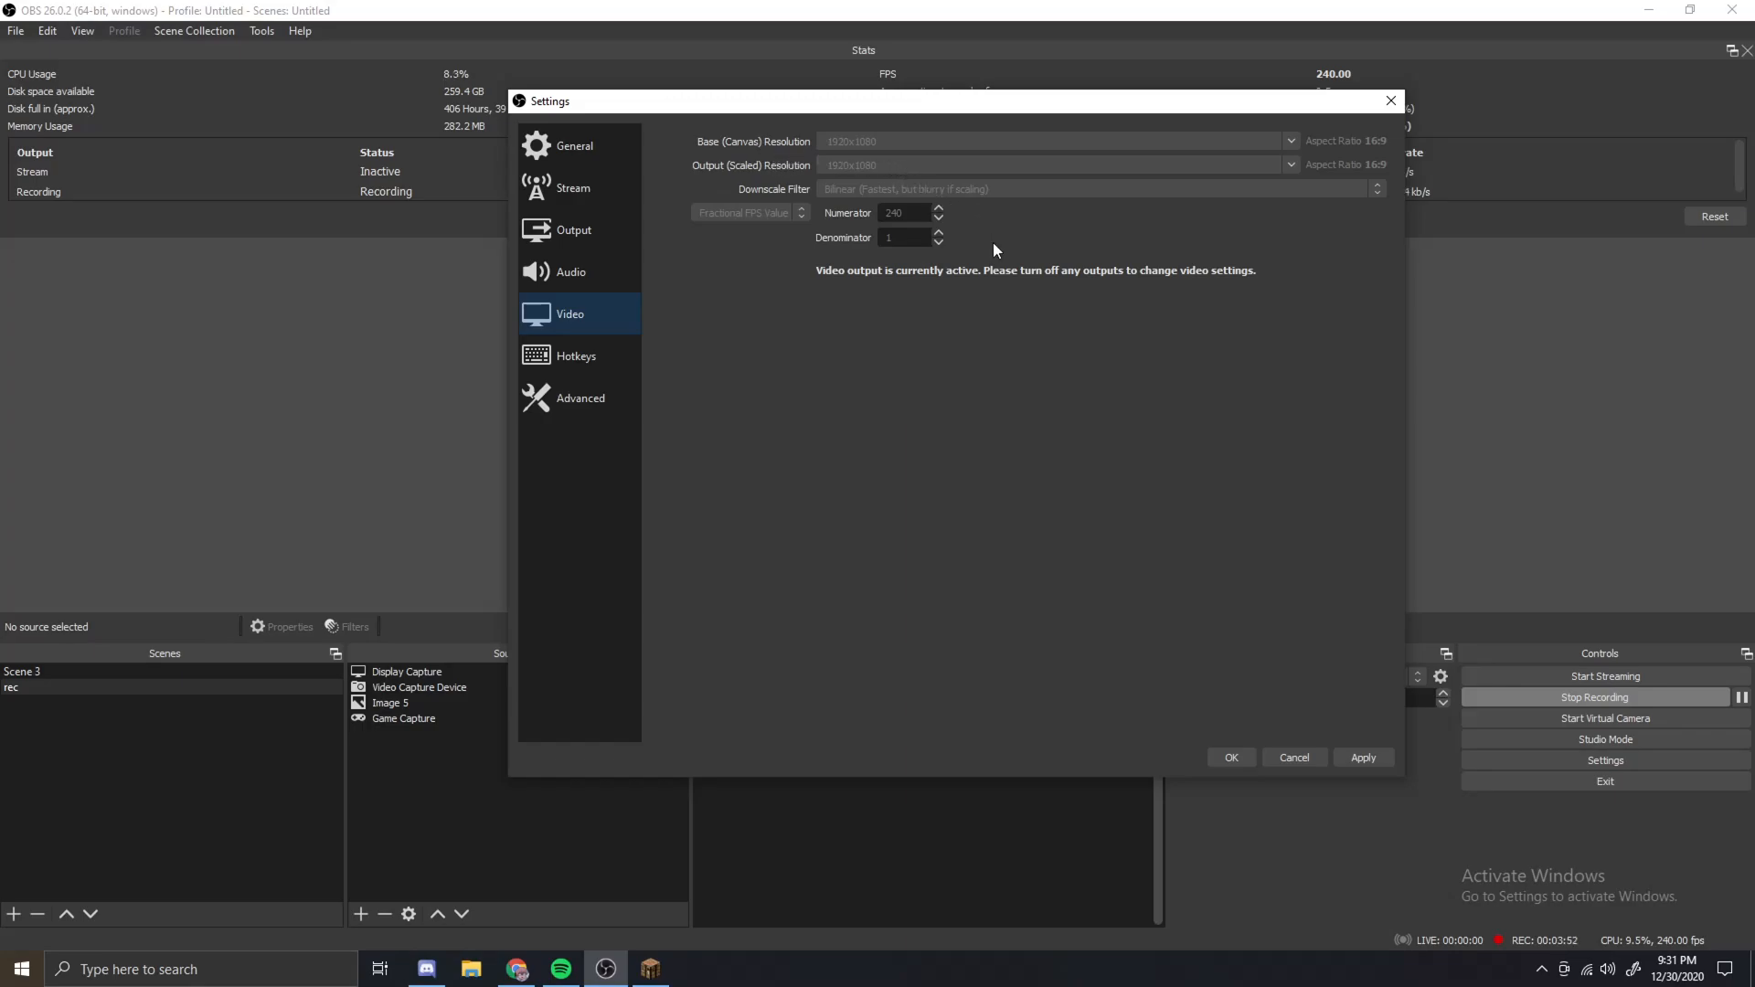
pyautogui.moveTo(883, 256)
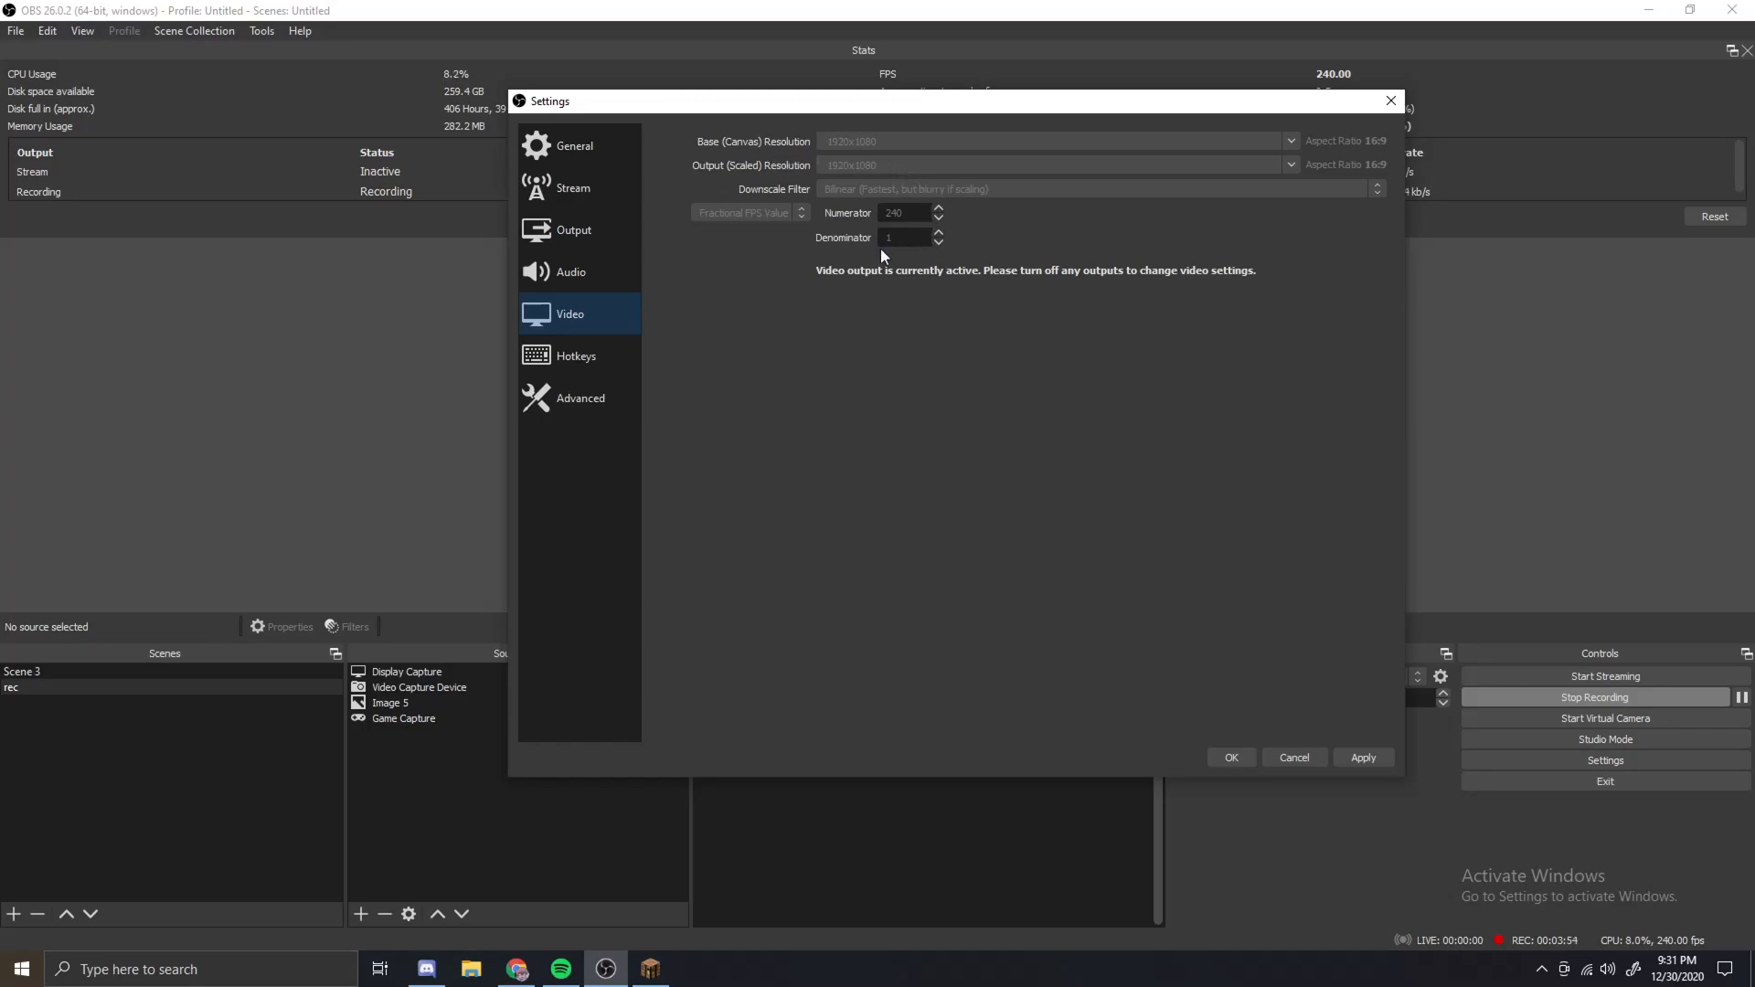
pyautogui.moveTo(899, 276)
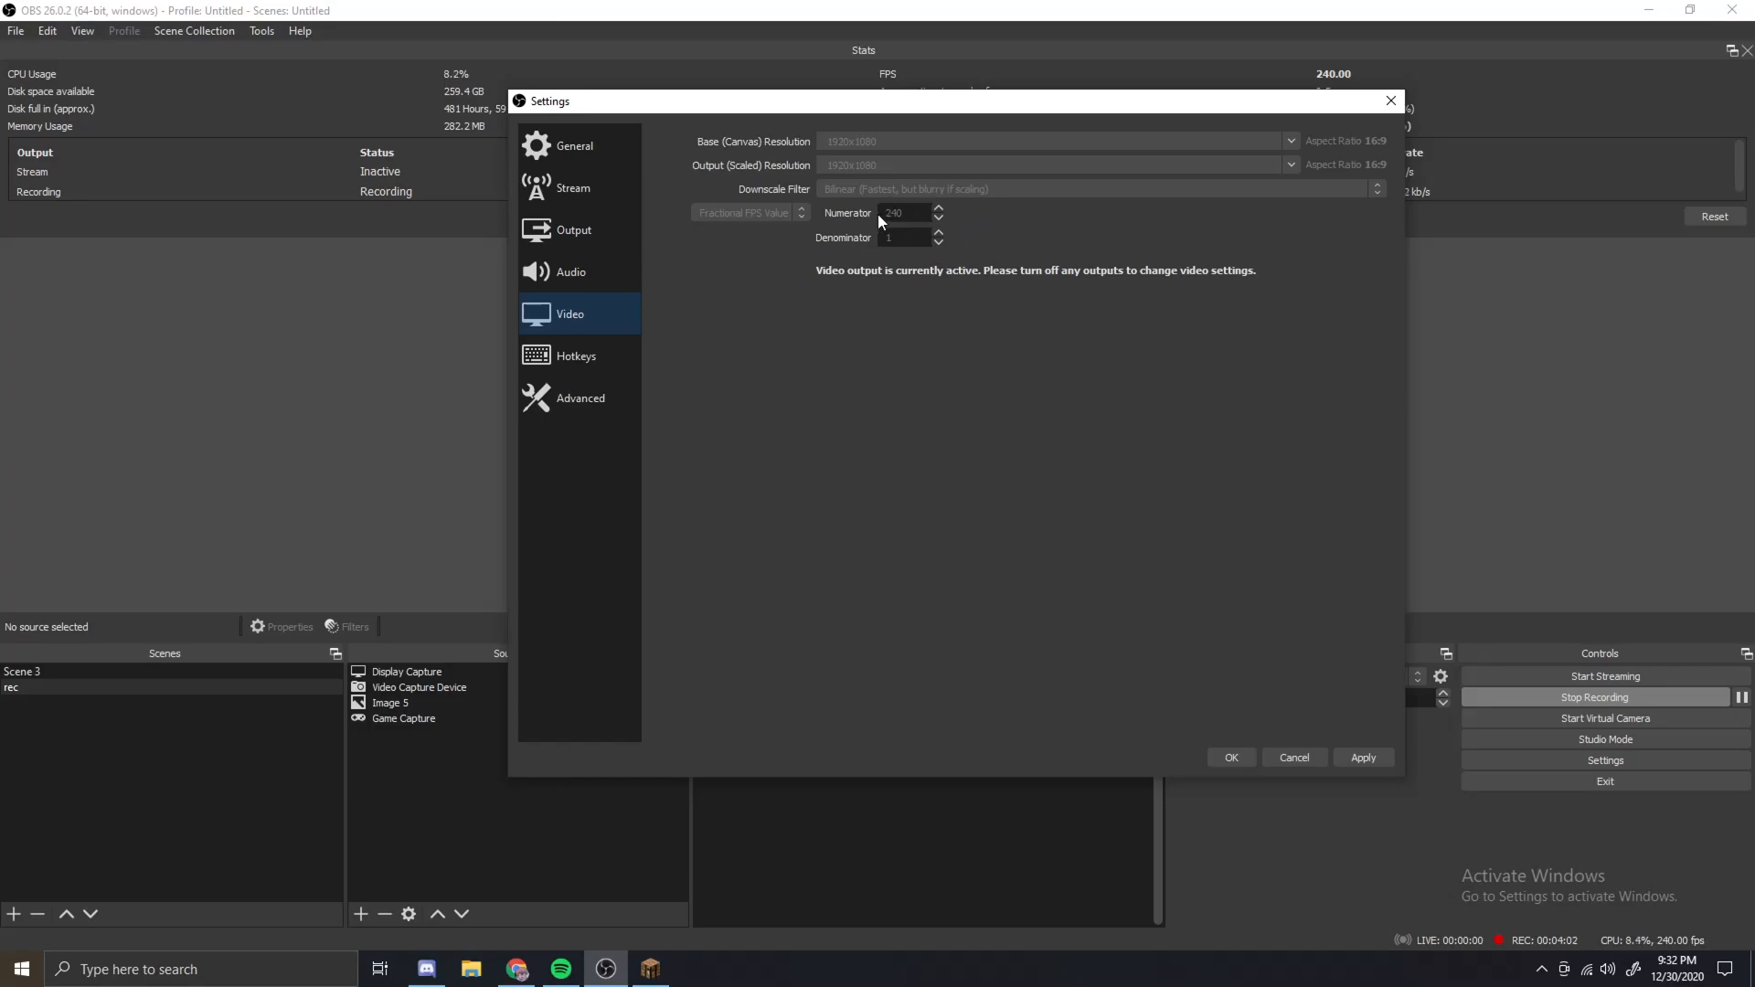
pyautogui.moveTo(885, 226)
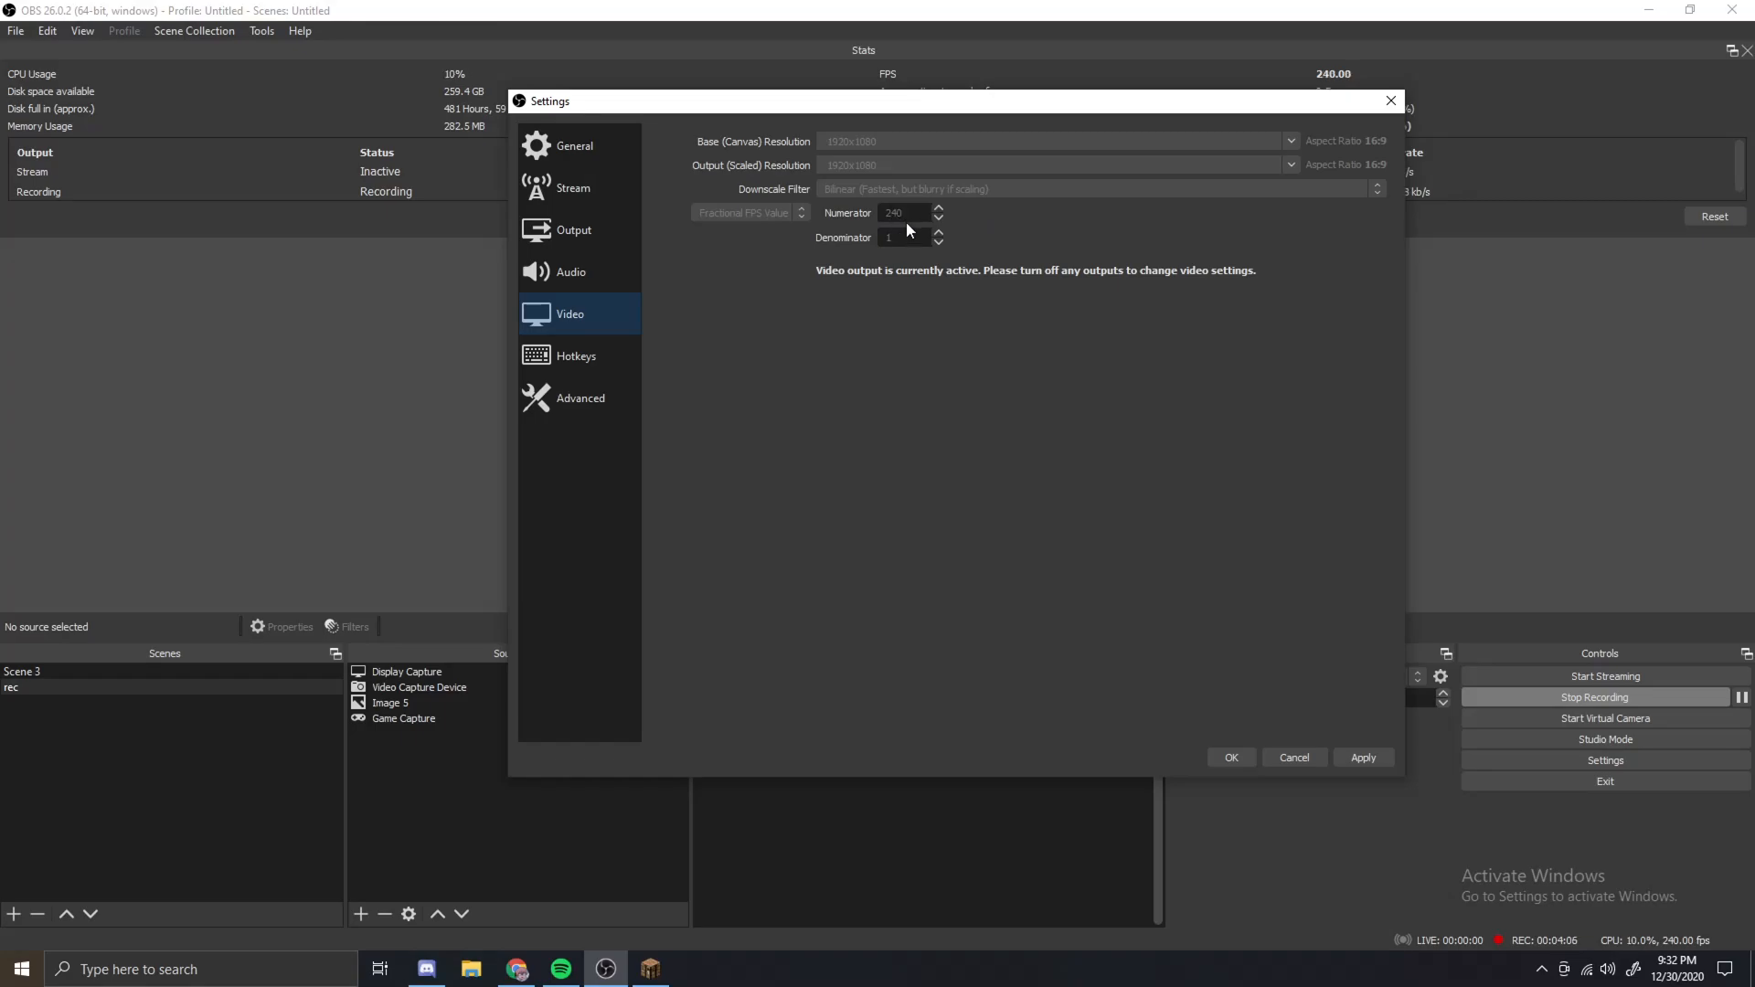
pyautogui.moveTo(918, 212)
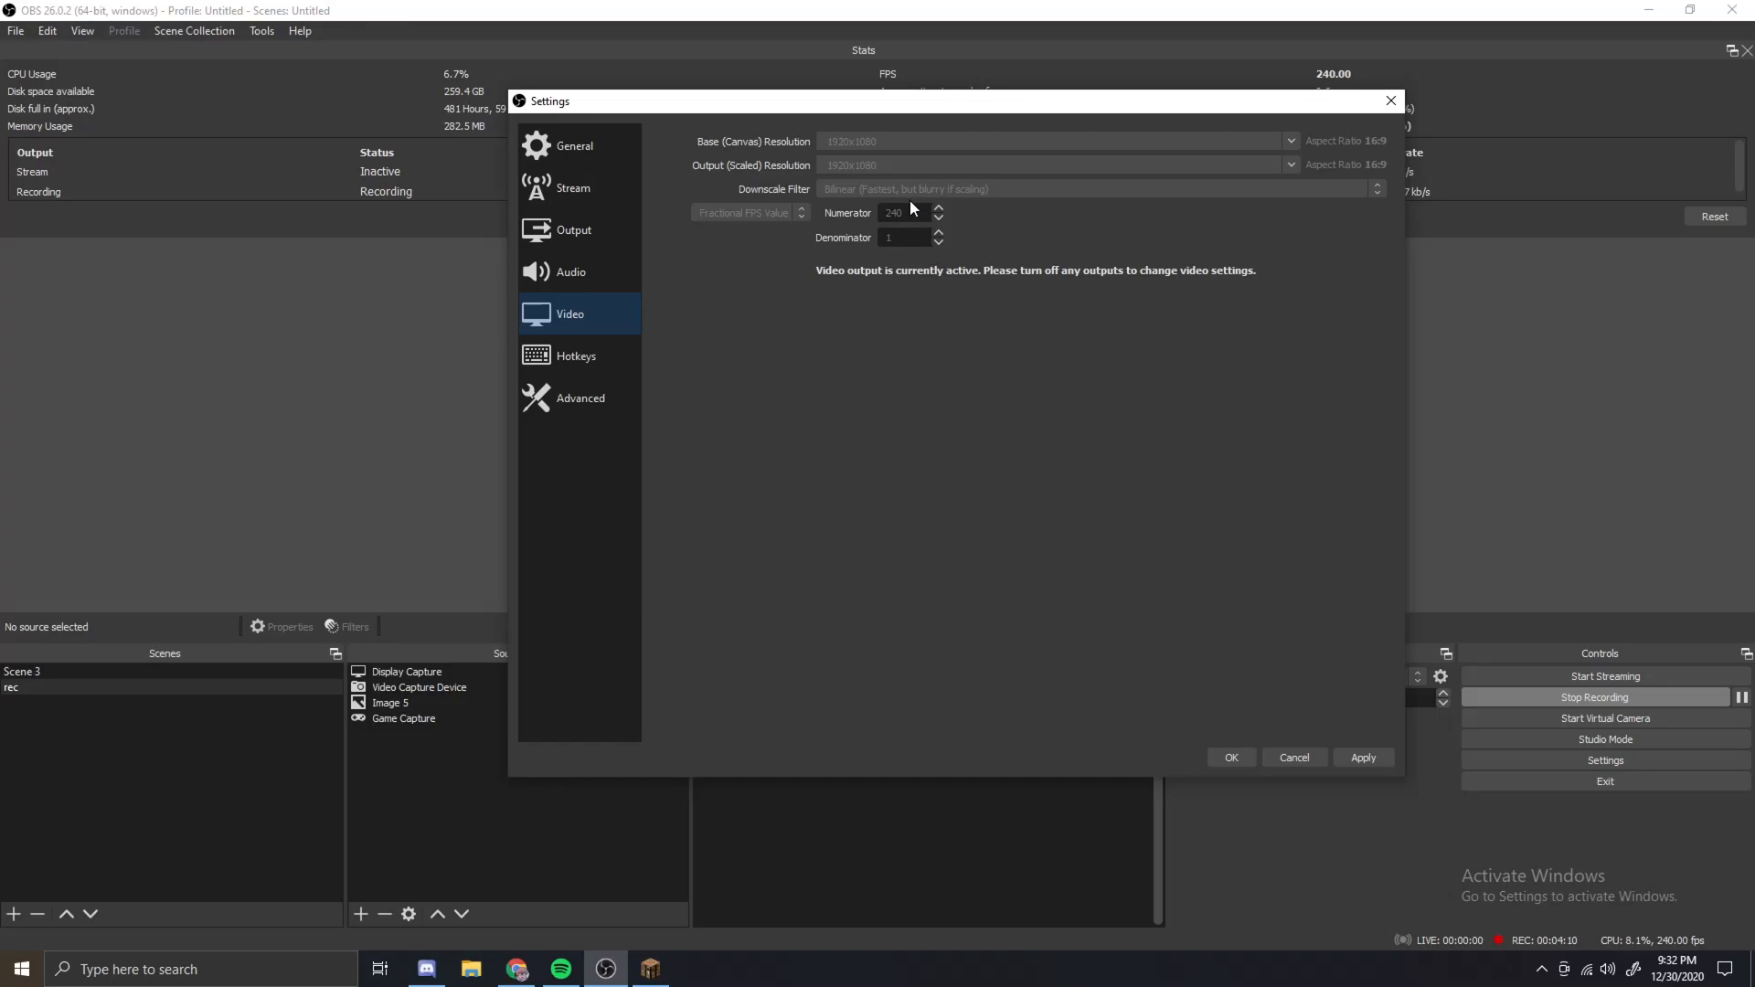
pyautogui.moveTo(912, 197)
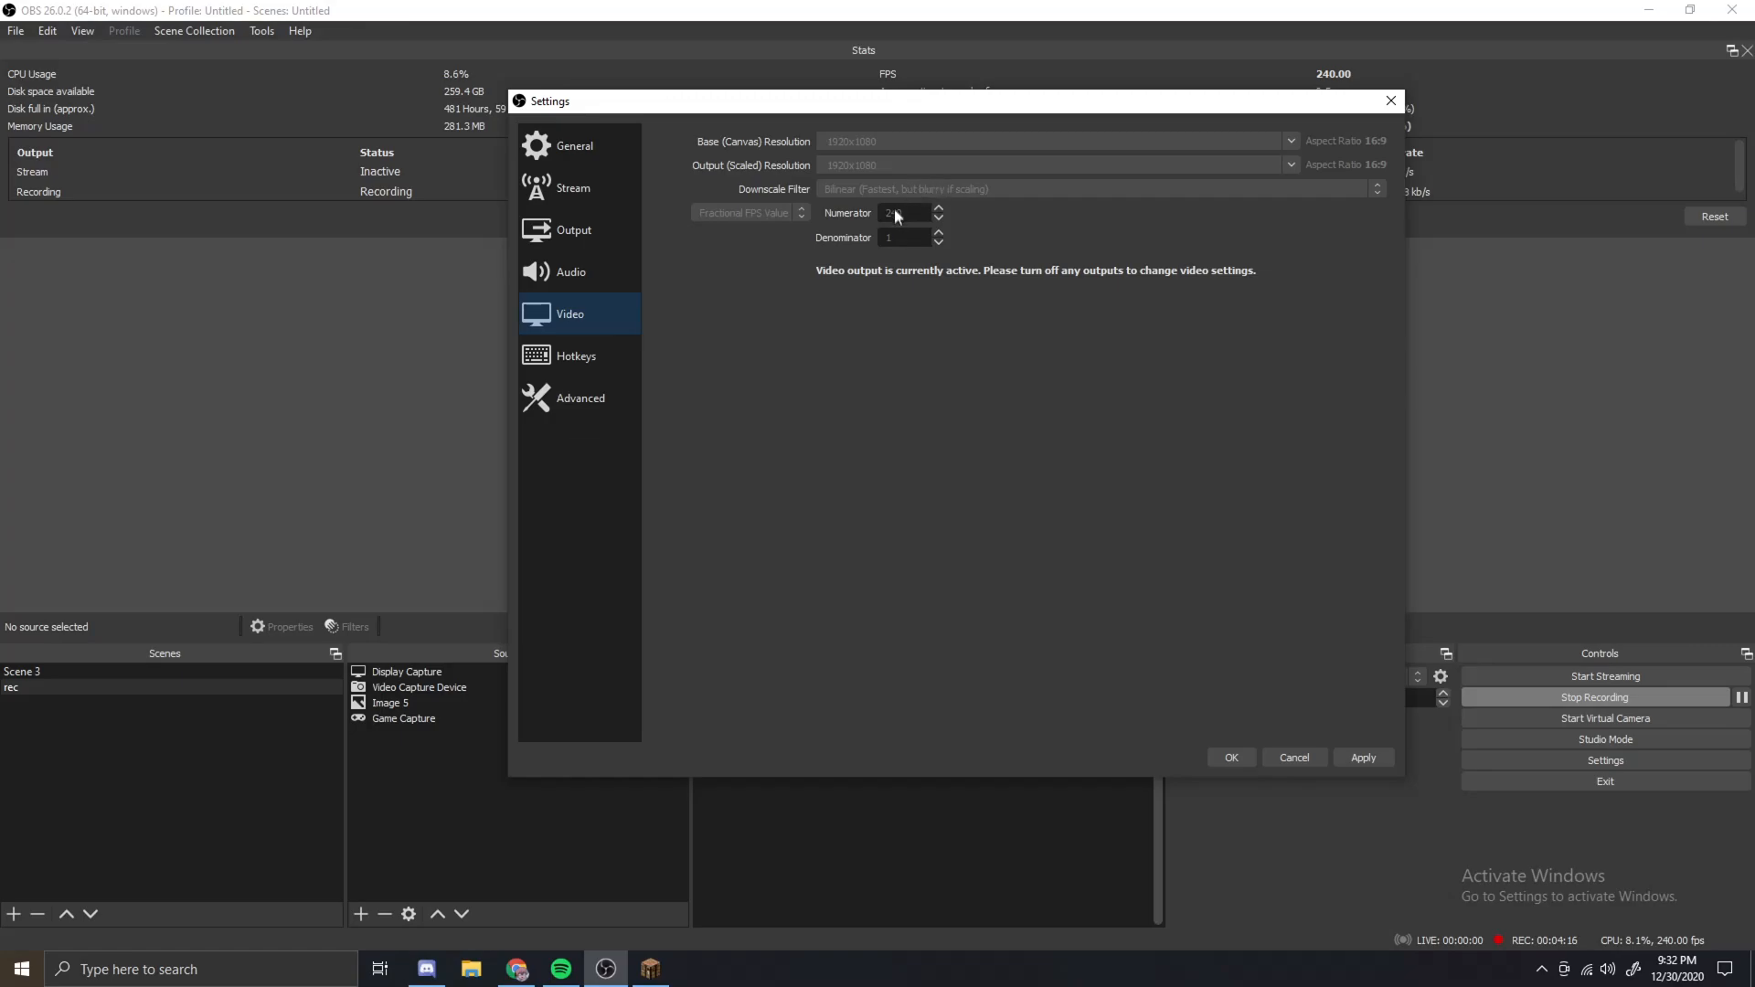
pyautogui.write('240')
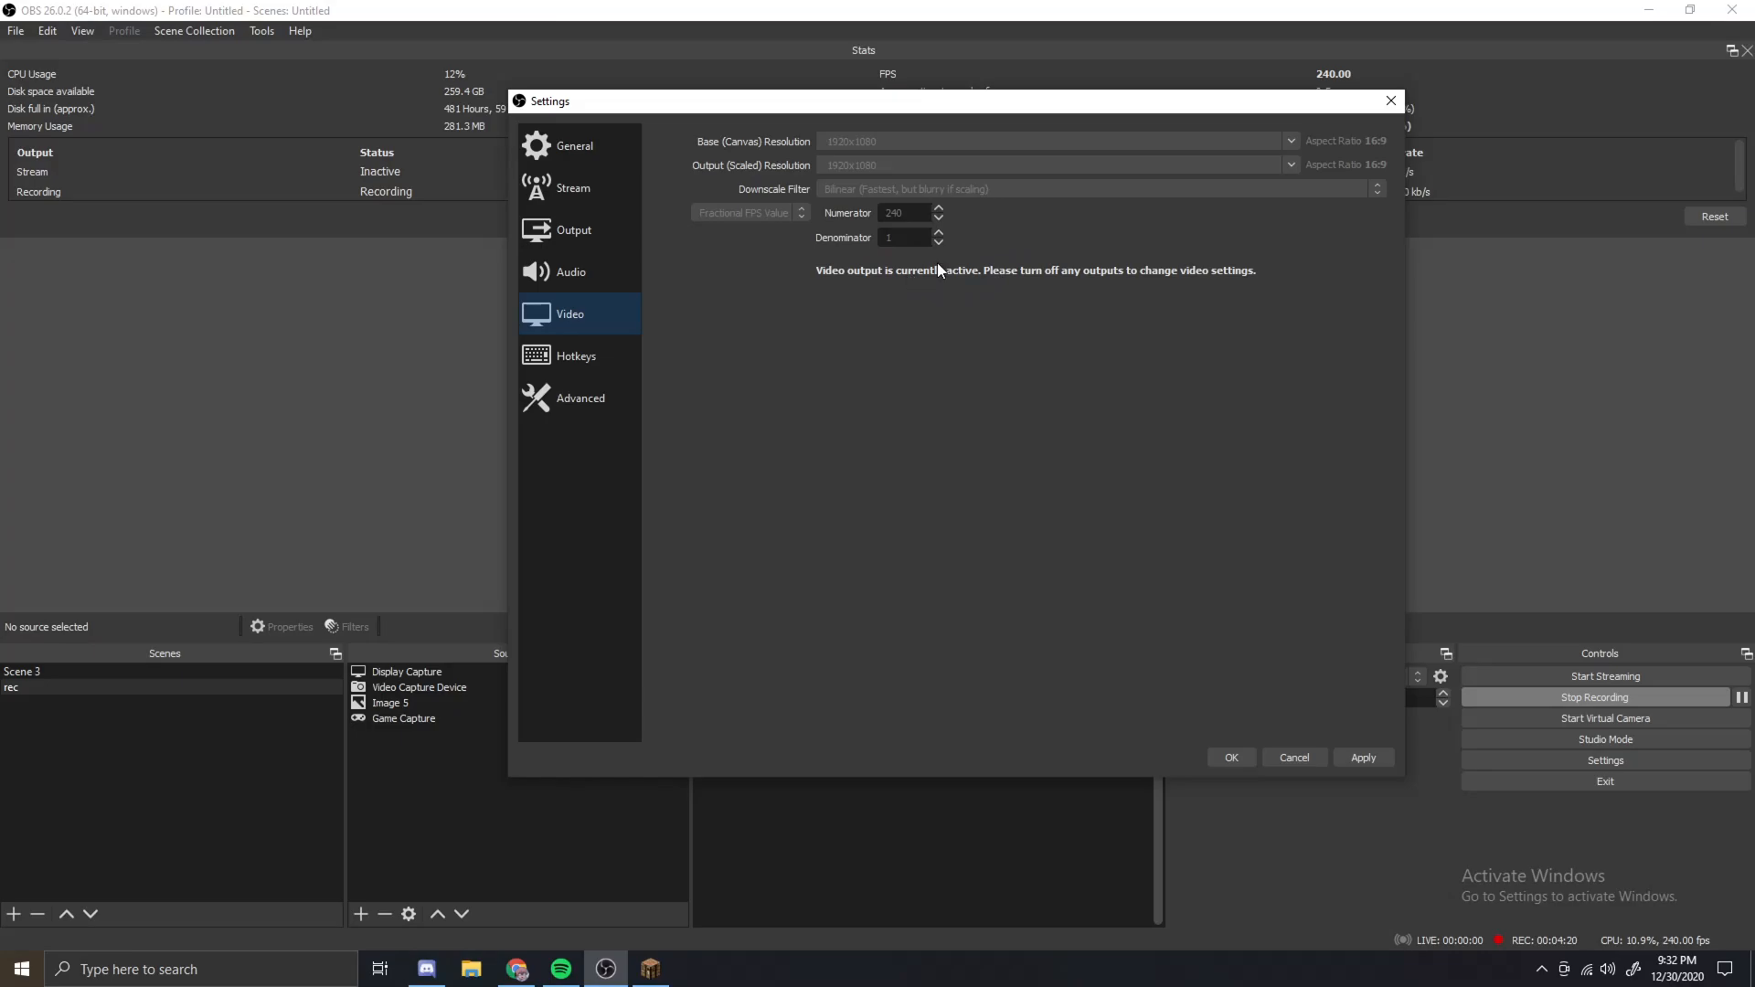
pyautogui.click(575, 354)
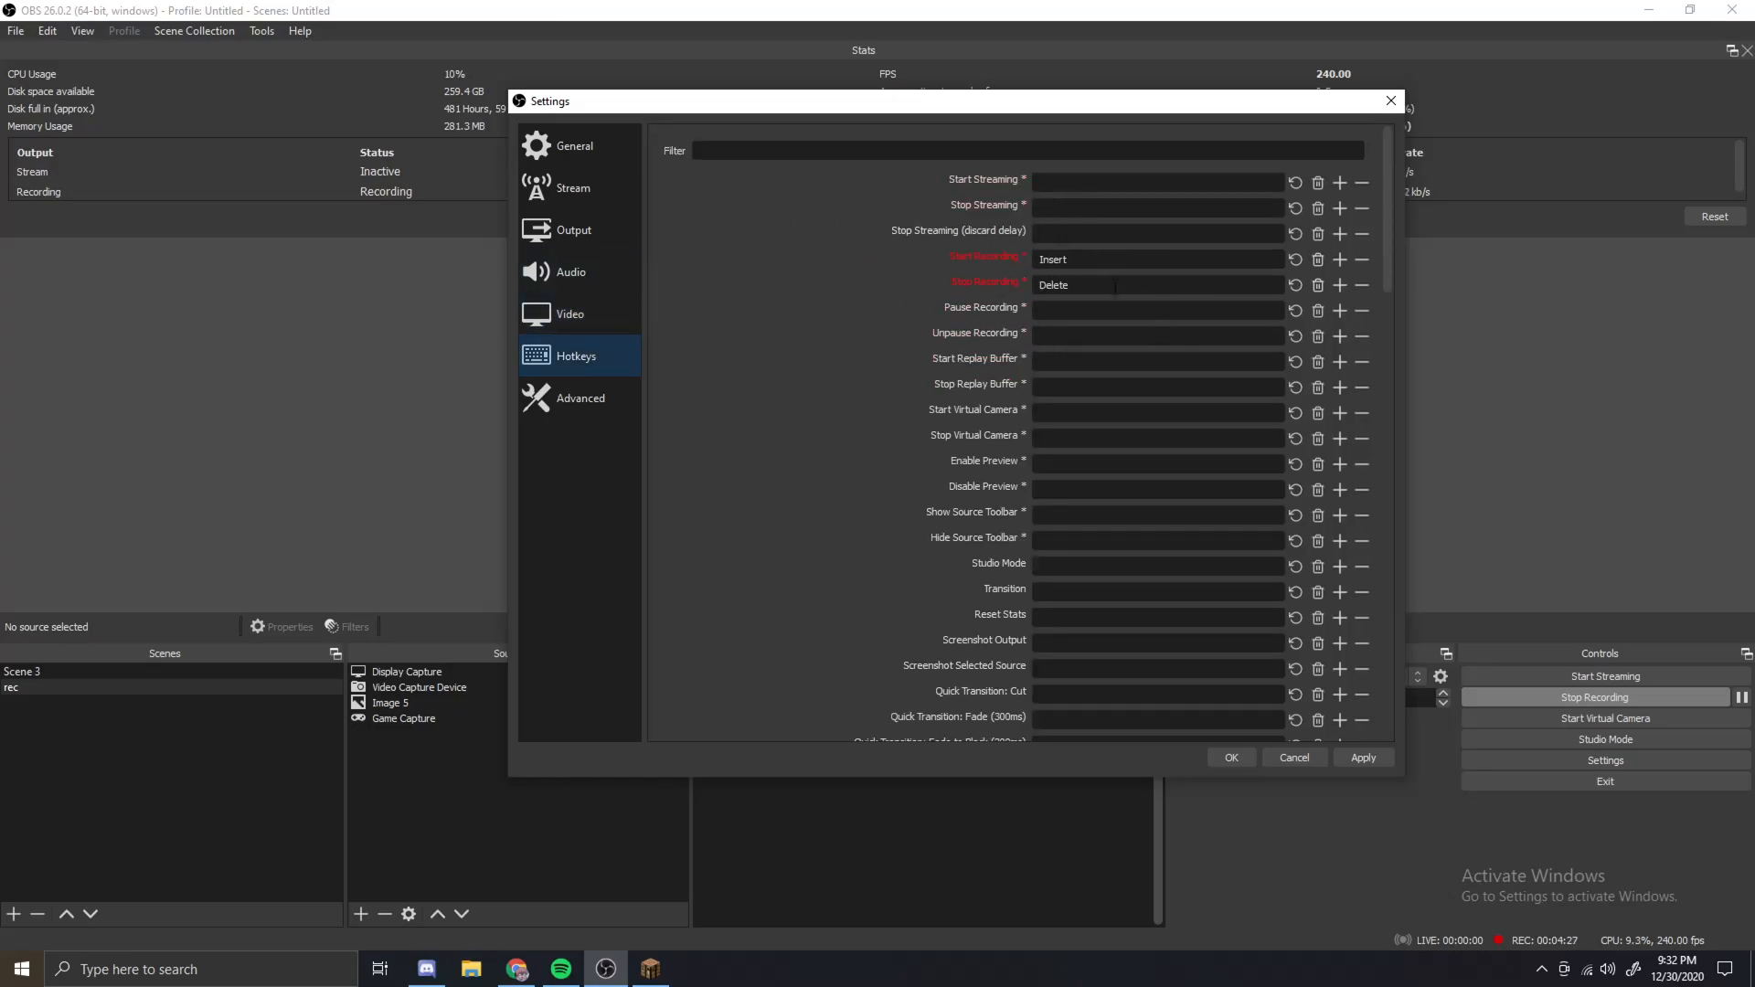
pyautogui.scroll(-3)
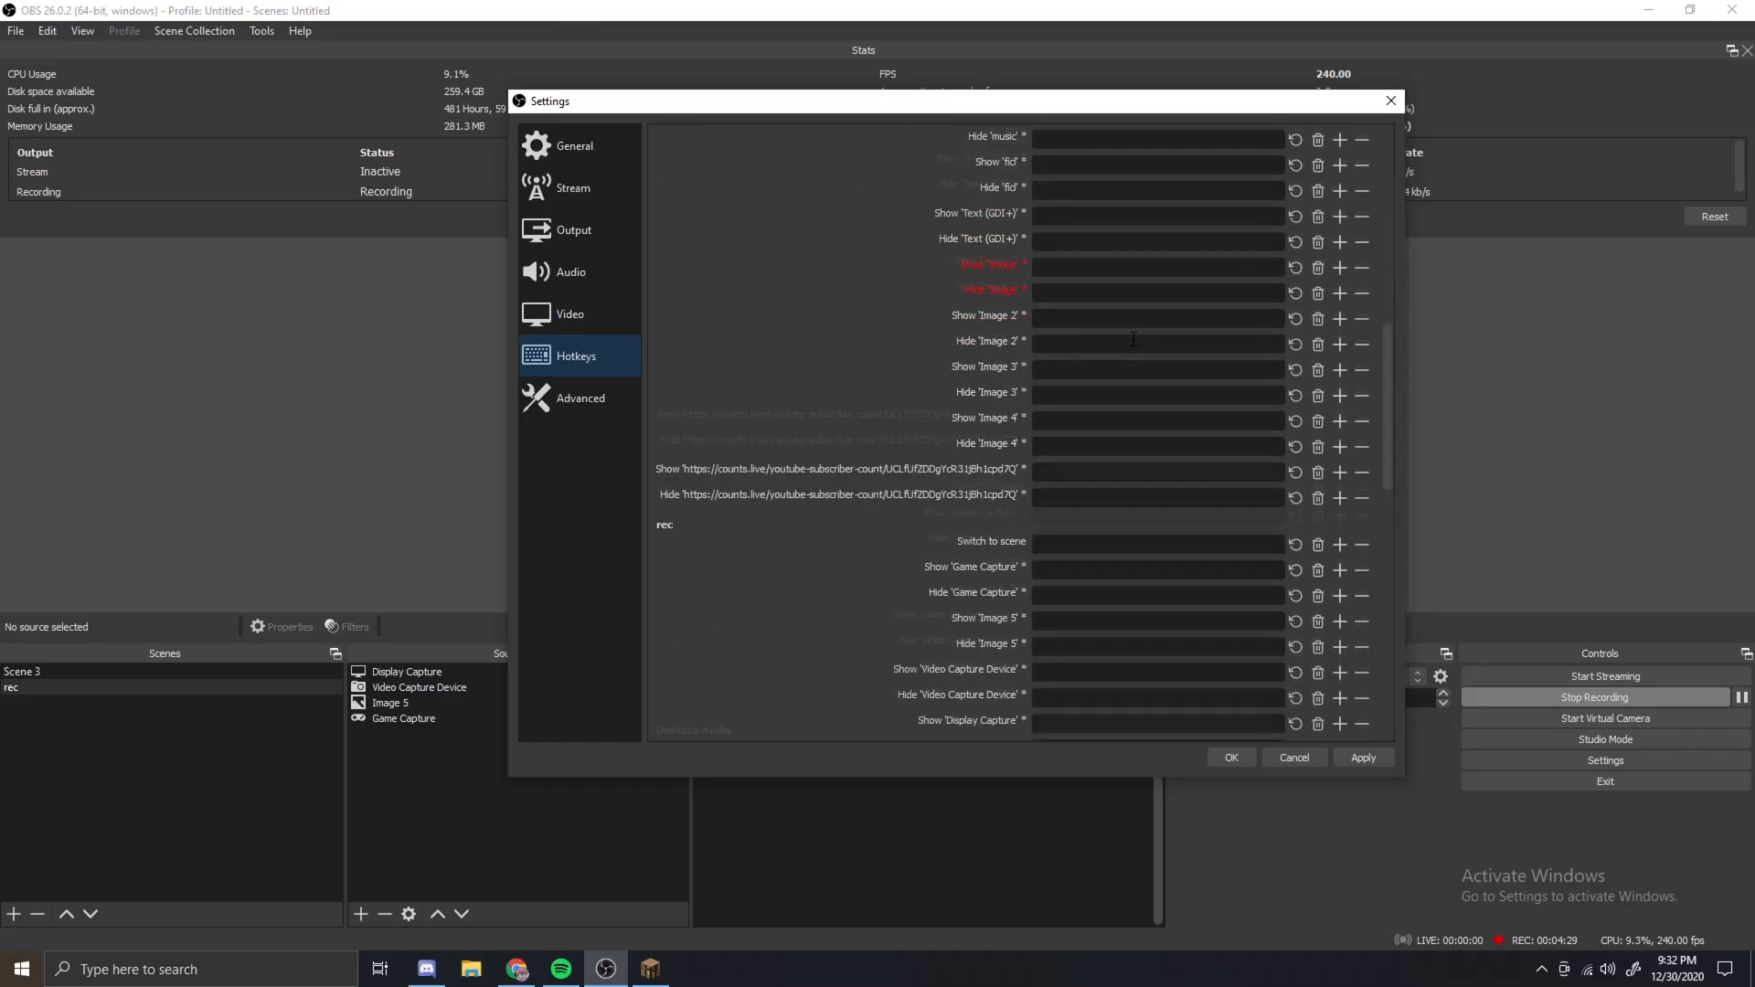
# - In Advanced settings, leave the process priority at Normal
pyautogui.click(579, 398)
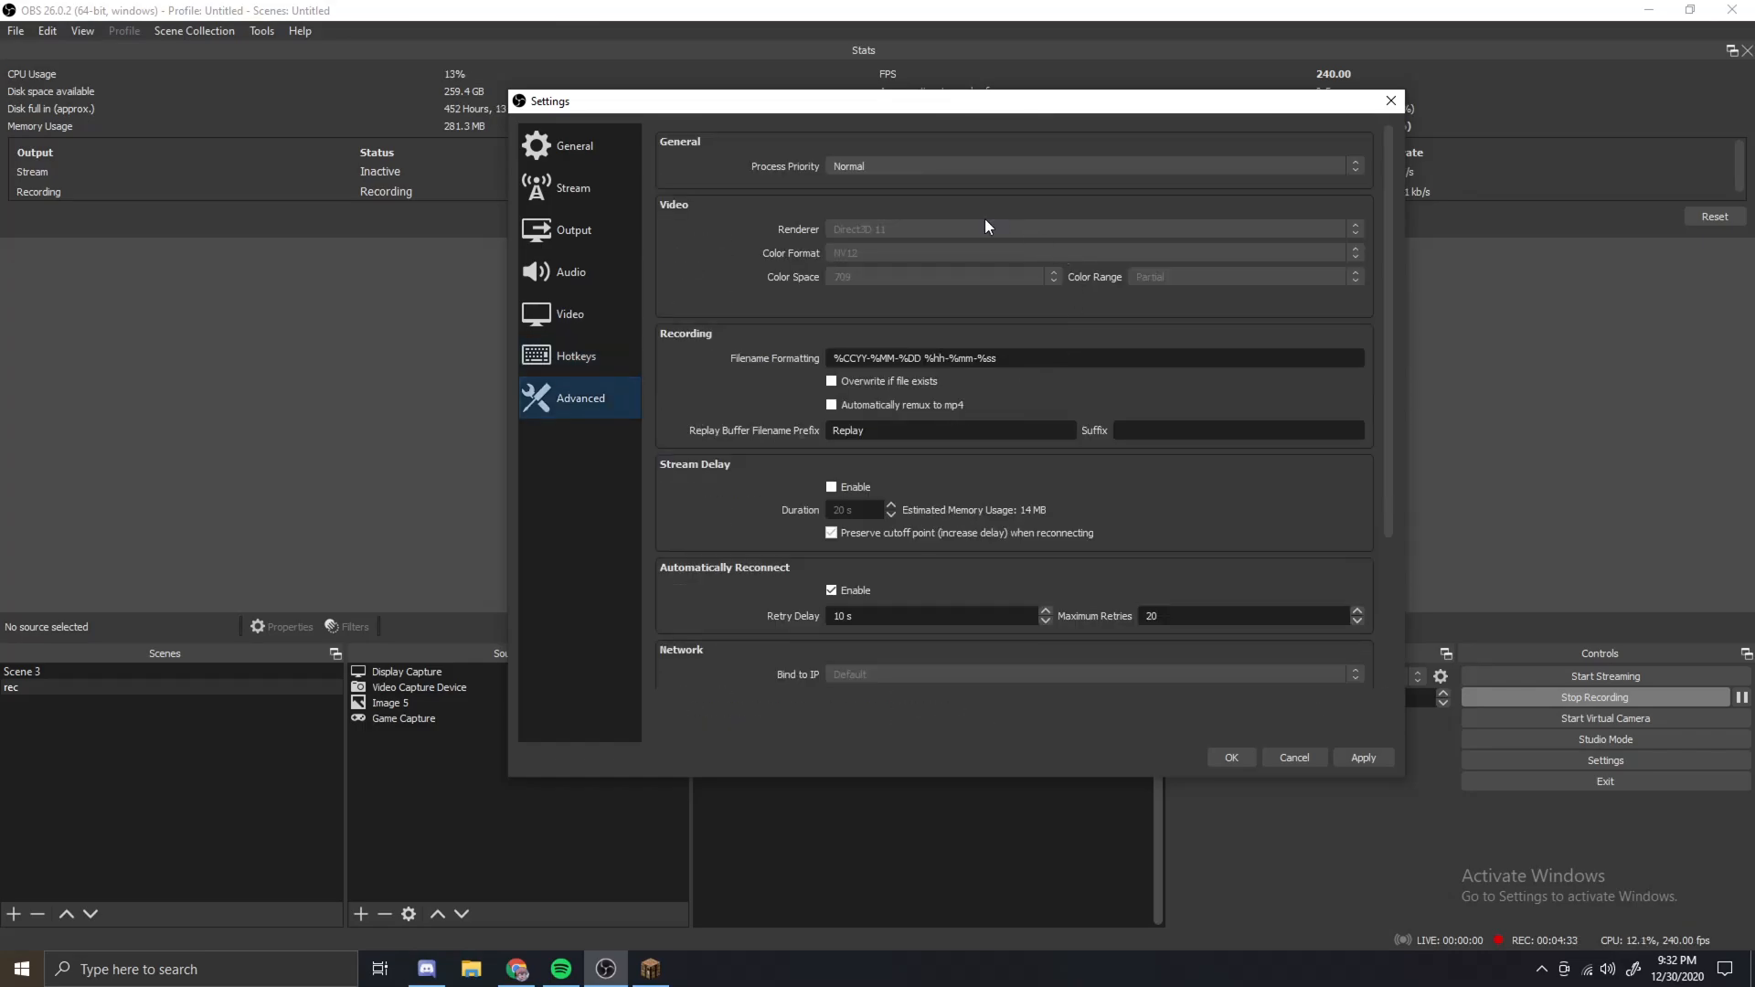
pyautogui.moveTo(1021, 183)
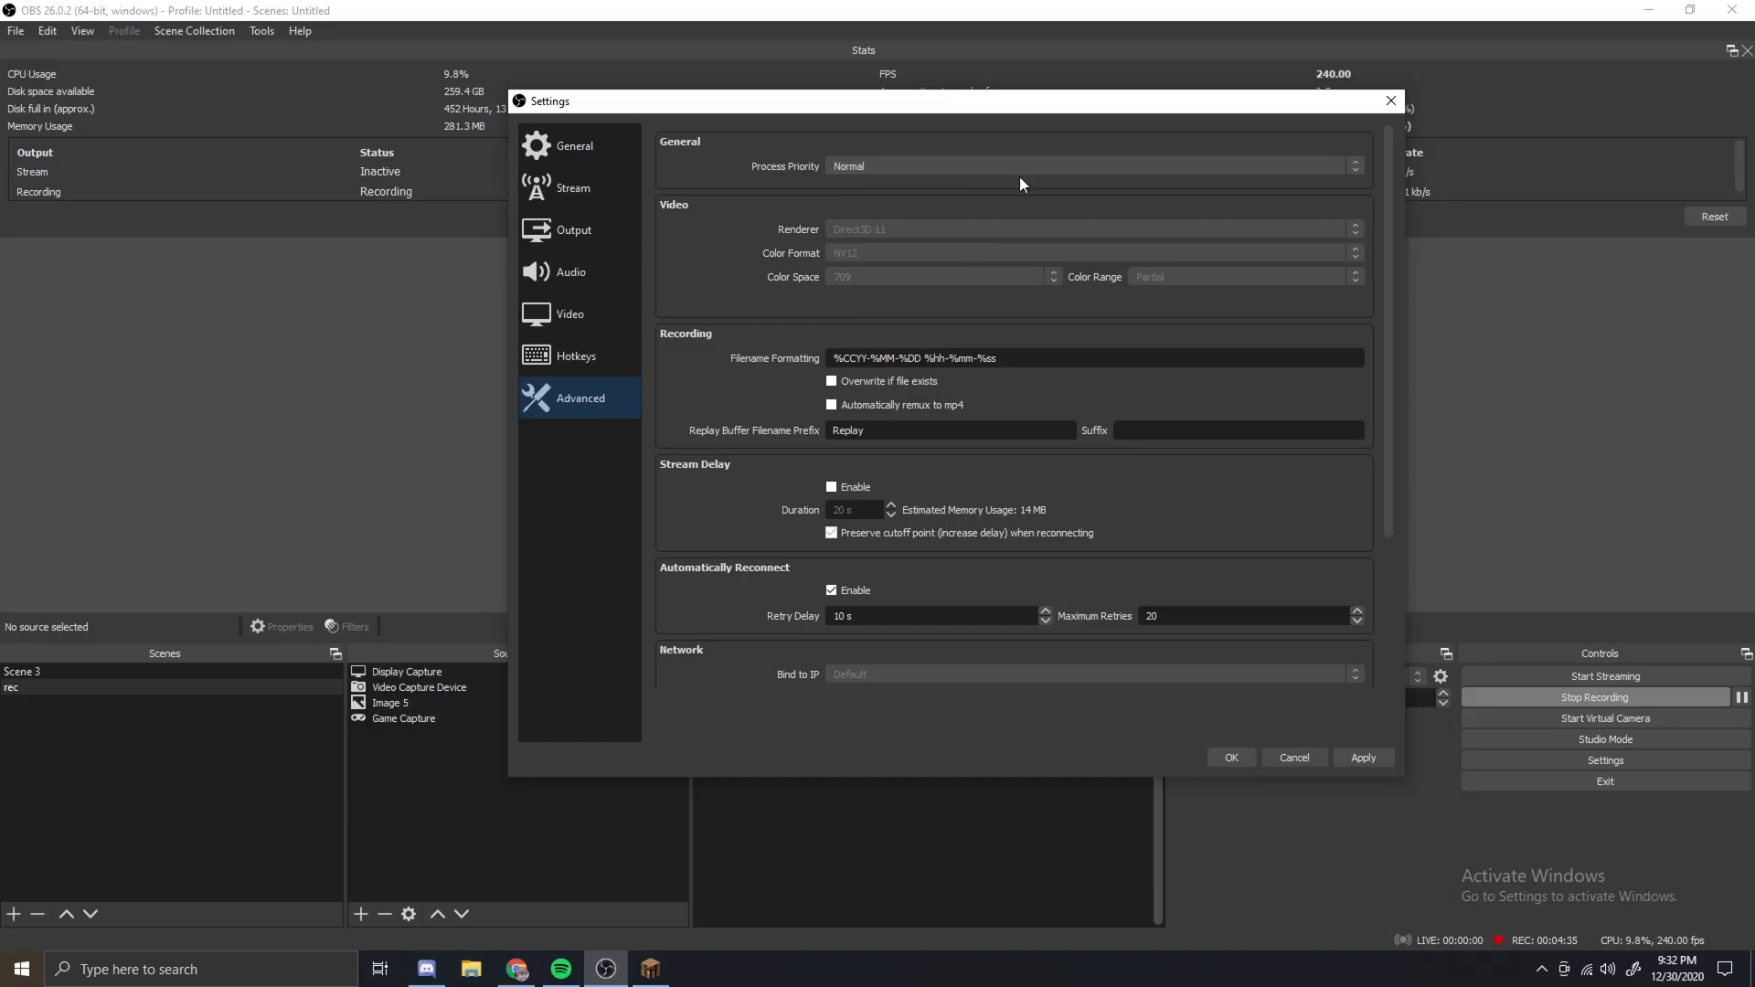
pyautogui.moveTo(930, 234)
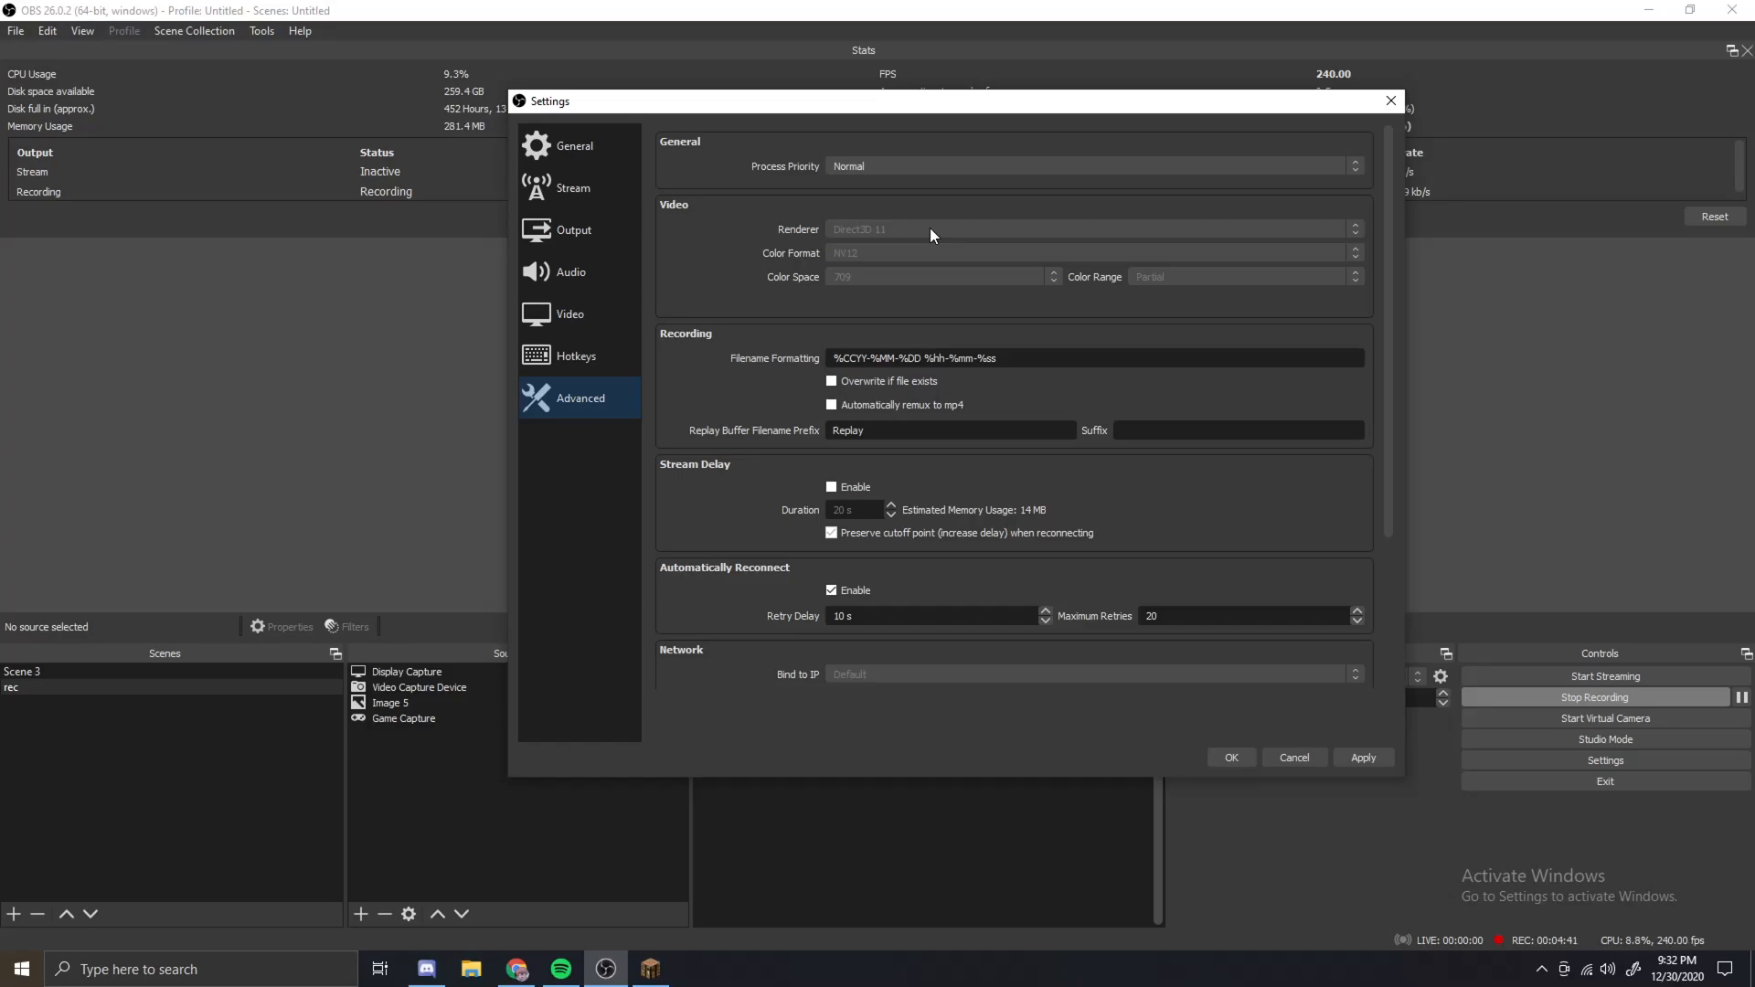
pyautogui.moveTo(903, 278)
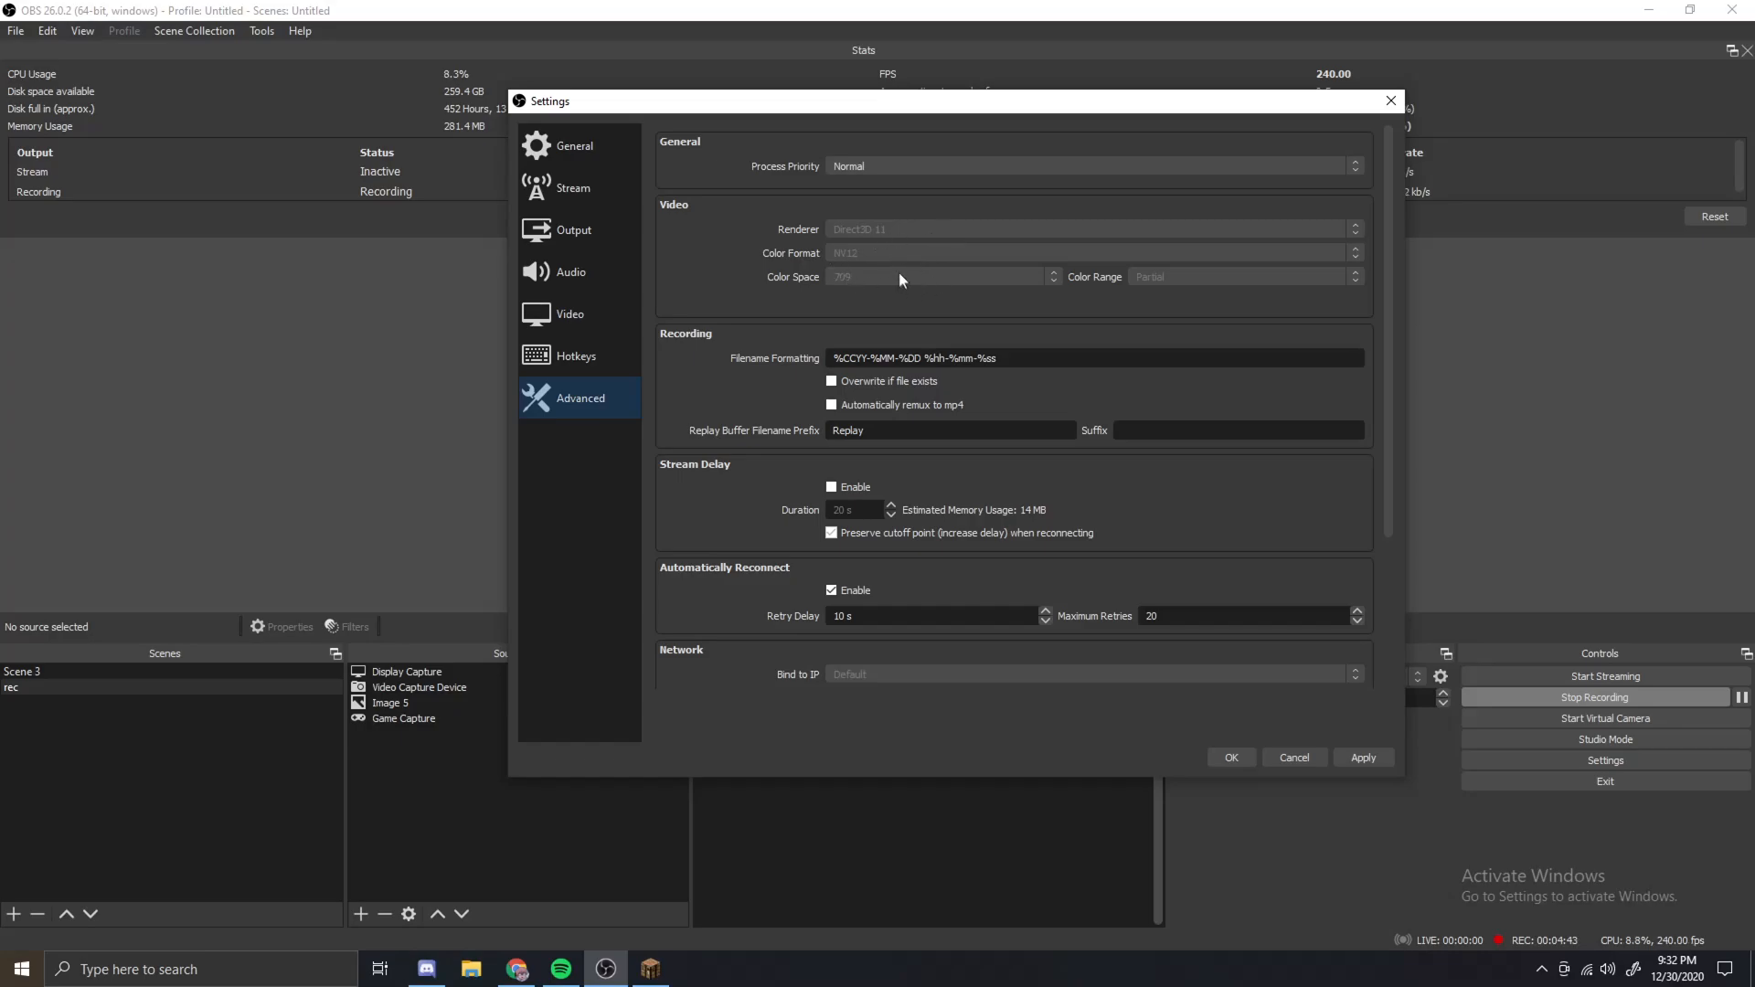
pyautogui.moveTo(854, 216)
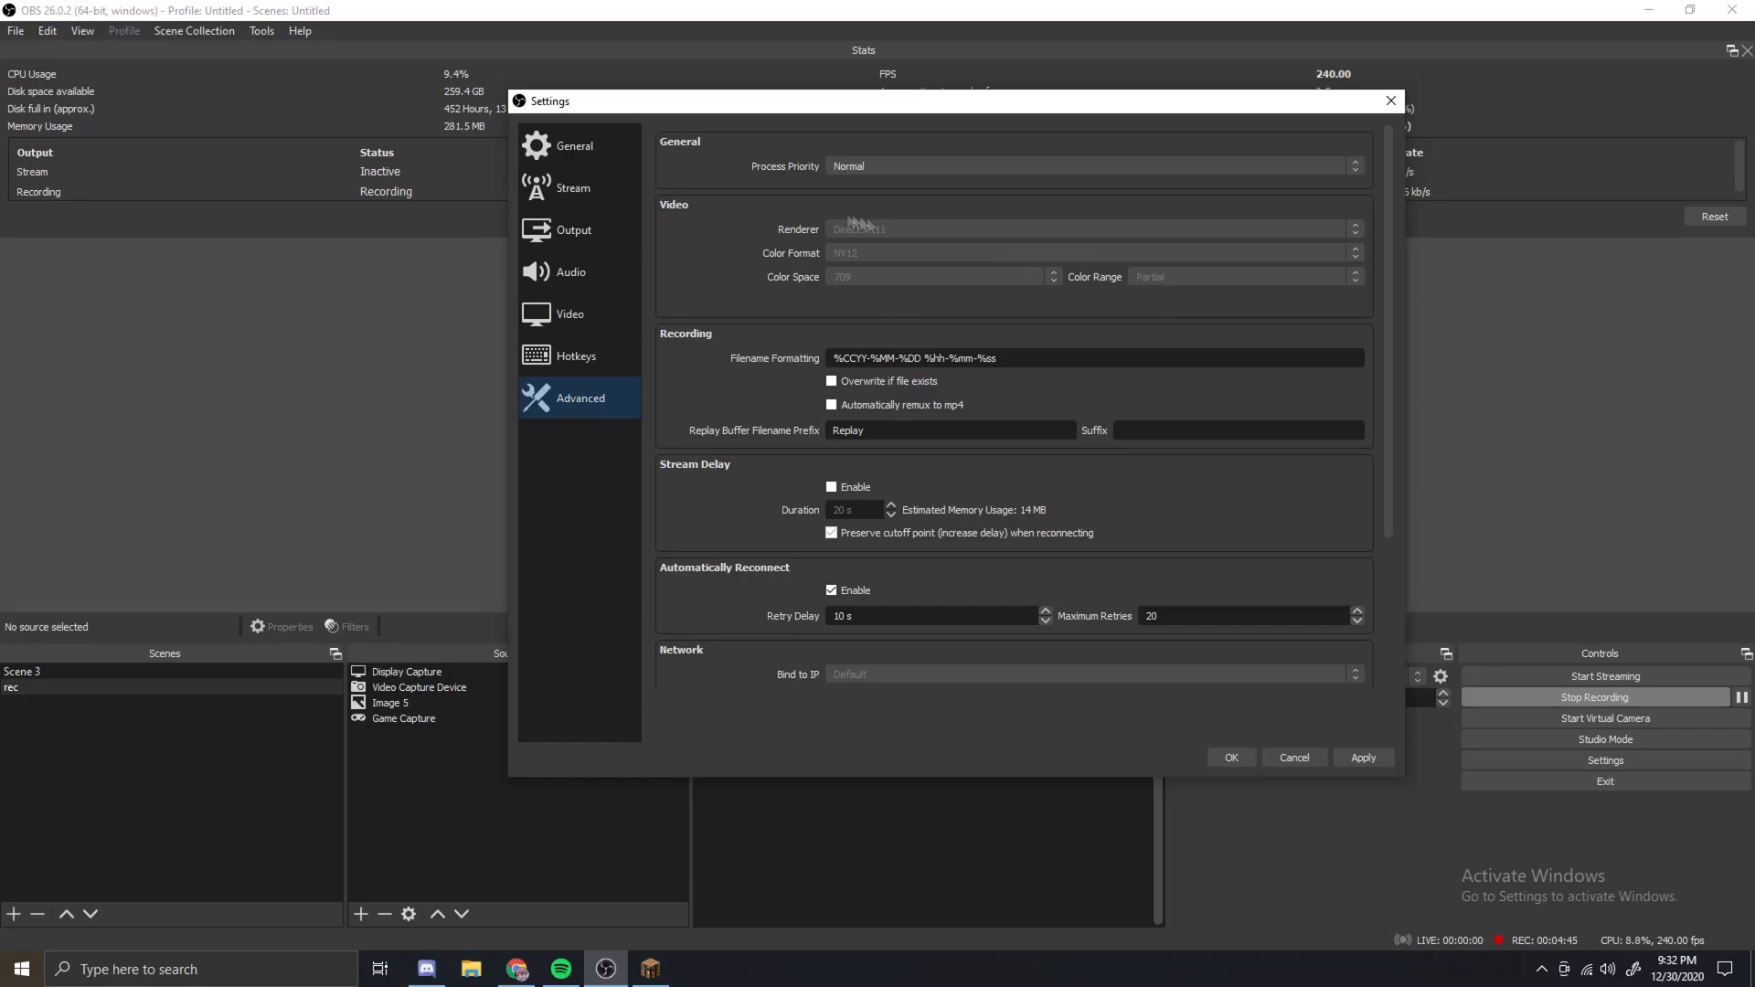
pyautogui.moveTo(911, 214)
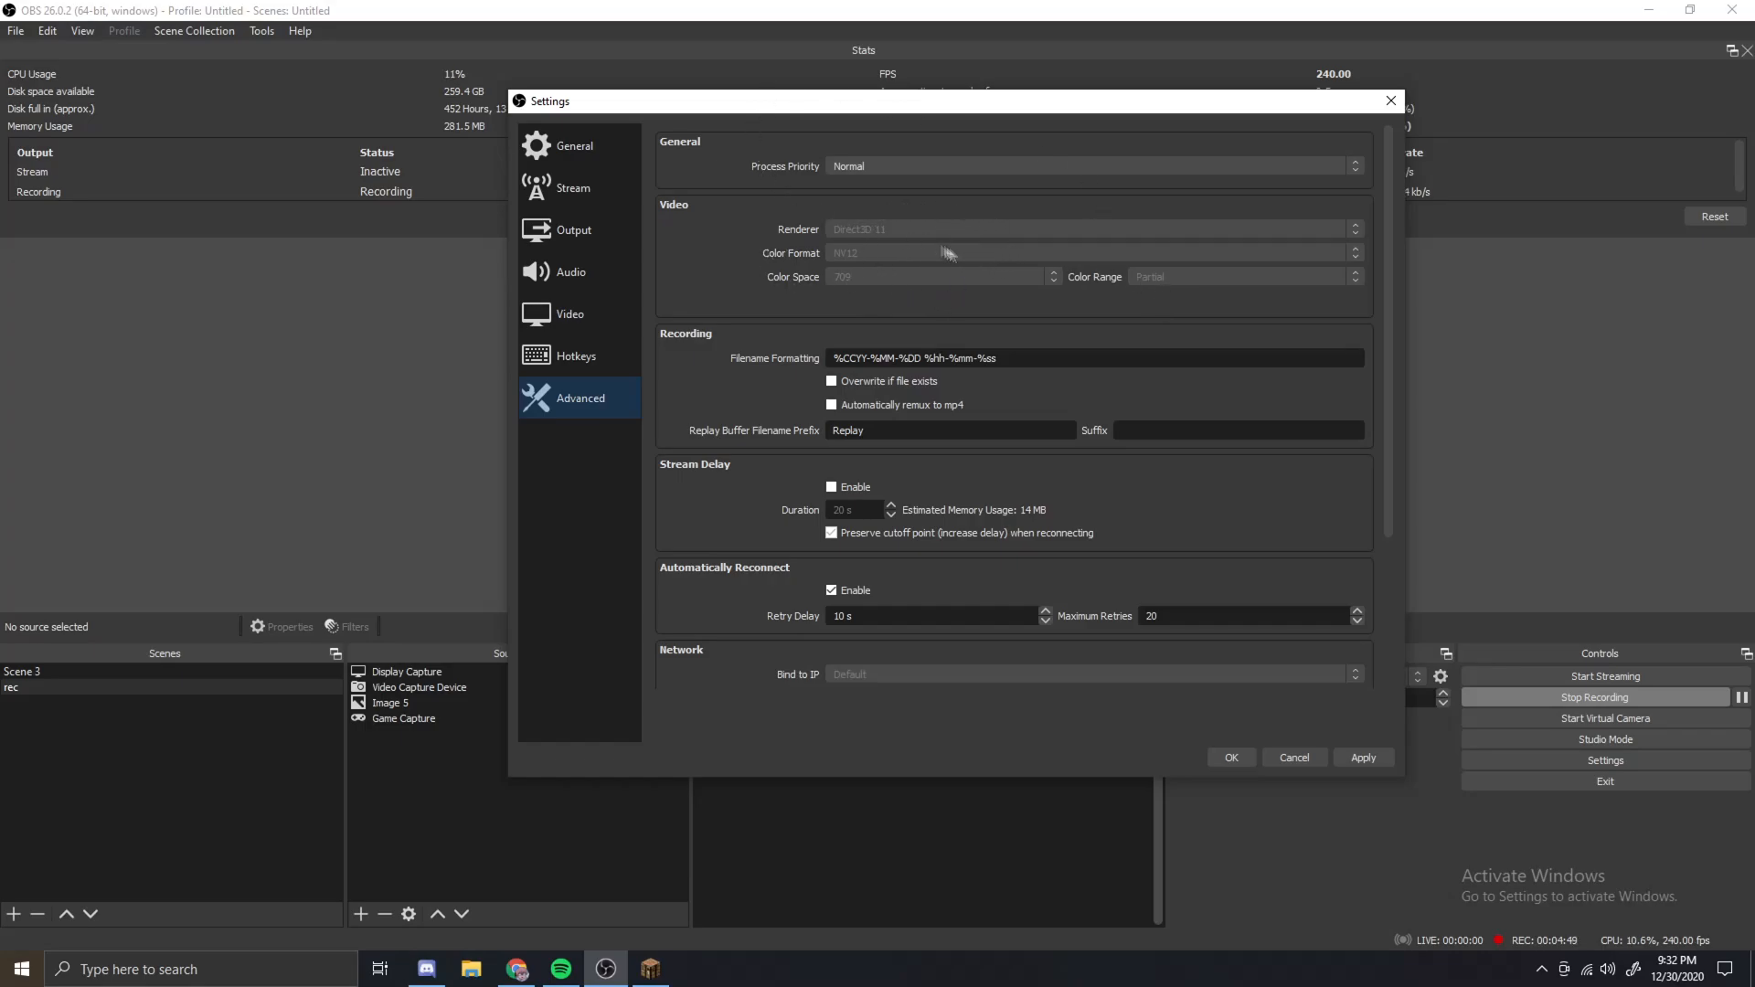
pyautogui.moveTo(866, 348)
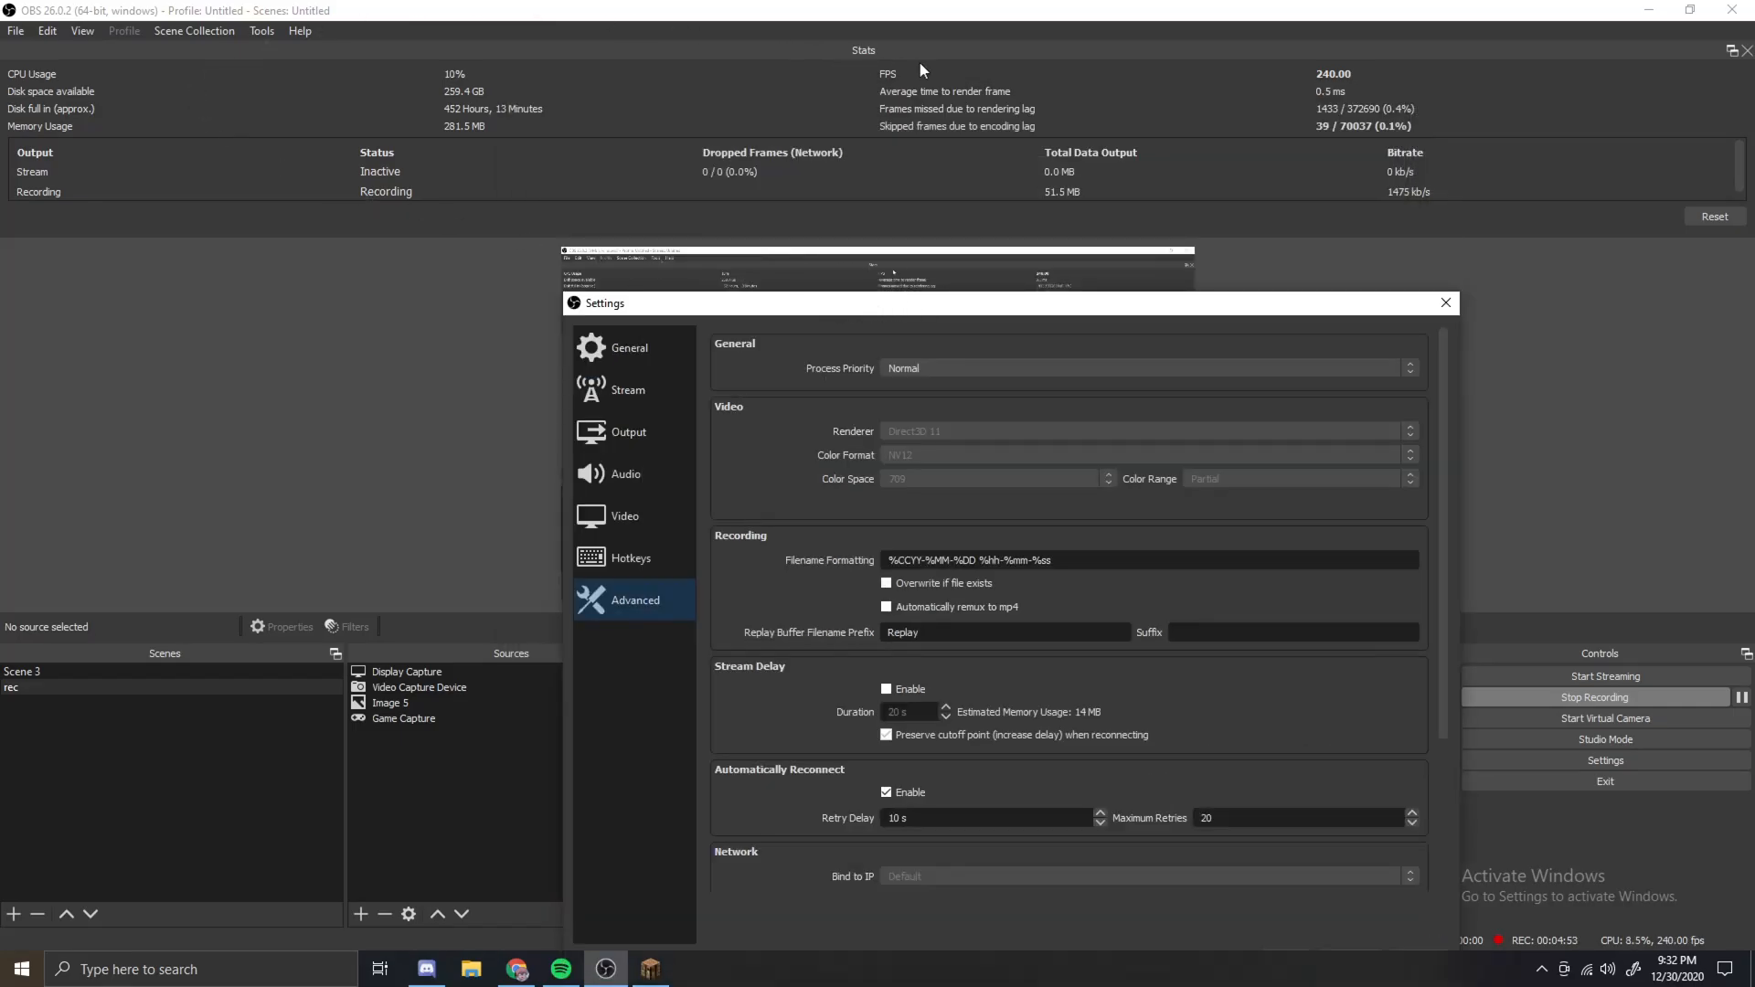
pyautogui.moveTo(680, 110)
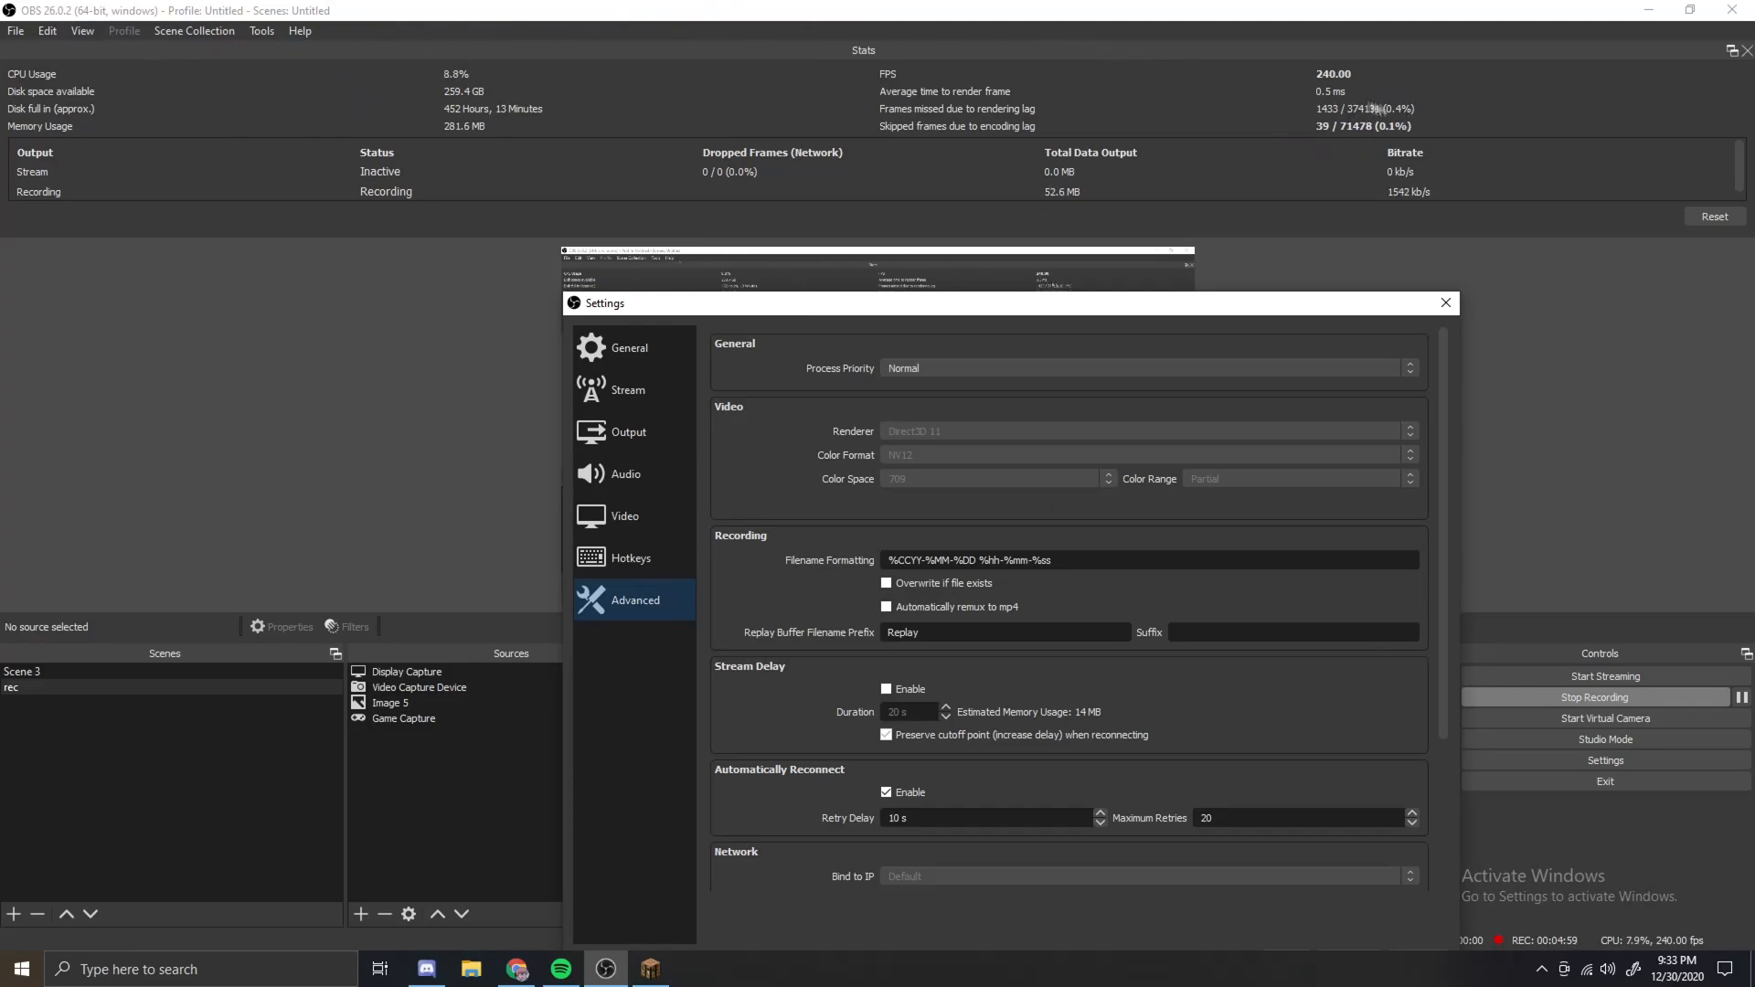
pyautogui.click(1142, 368)
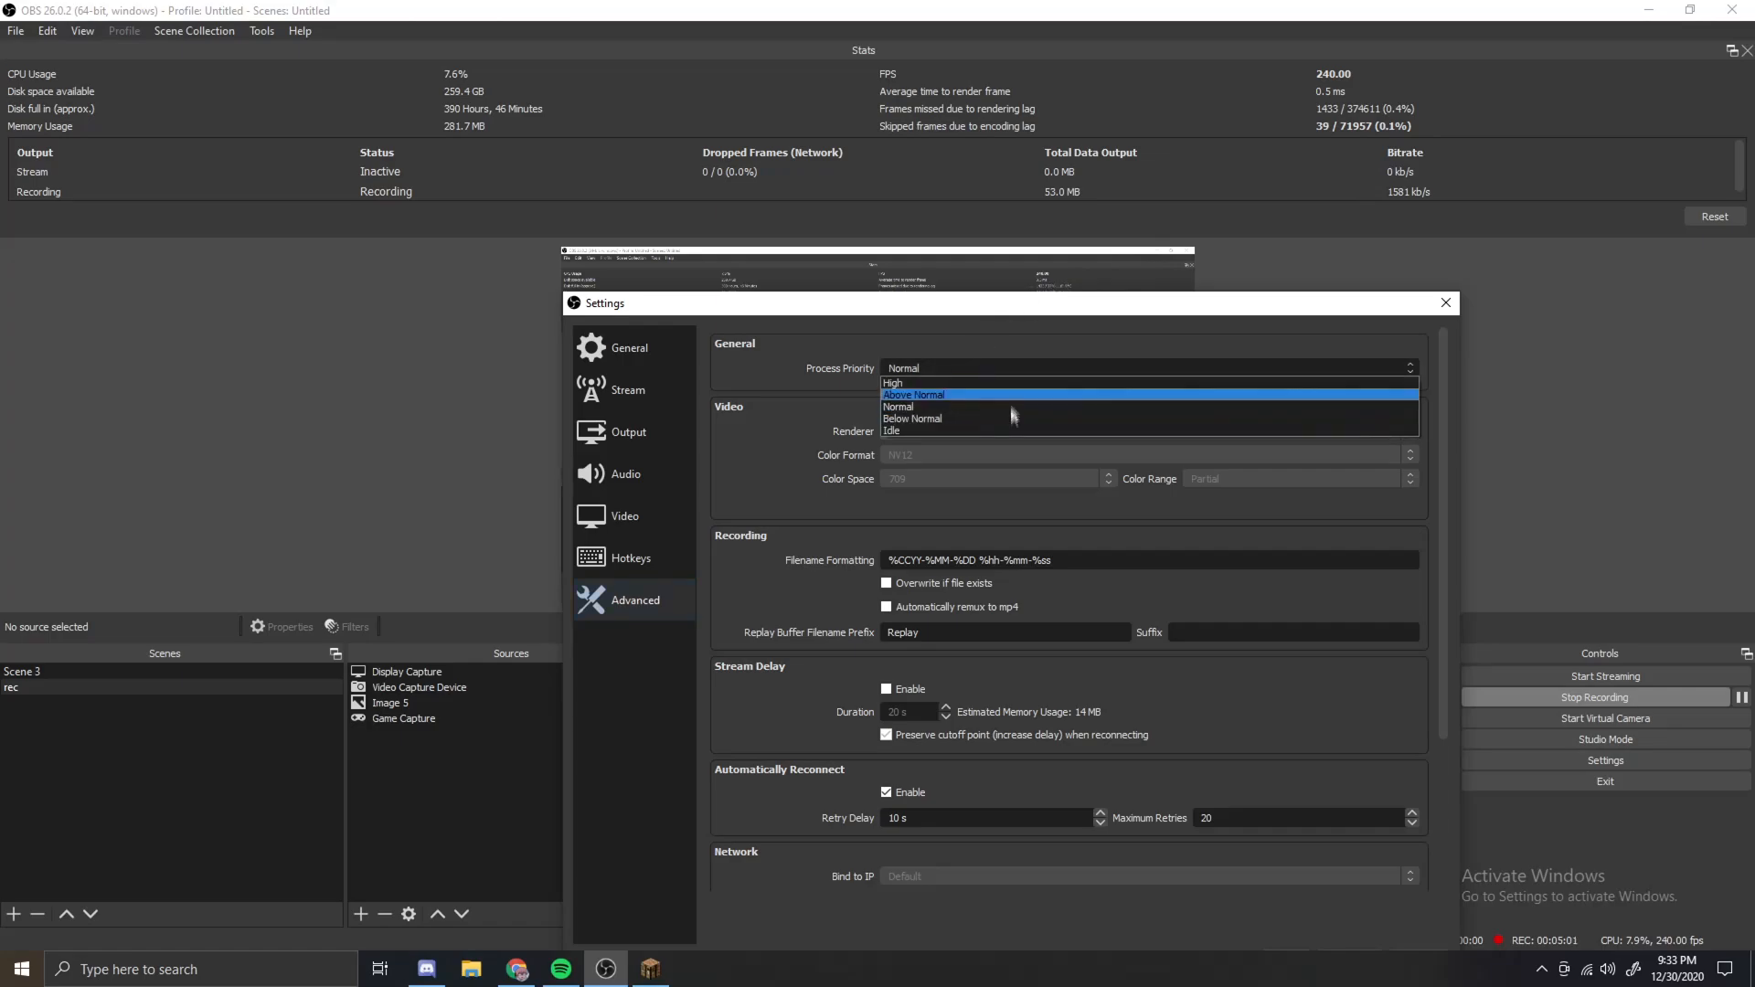
pyautogui.moveTo(1035, 418)
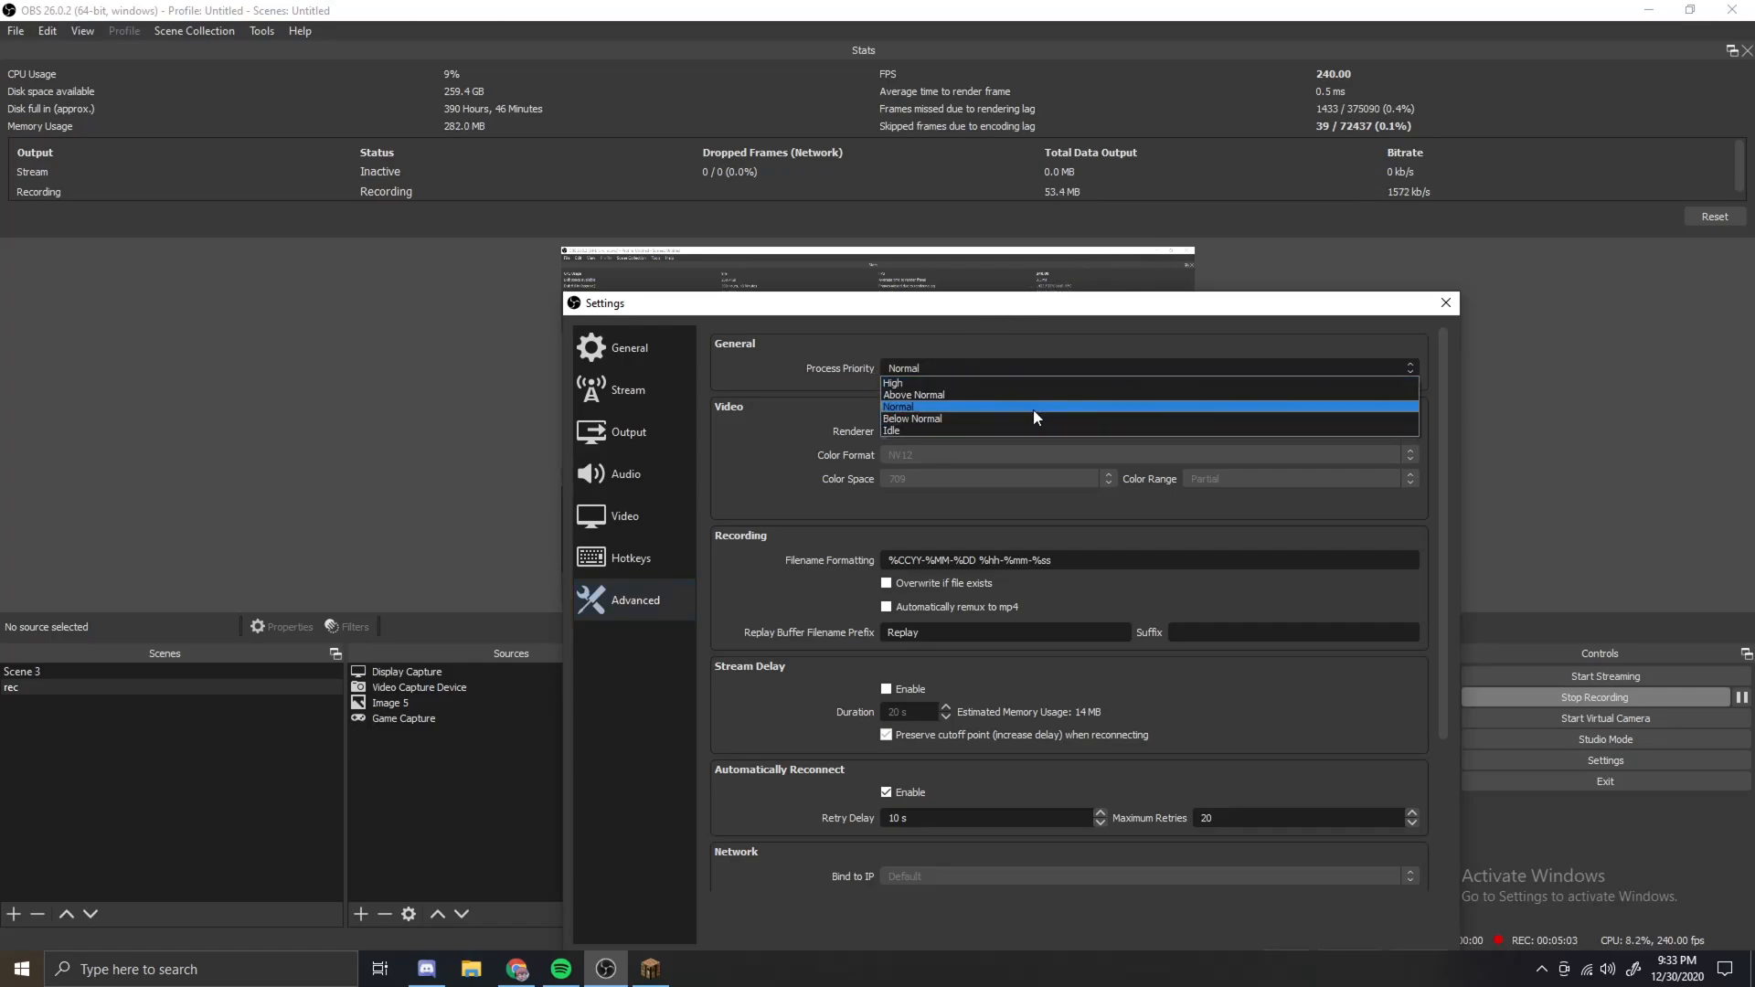
pyautogui.moveTo(1022, 370)
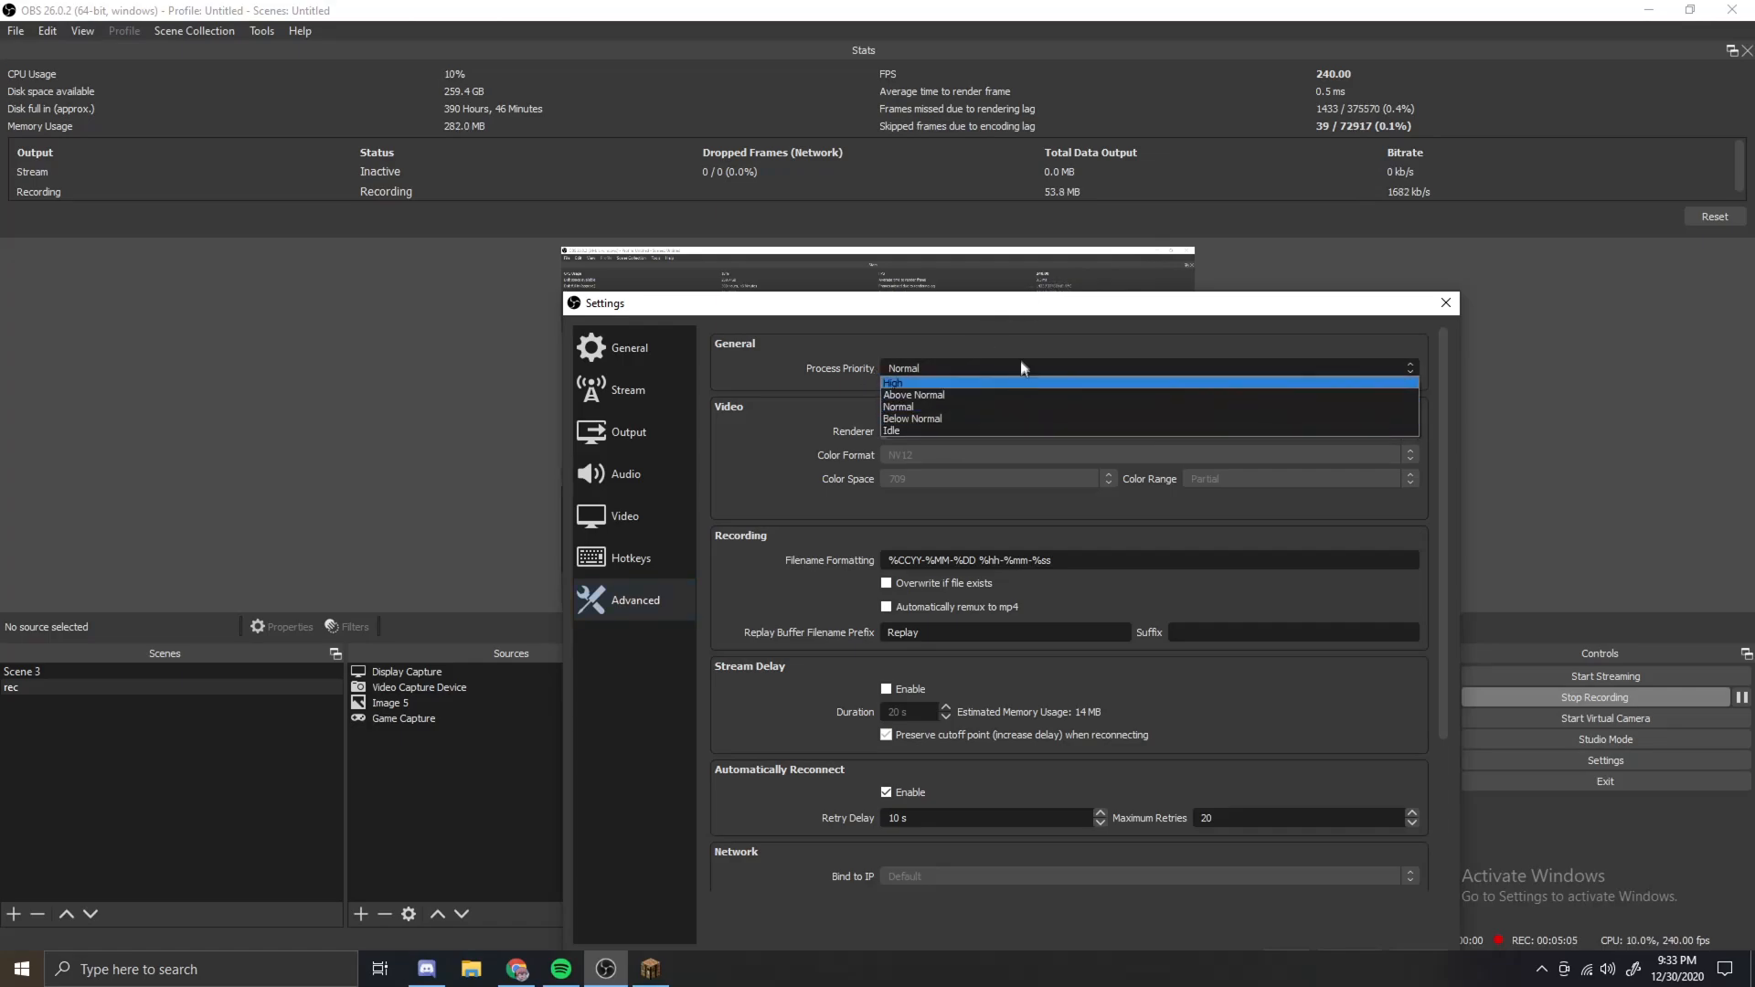
pyautogui.click(1445, 302)
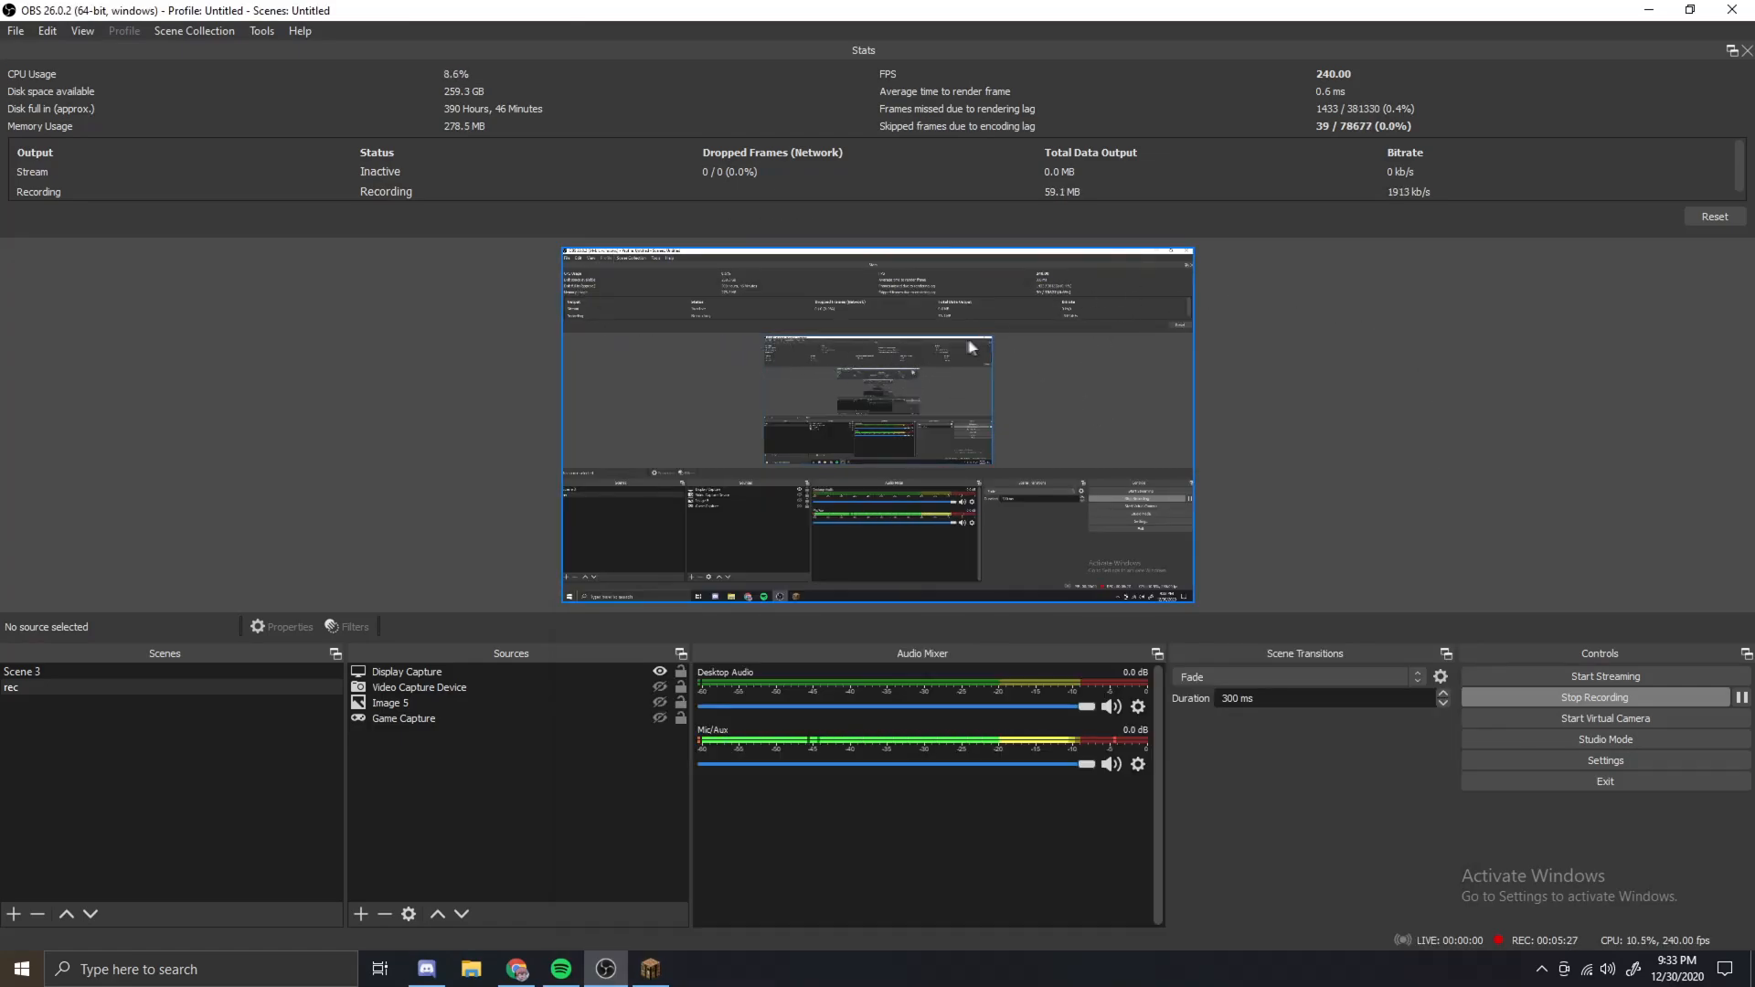
pyautogui.moveTo(1469, 102)
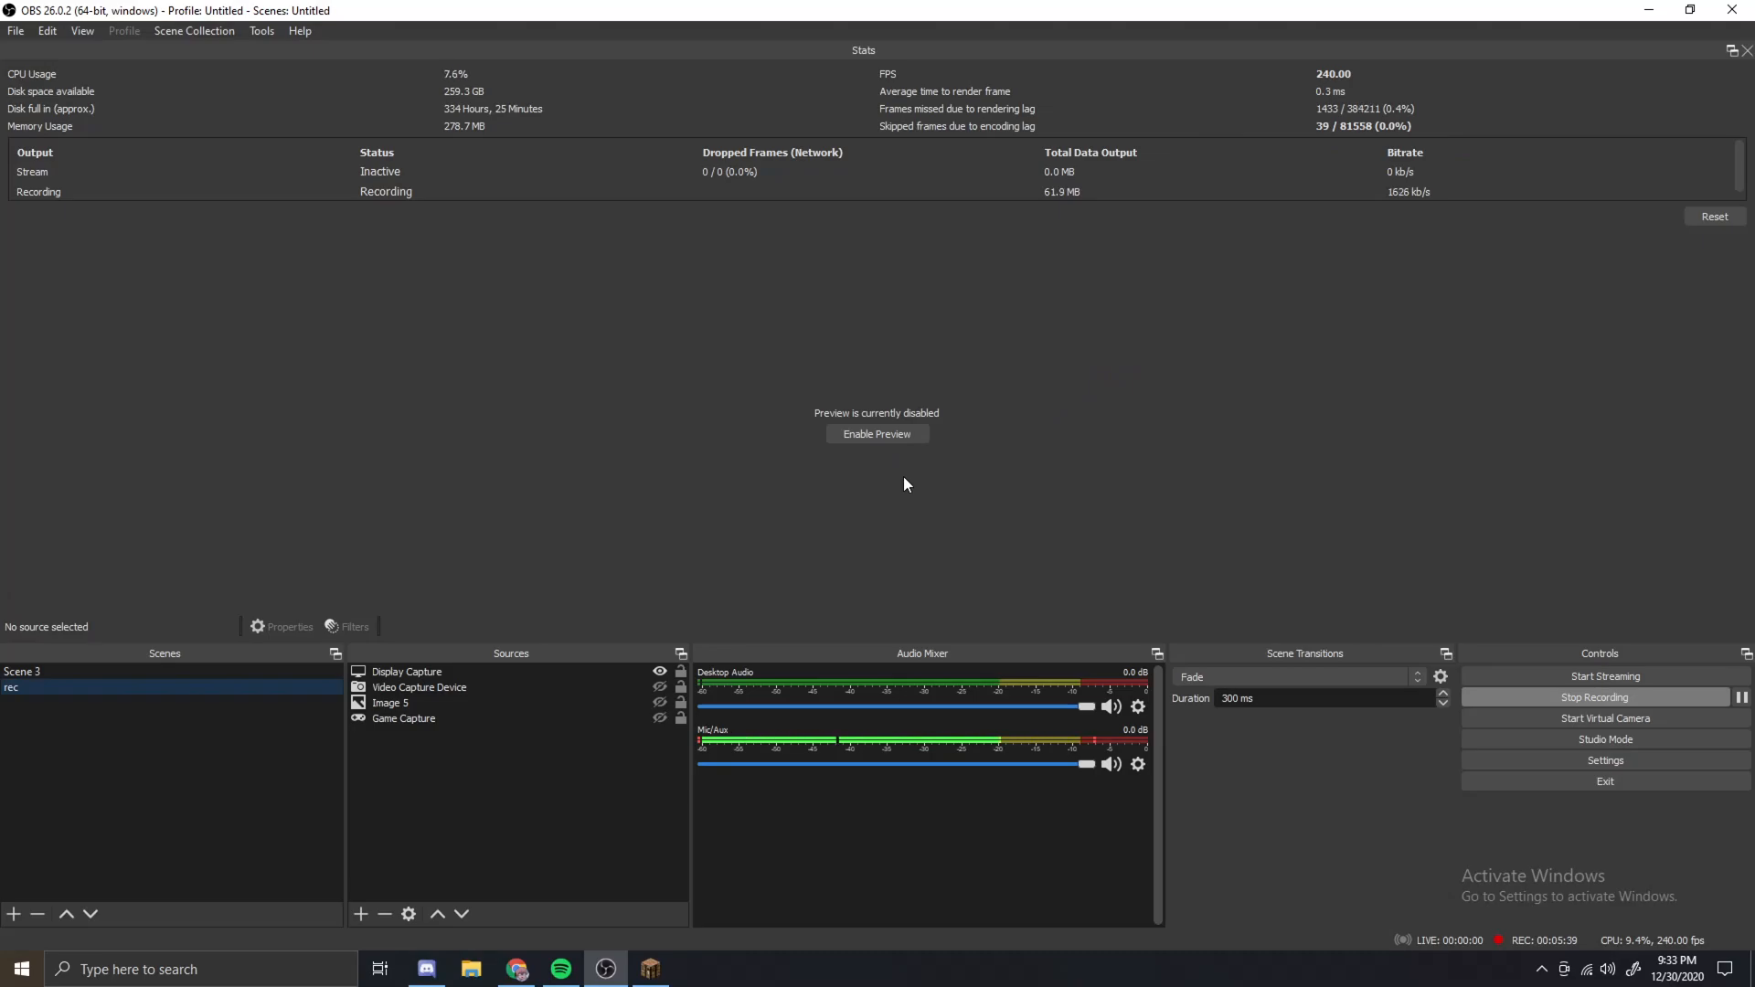
pyautogui.click(694, 969)
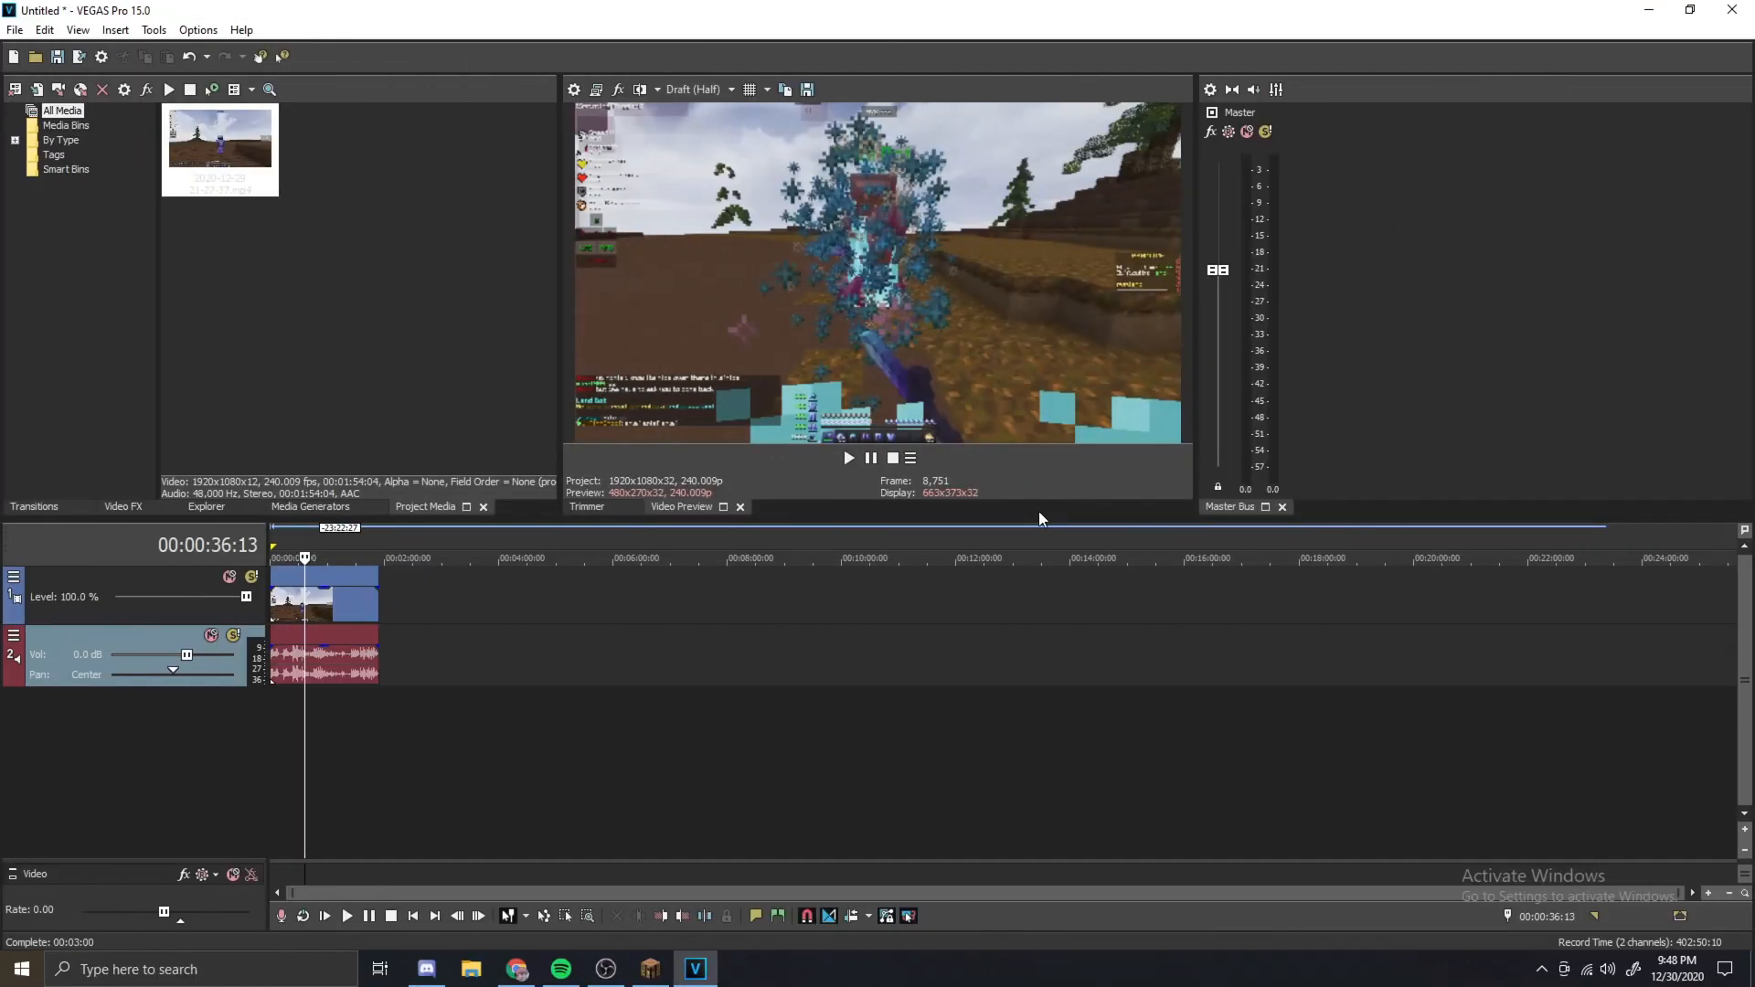
pyautogui.moveTo(598, 576)
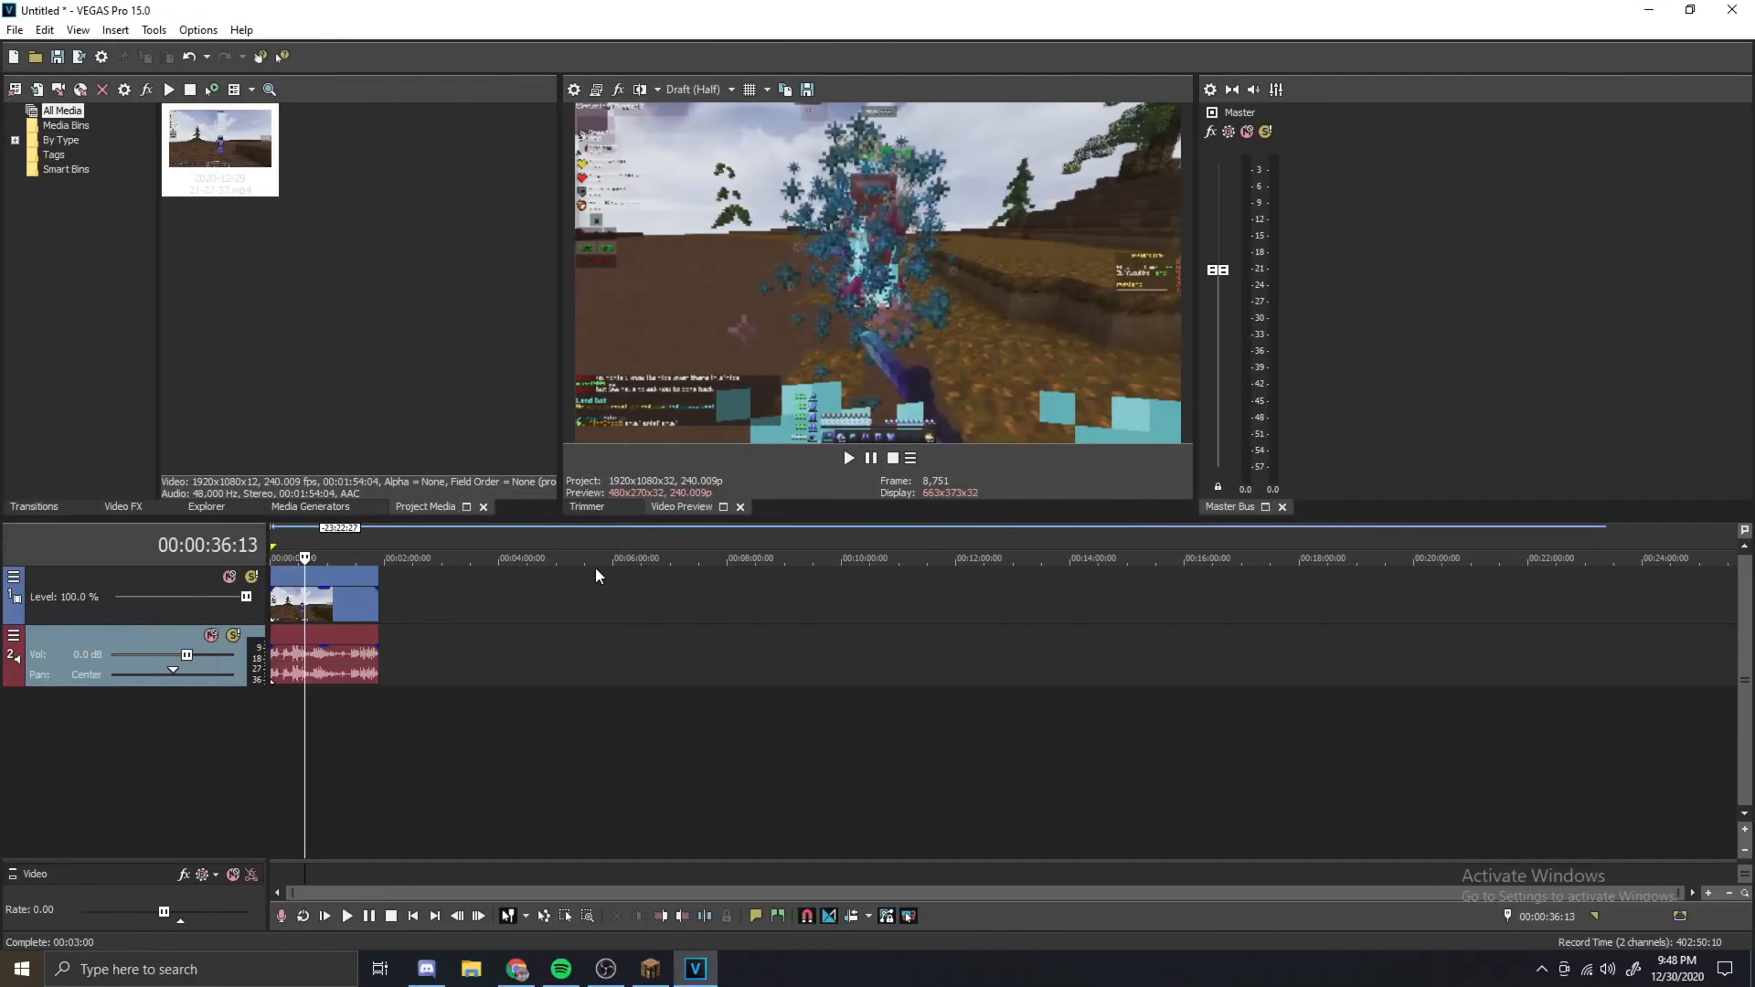
pyautogui.moveTo(530, 413)
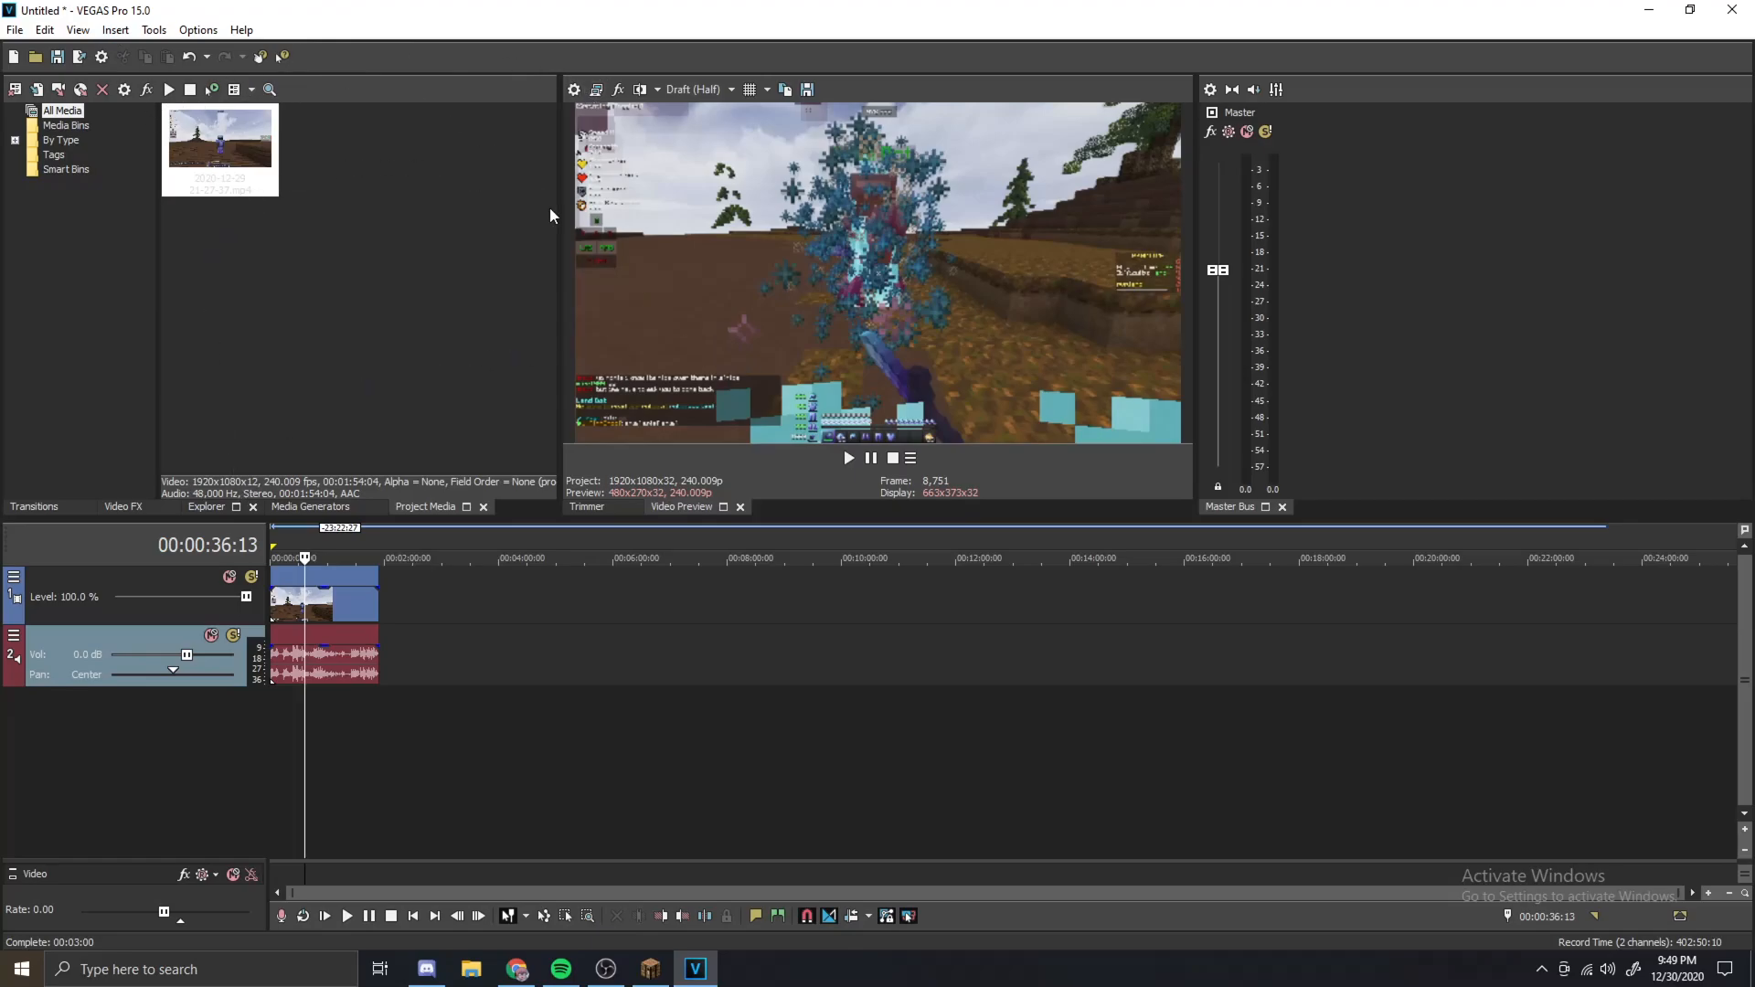
pyautogui.click(44, 29)
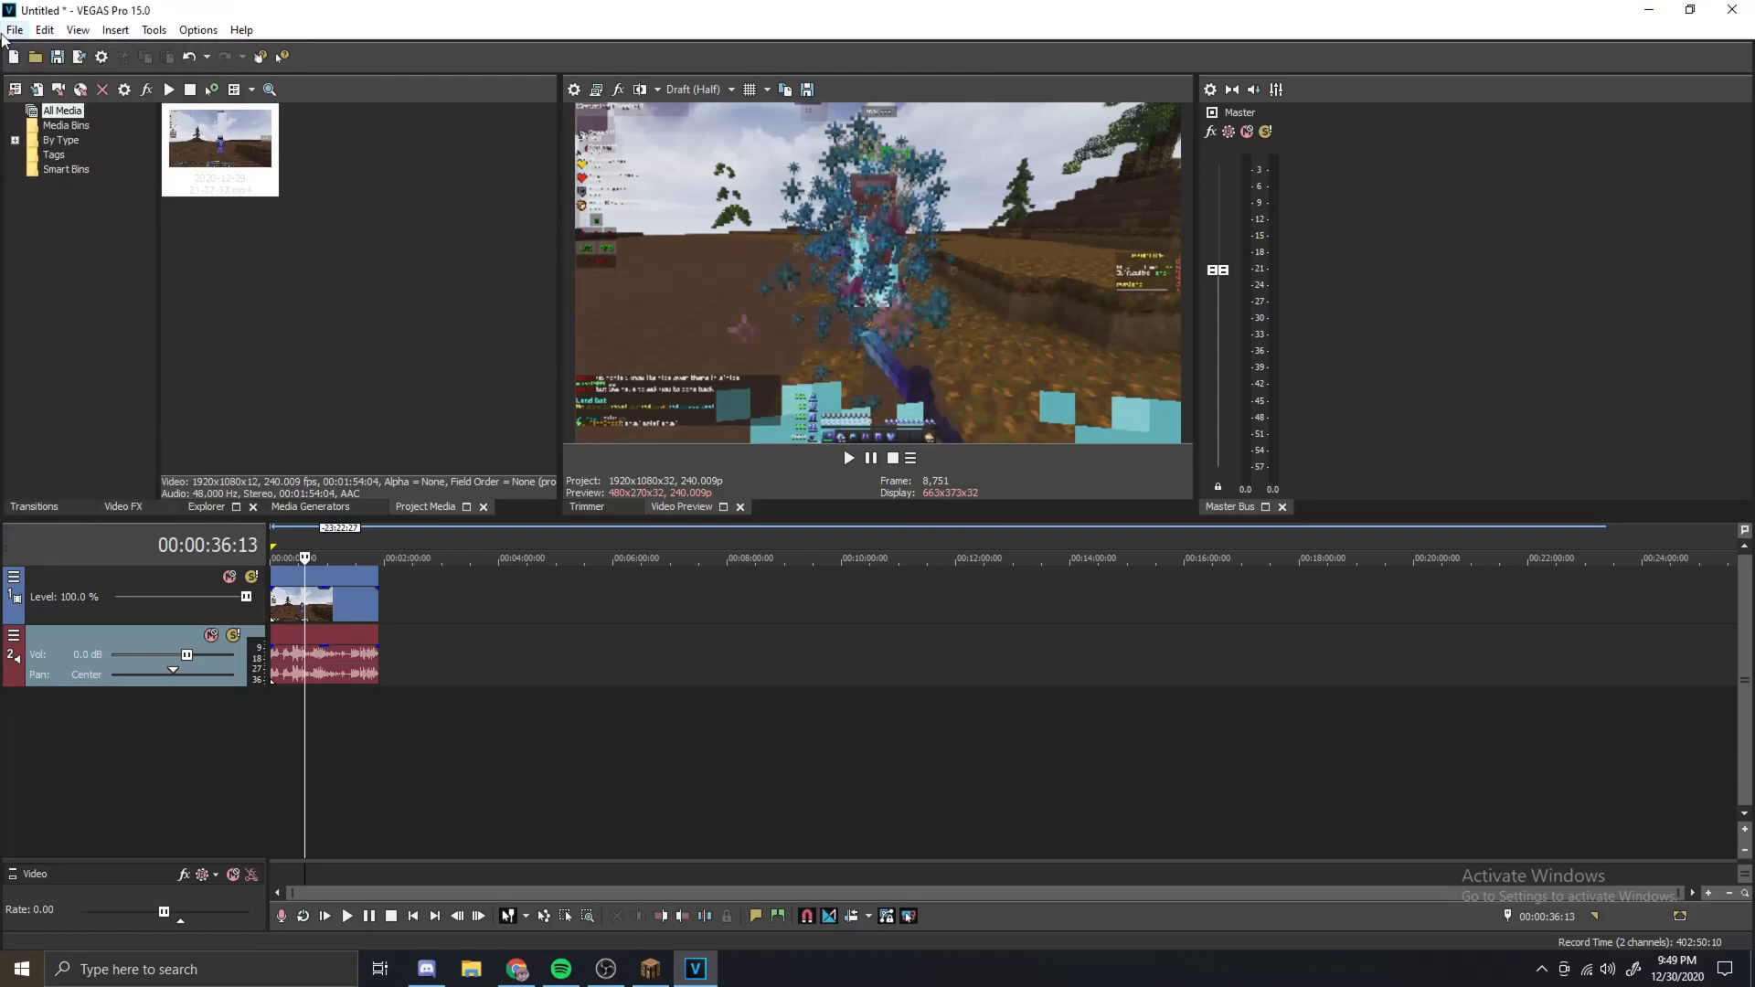
pyautogui.click(15, 29)
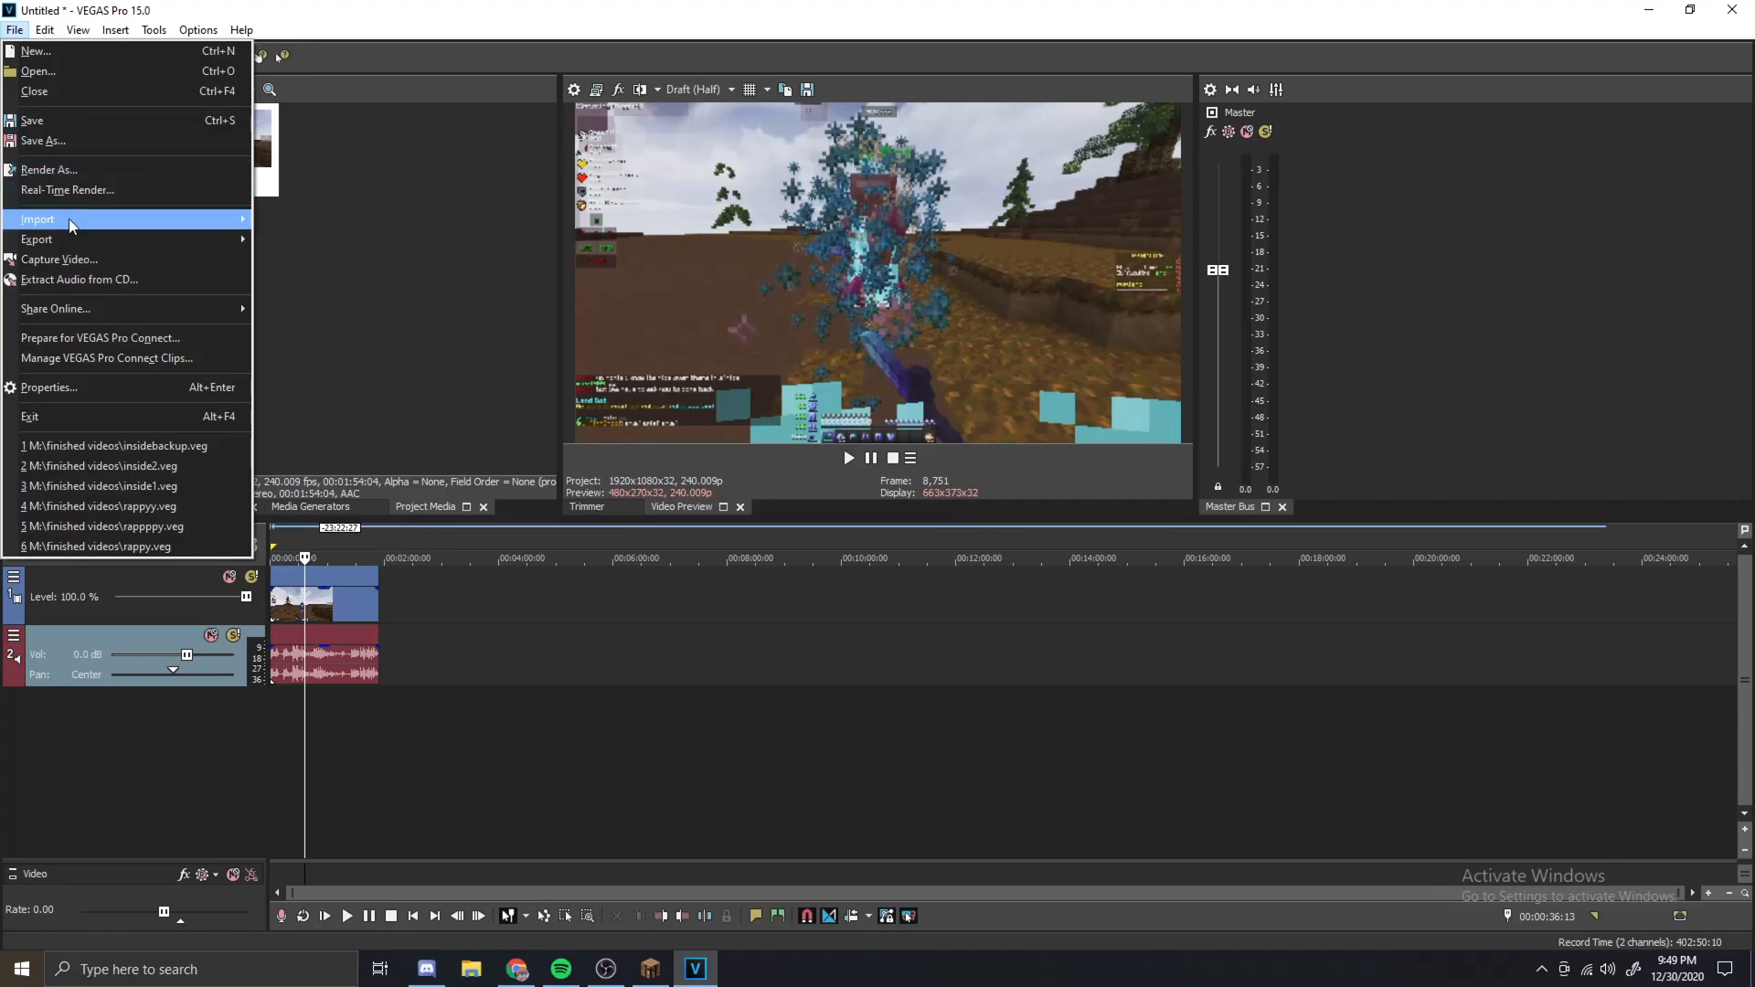
pyautogui.moveTo(55, 387)
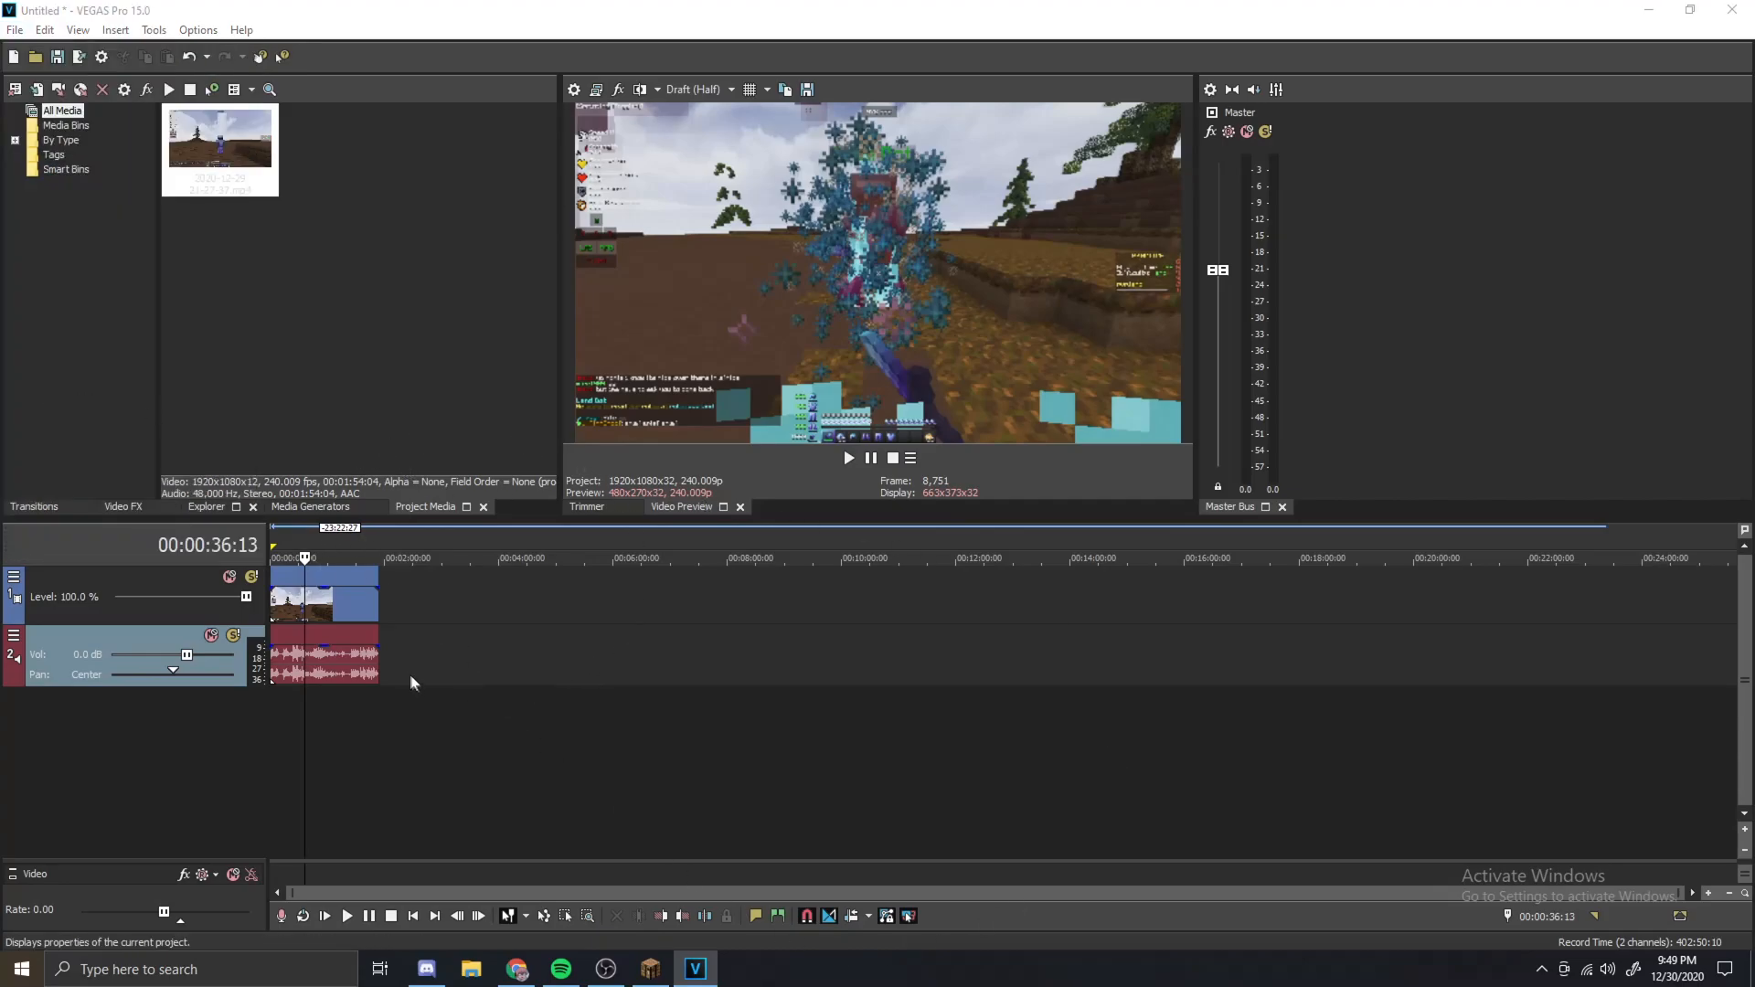
# - Set the project frame rate to 60 fps at 1920x1080 with Gaussian motion blur
pyautogui.click(574, 88)
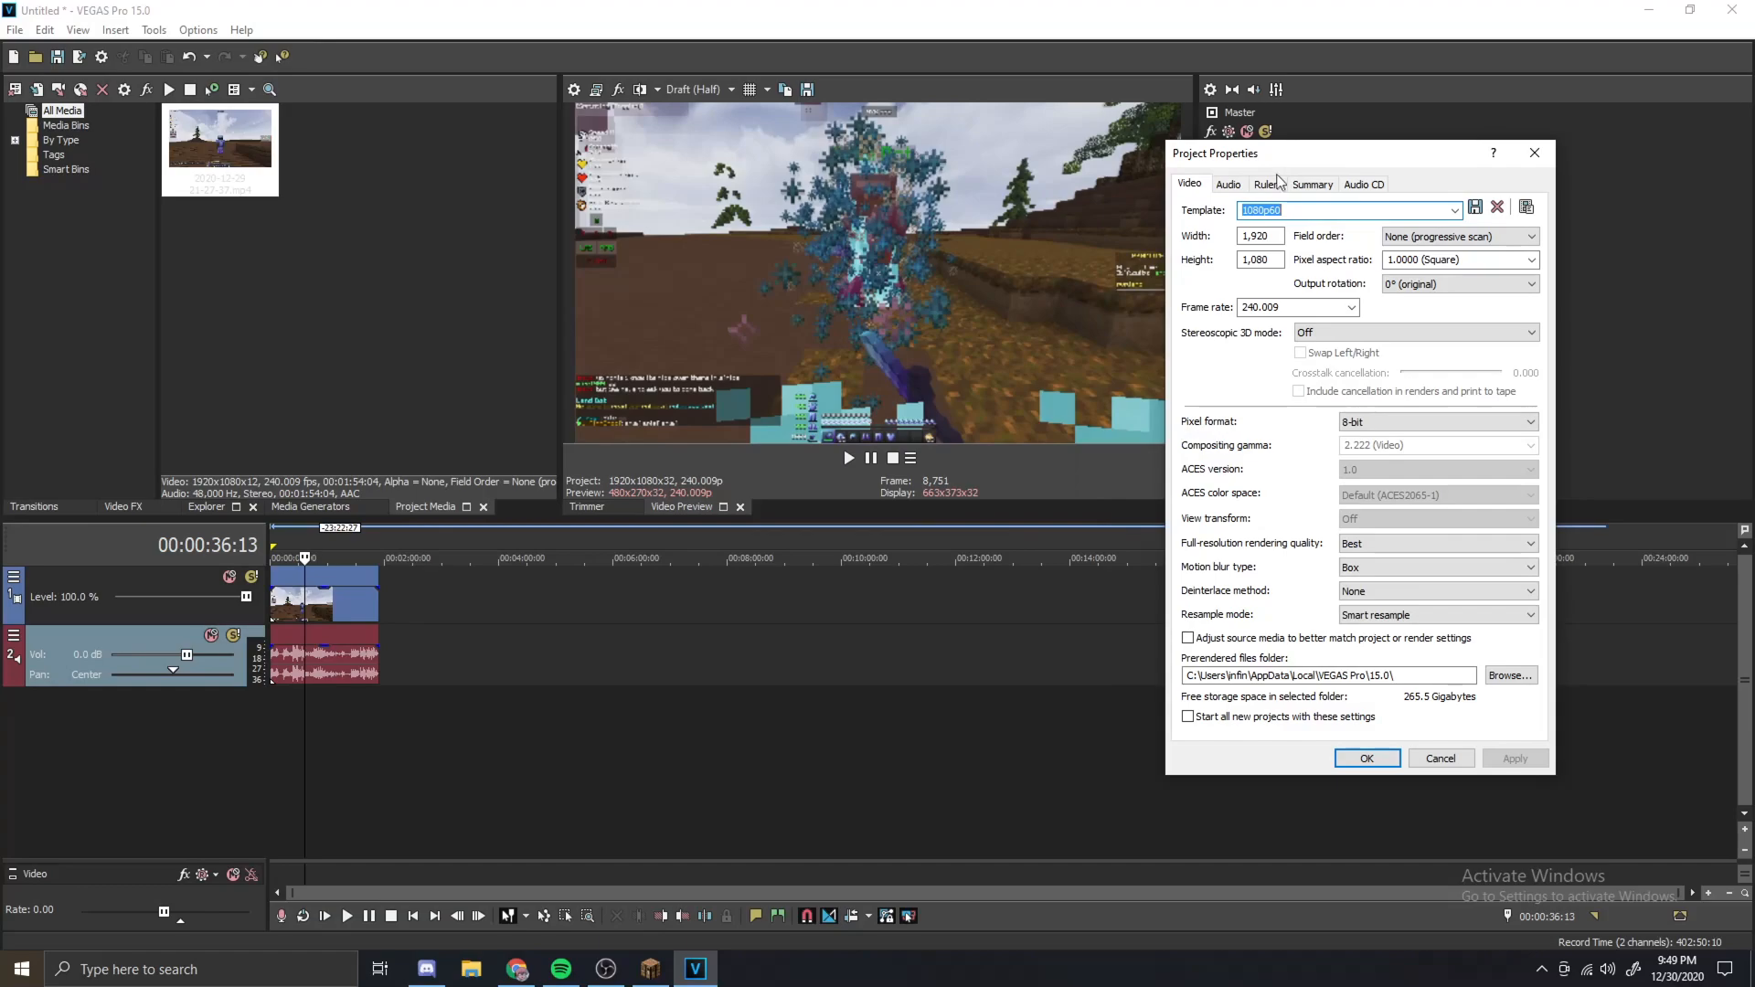
pyautogui.click(1287, 308)
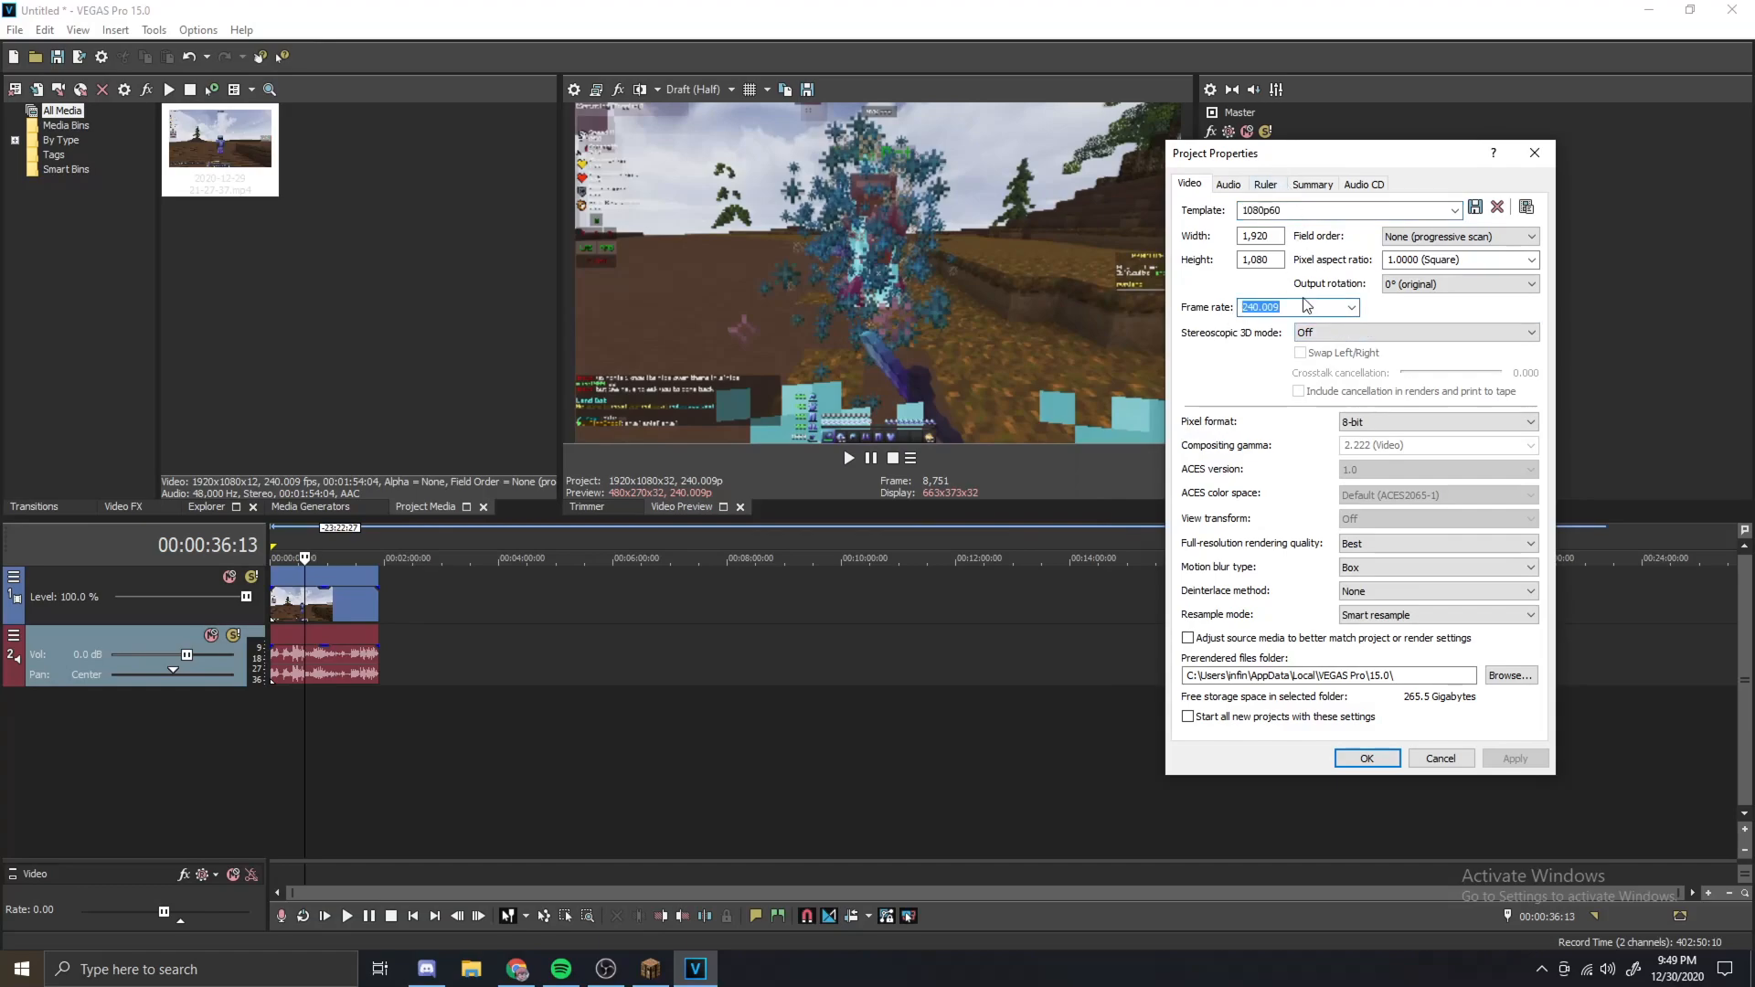
pyautogui.moveTo(1284, 267)
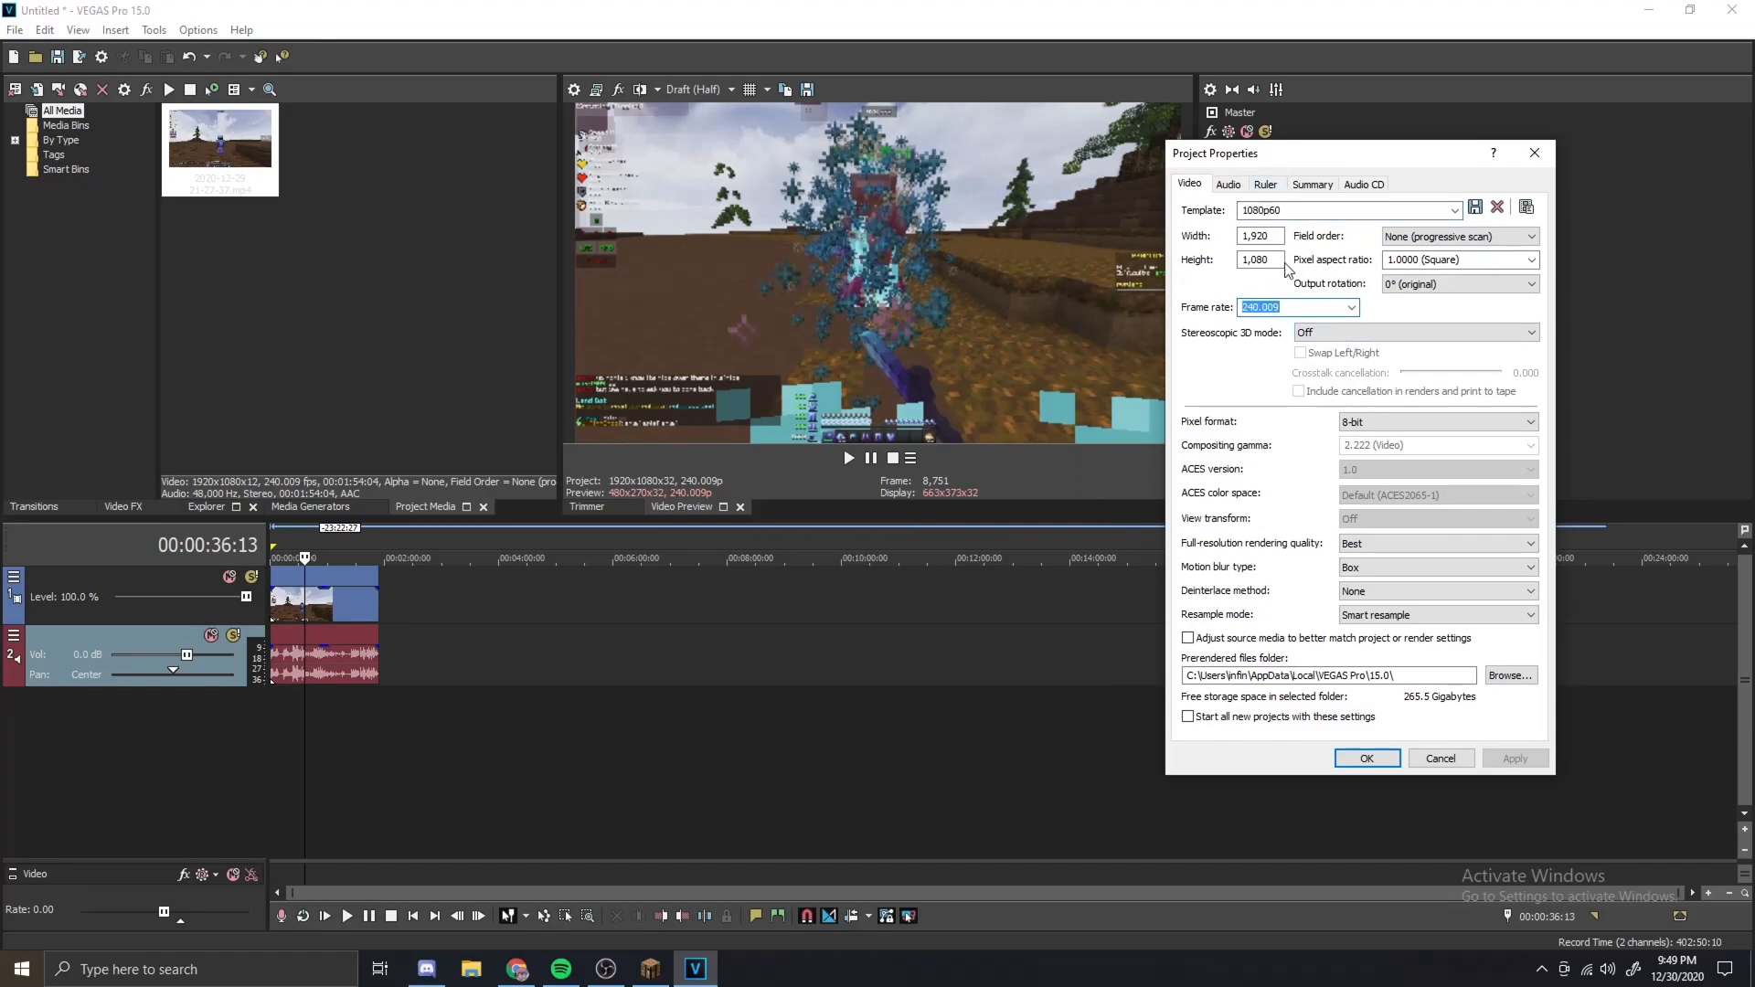
pyautogui.write('60')
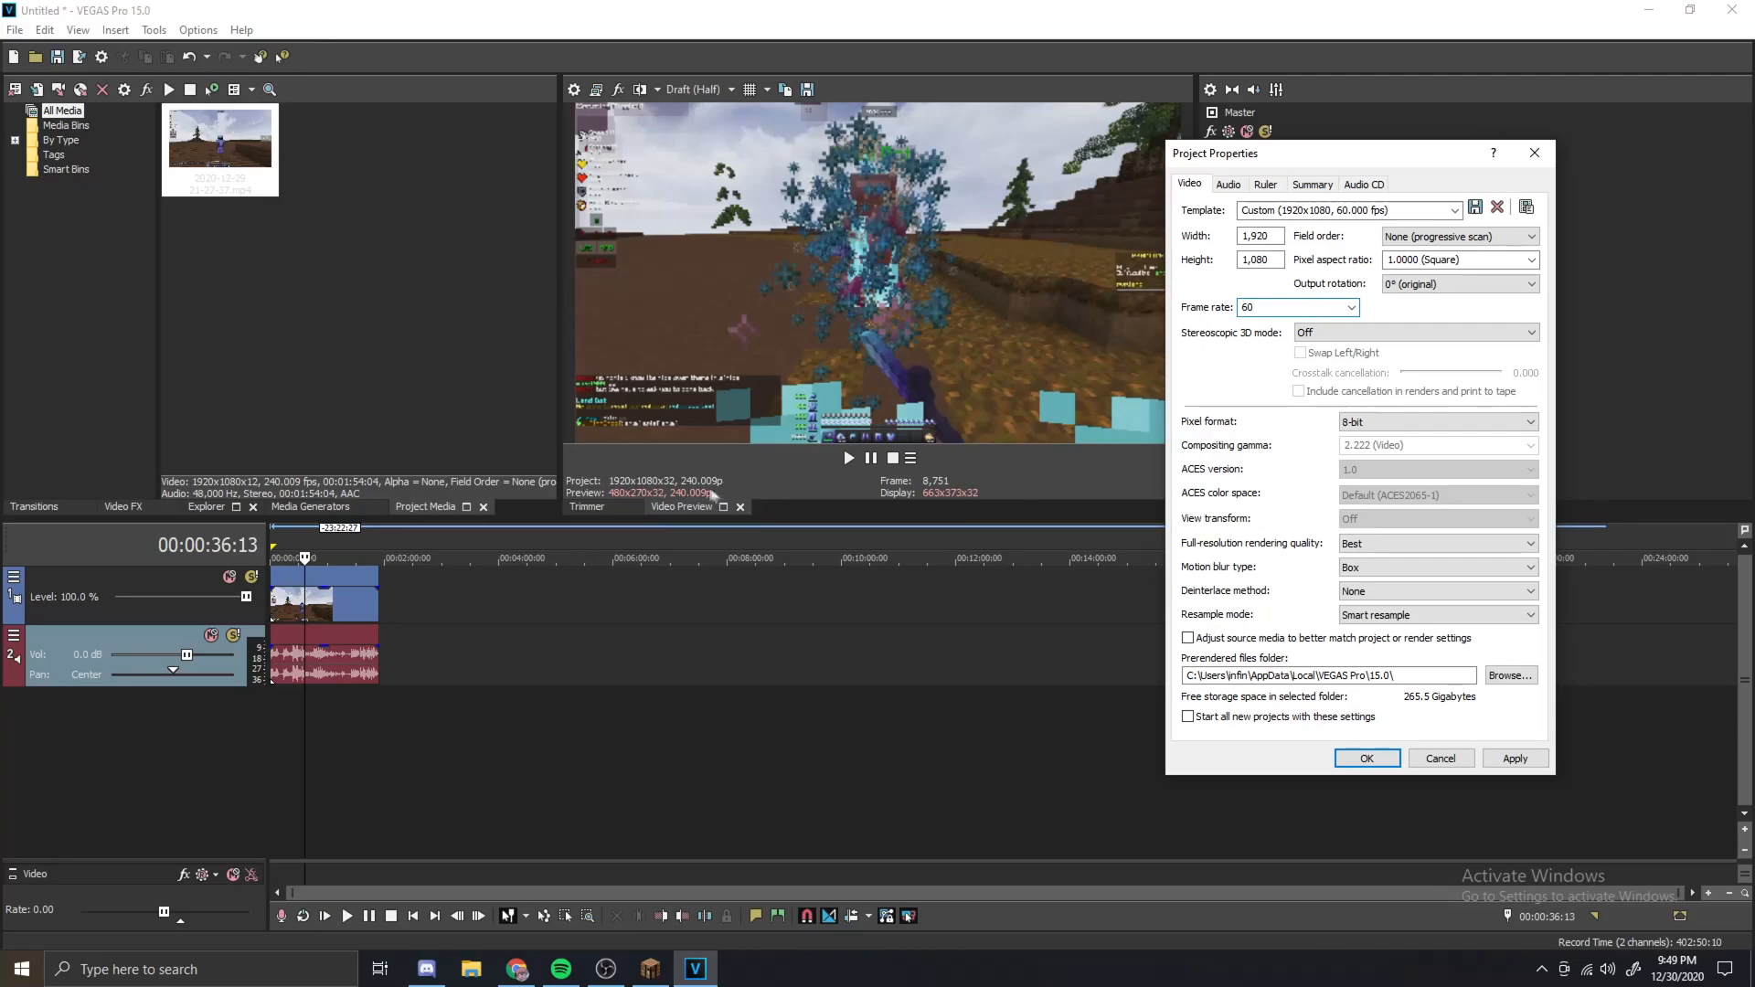
pyautogui.click(1284, 307)
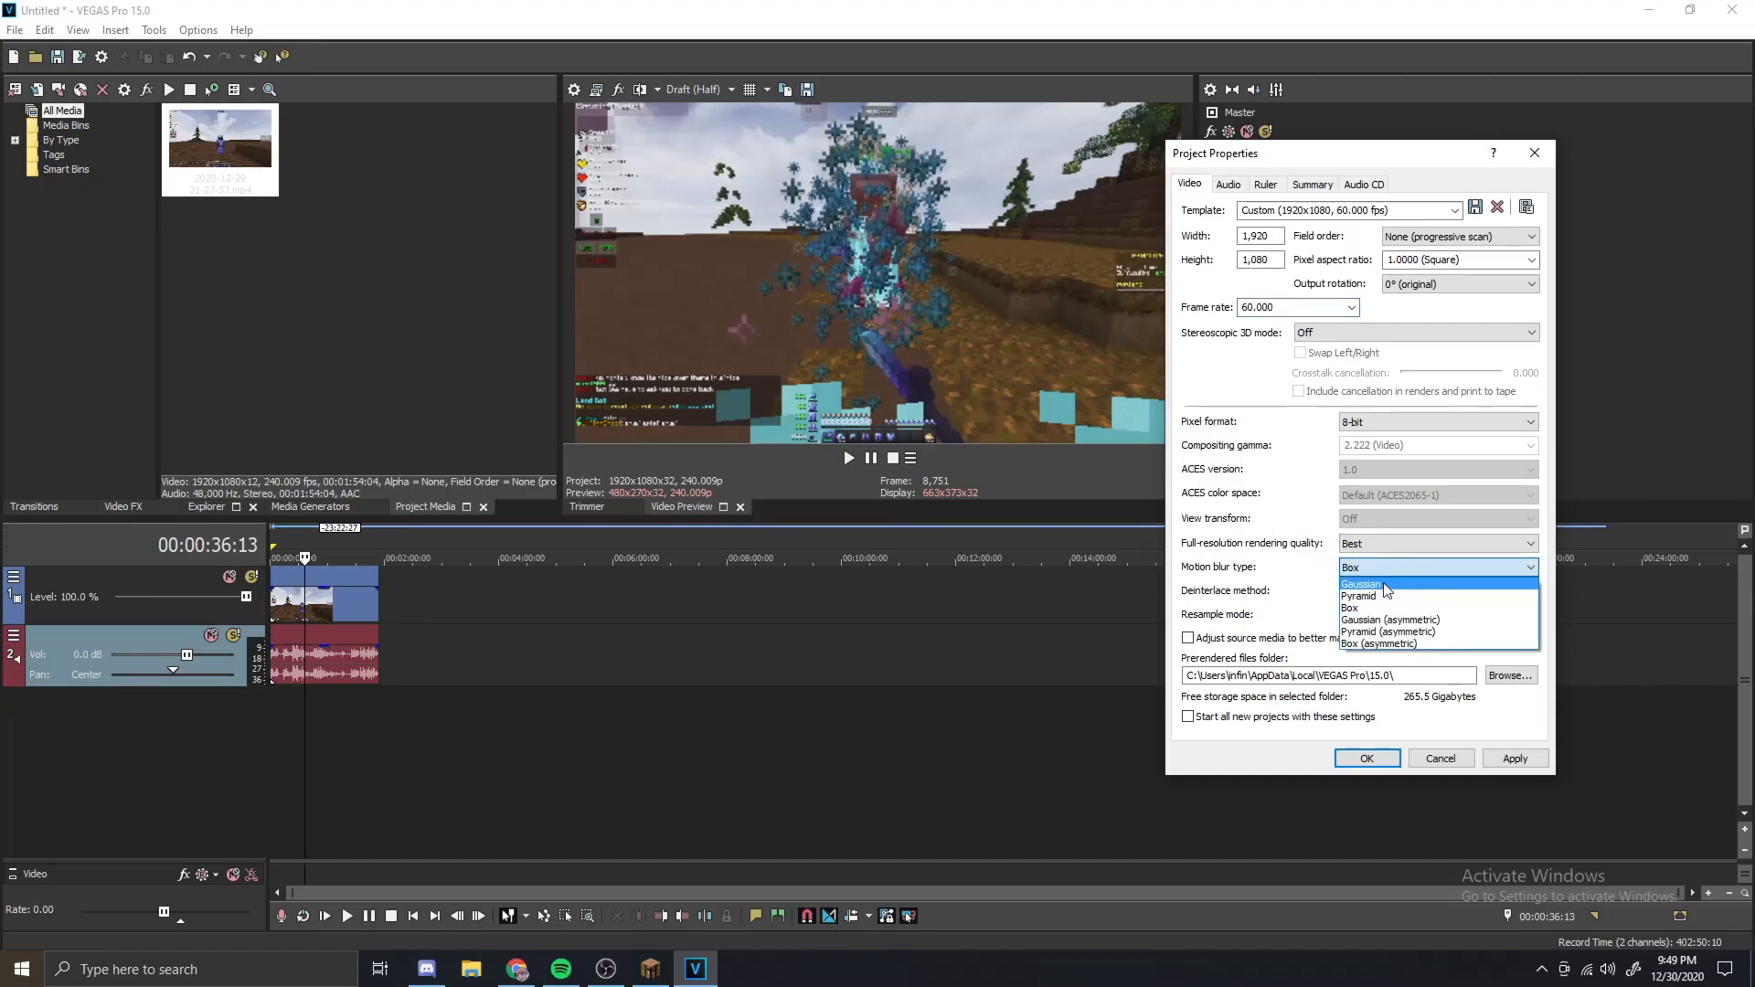
pyautogui.click(1349, 609)
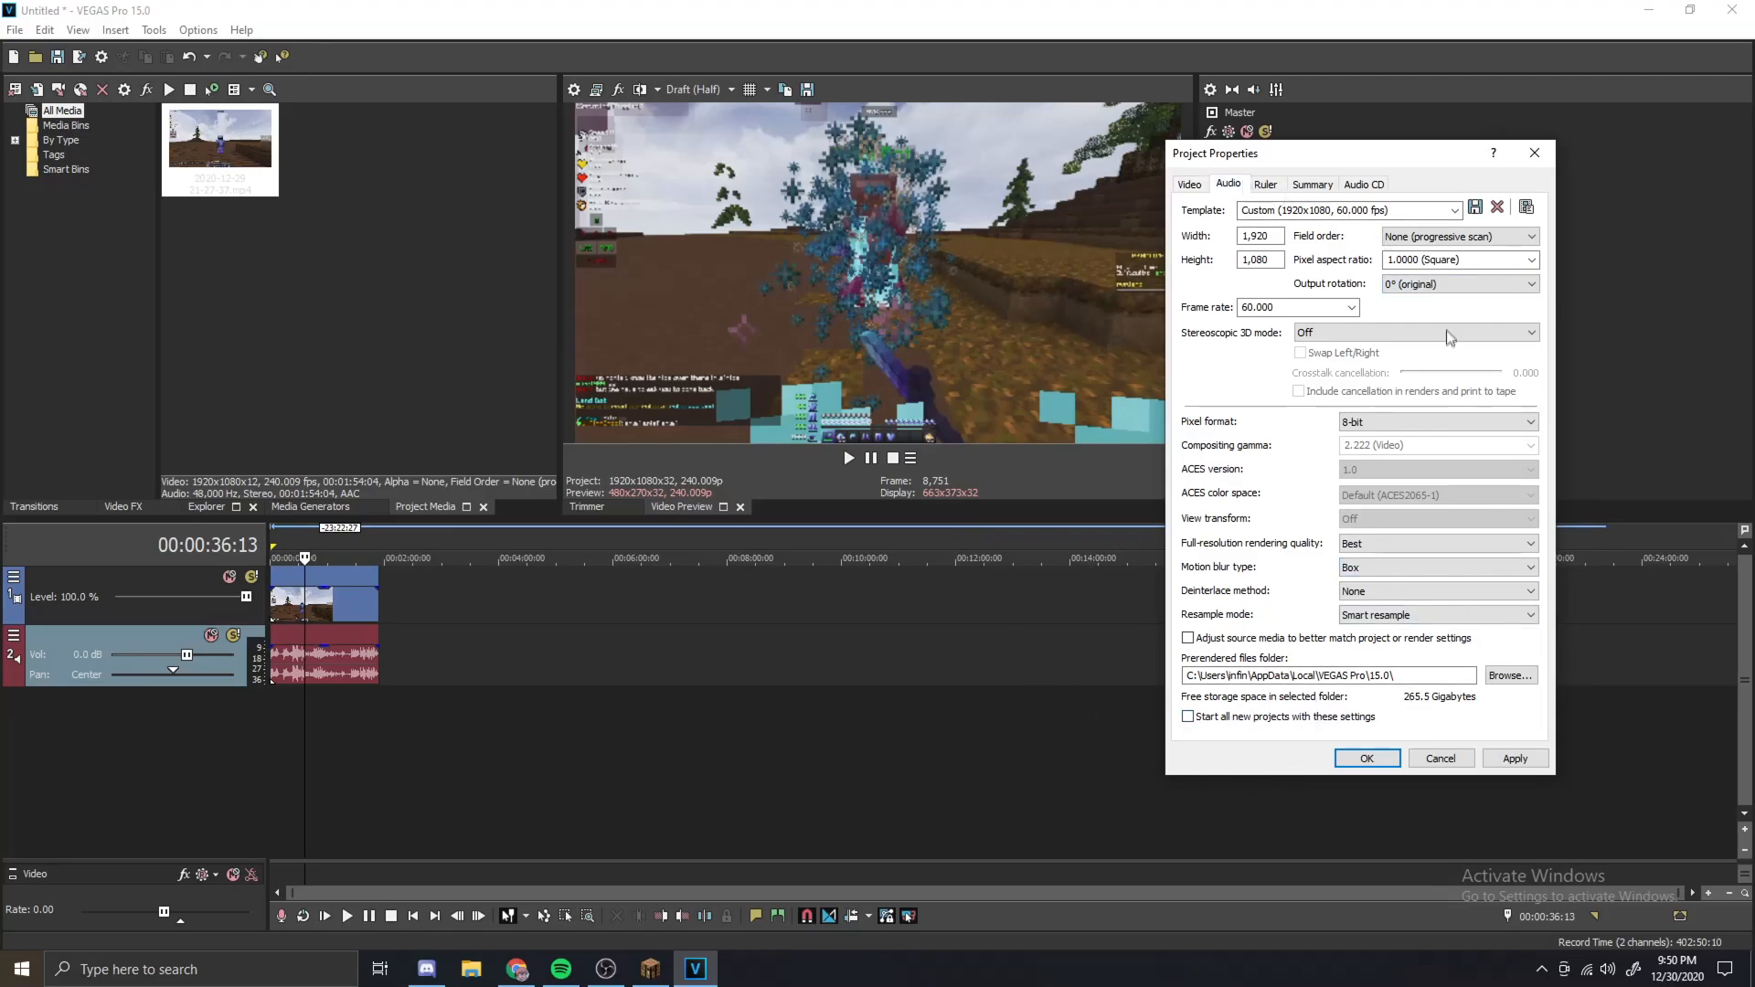
# - Review the Audio, Ruler and Audio CD property pages and close Project Properties
pyautogui.click(1228, 183)
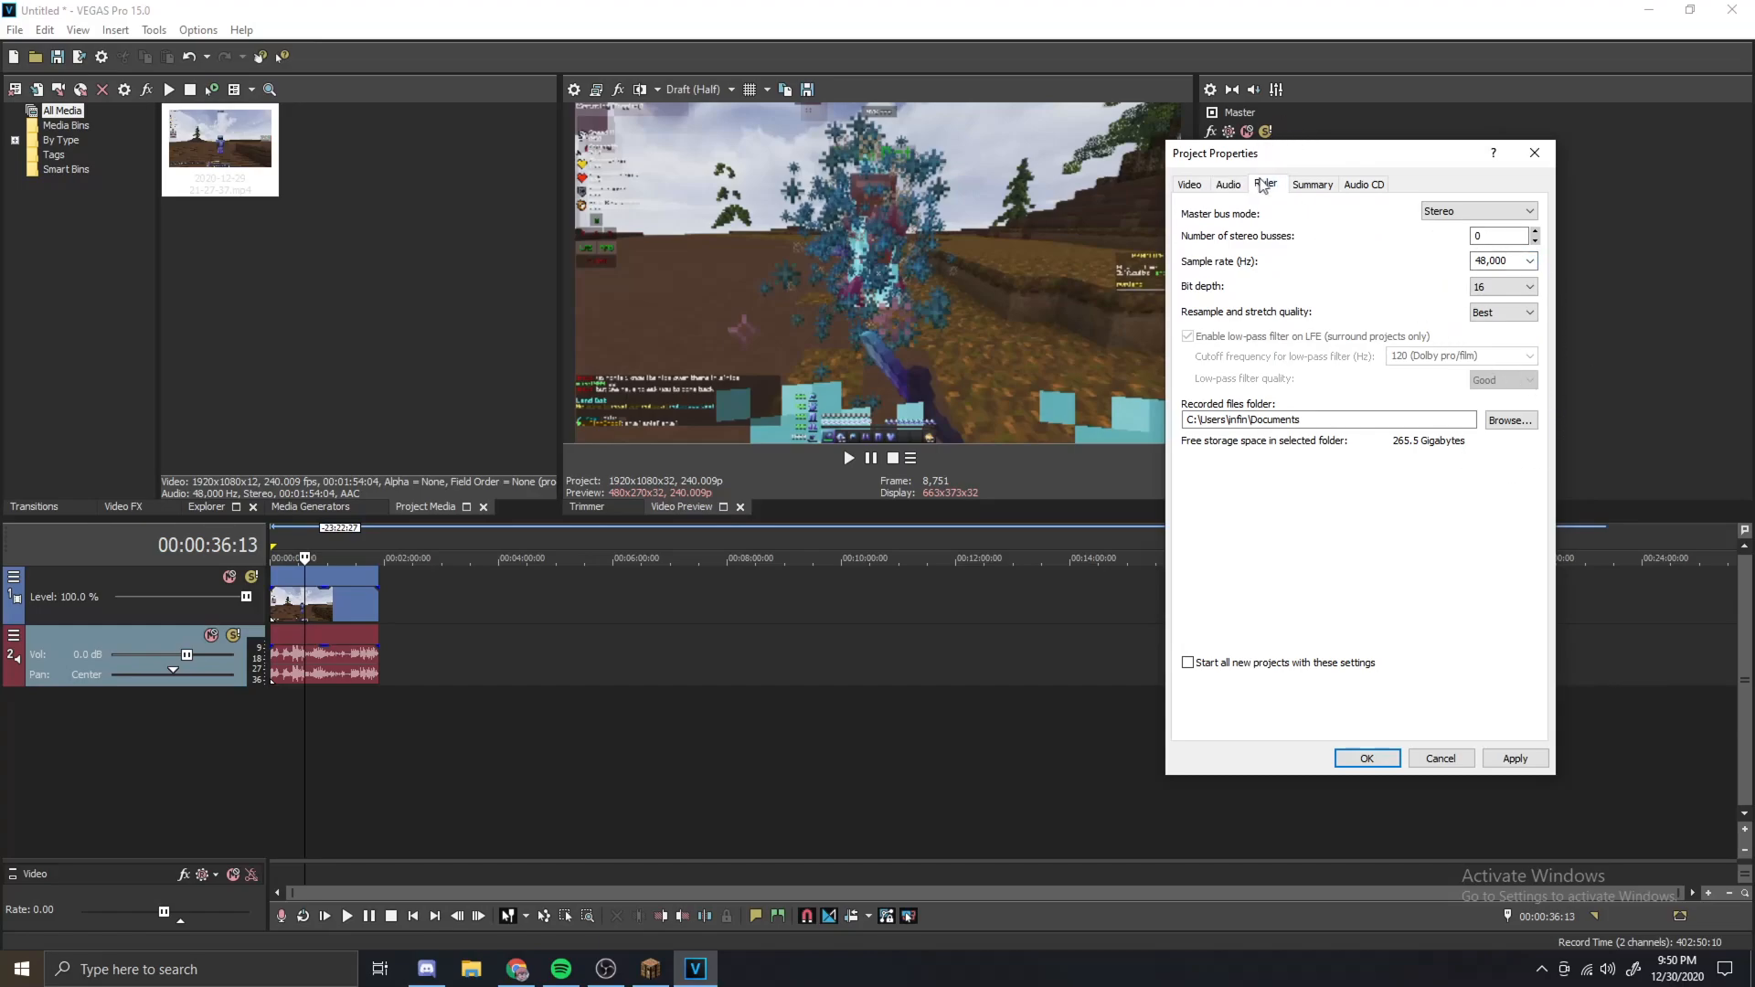
pyautogui.click(1265, 183)
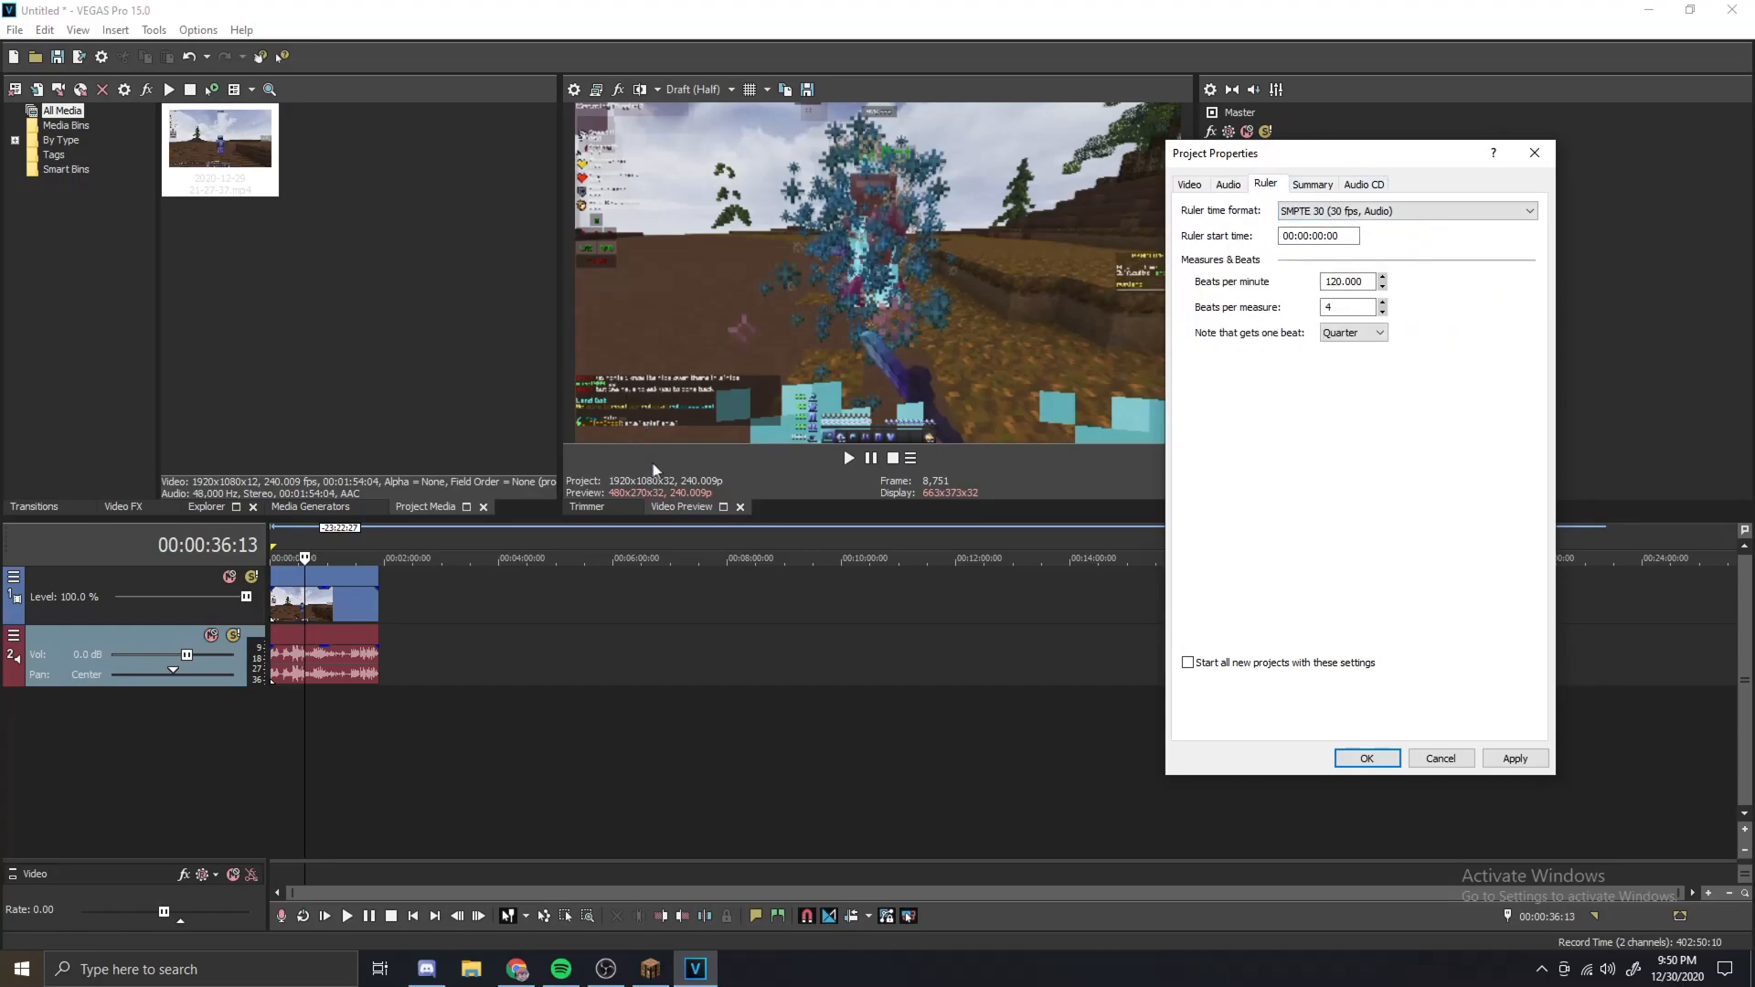
pyautogui.moveTo(1316, 192)
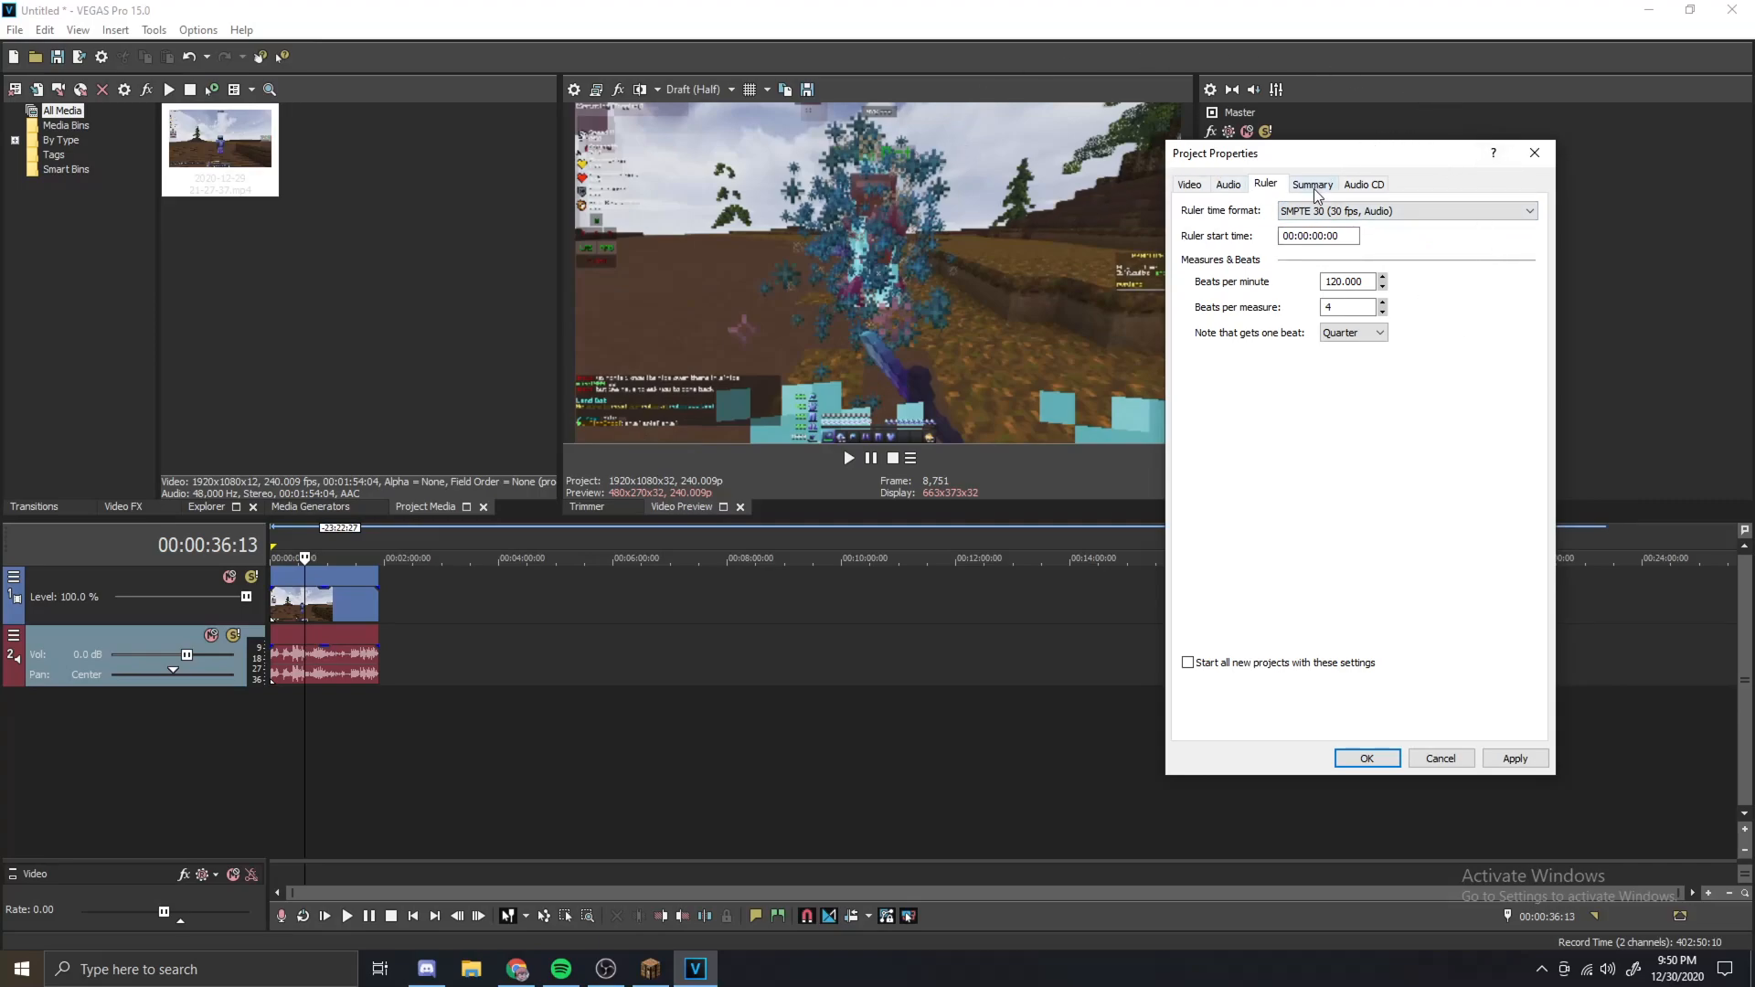
pyautogui.click(1363, 183)
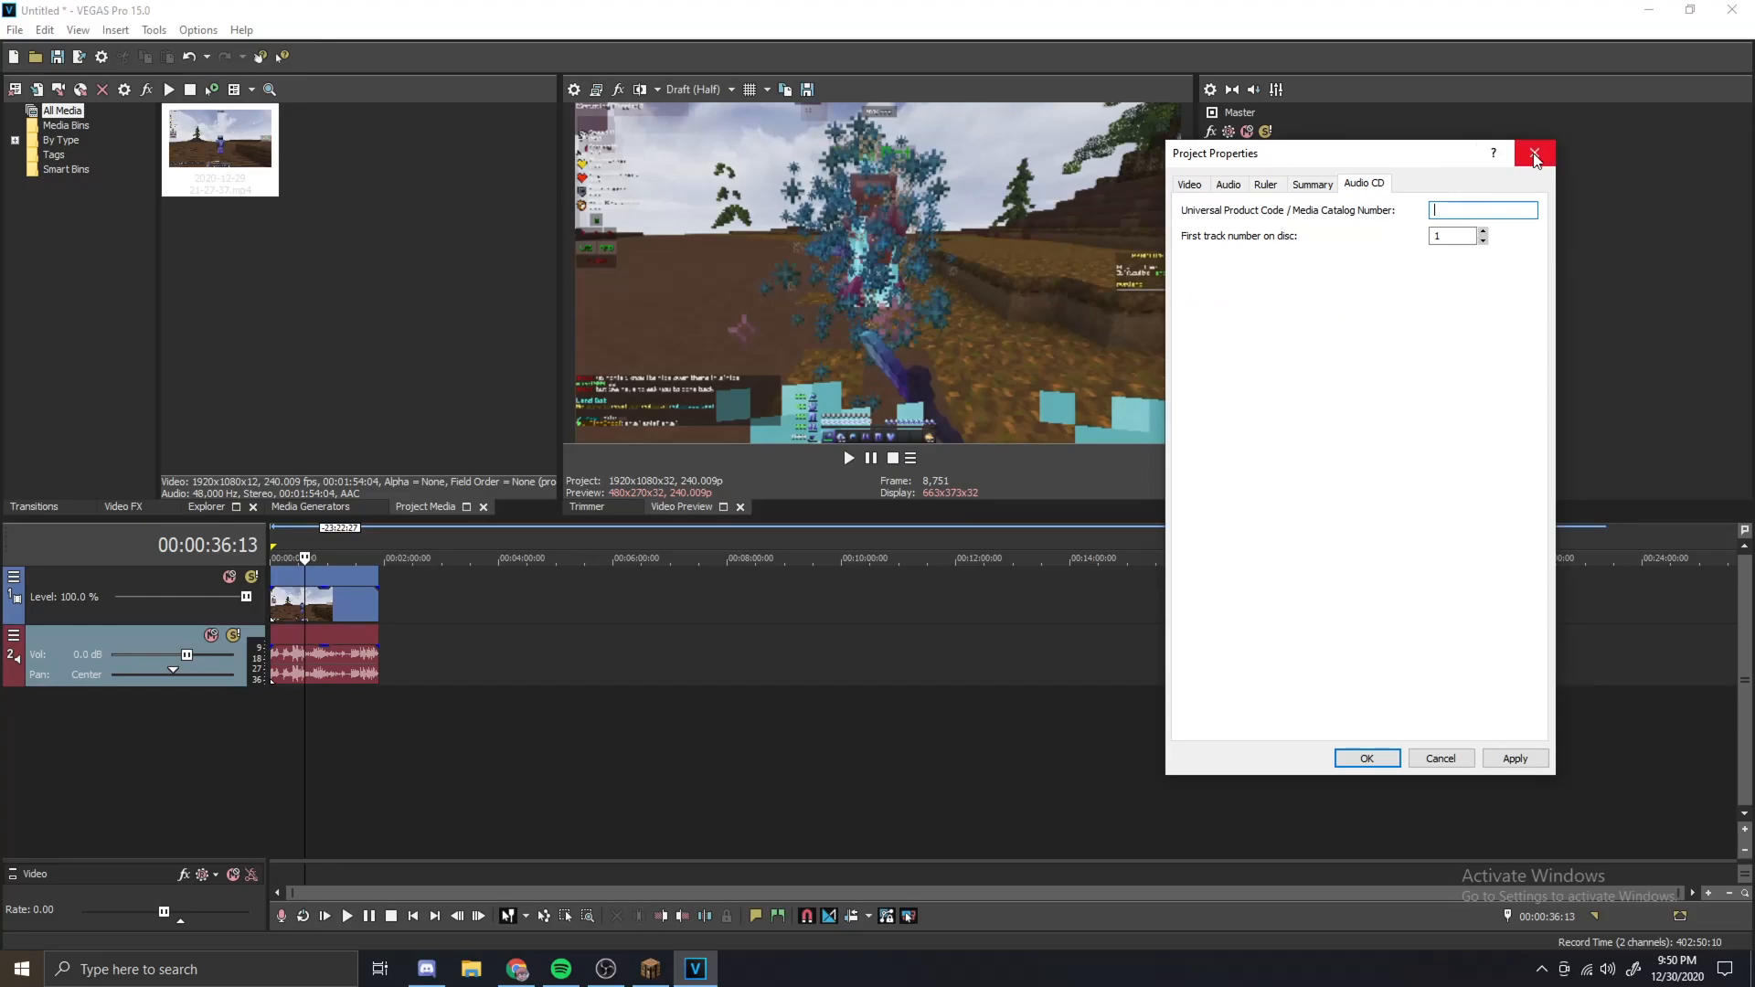
pyautogui.click(1536, 154)
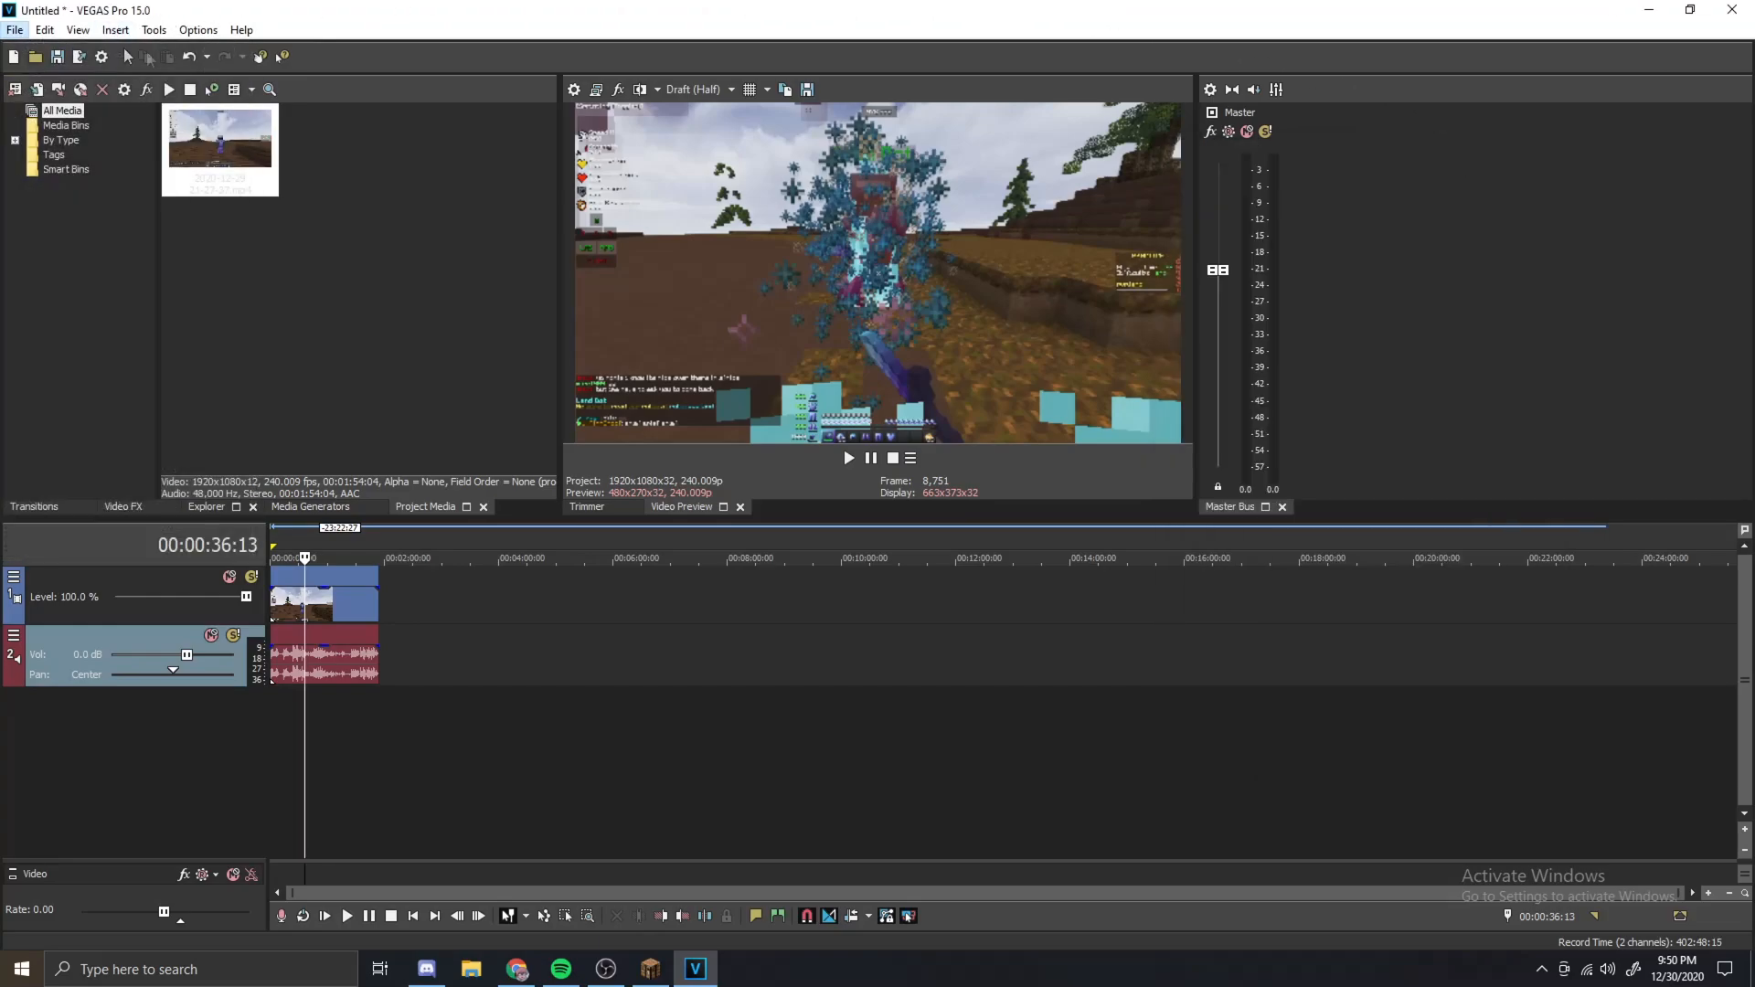
# - Start Render As with MAGIX AVC/AAC MP4 and the saved 1080p60 template selected for customizing
pyautogui.click(44, 29)
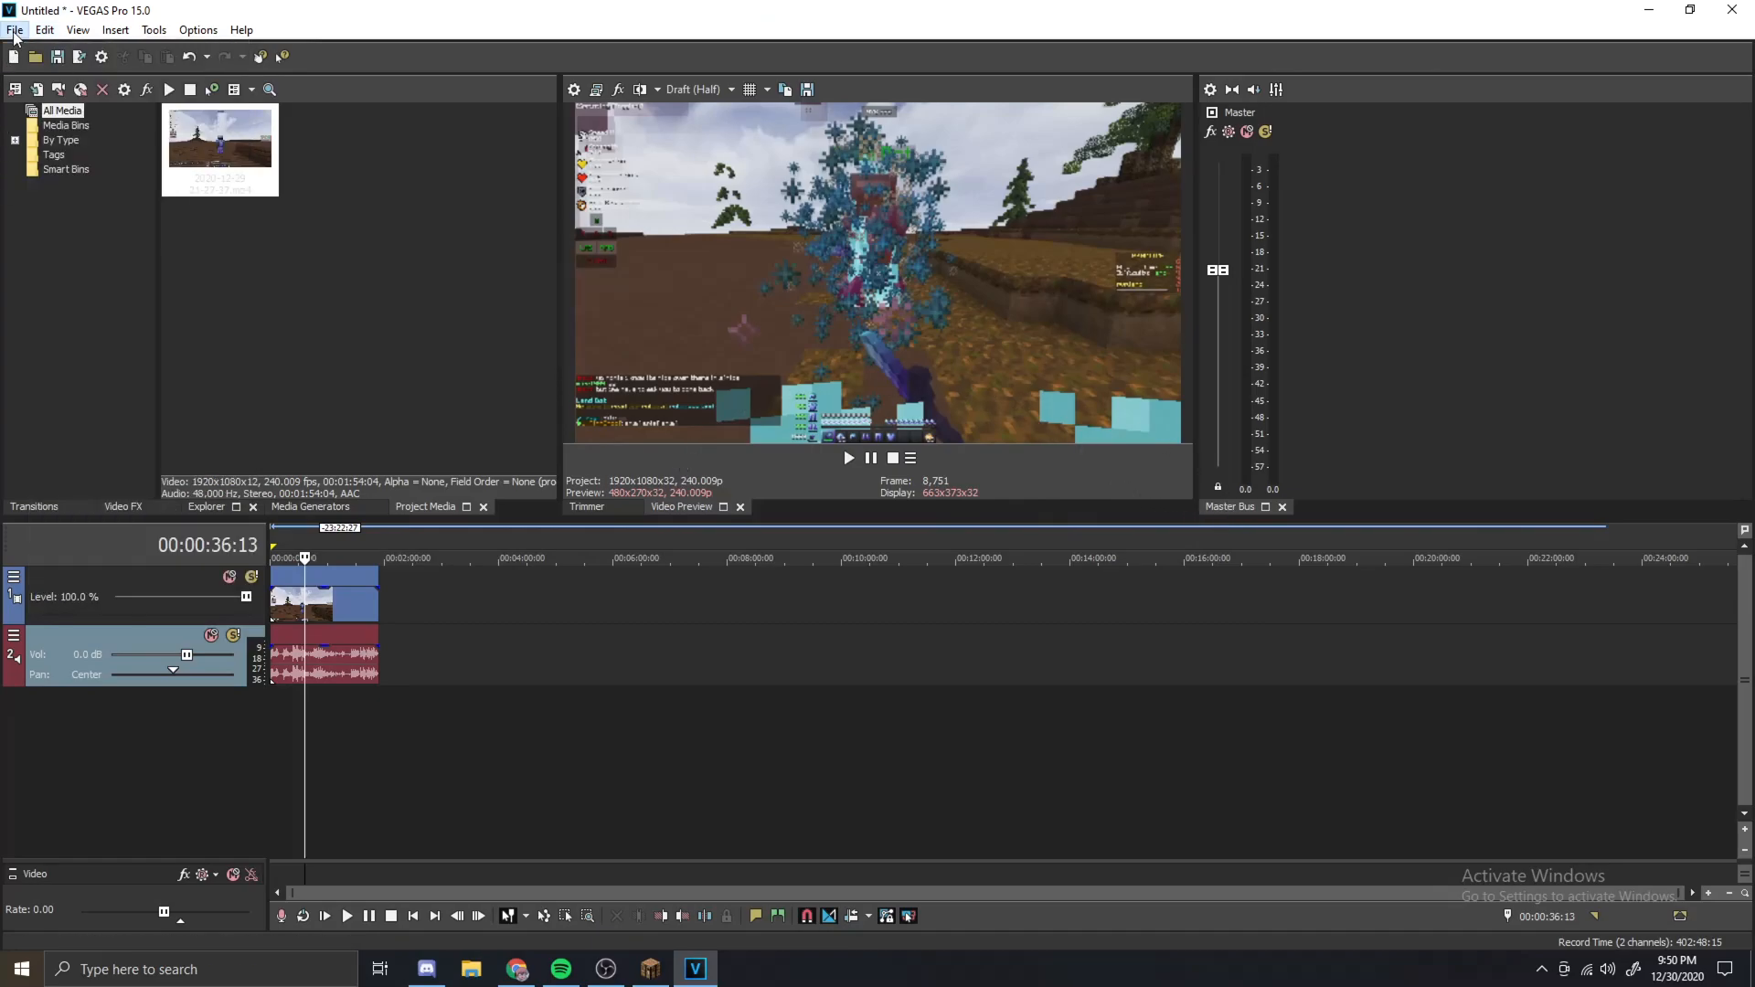
pyautogui.click(11, 29)
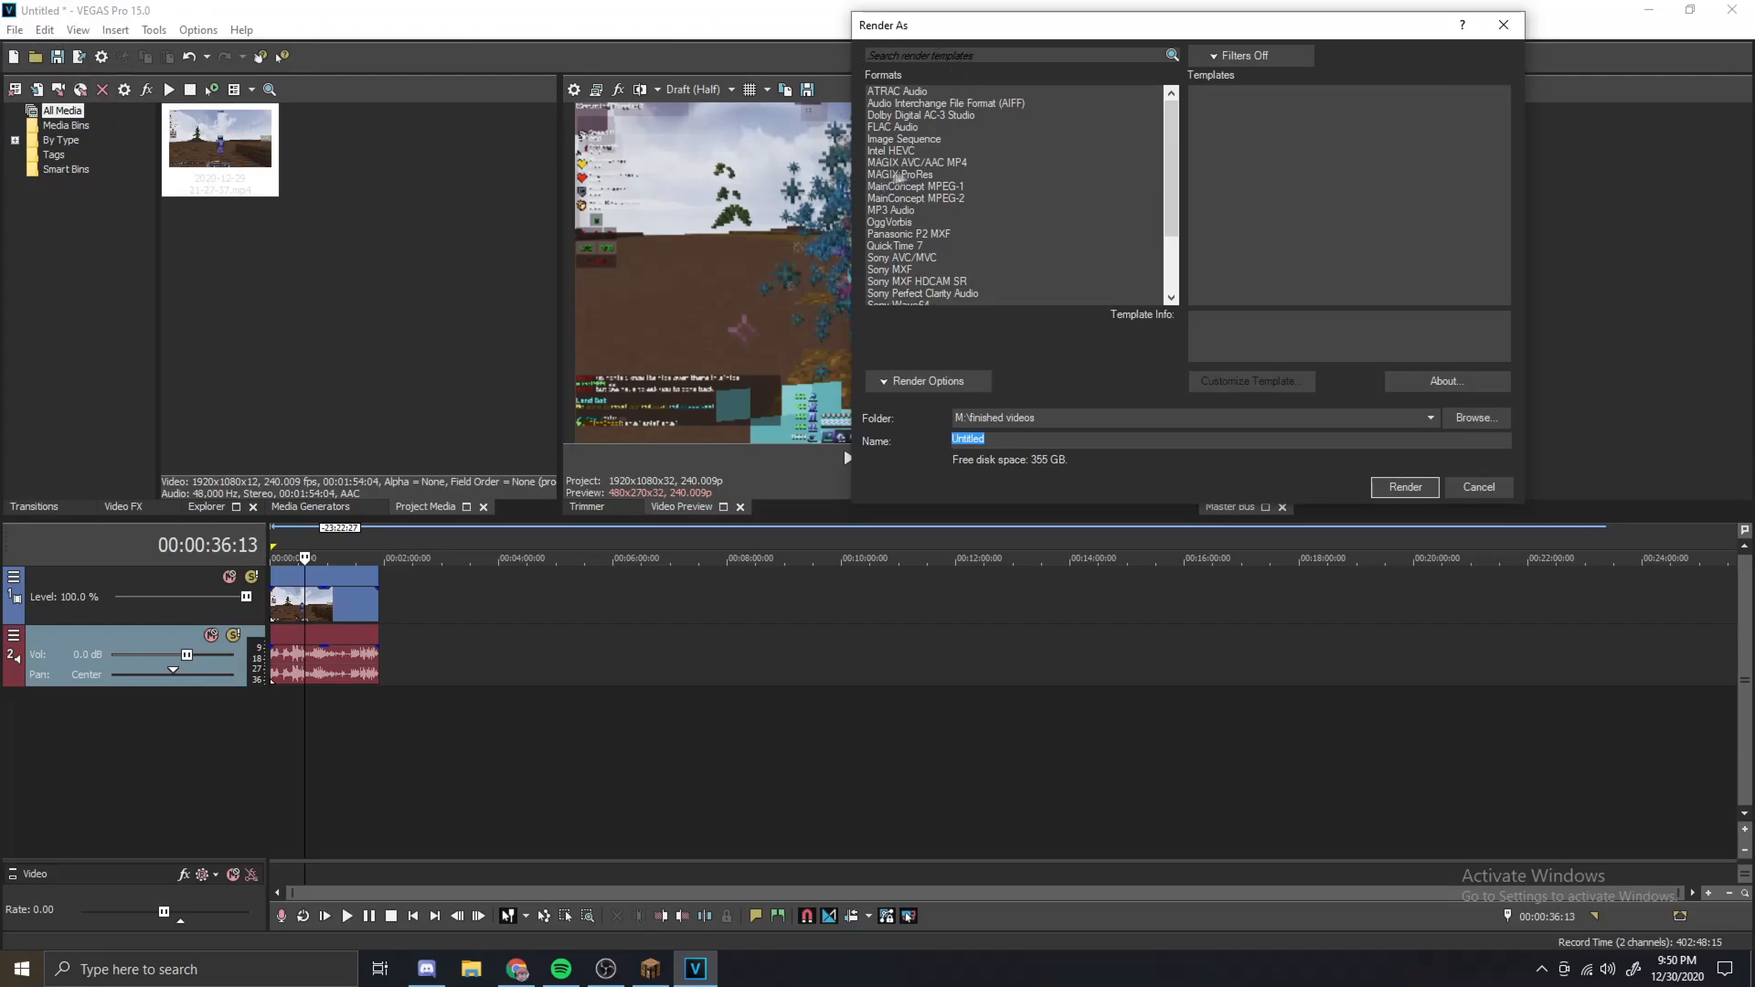
pyautogui.click(918, 161)
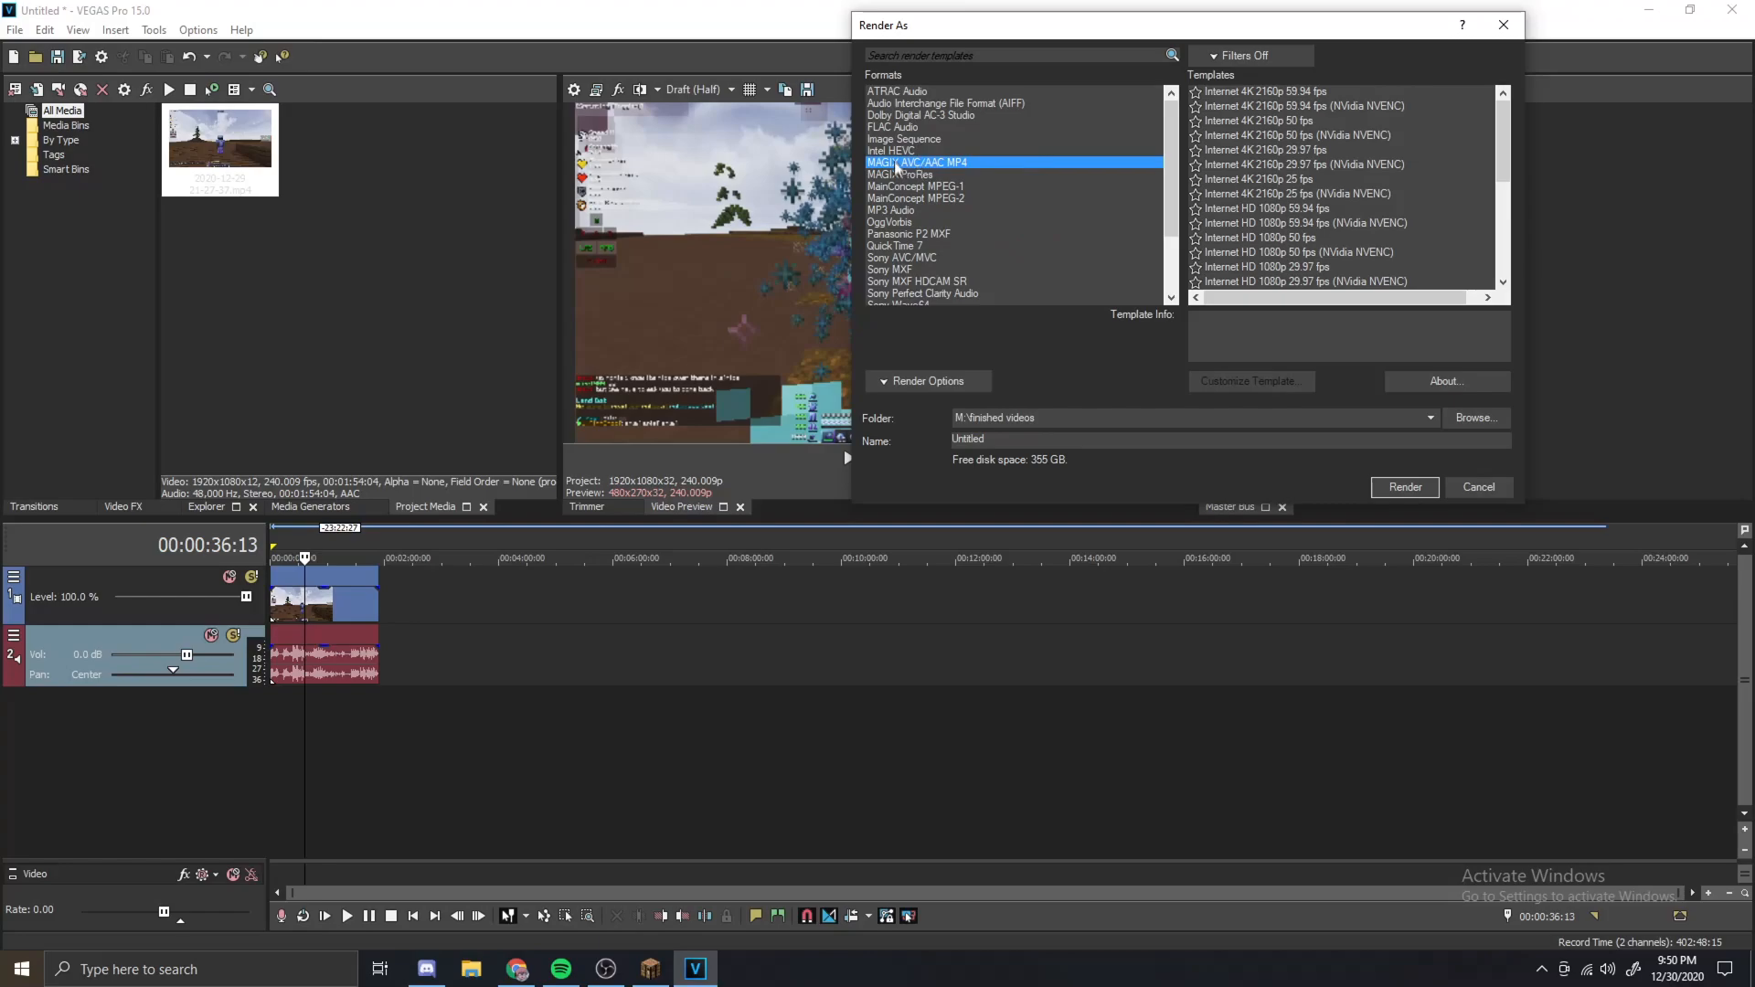
pyautogui.scroll(-3)
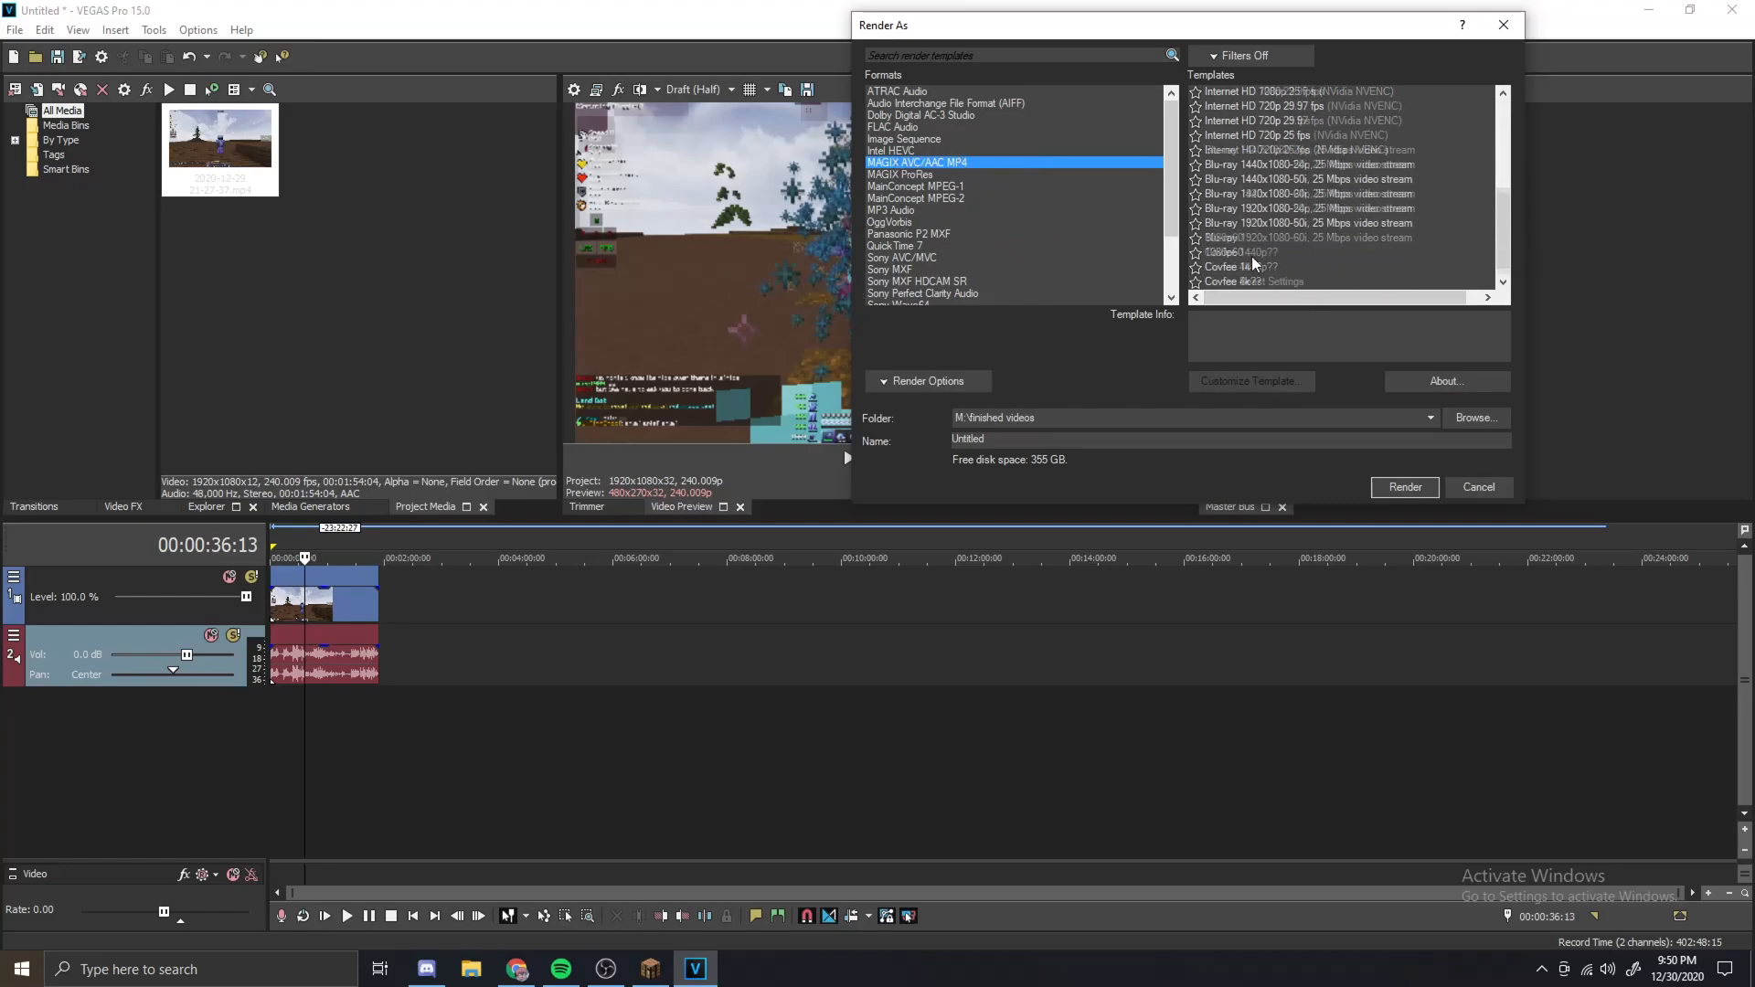
pyautogui.click(1229, 236)
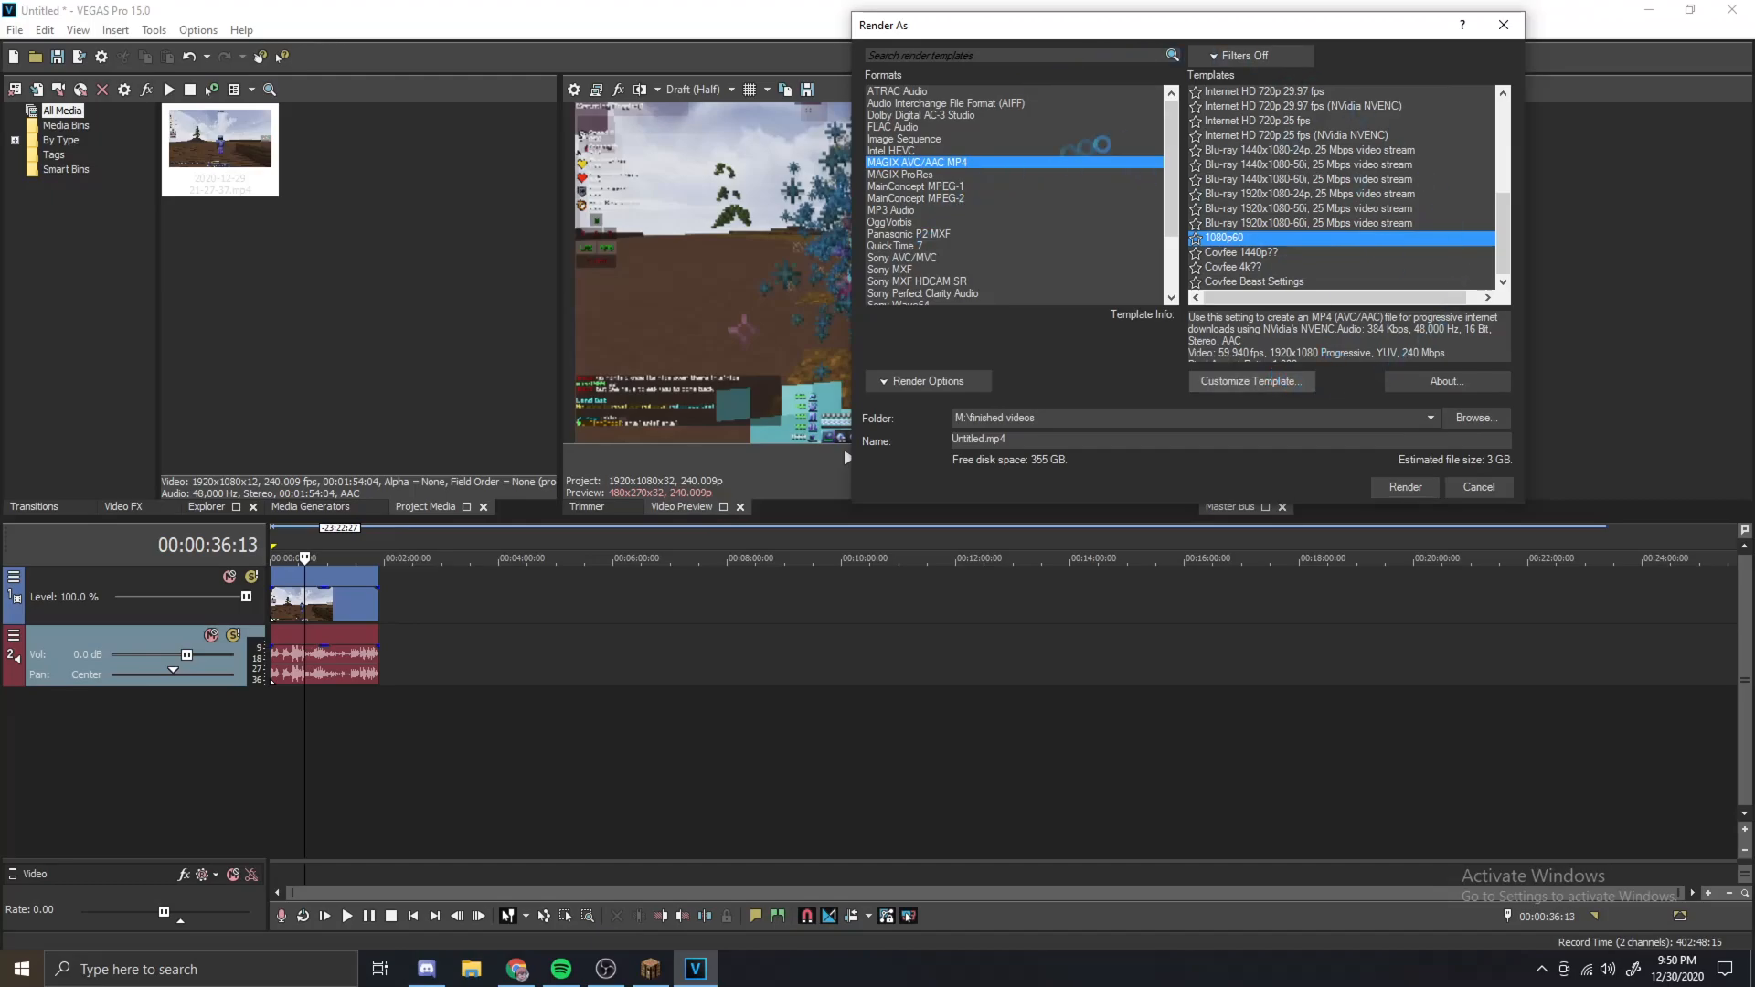
pyautogui.click(1251, 380)
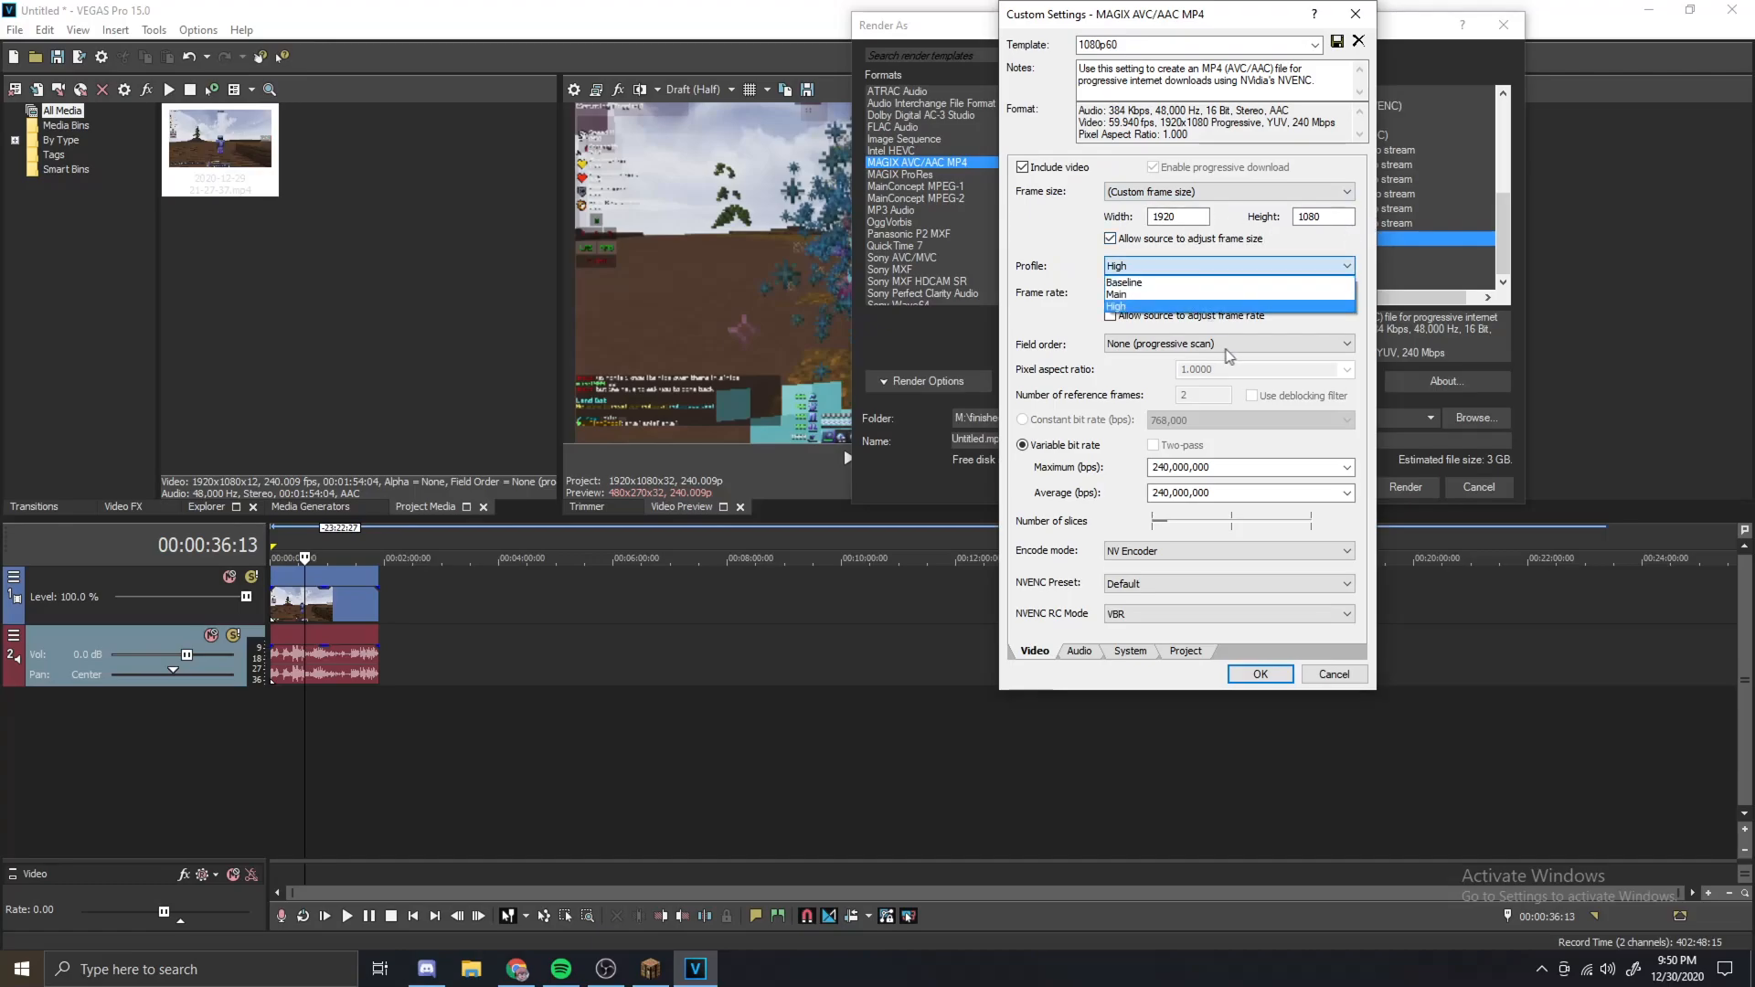
# - Keep the template at High profile, 240 Mbps variable bit rate and NV Encoder Default preset
pyautogui.click(1155, 305)
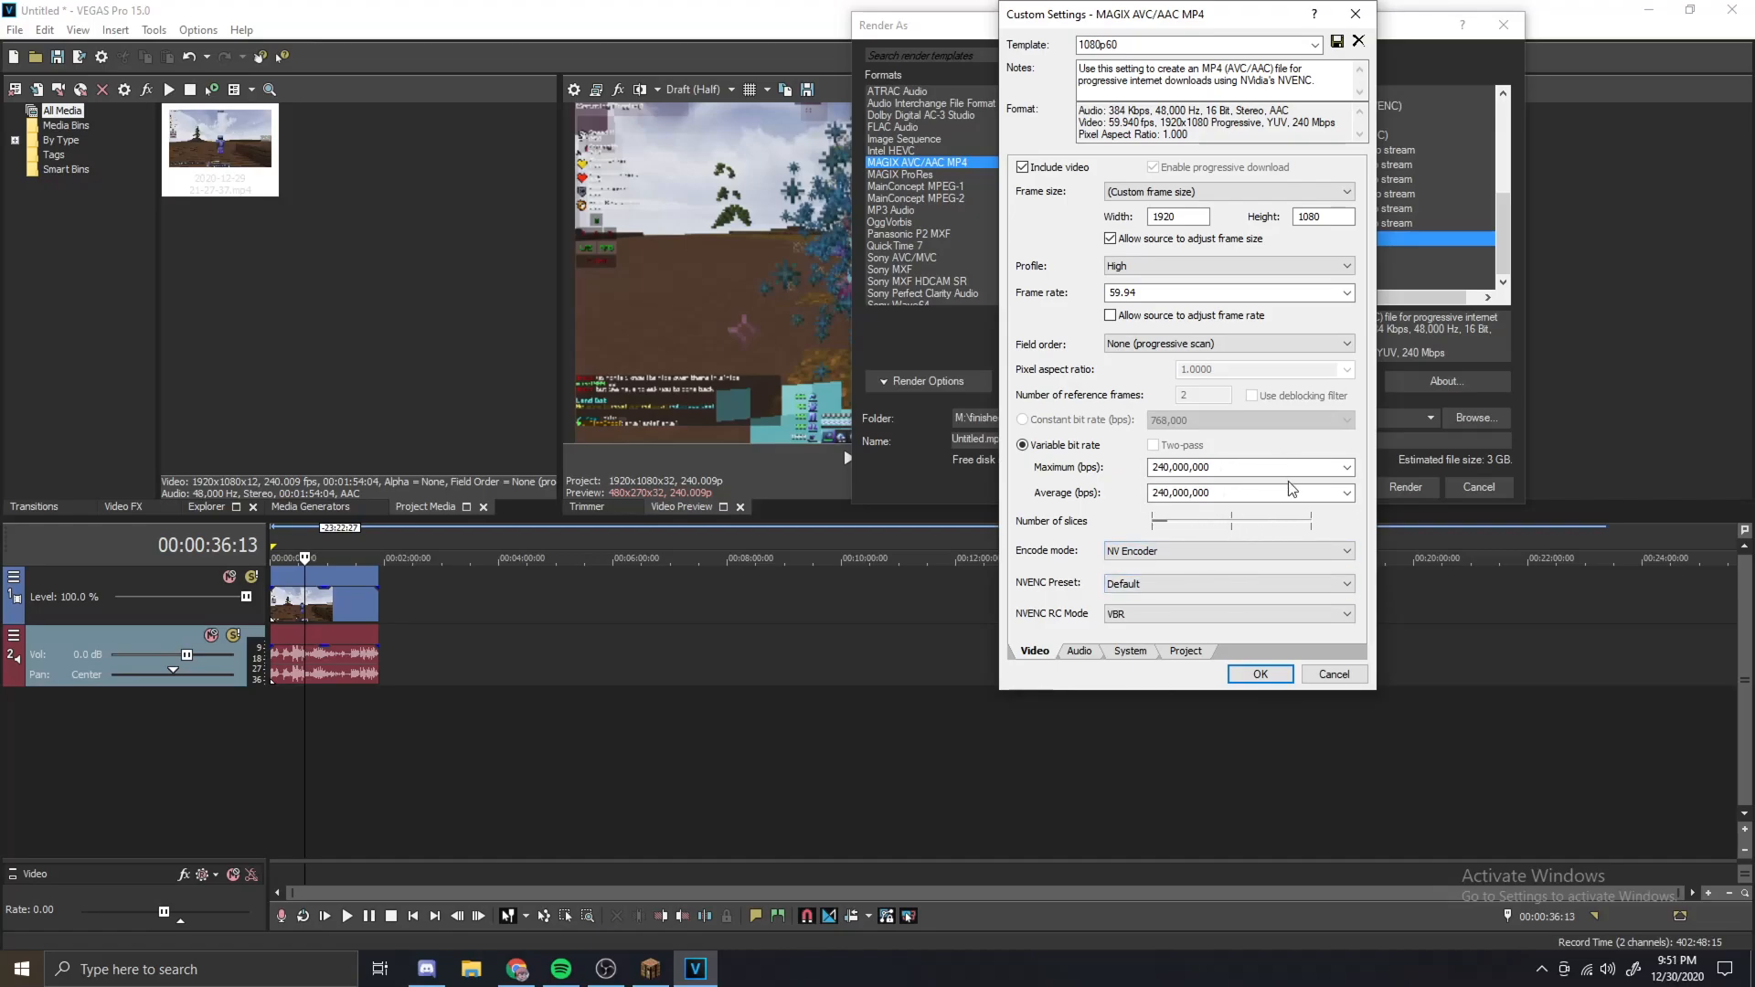
pyautogui.click(1238, 493)
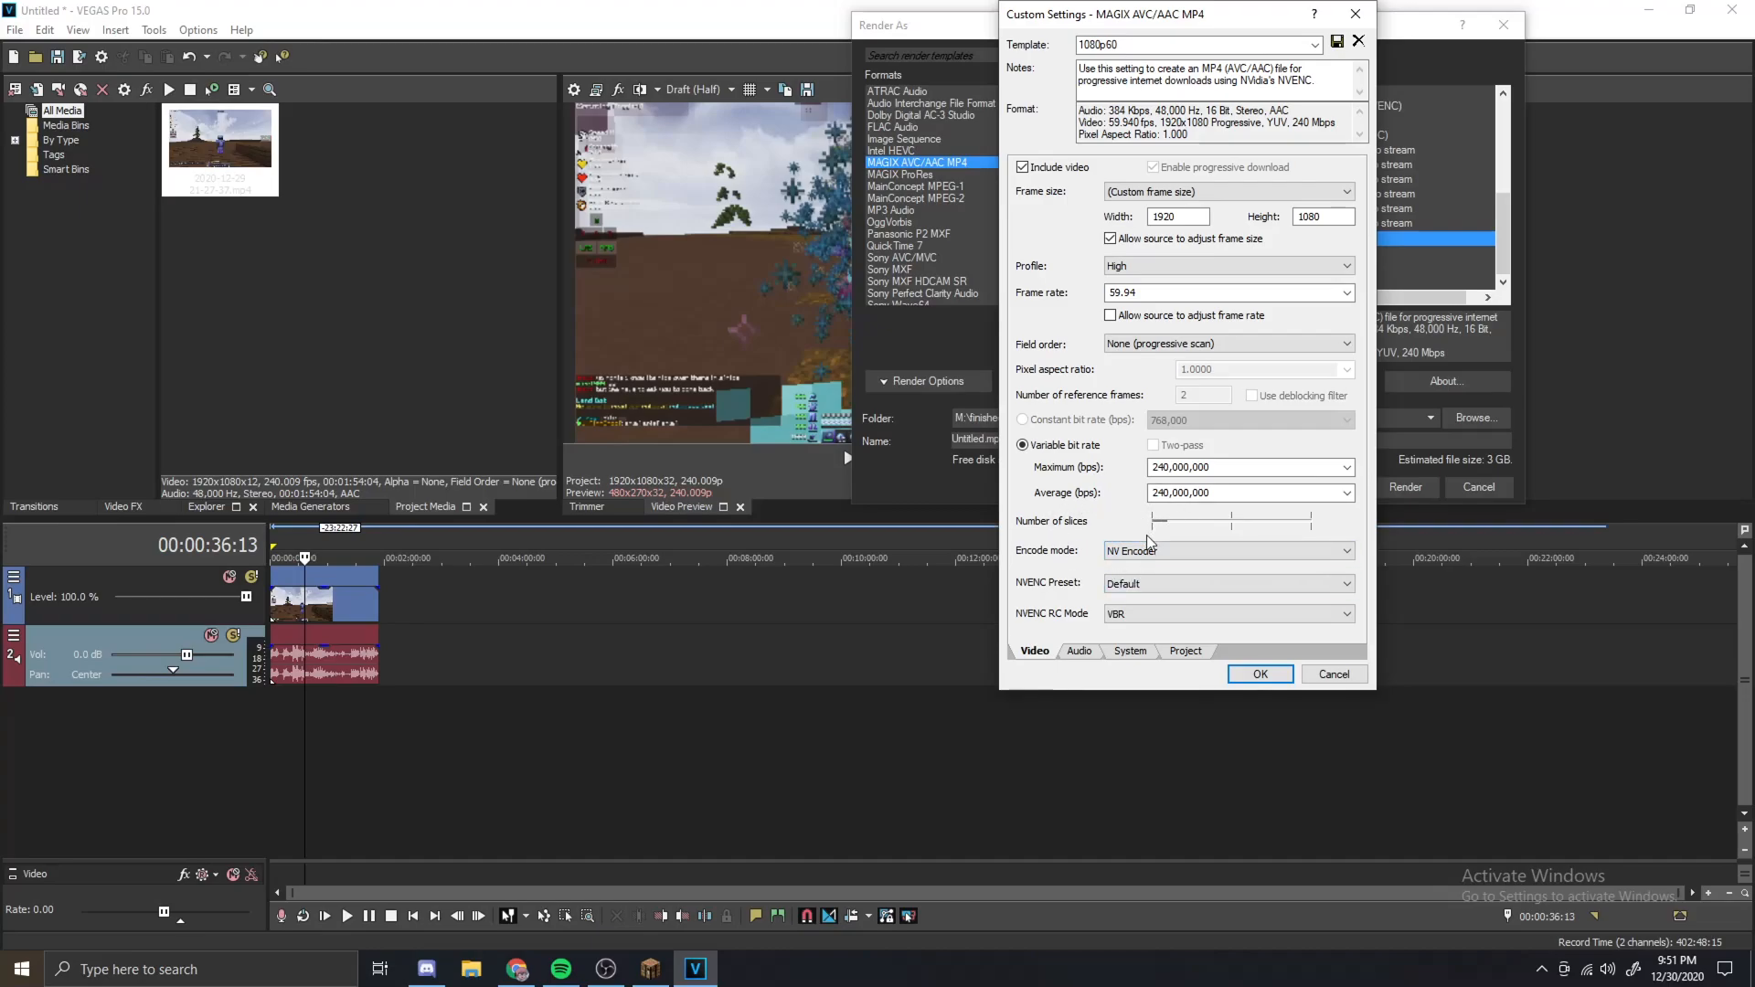
pyautogui.click(1229, 584)
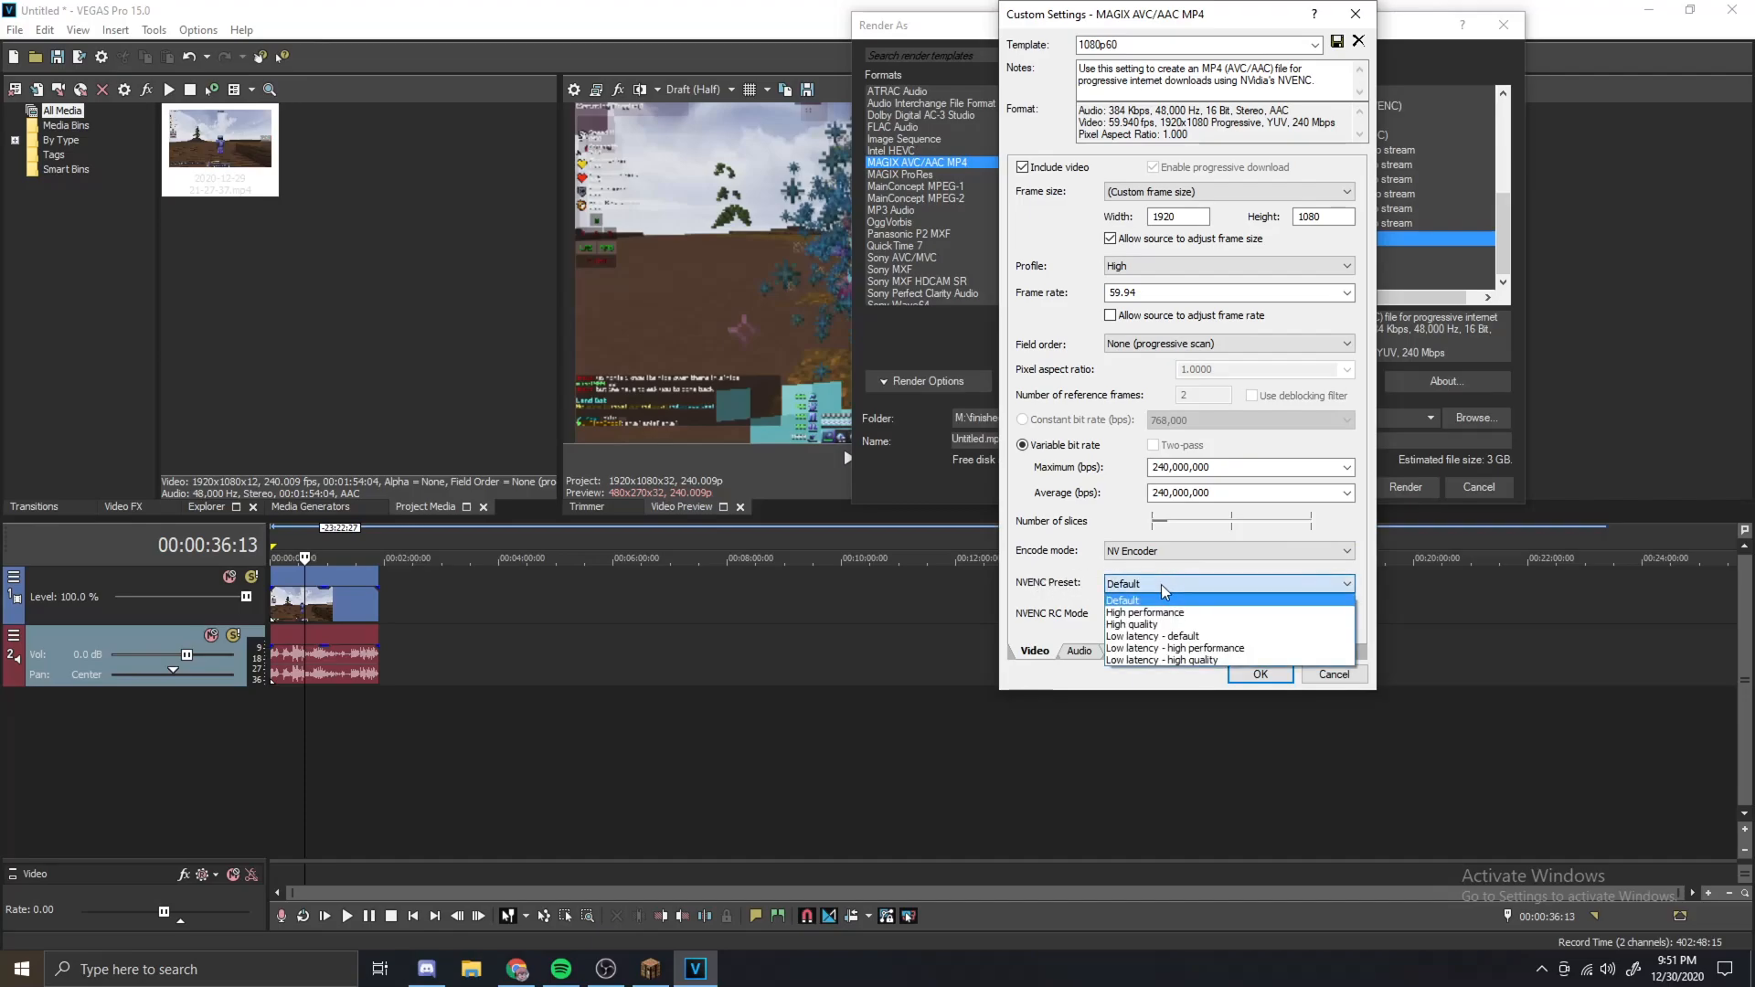
pyautogui.click(1162, 599)
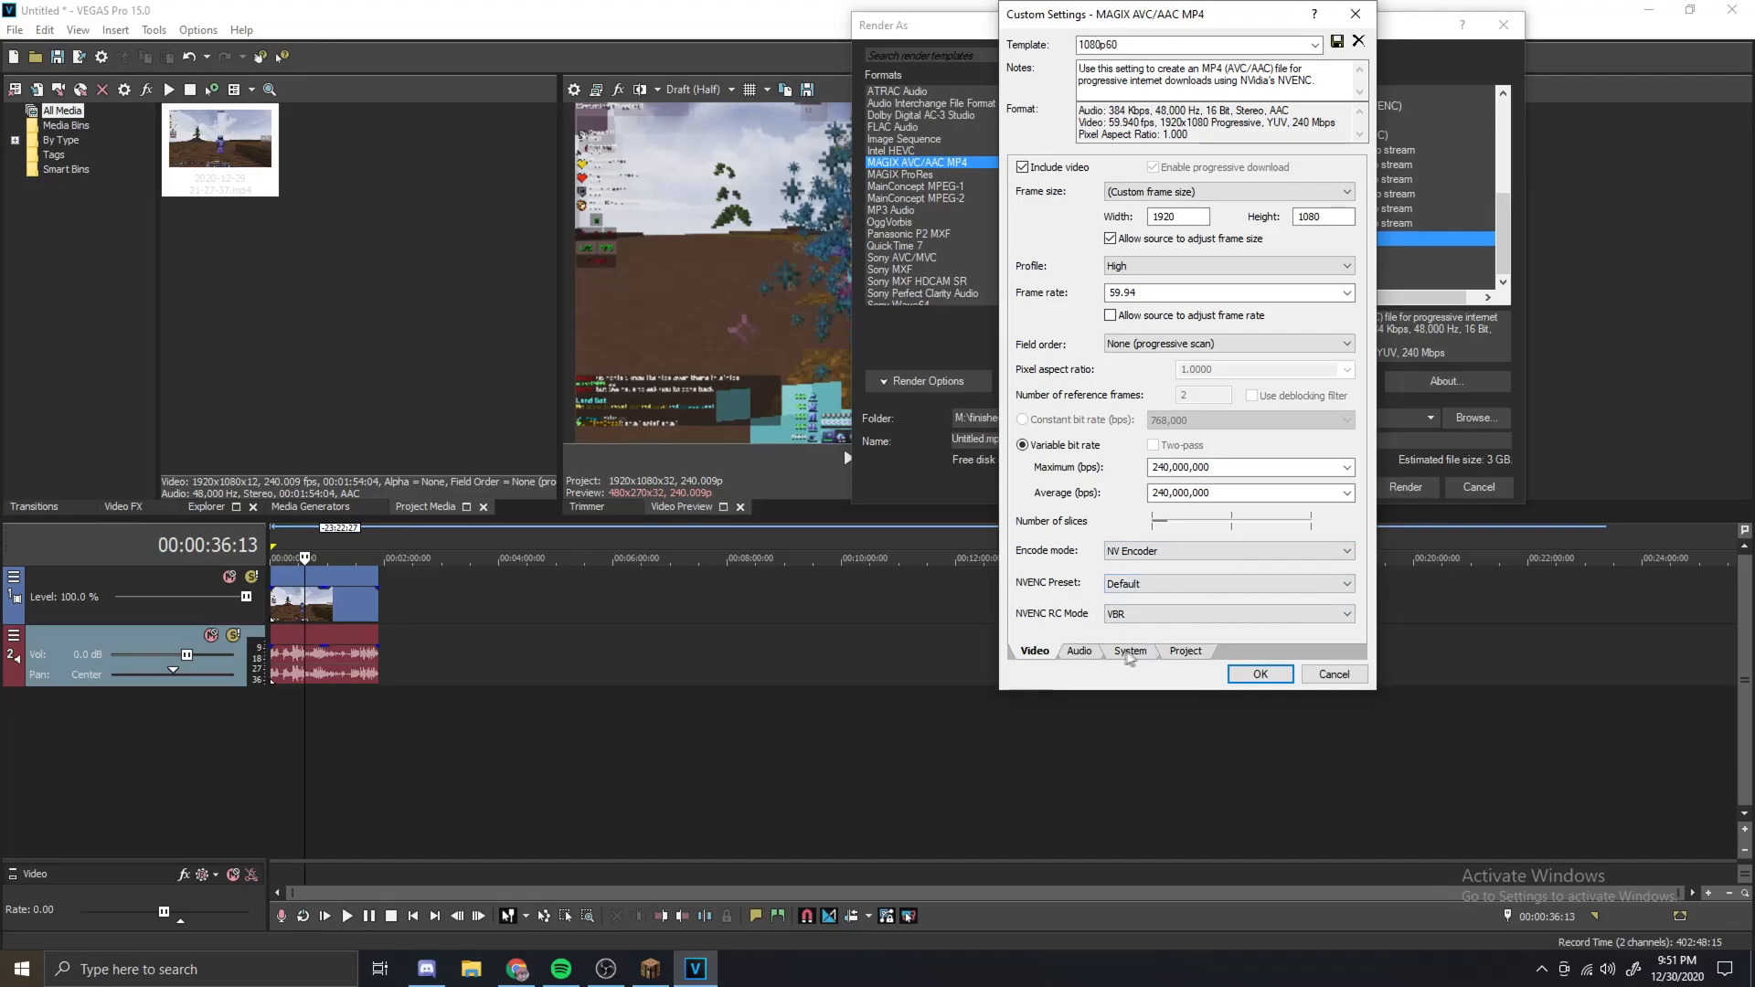
# - Review Audio (48,000 Hz, 384,000 bps), System and Project tabs, keeping rendering quality at Best
pyautogui.click(1078, 651)
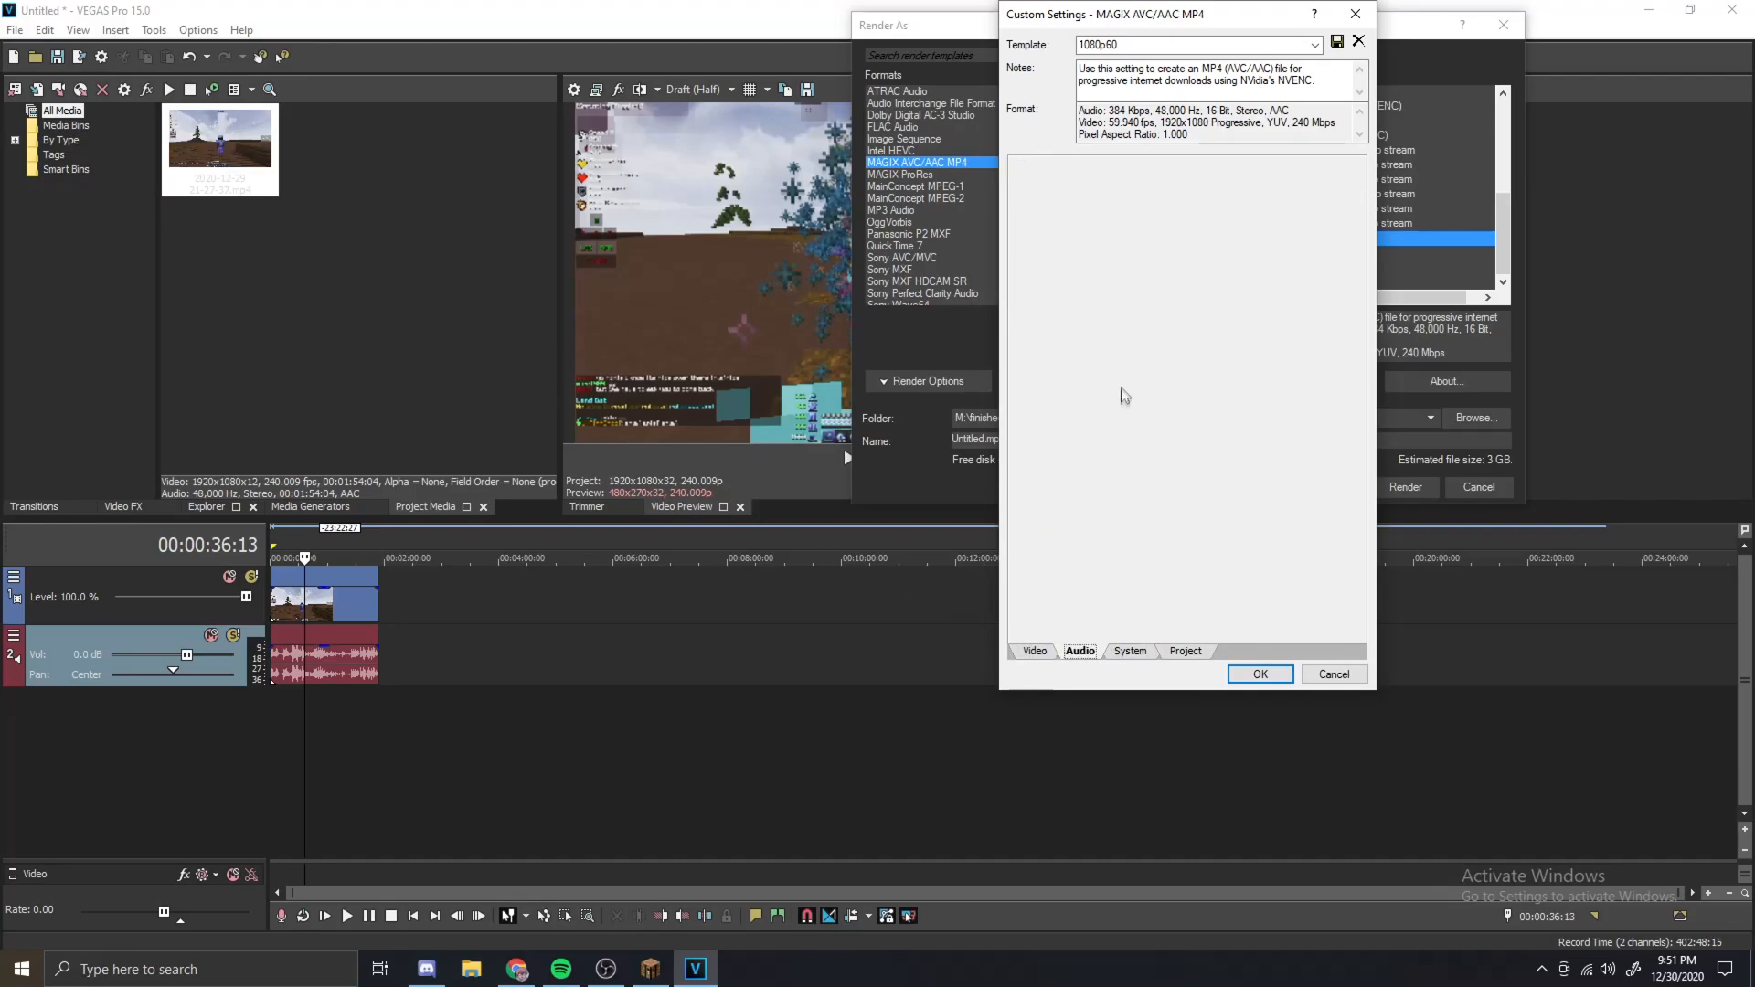
pyautogui.click(1079, 651)
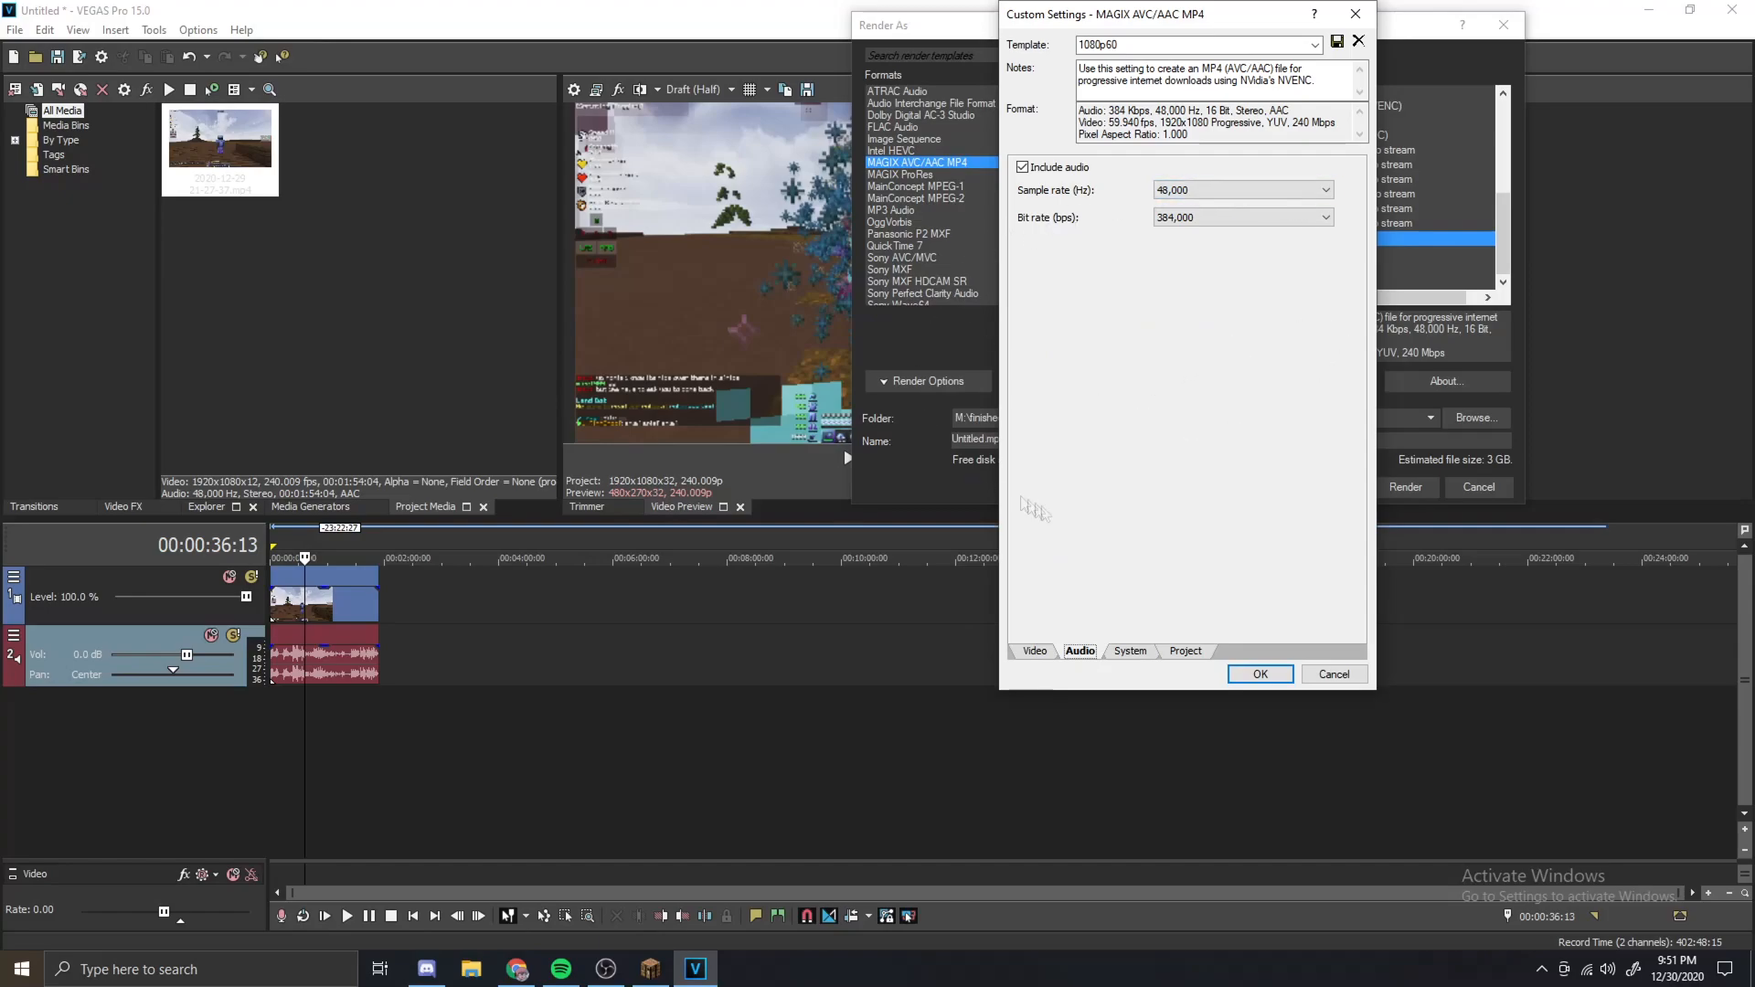
pyautogui.click(1130, 651)
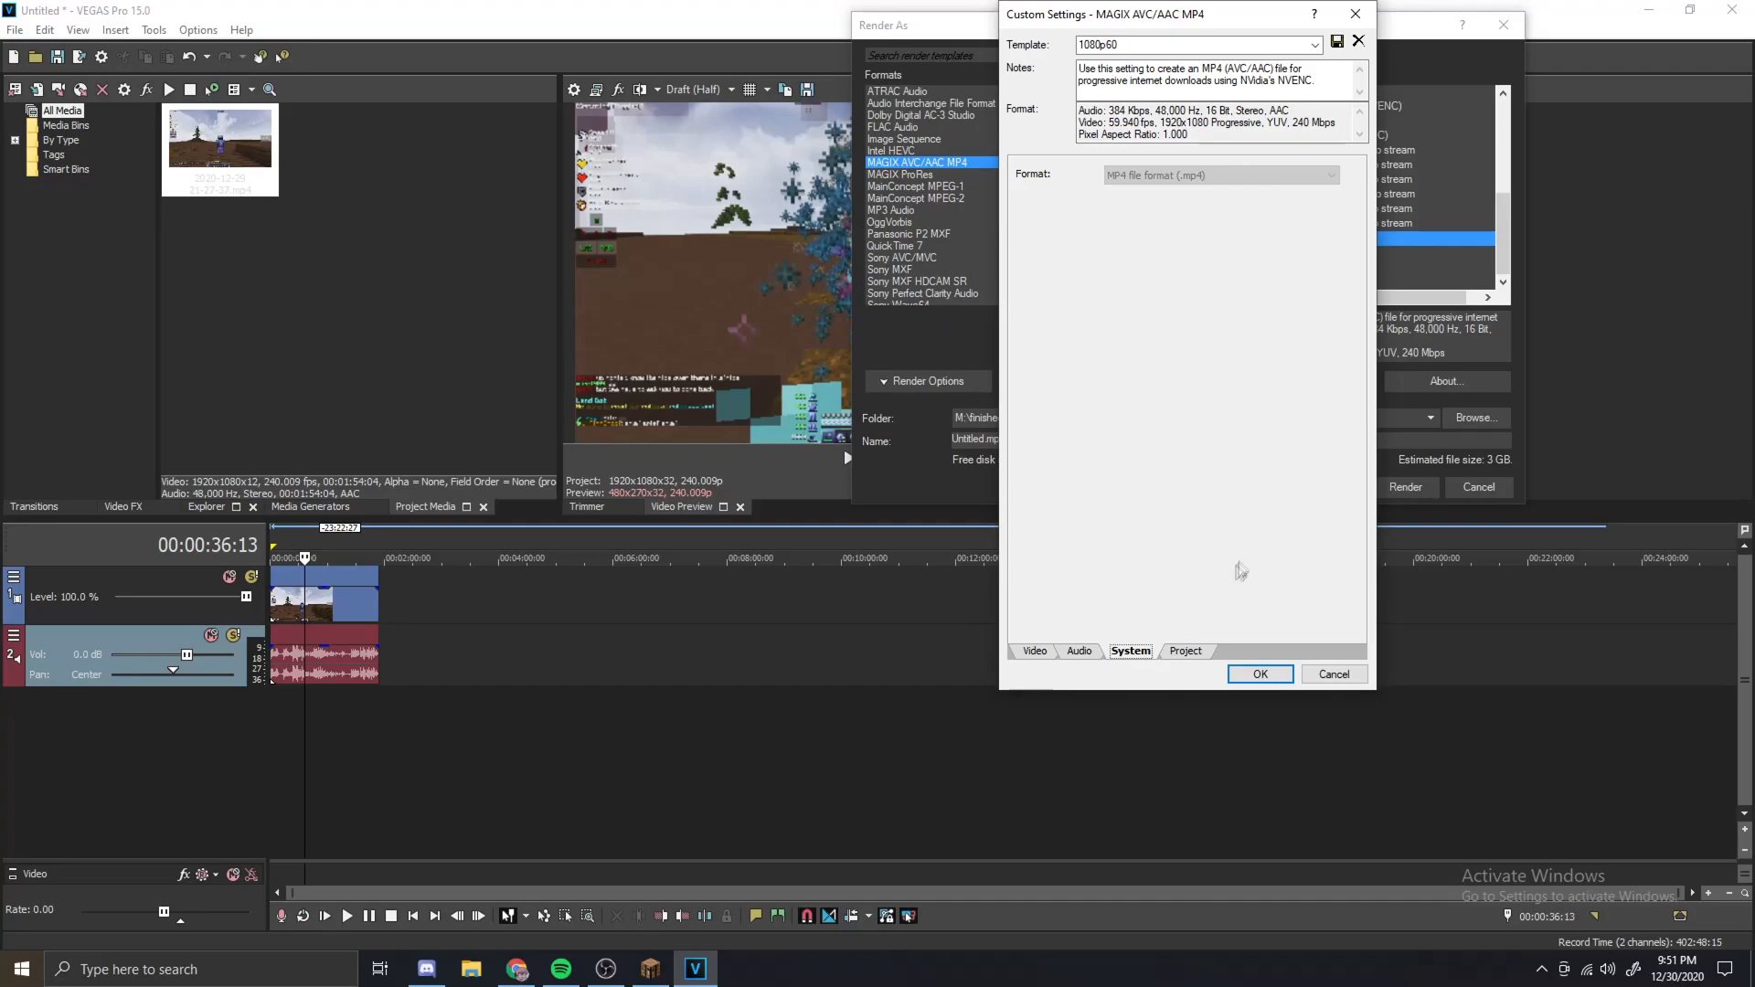
pyautogui.click(1185, 651)
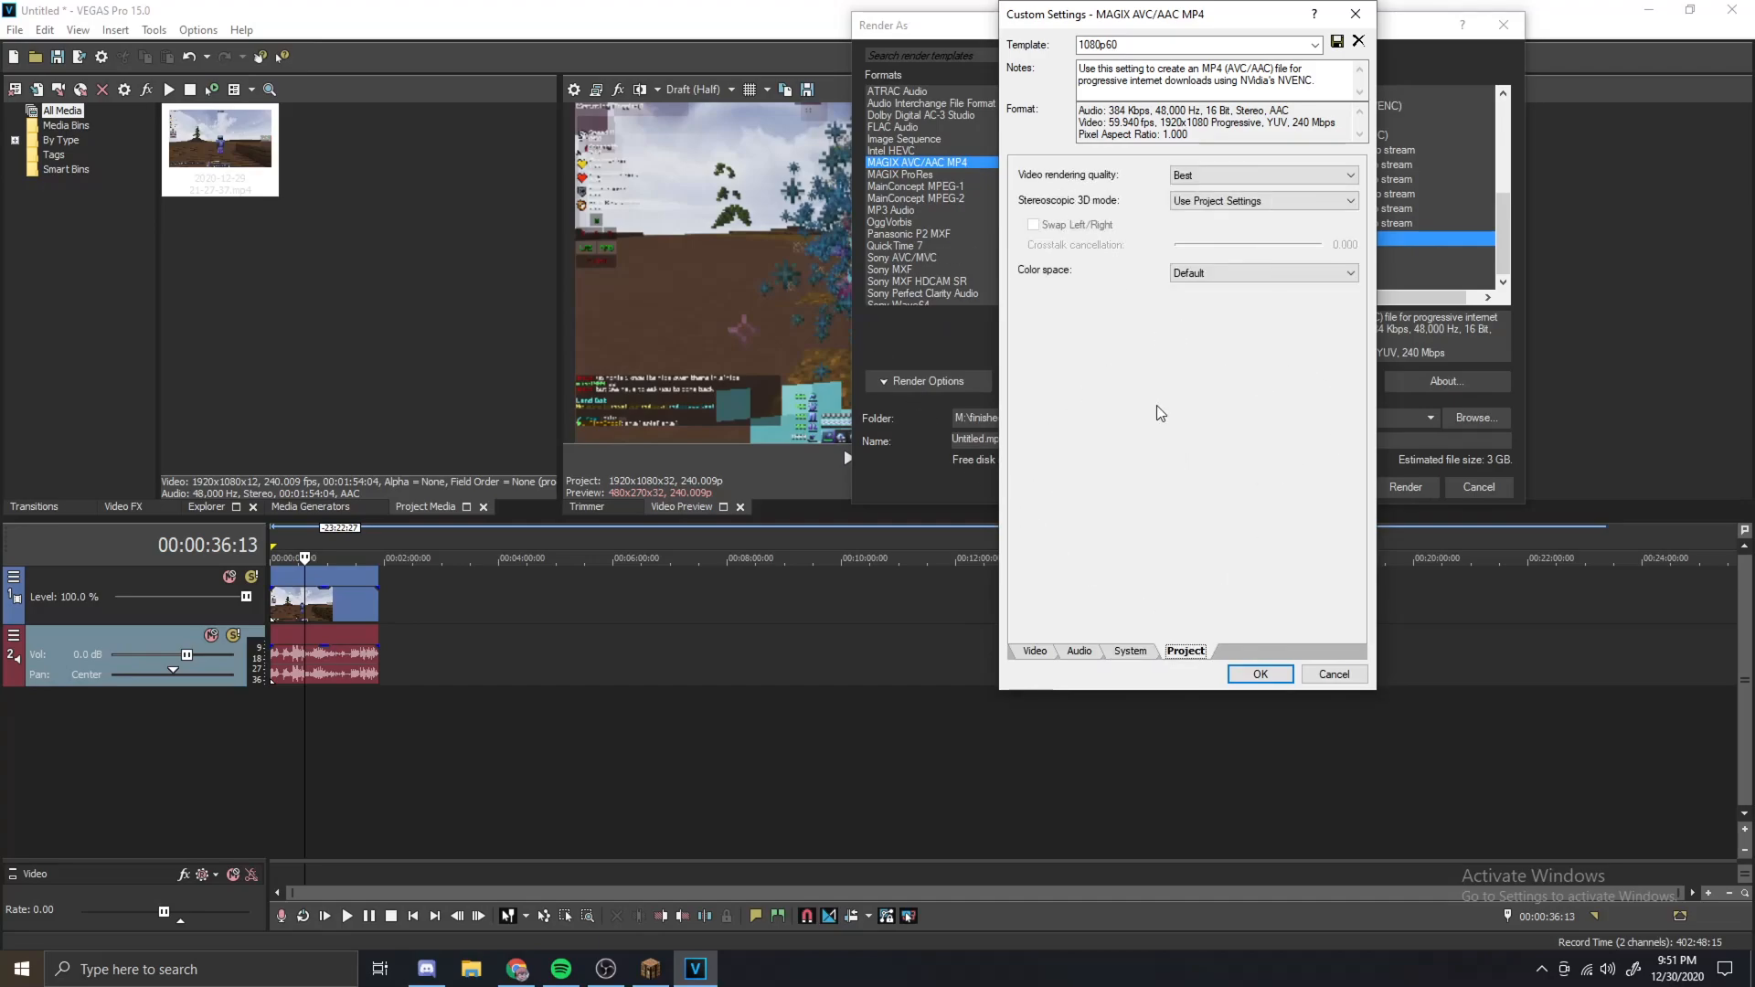
pyautogui.click(1353, 175)
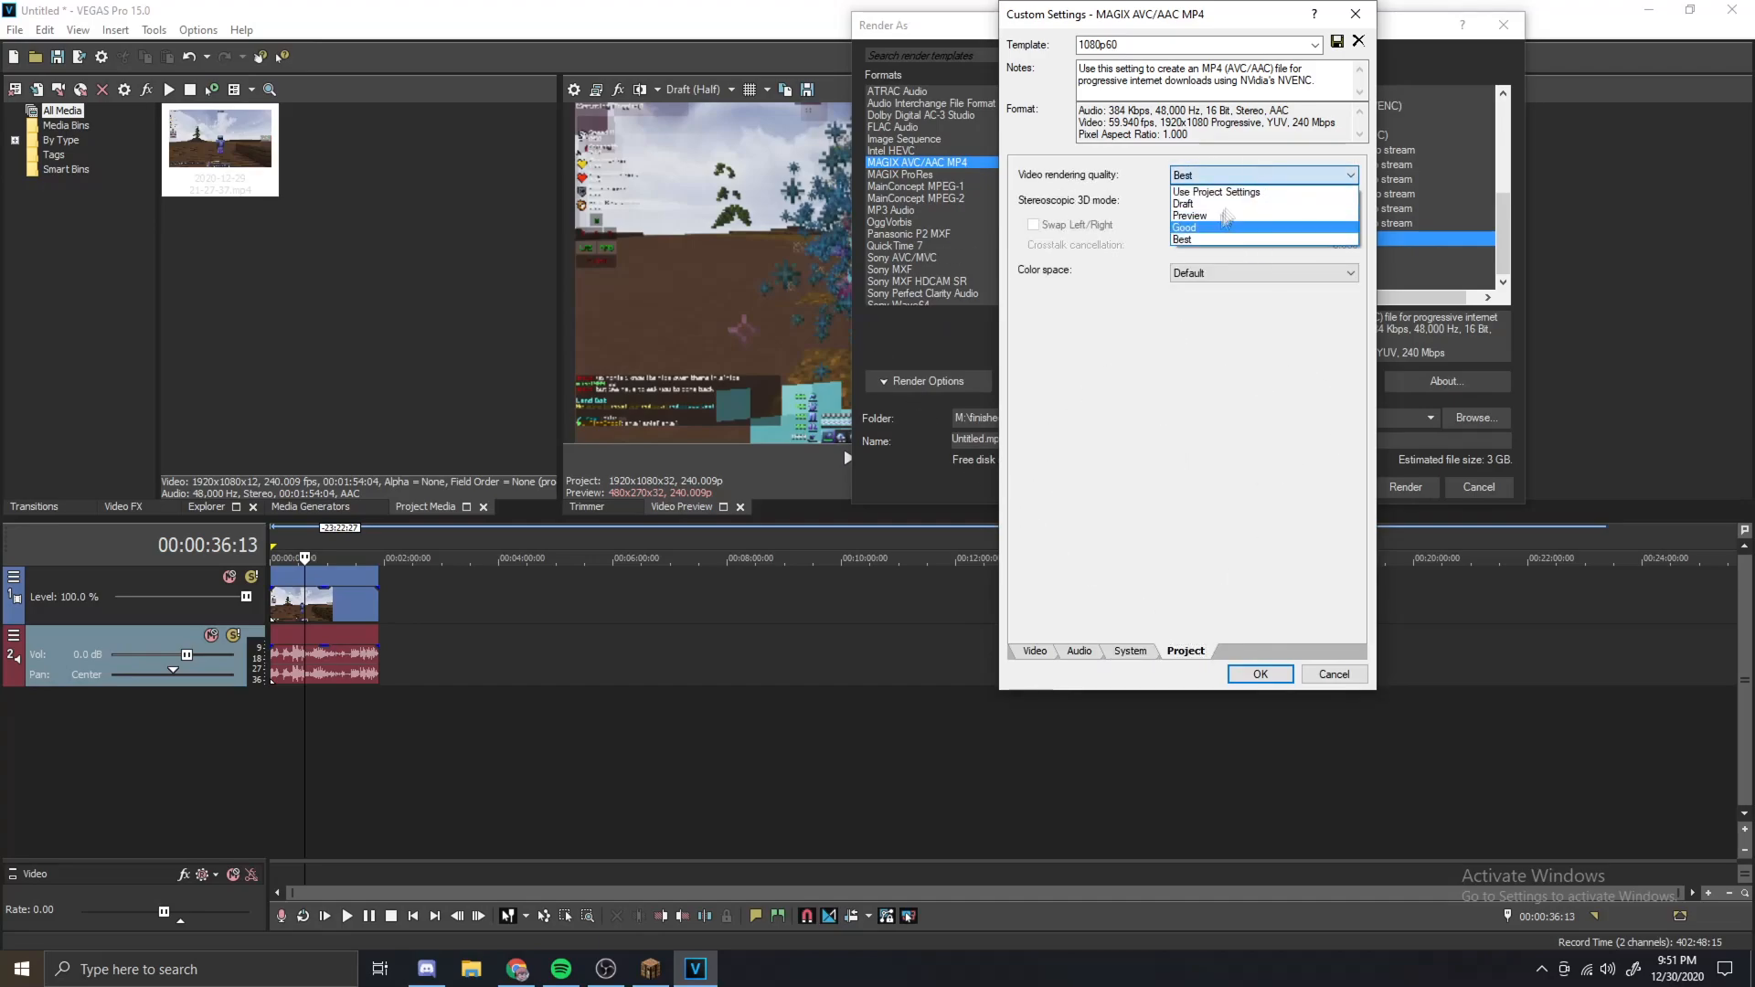
pyautogui.click(1216, 192)
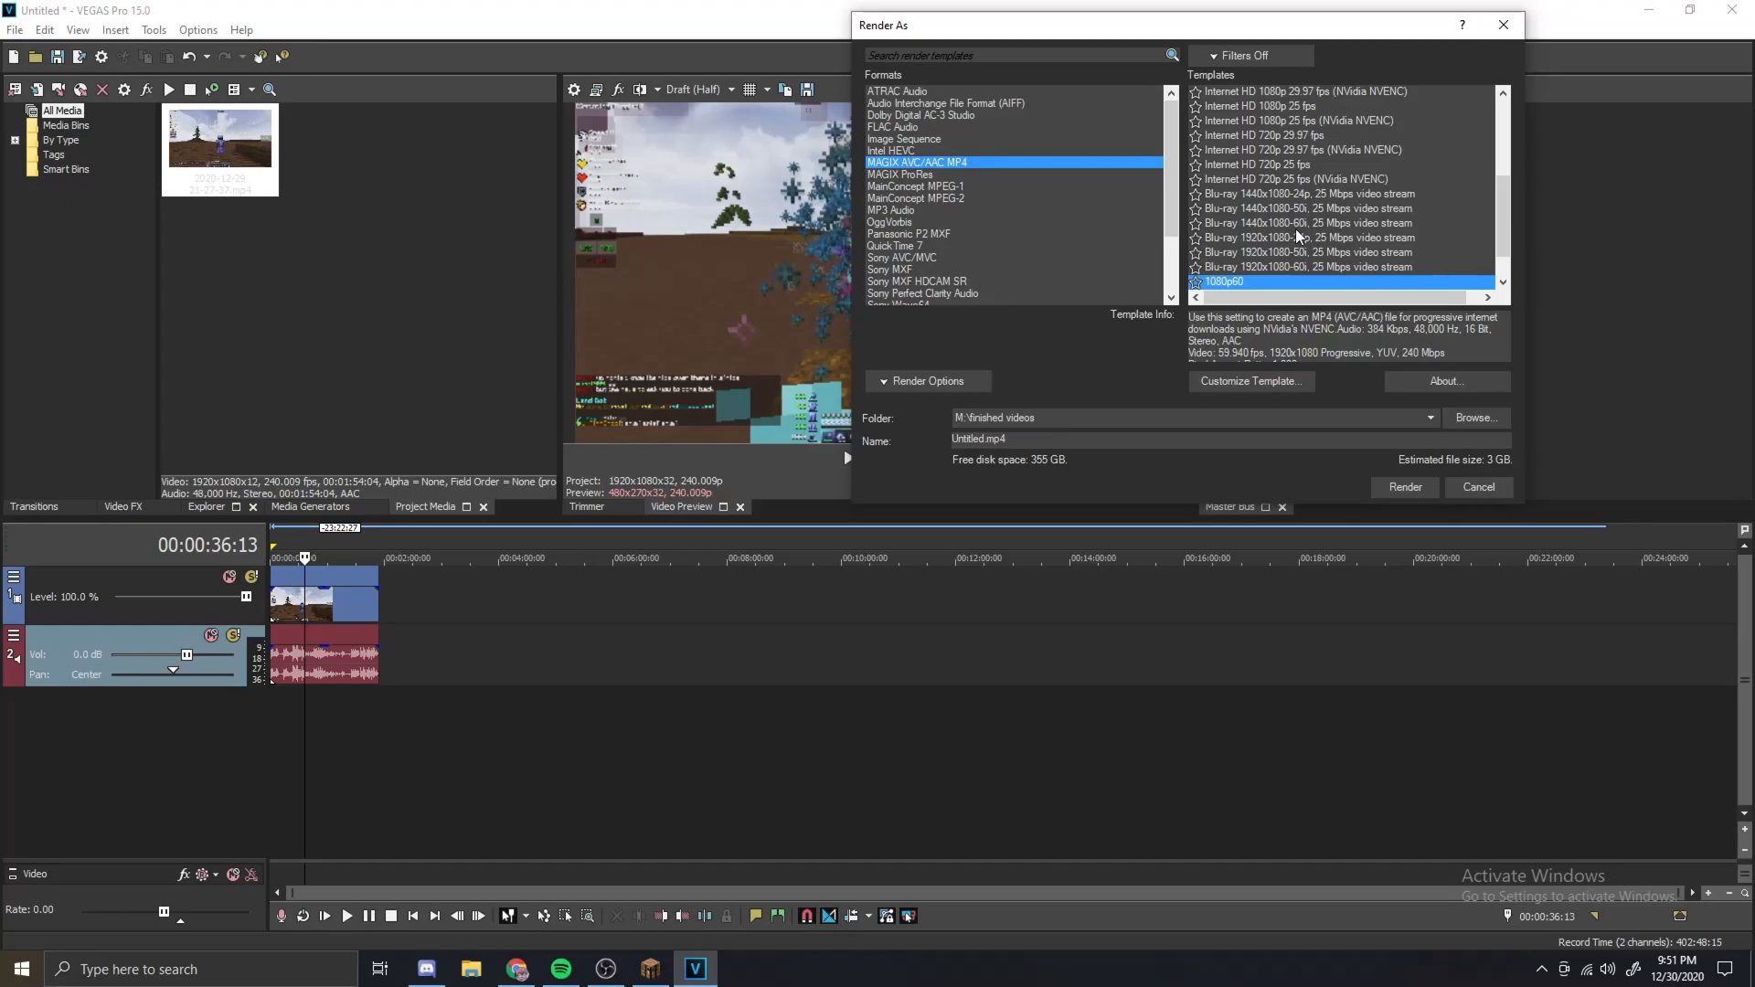
pyautogui.moveTo(1313, 293)
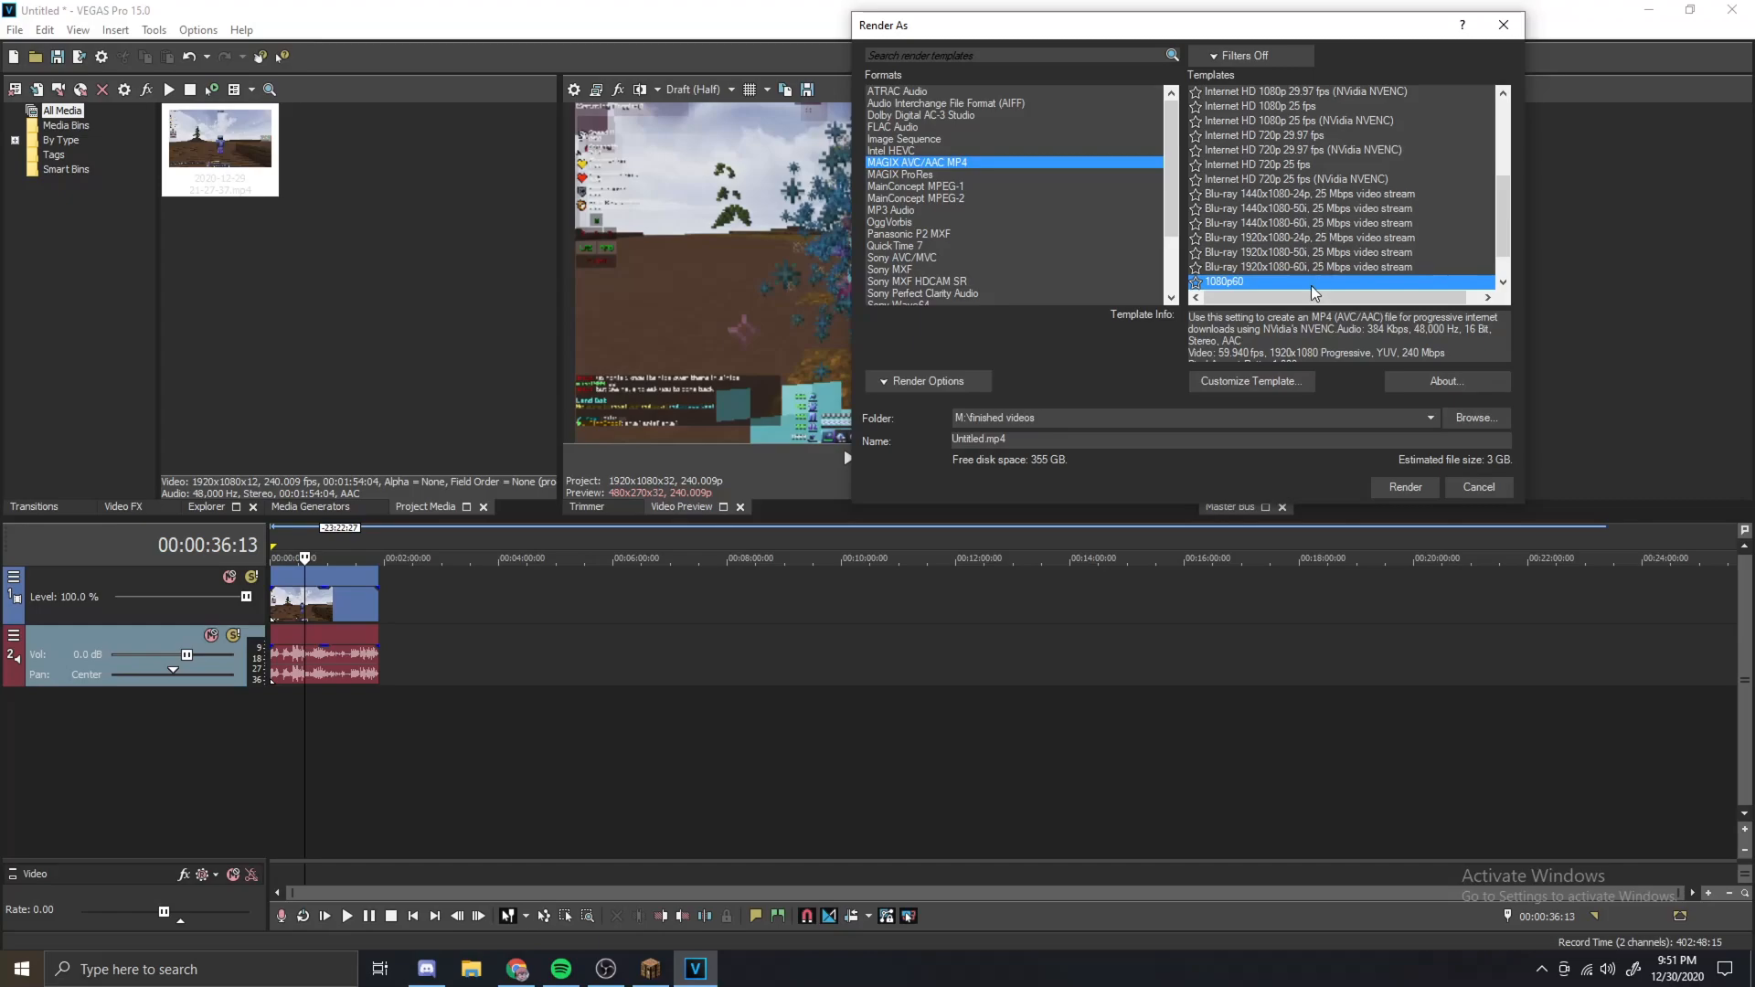
# - Select the saved 'Covfee 4k' template, a 3840×2160, 24 Mbps MP4 preset
pyautogui.scroll(-3)
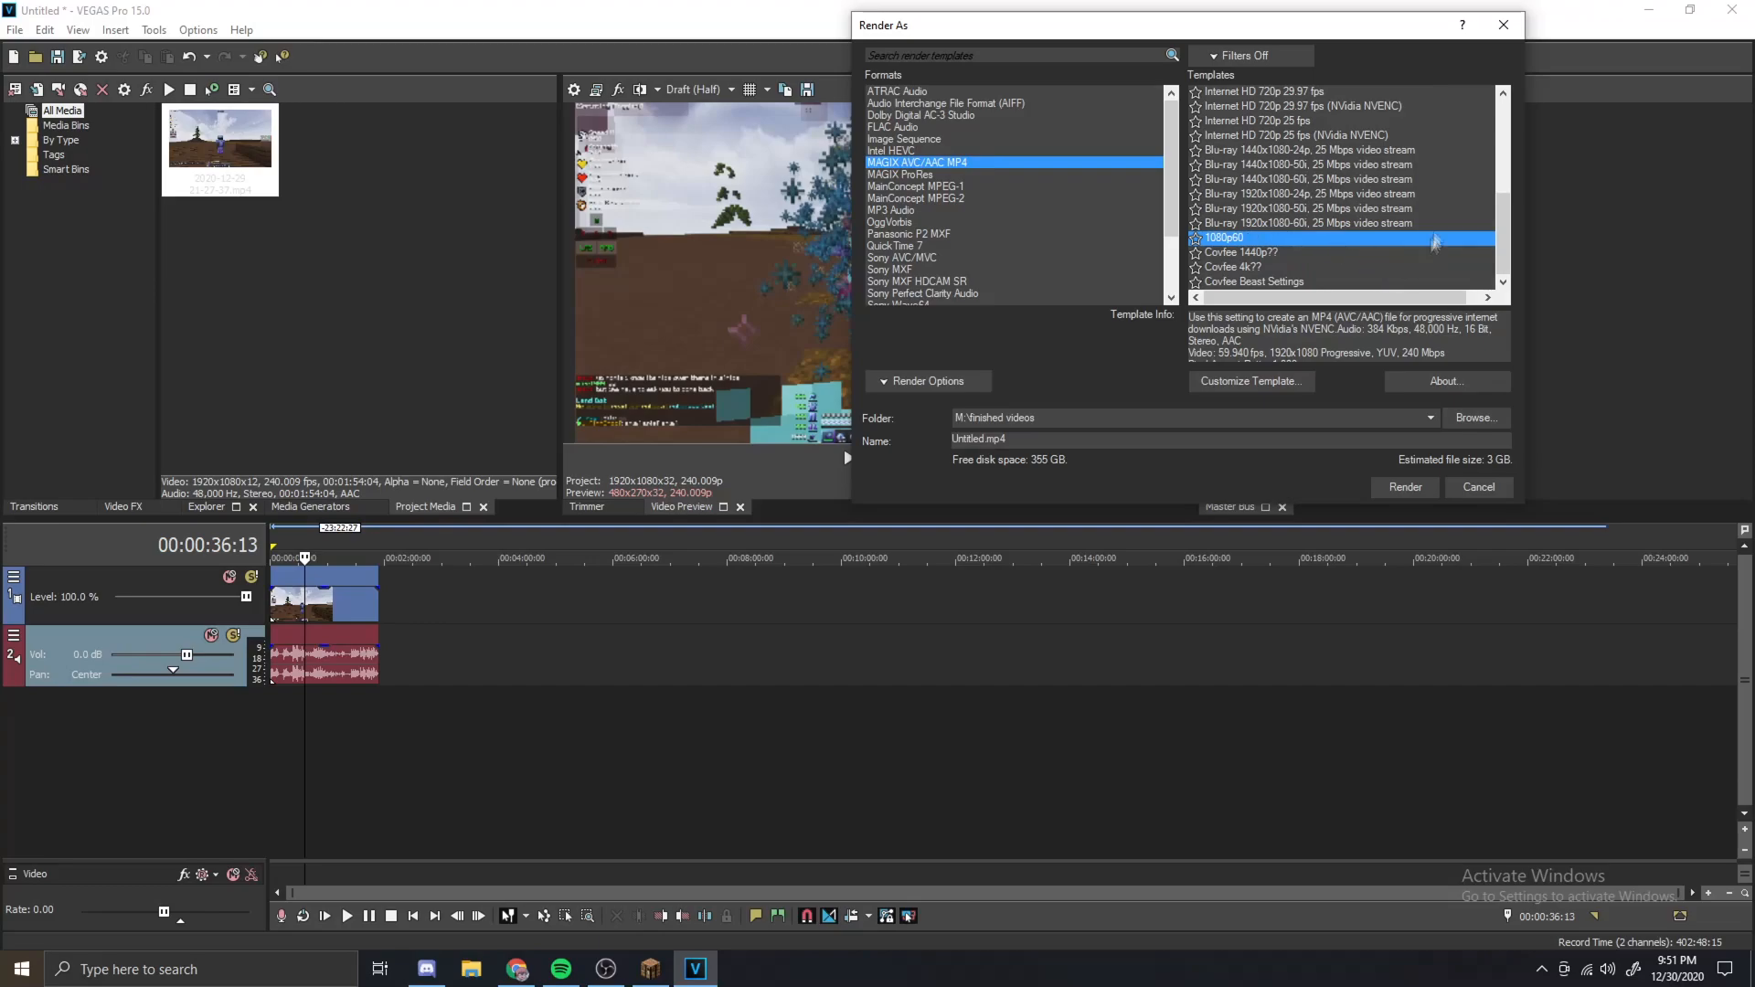
pyautogui.click(1247, 267)
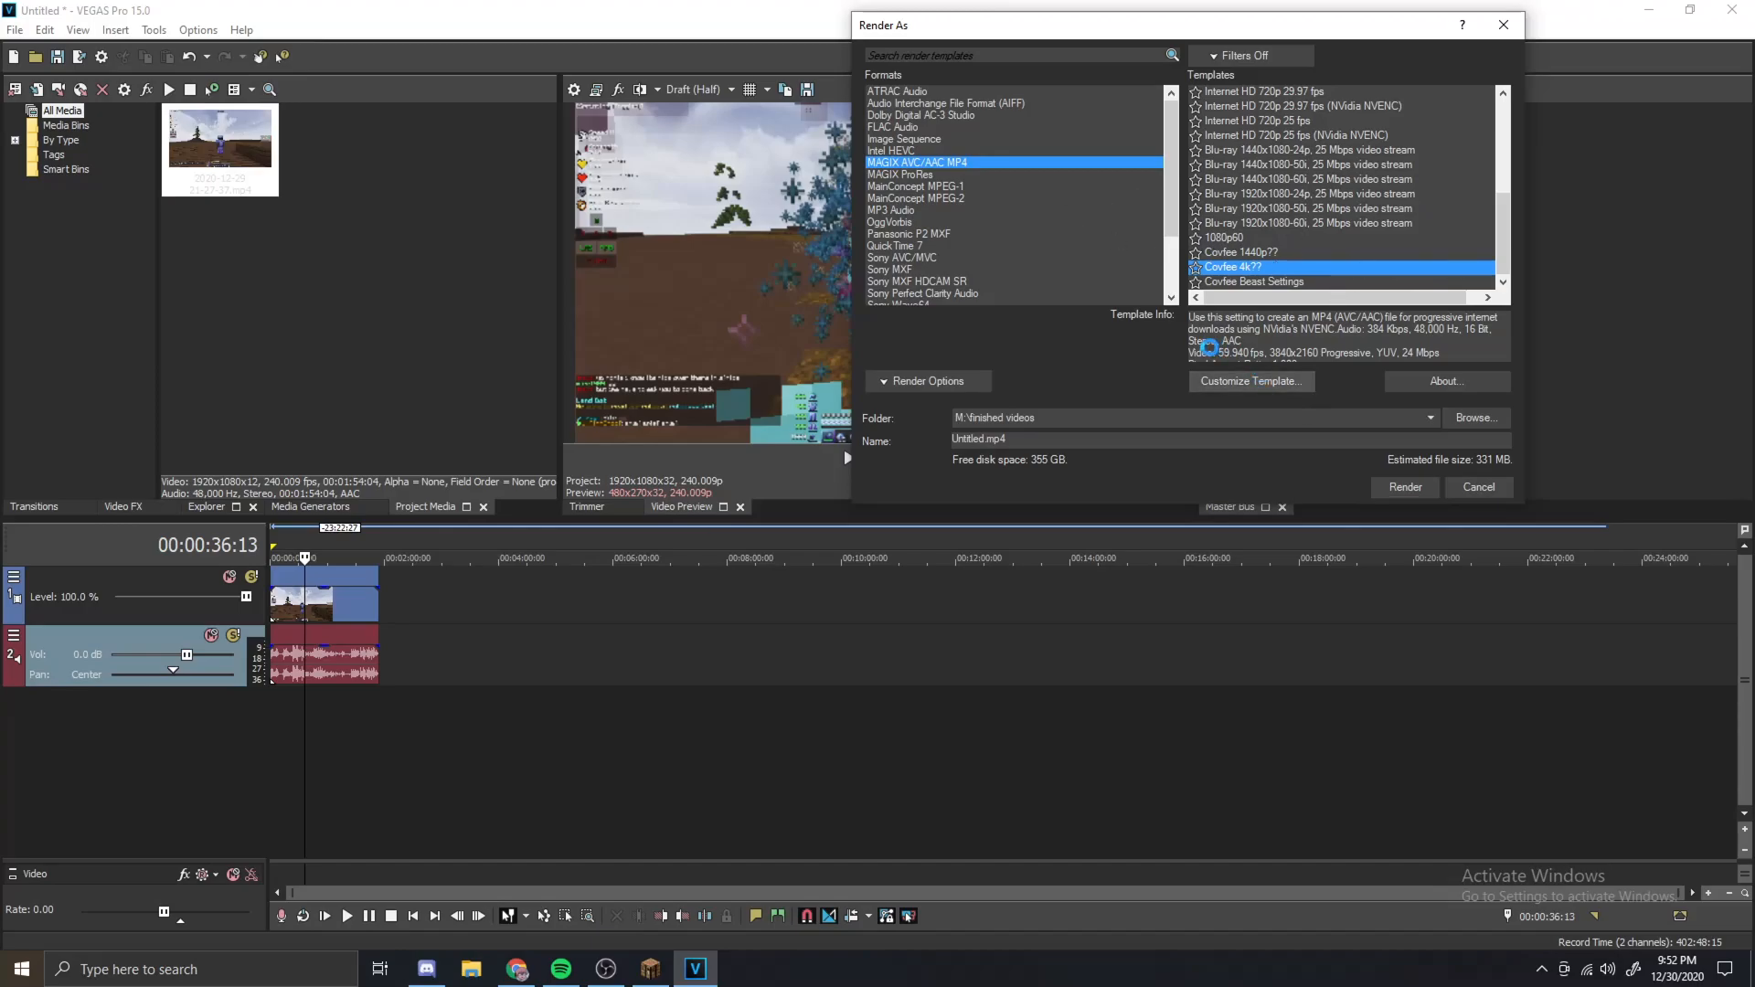
# - Review the 4K template's 3840×2160, 59.94 fps NVENC settings, then cancel Render As without rendering
pyautogui.click(1251, 381)
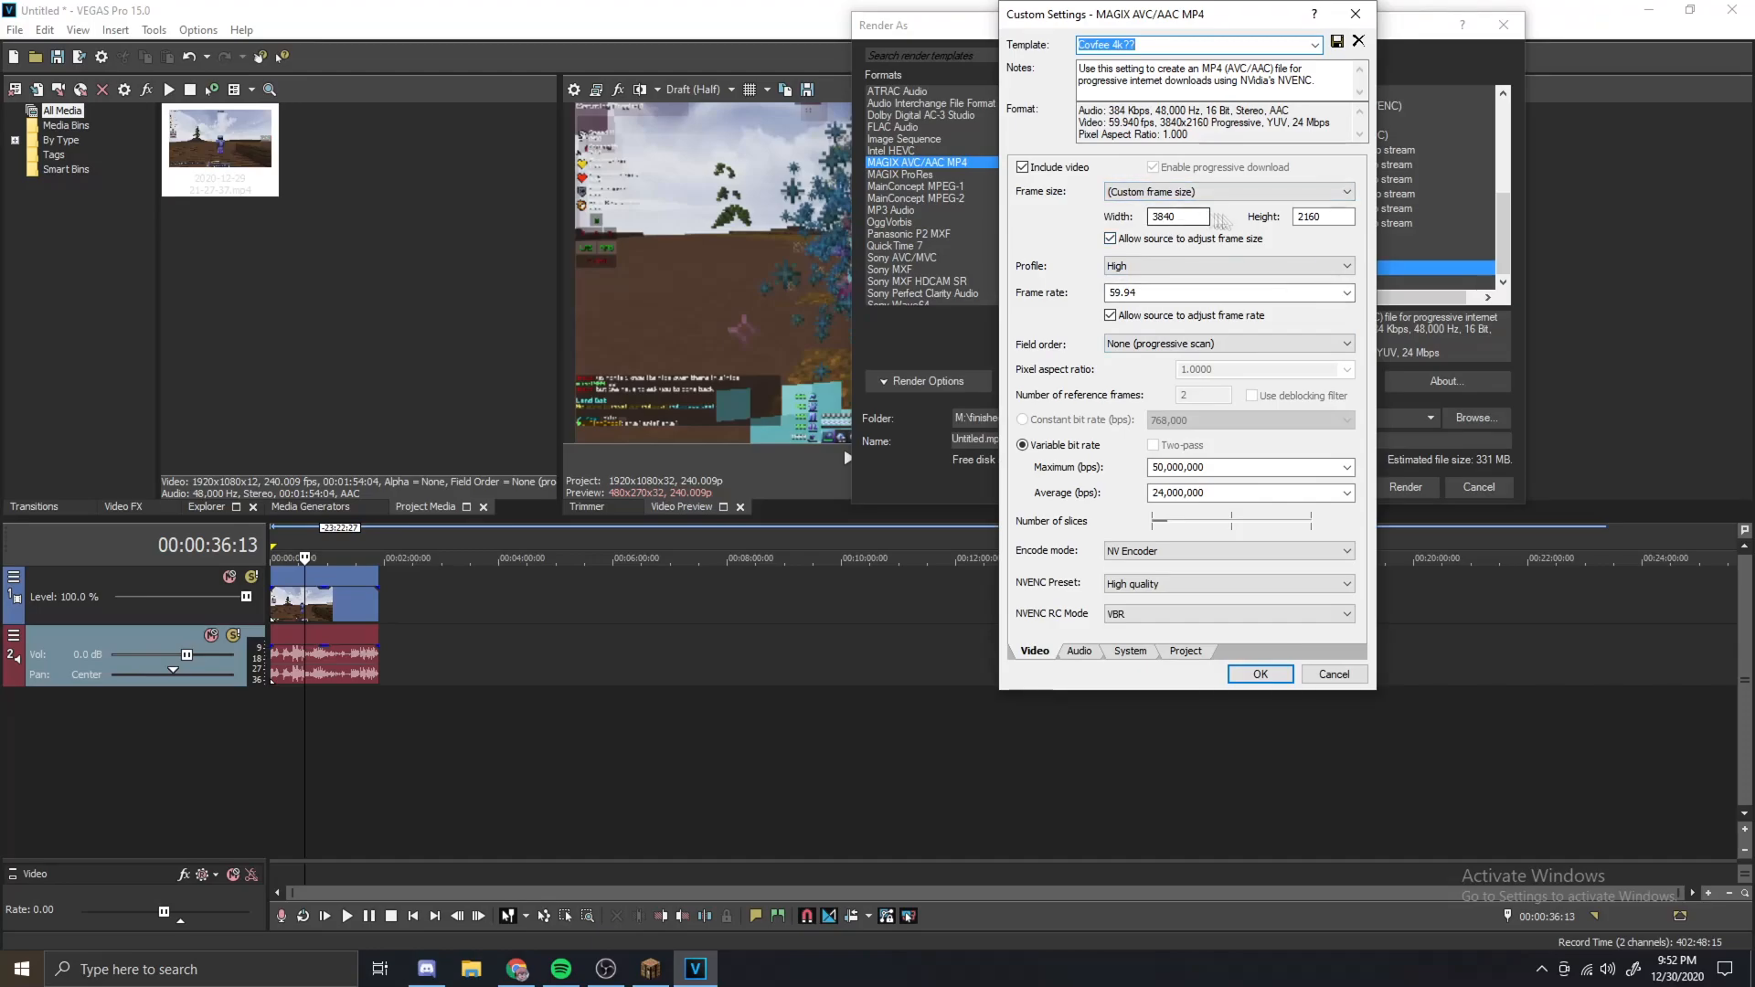
pyautogui.click(1178, 215)
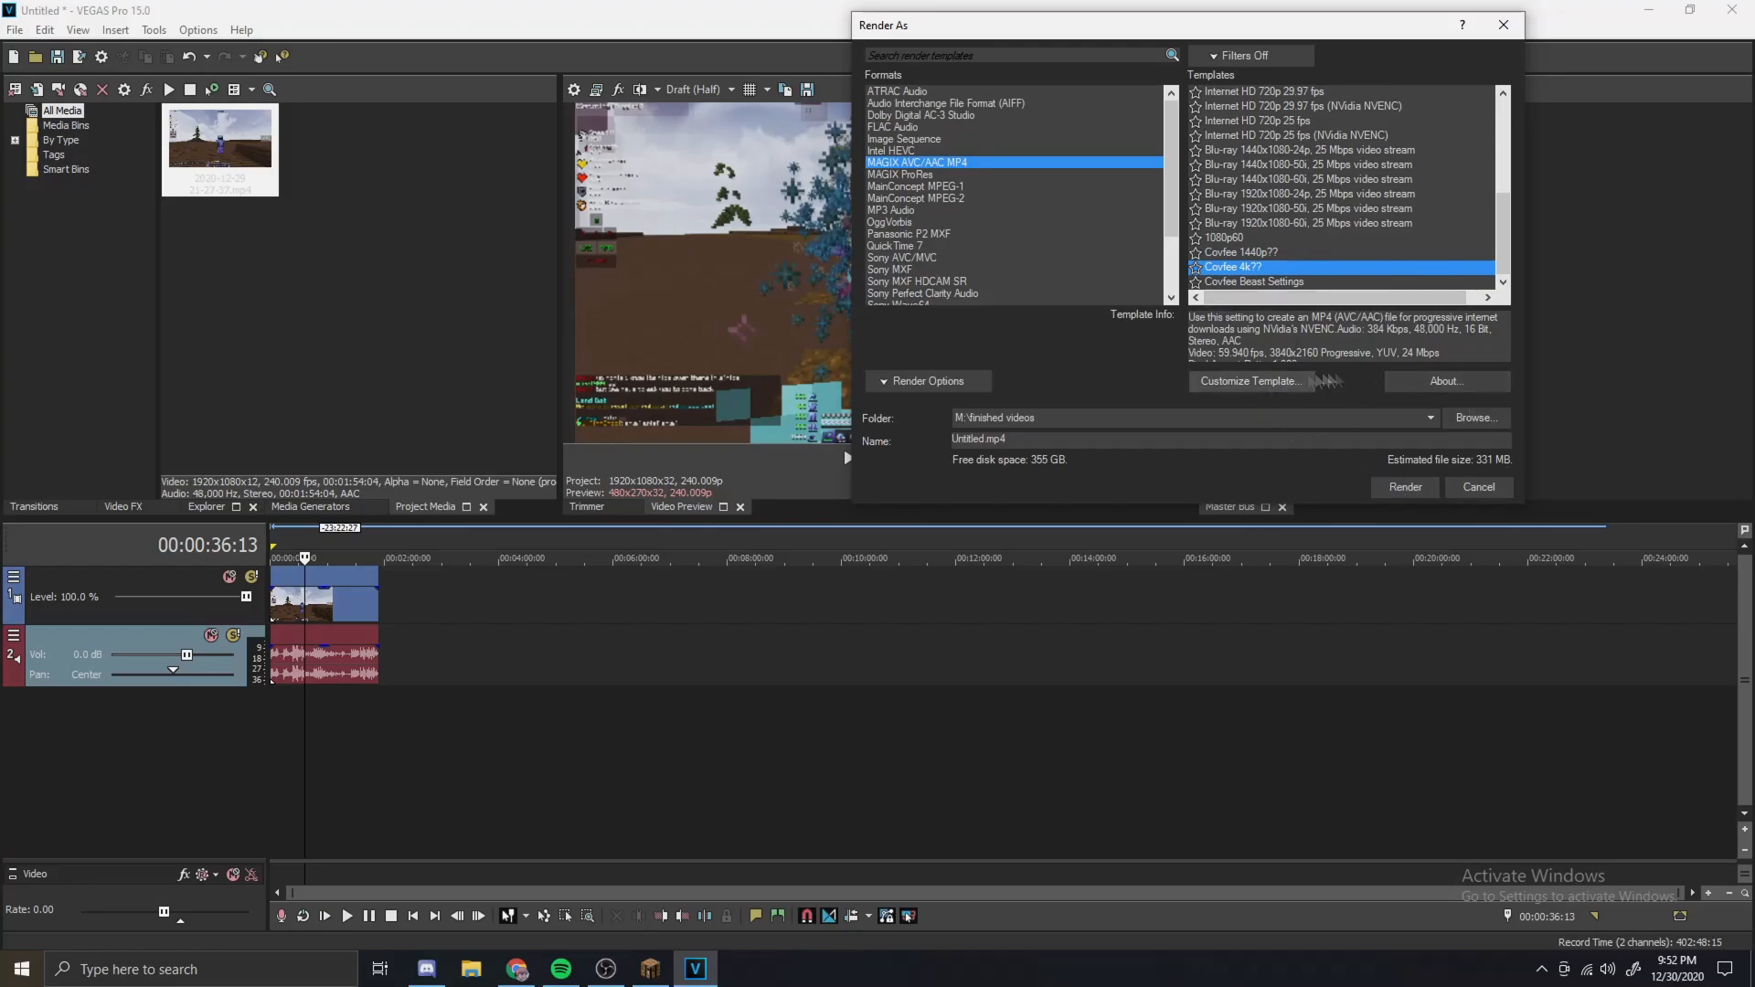
pyautogui.click(1477, 487)
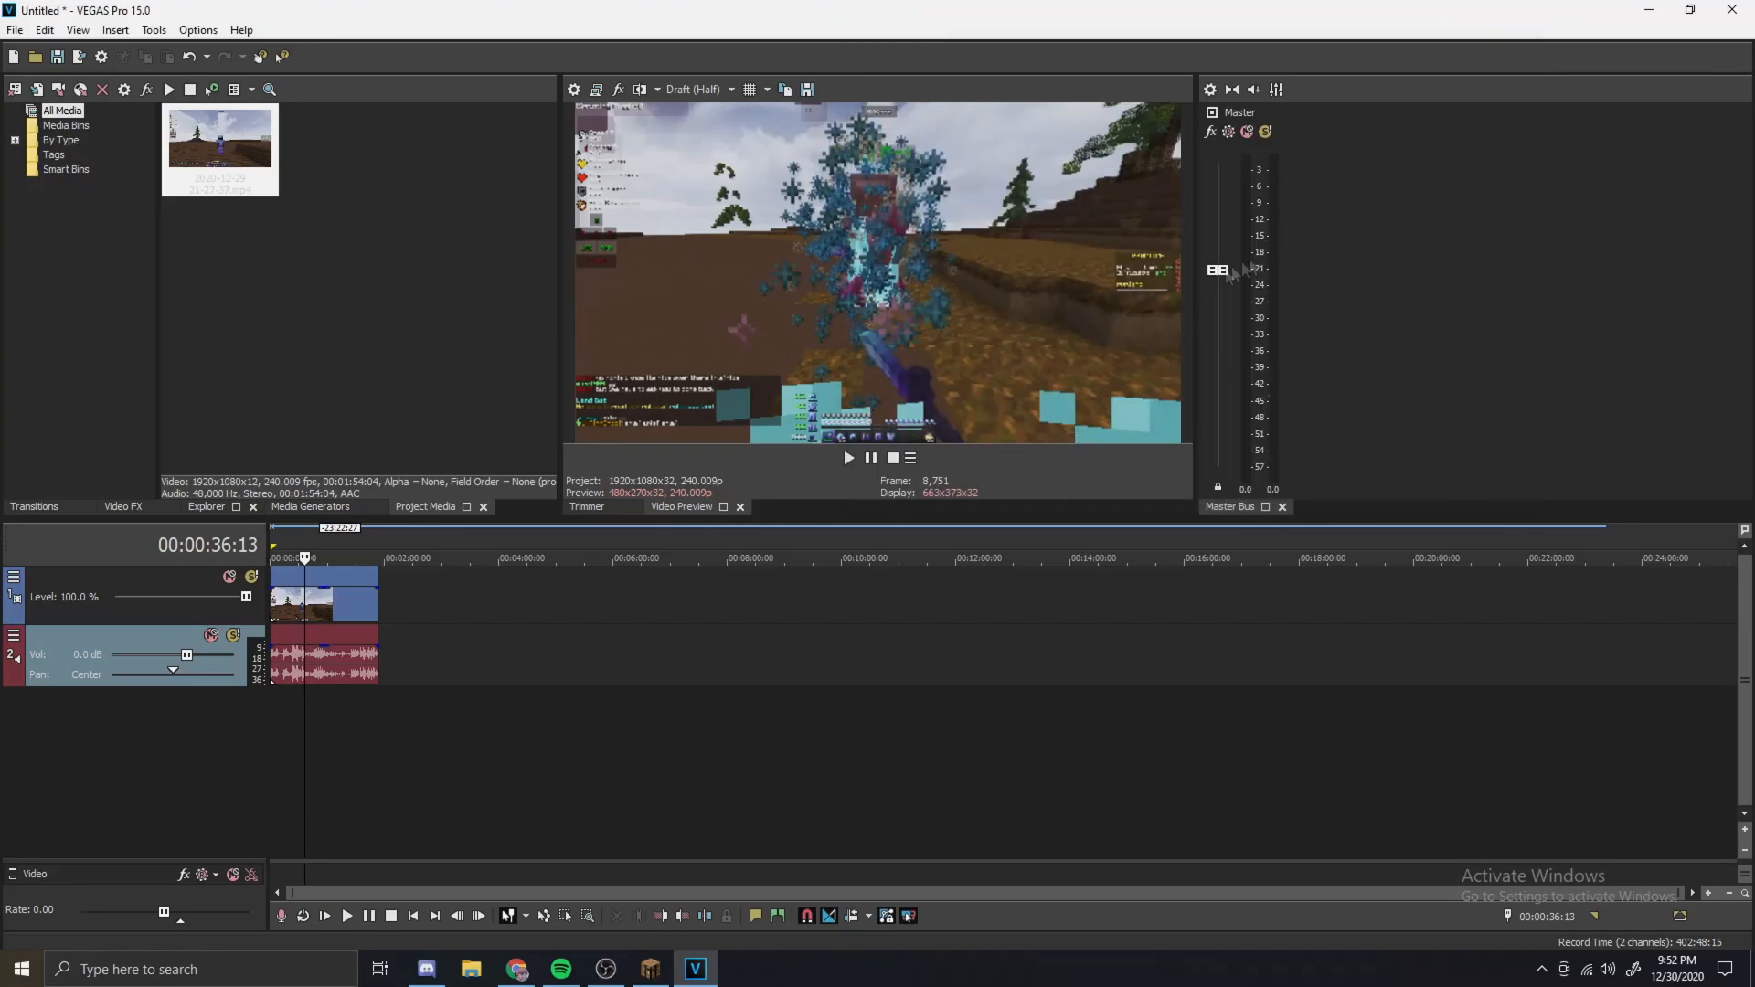
pyautogui.moveTo(1309, 351)
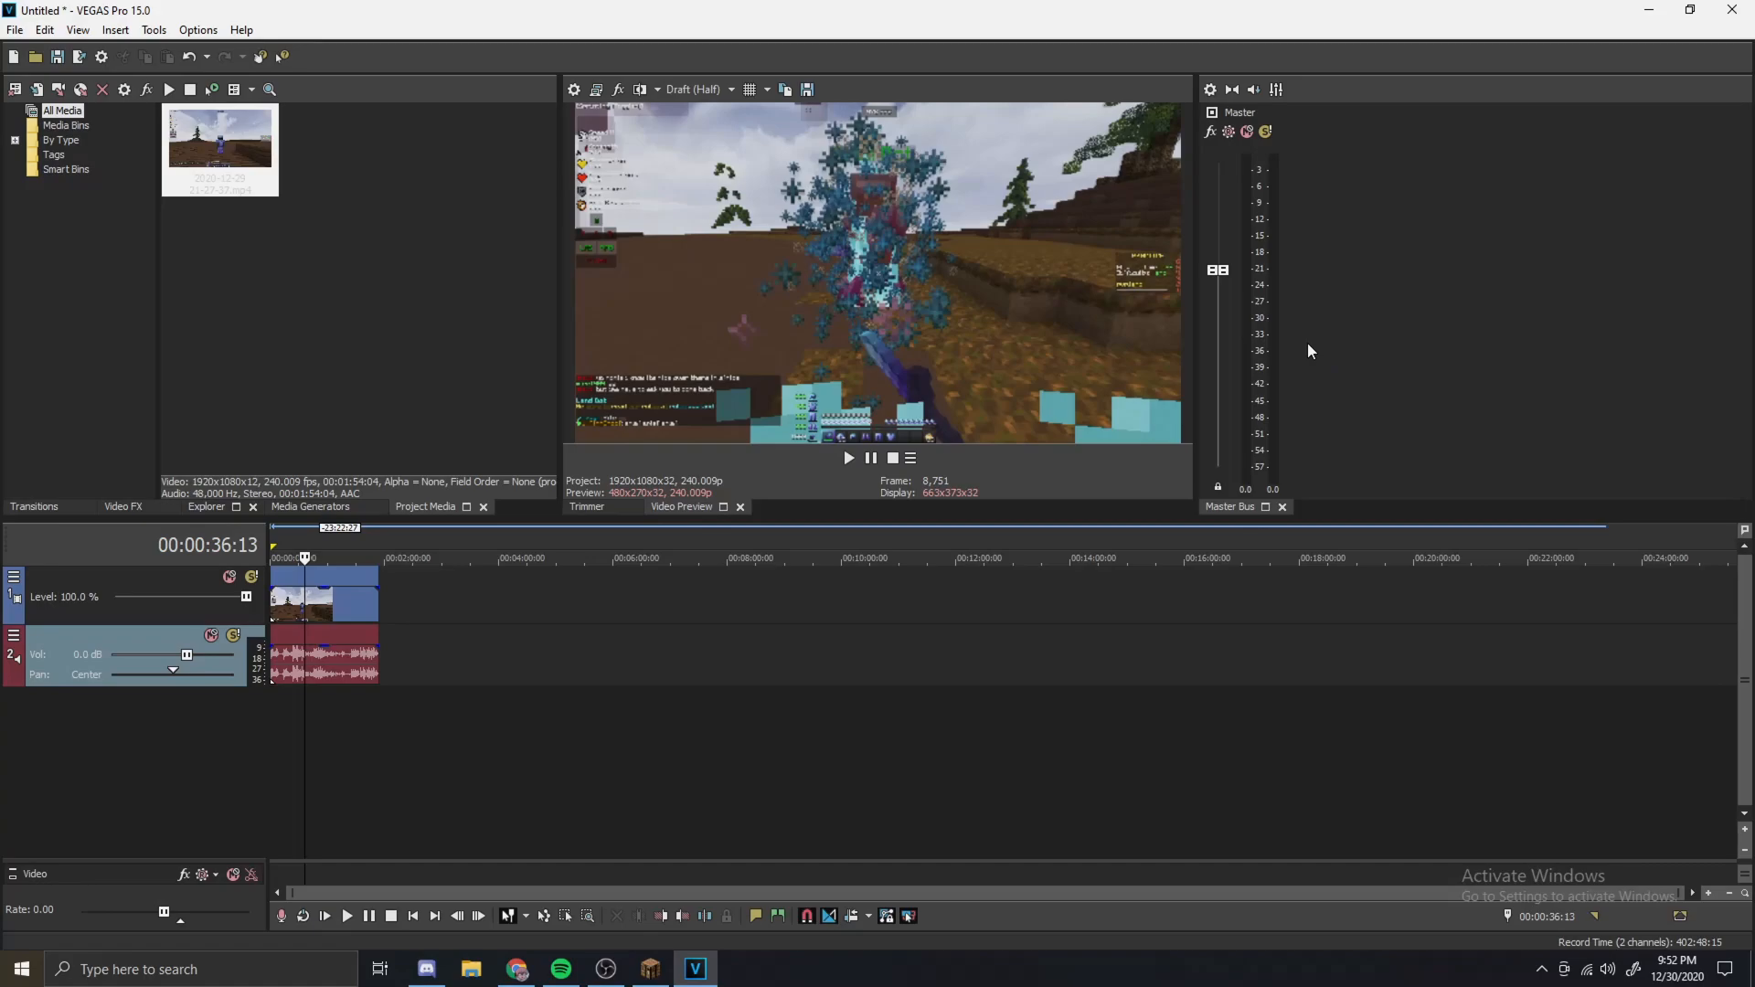